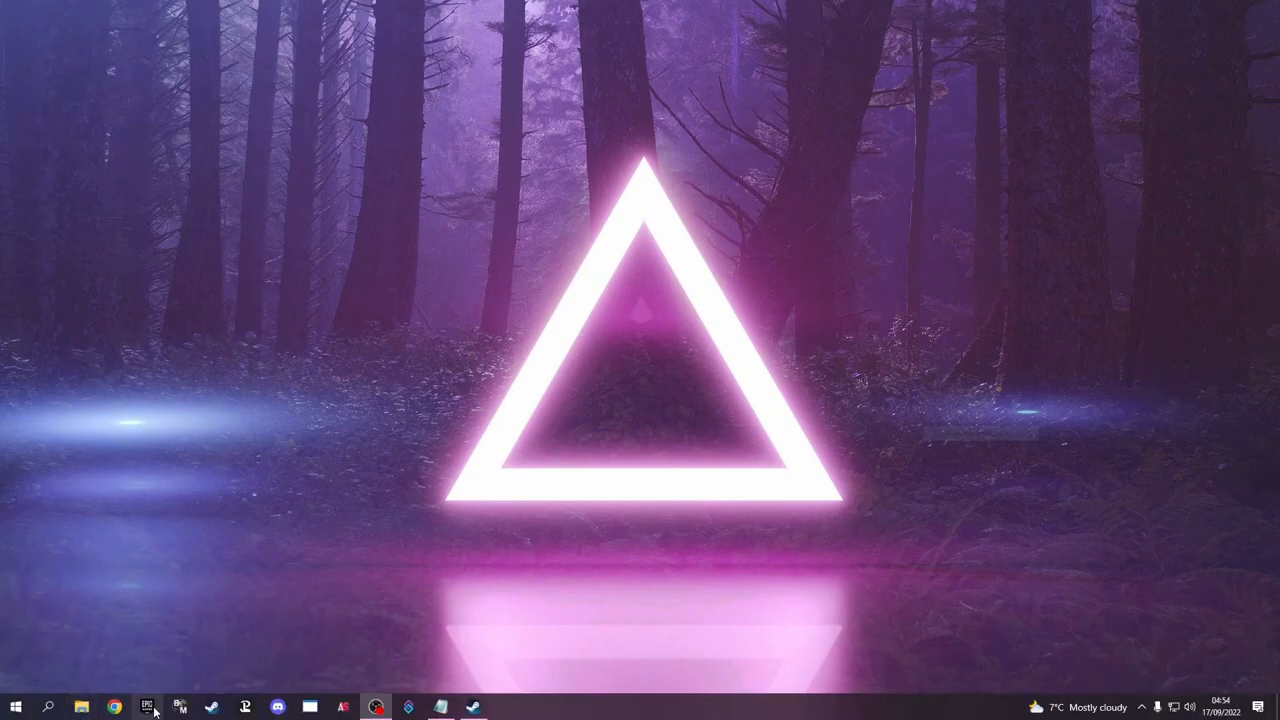
# - Review the UABE 3.0 beta 1 and AssetStudio v0.16.47 GitHub releases, then the Unity plans page
pyautogui.click(115, 708)
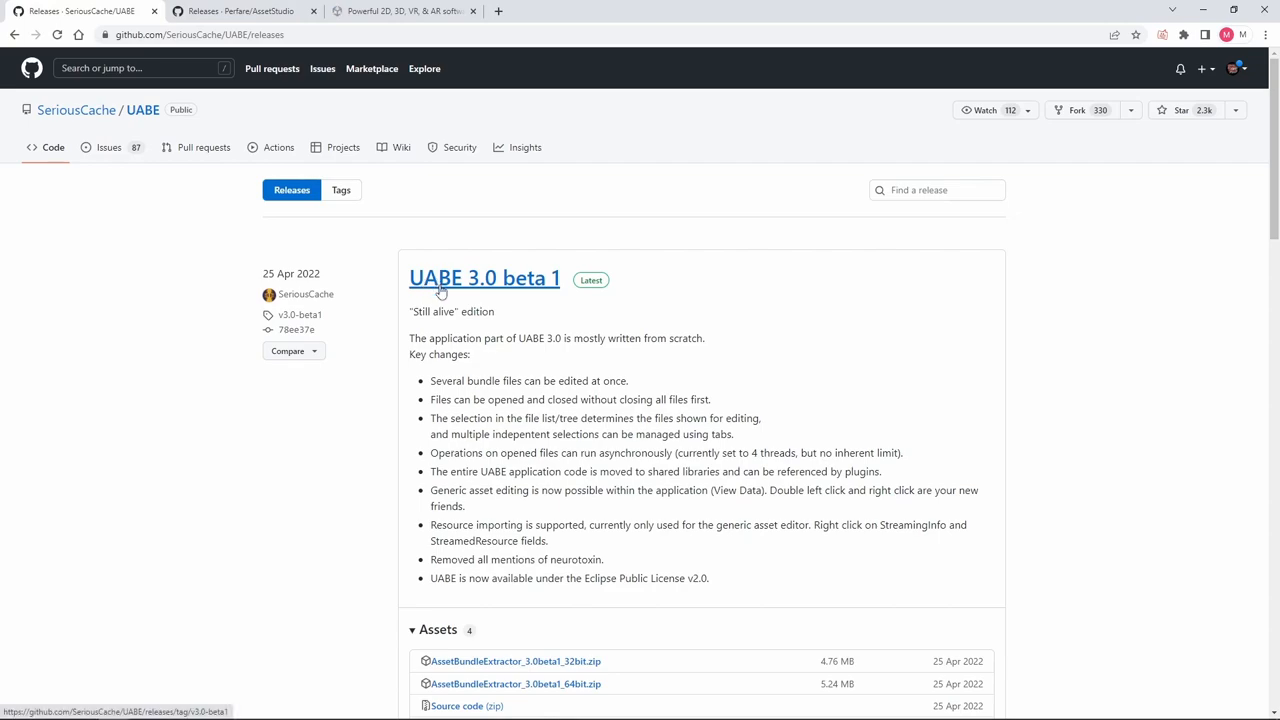
pyautogui.click(240, 11)
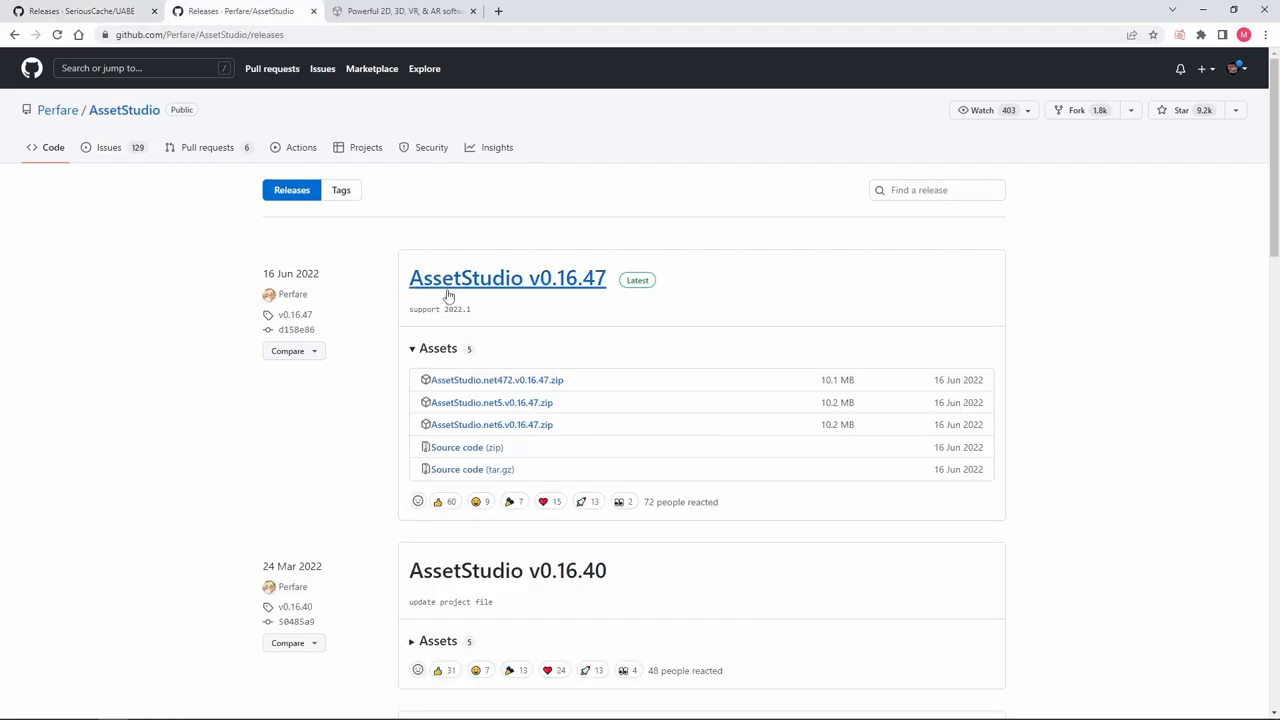
pyautogui.moveTo(460, 290)
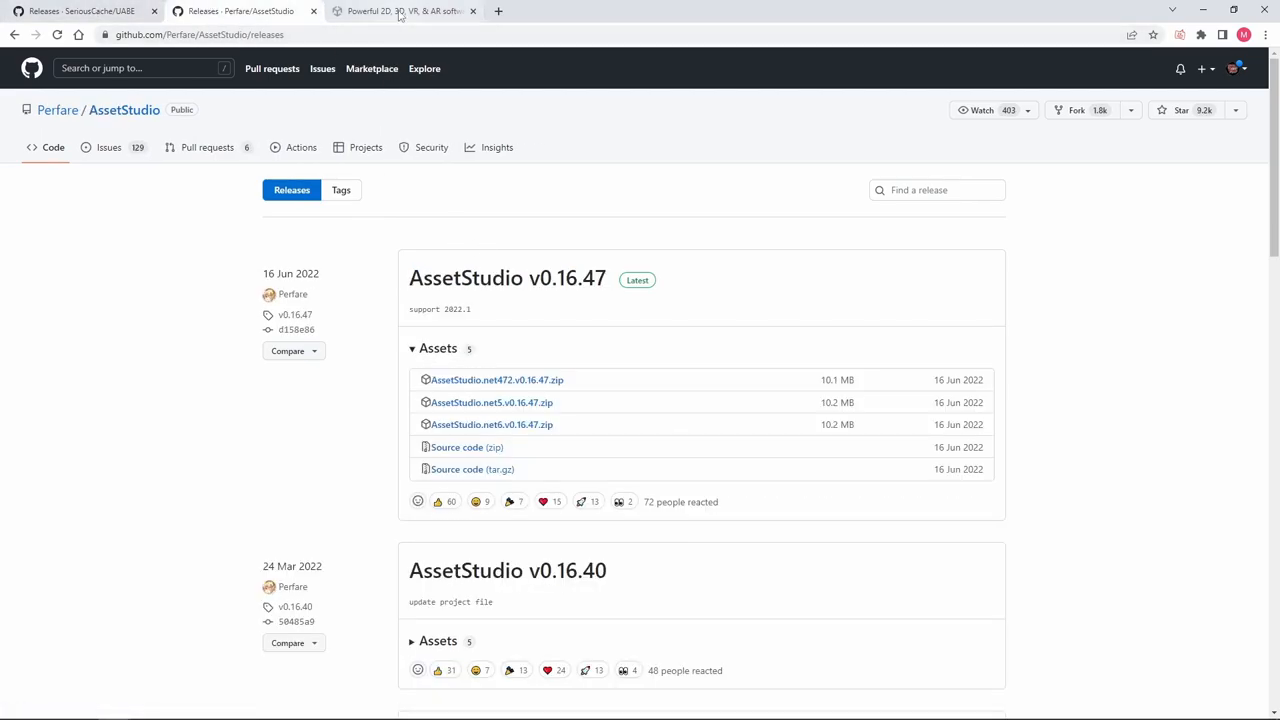
pyautogui.click(400, 11)
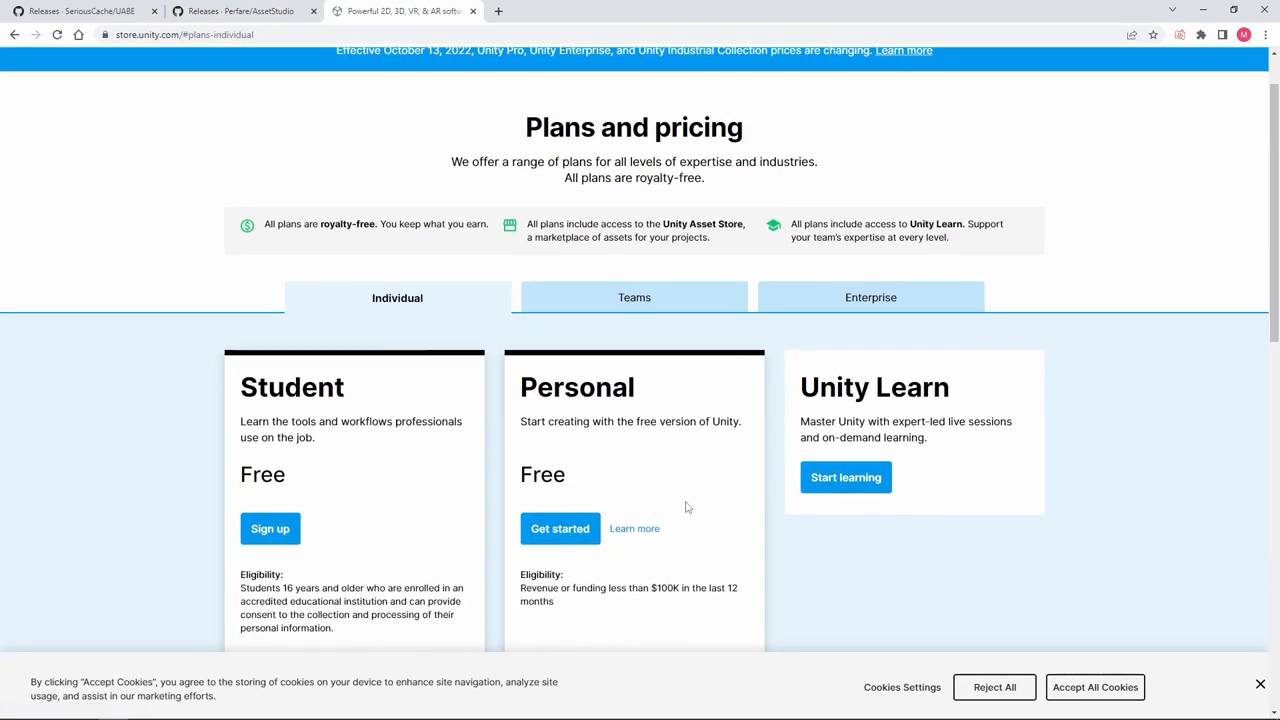
# - Scroll through the free Student and Personal Unity plans
pyautogui.scroll(-3)
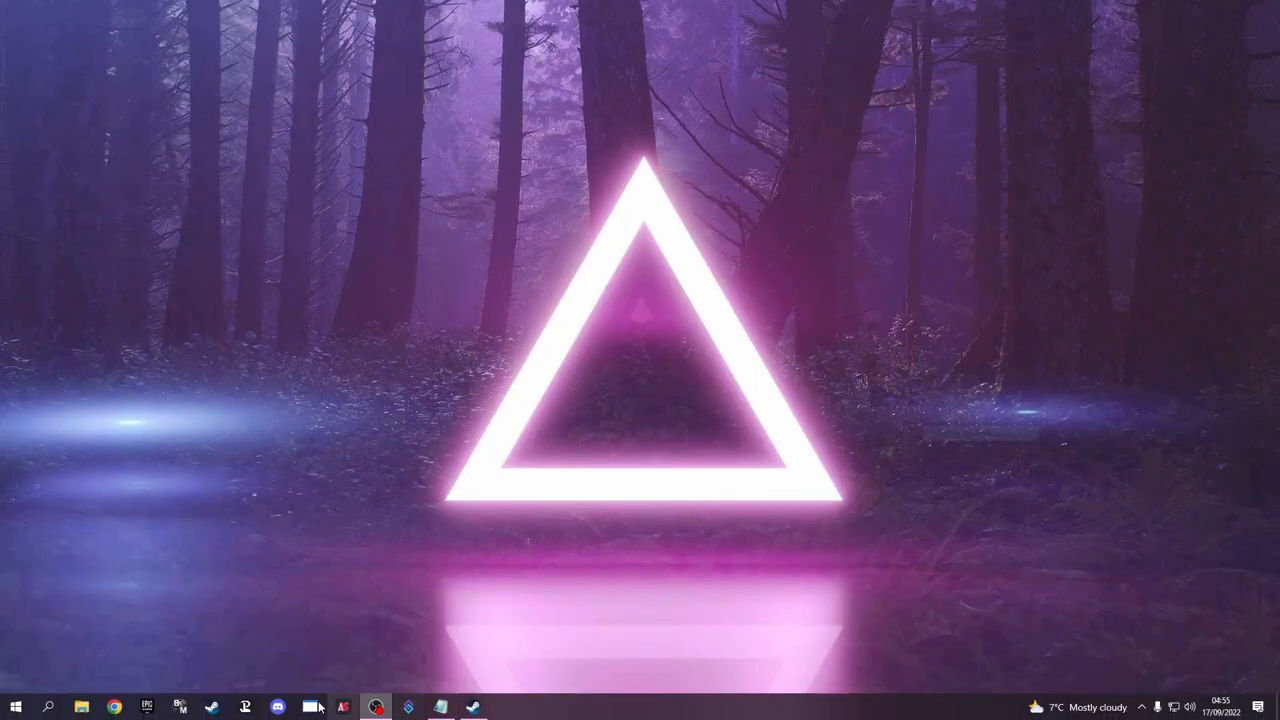
# - Browse ShellShock Live's local files from the Steam library via Manage > Browse local files
pyautogui.click(344, 707)
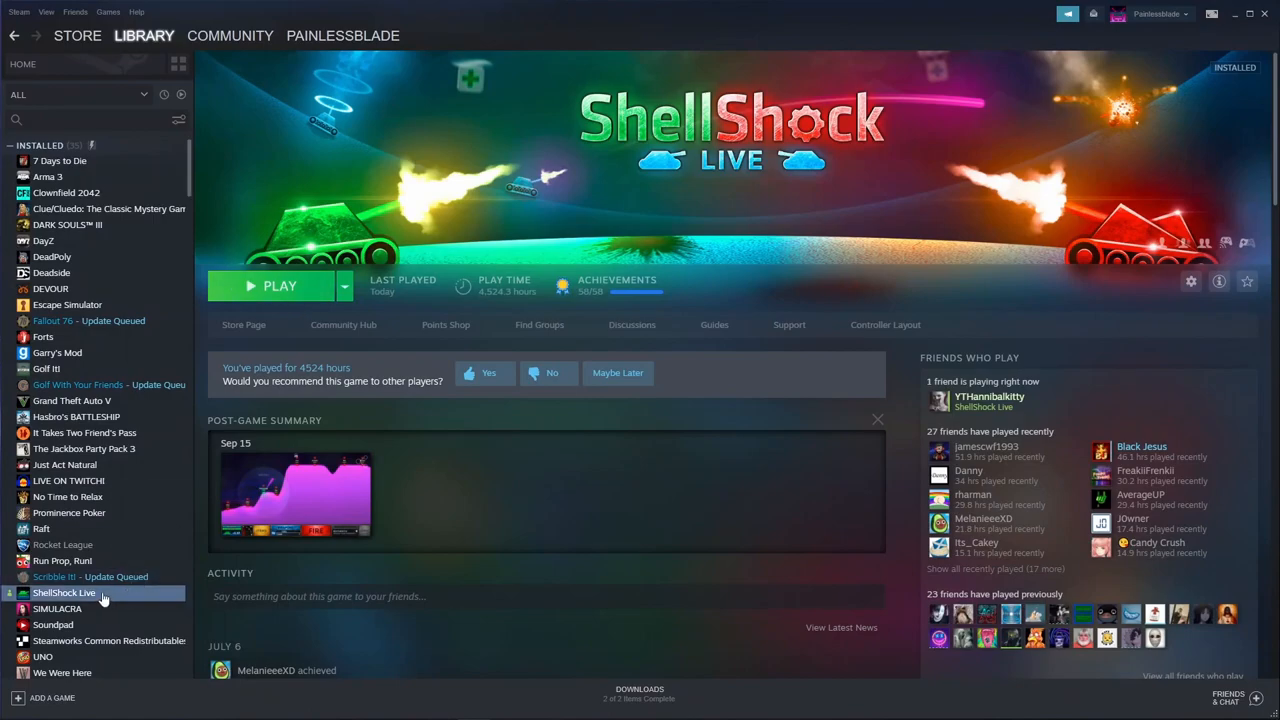
pyautogui.rightClick(64, 592)
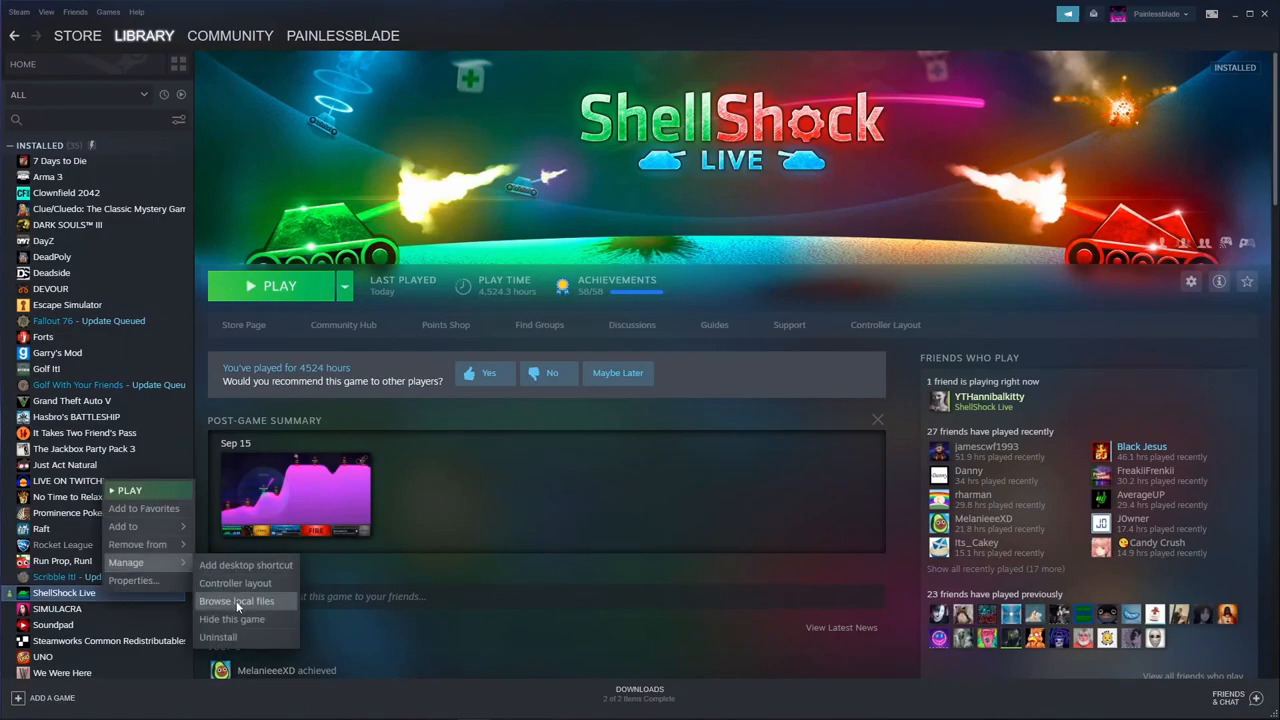
pyautogui.click(237, 601)
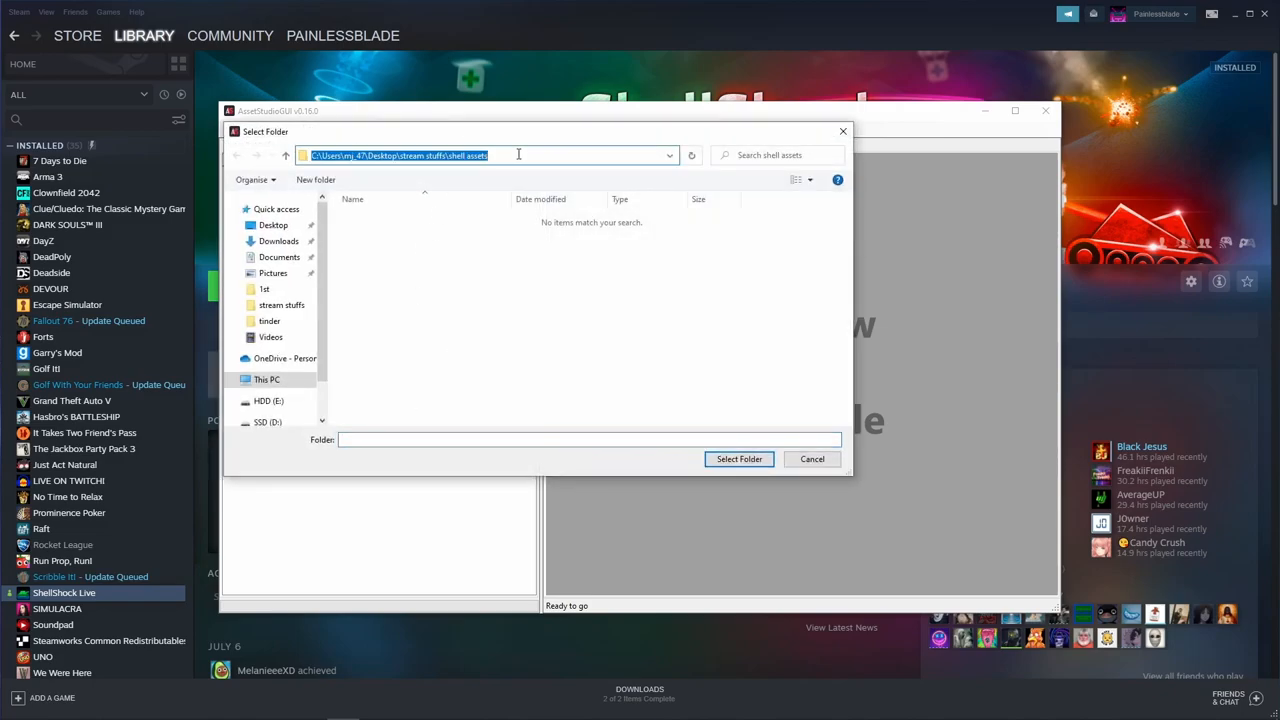
# - Load the D:\SteamLibrary\steamapps\common\ShellShock Live folder into AssetStudio
pyautogui.write('D:\\SteamLibrary\\steamapps\\common\\ShellShock Live')
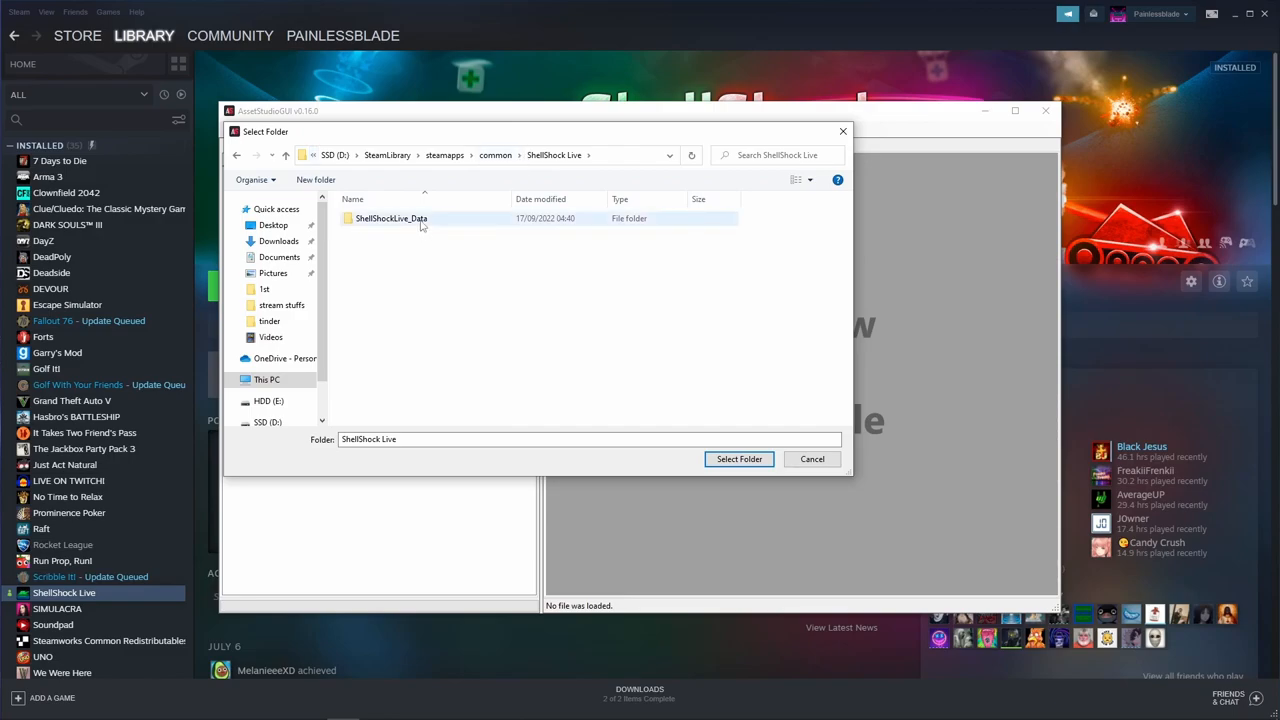
pyautogui.click(739, 459)
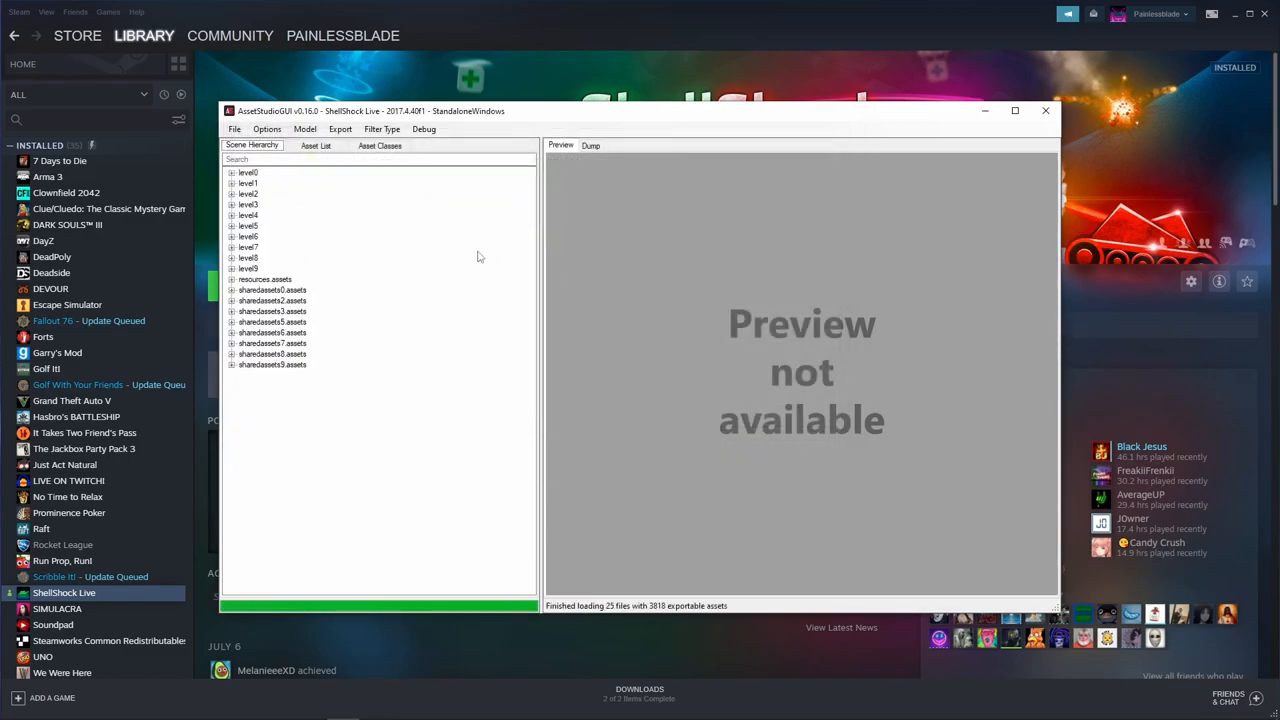
# - Filter assets to AudioClip and export the filtered clips into Desktop\stream stuffs\shell assets
pyautogui.click(382, 129)
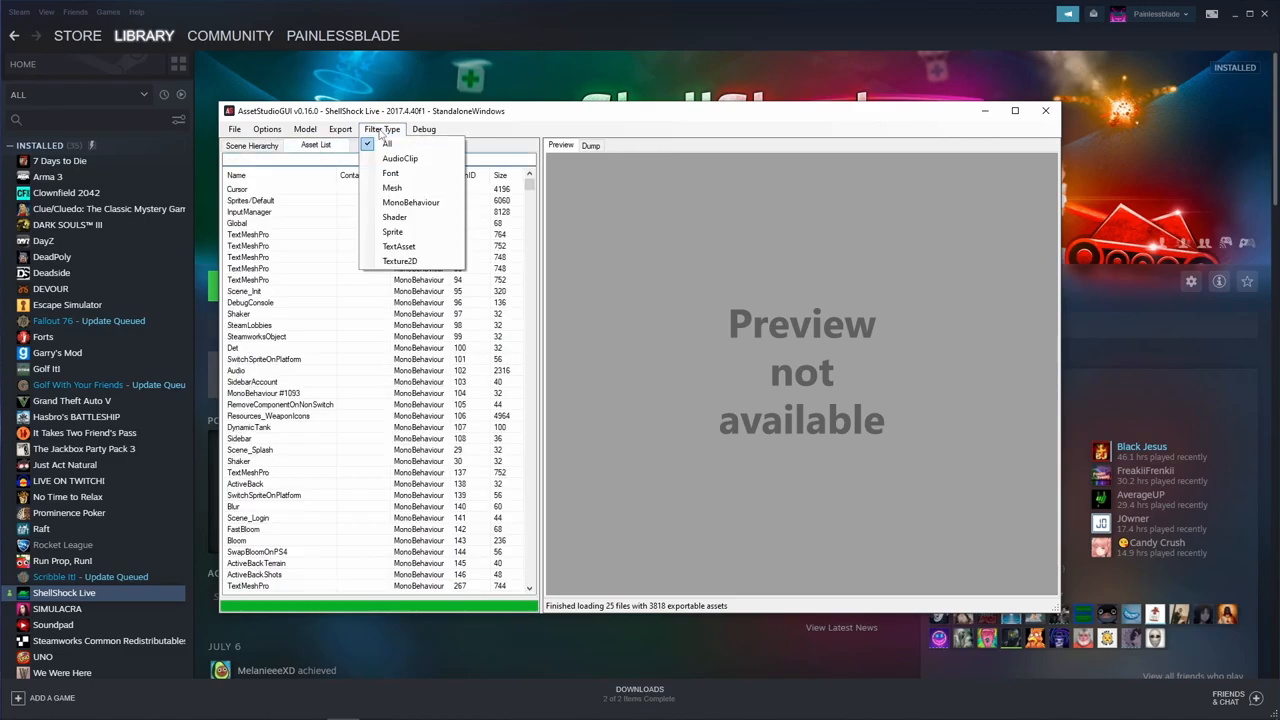
pyautogui.click(399, 158)
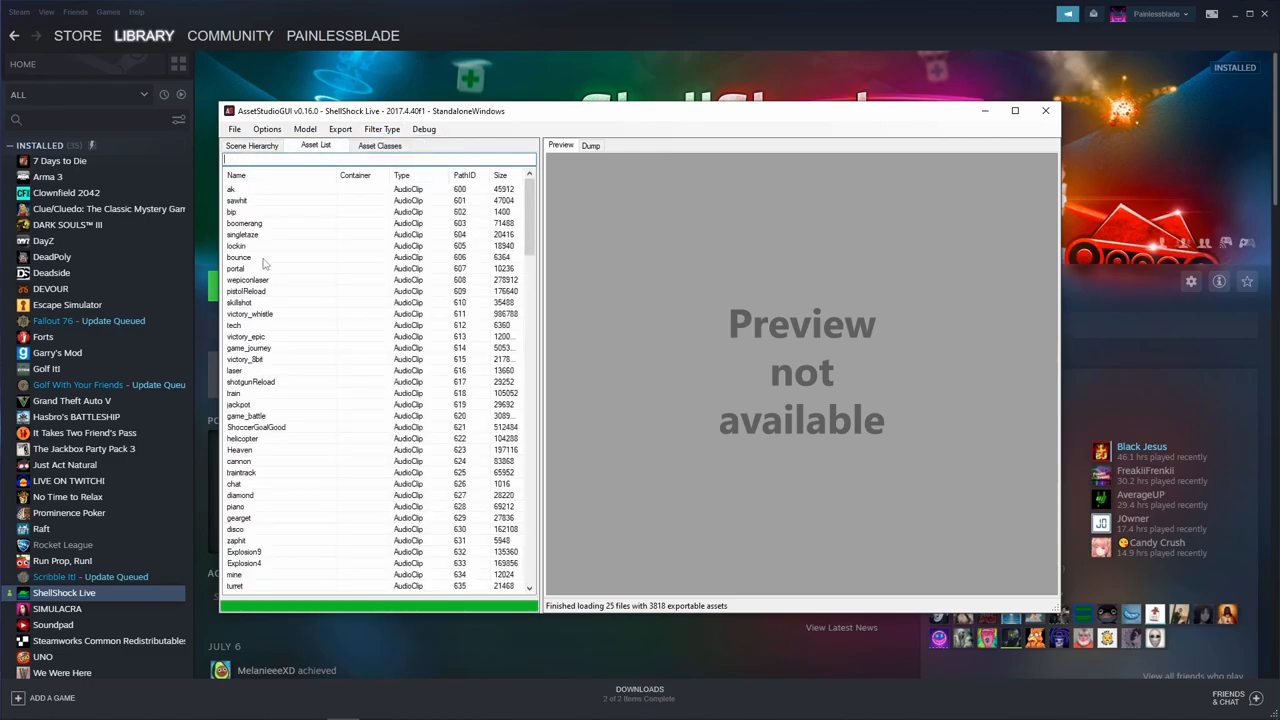
pyautogui.click(340, 129)
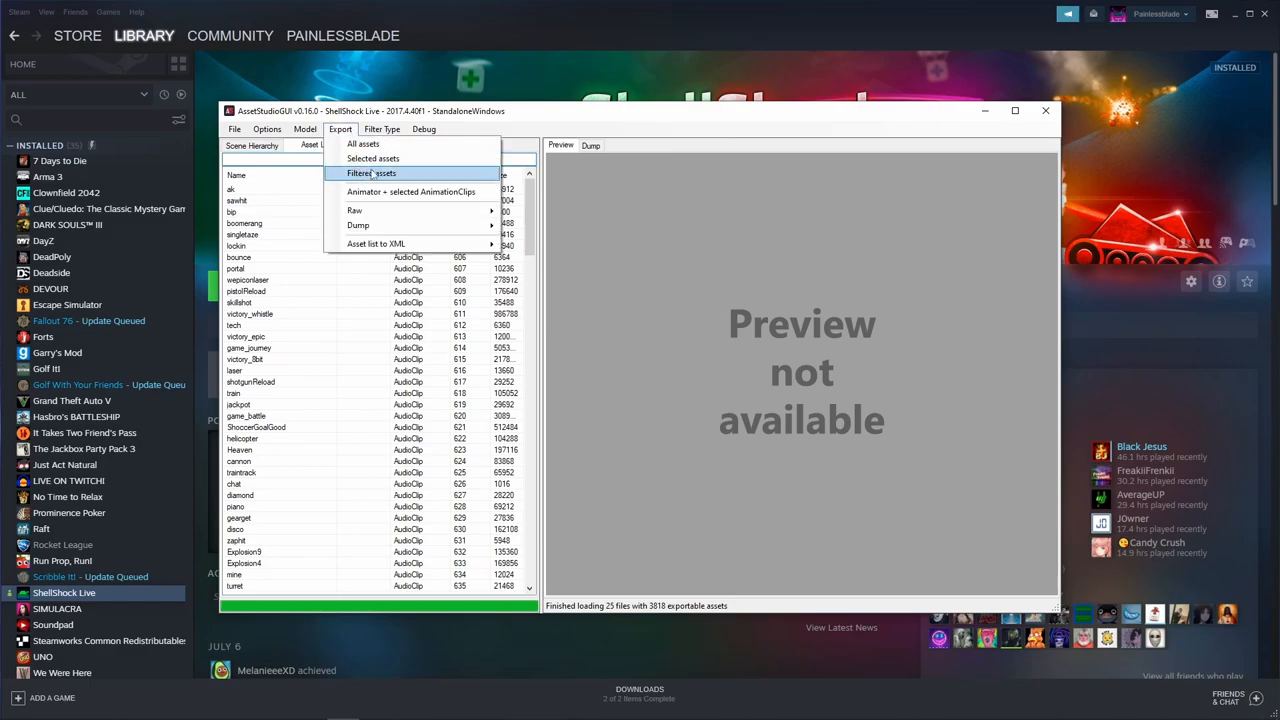
pyautogui.click(371, 173)
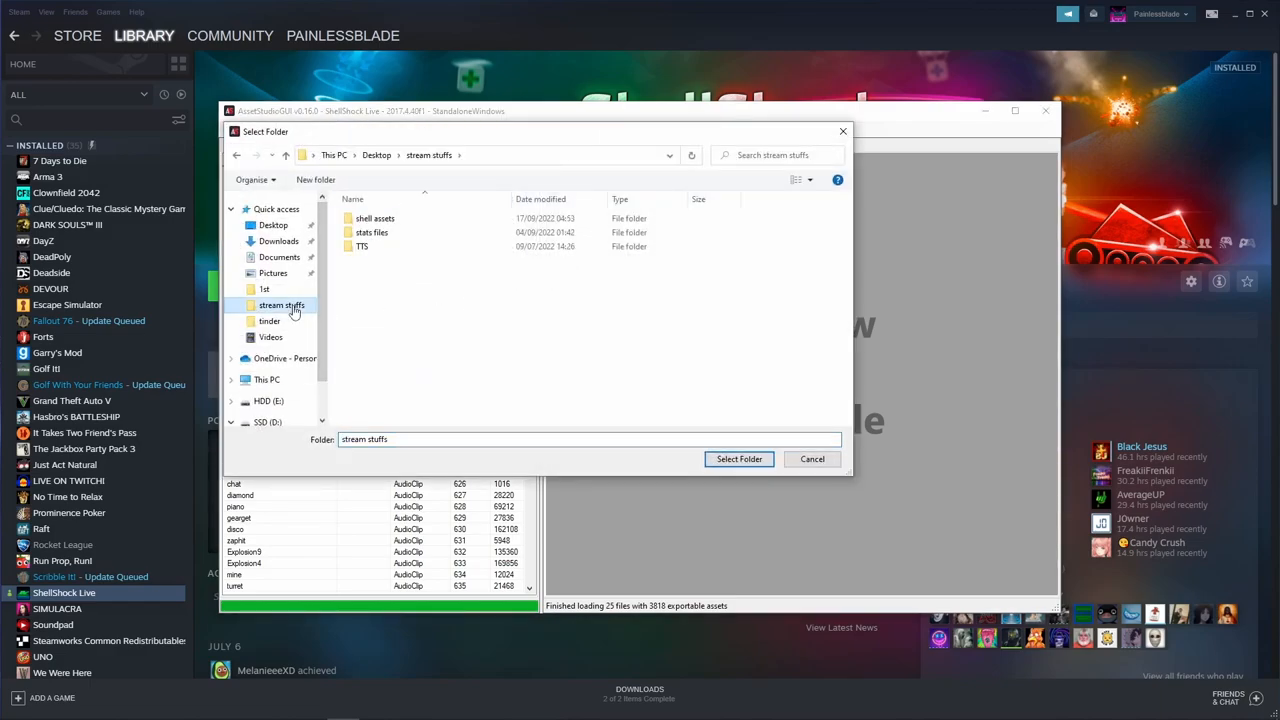
pyautogui.doubleClick(375, 218)
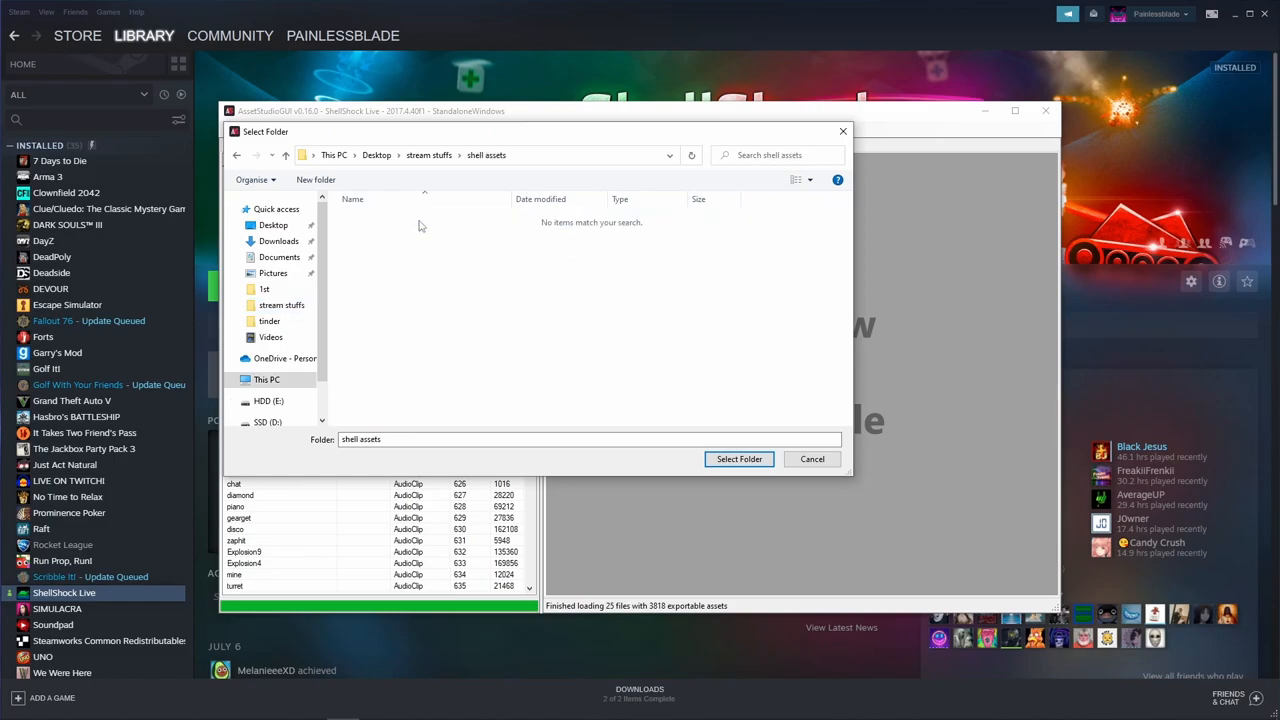
pyautogui.click(739, 459)
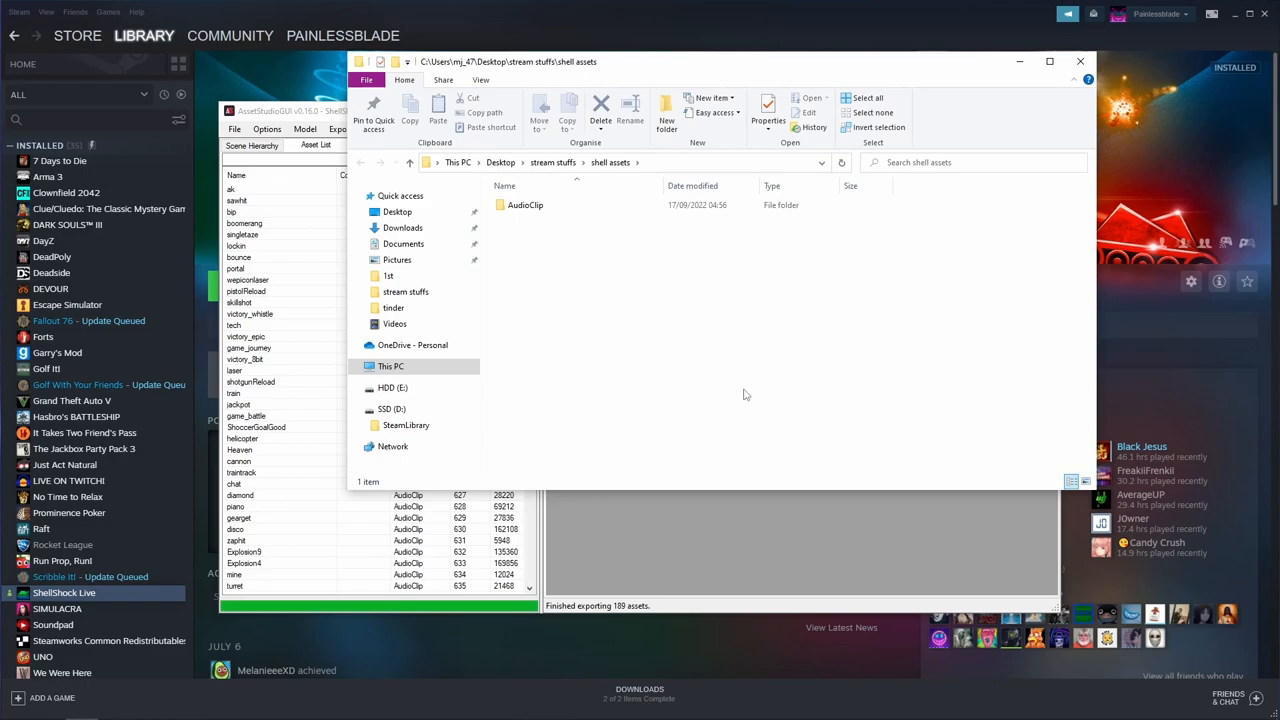
# - Open the AudioClip folder and browse the 189 exported .wav files
pyautogui.click(525, 204)
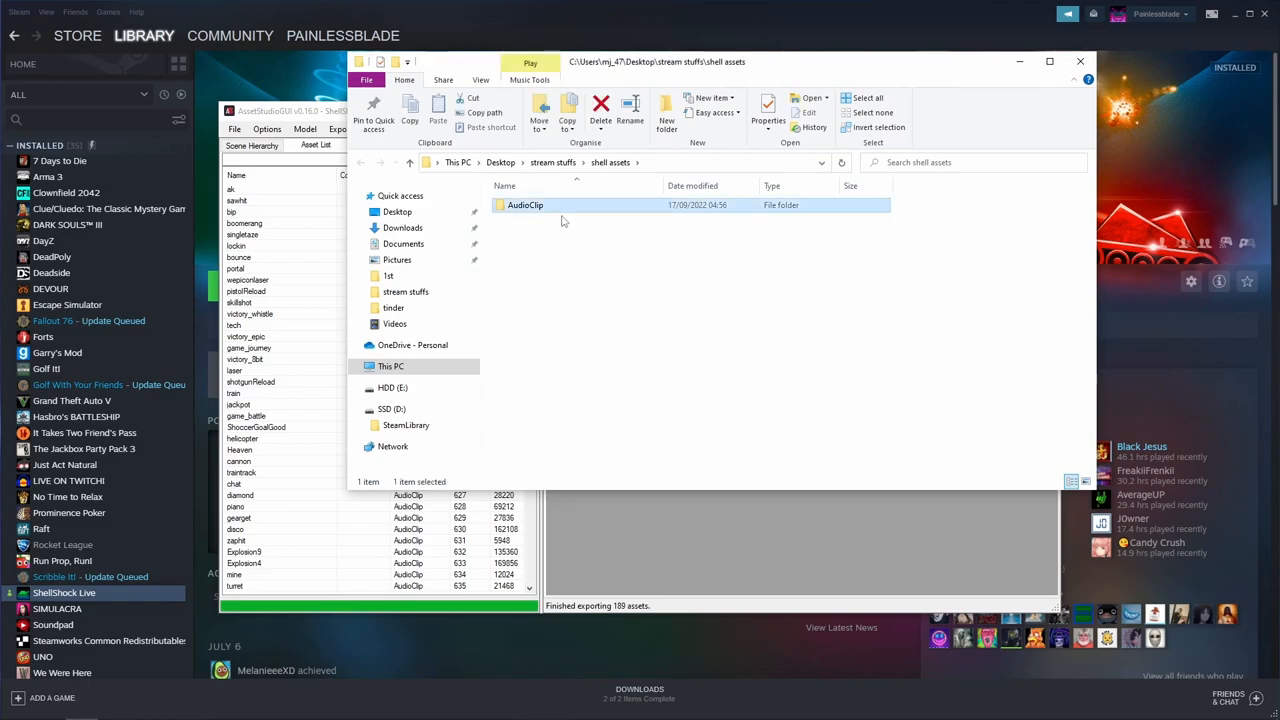
pyautogui.doubleClick(525, 205)
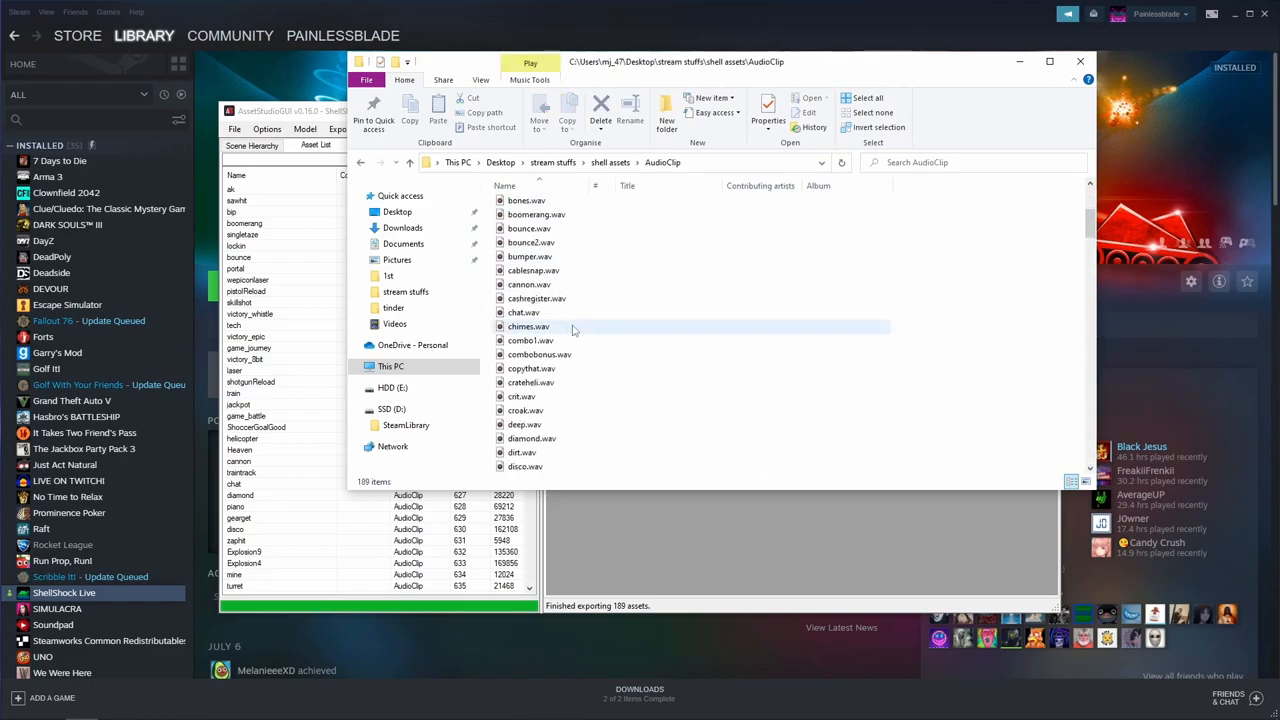
pyautogui.scroll(-3)
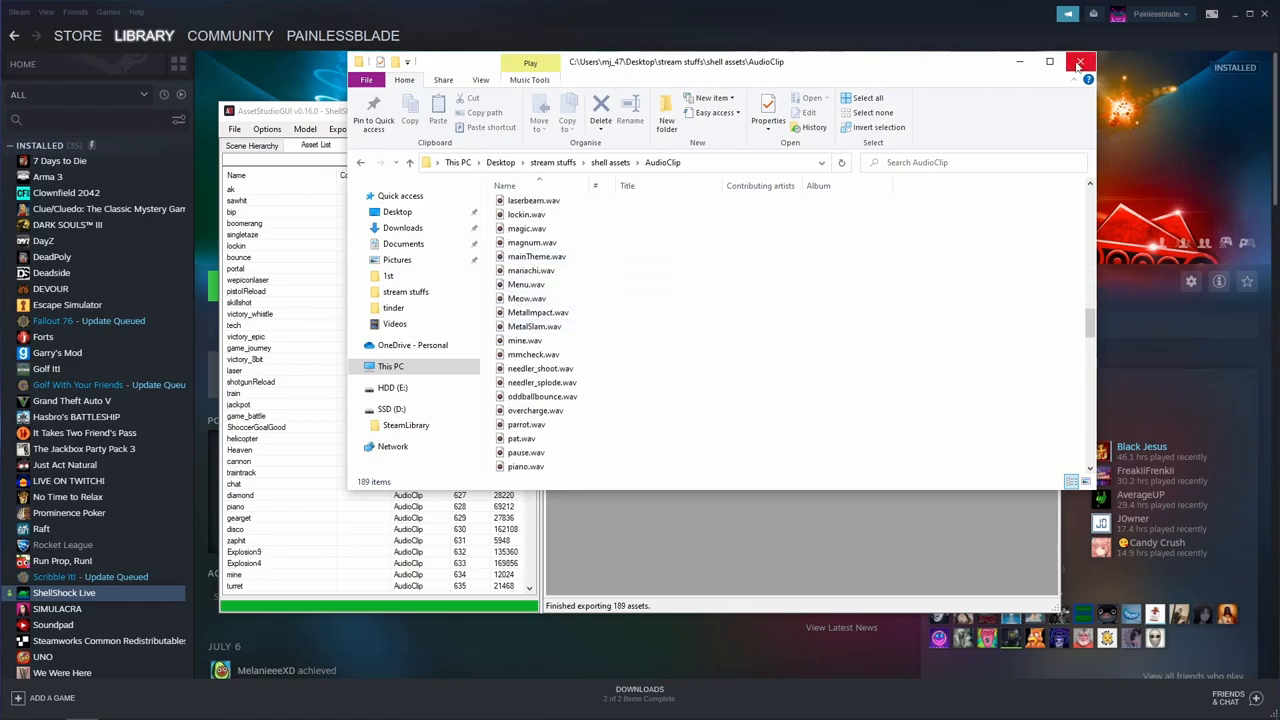
# - Close the File Explorer window and AssetStudio
pyautogui.click(1079, 62)
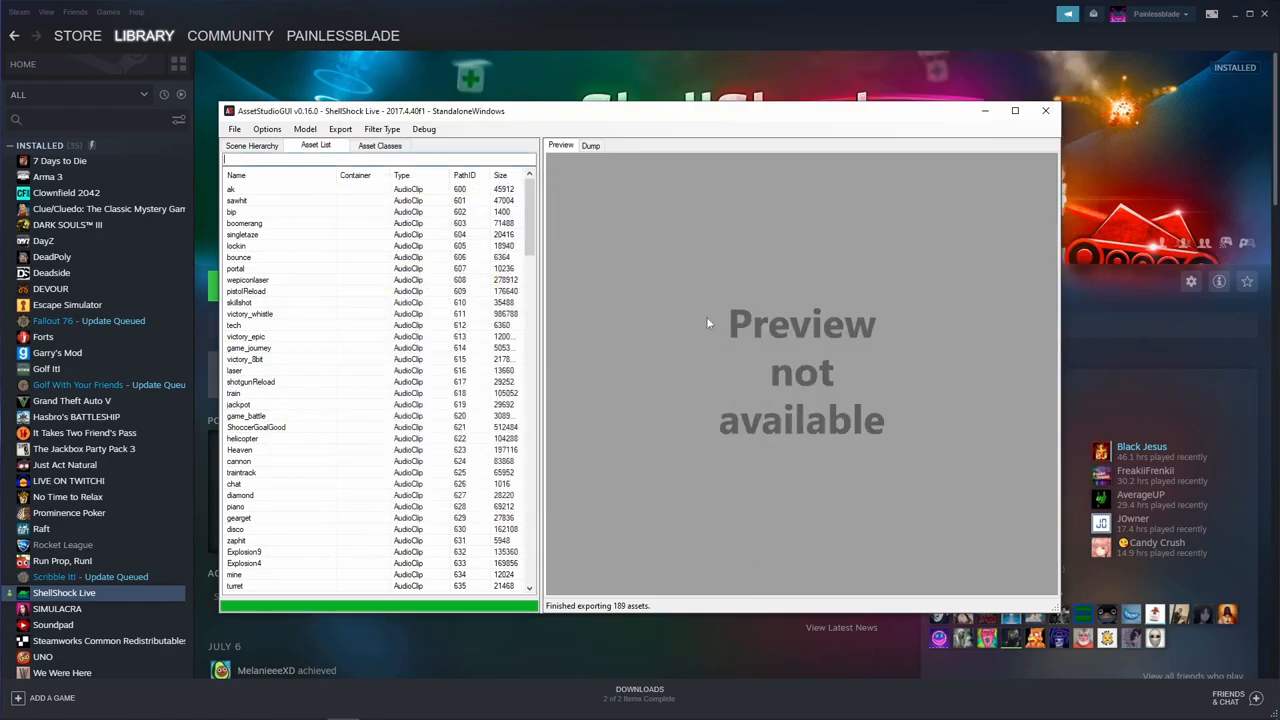
pyautogui.scroll(-3)
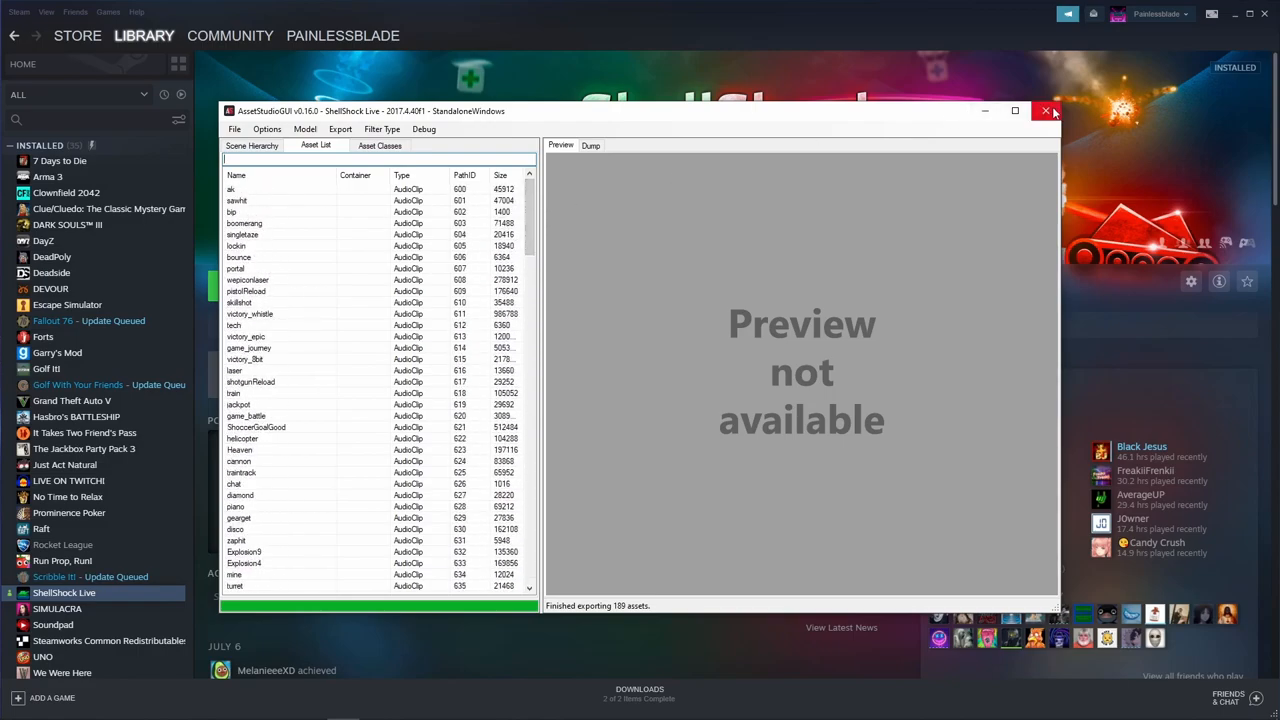
pyautogui.moveTo(1047, 111)
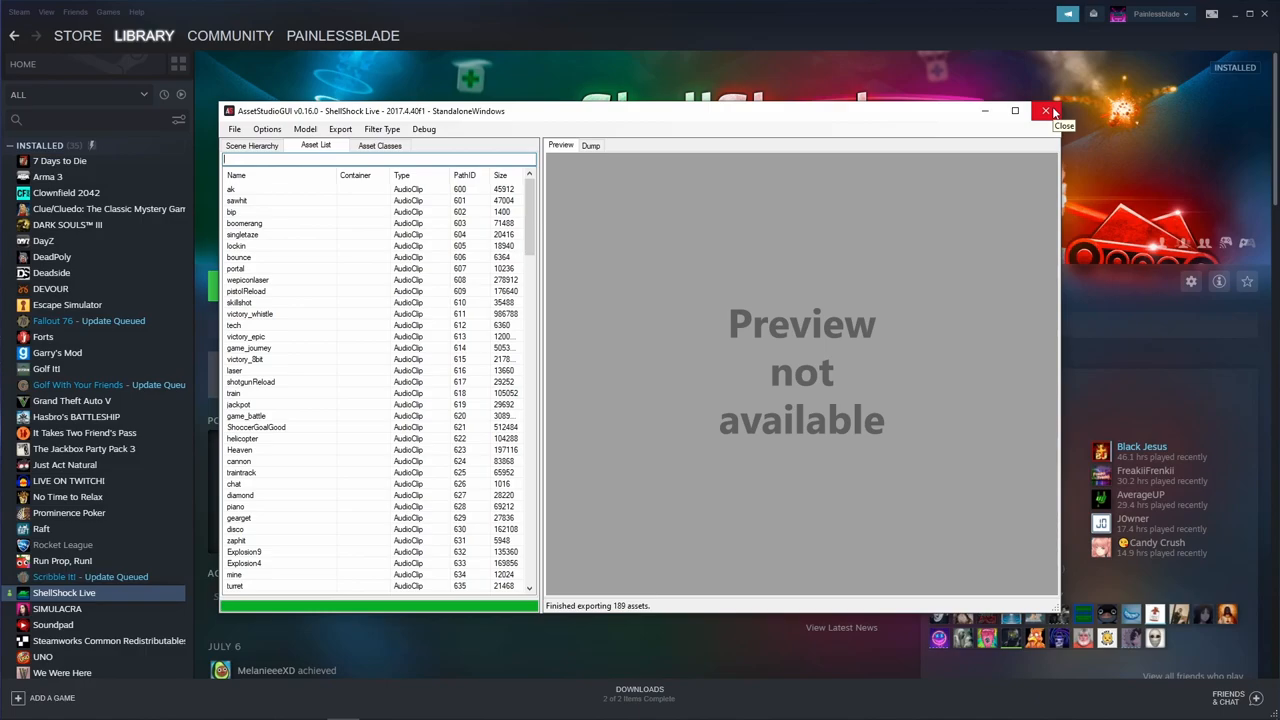
pyautogui.click(1046, 110)
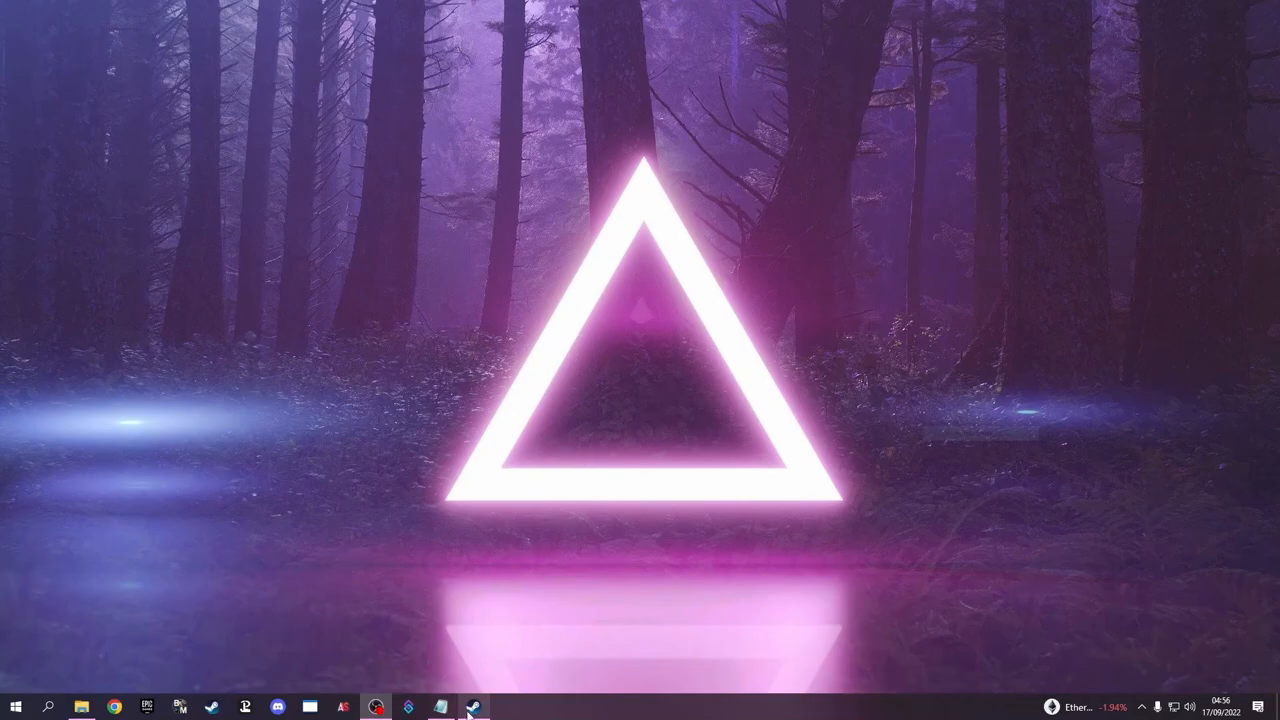
# - Create a new folder named 'modded audio' inside shell assets
pyautogui.click(440, 708)
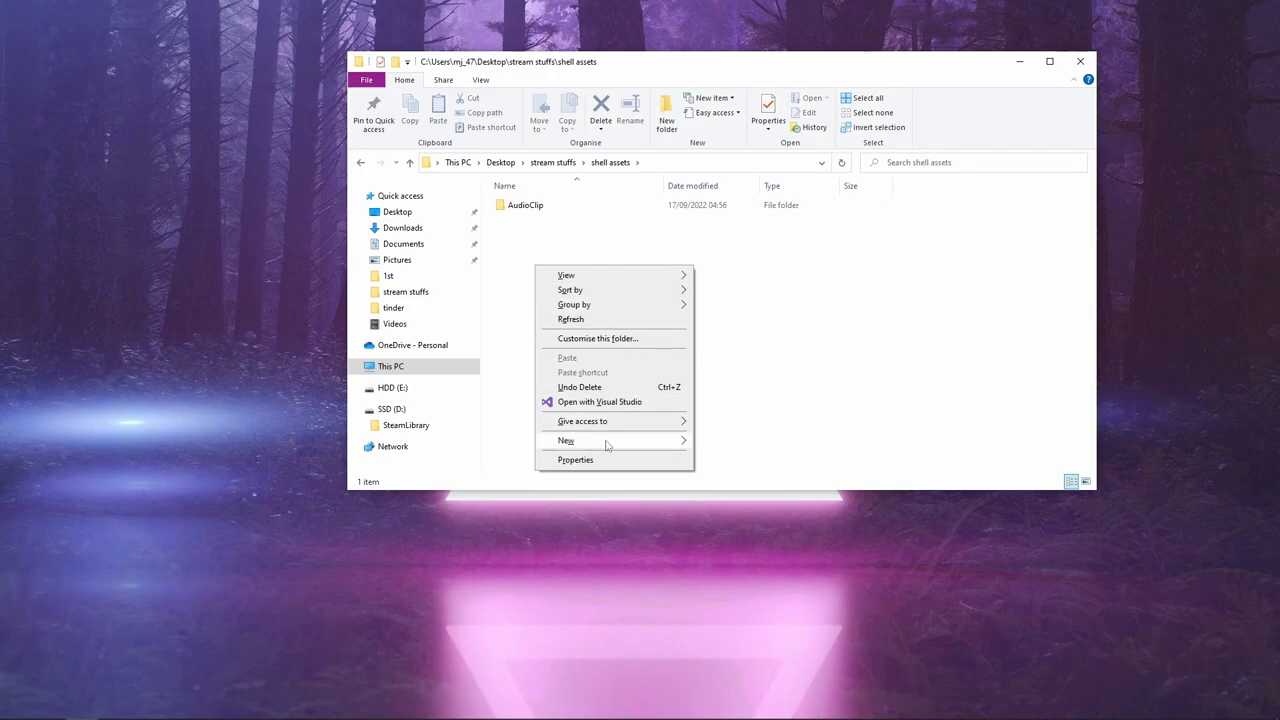
pyautogui.click(566, 440)
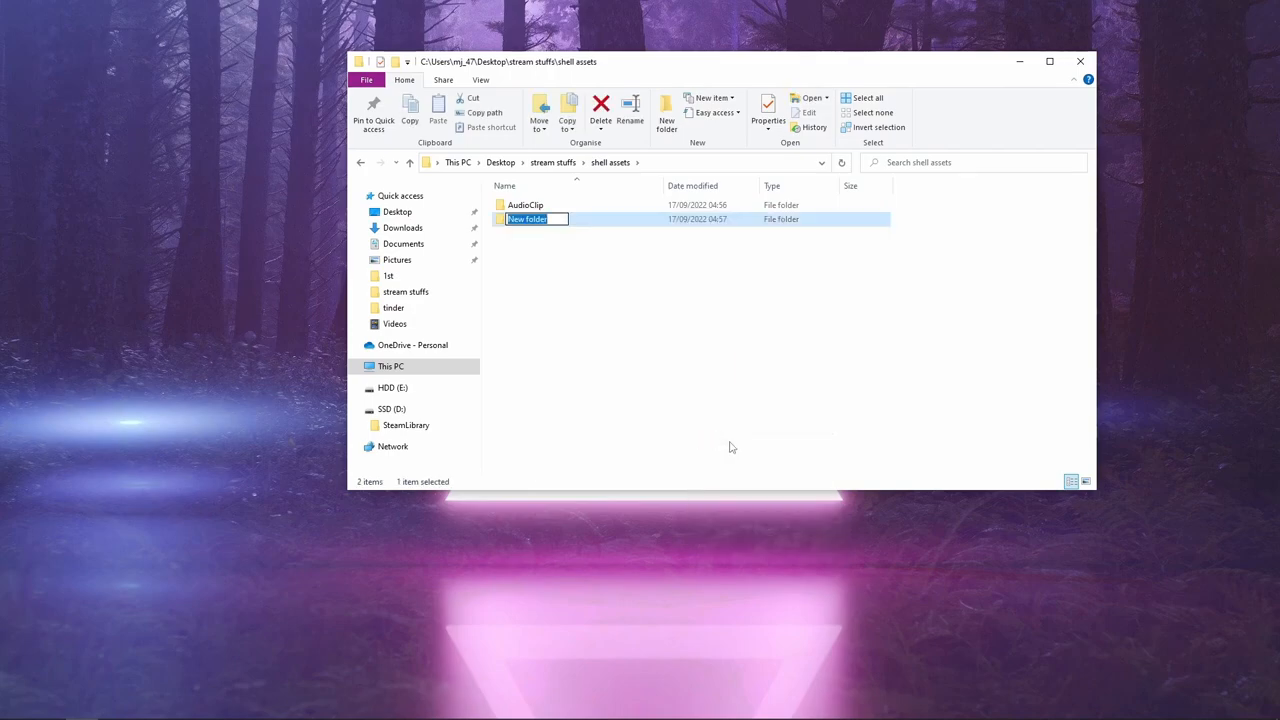
pyautogui.write('modded audio')
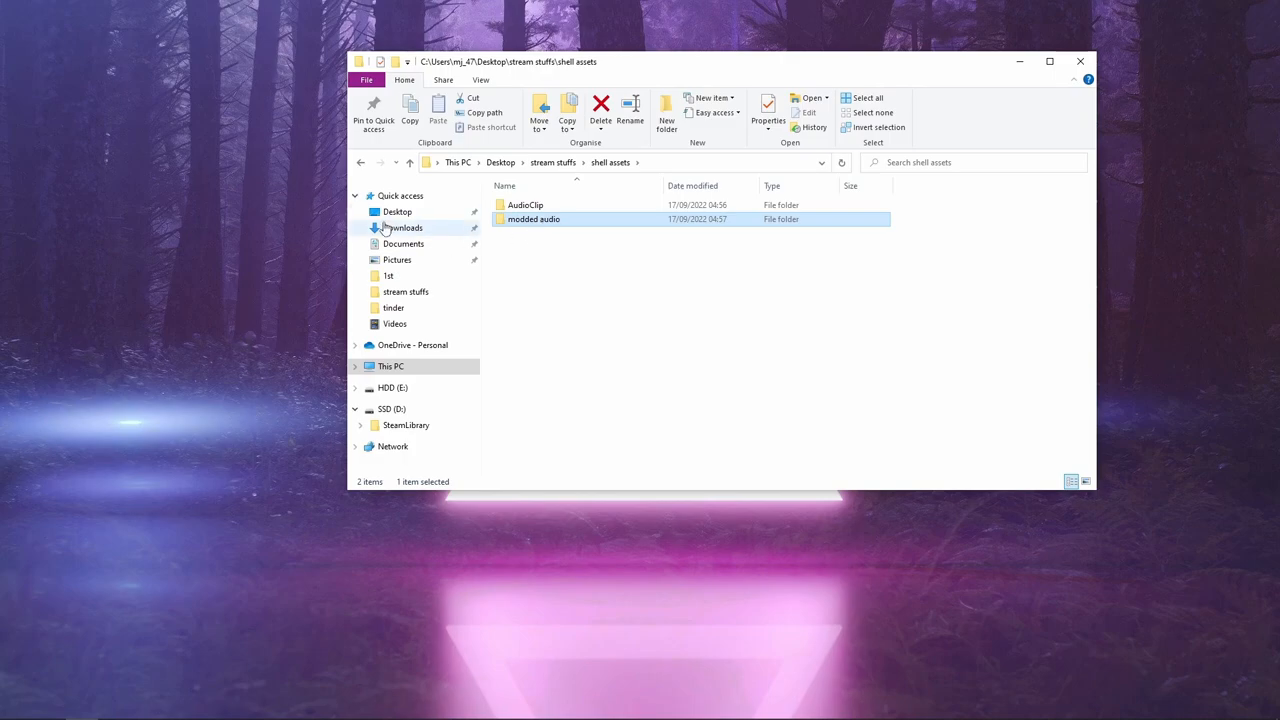
# - Select boing-6222.wav and the mario-bros game-over WAV in Downloads for copying
pyautogui.click(404, 227)
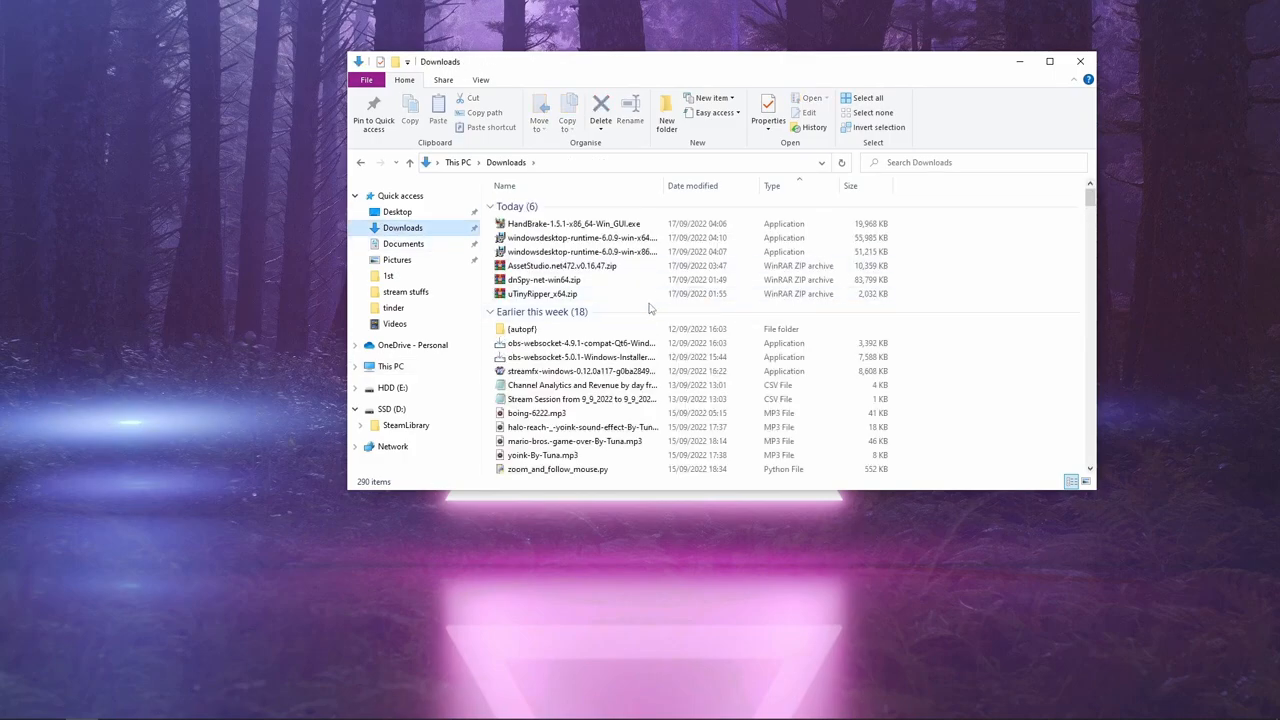
pyautogui.scroll(-3)
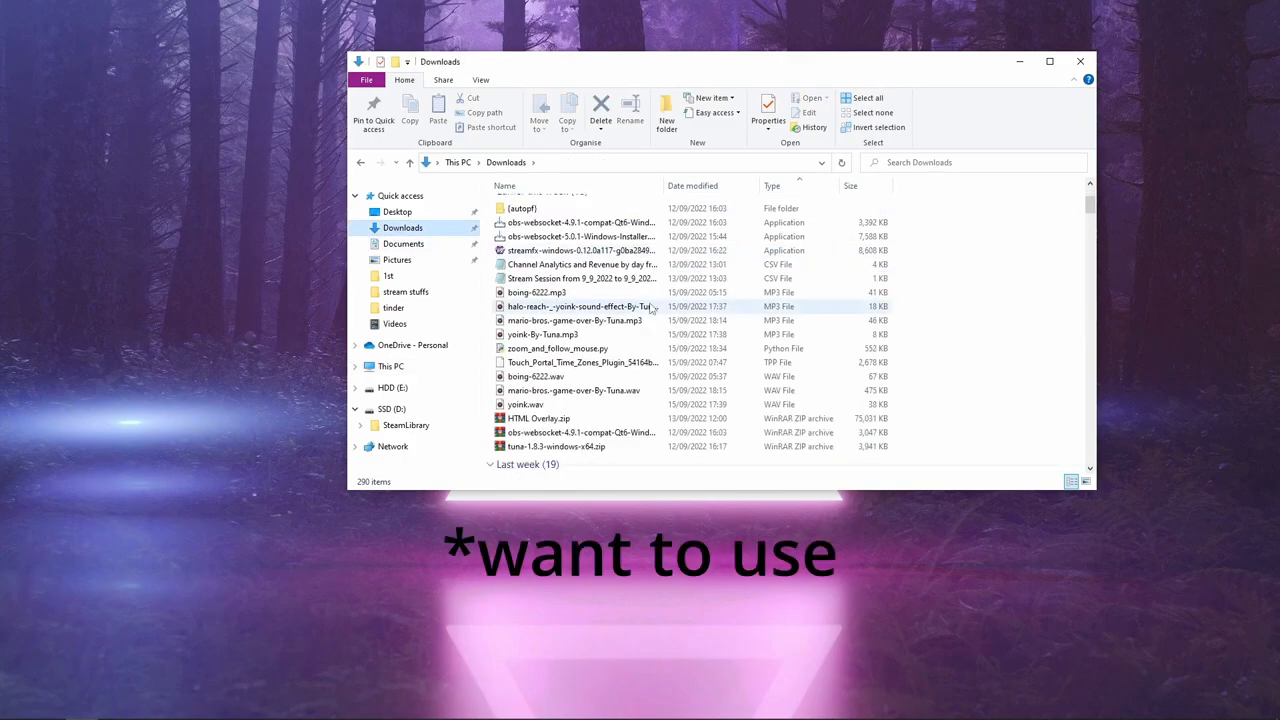
pyautogui.moveTo(630, 310)
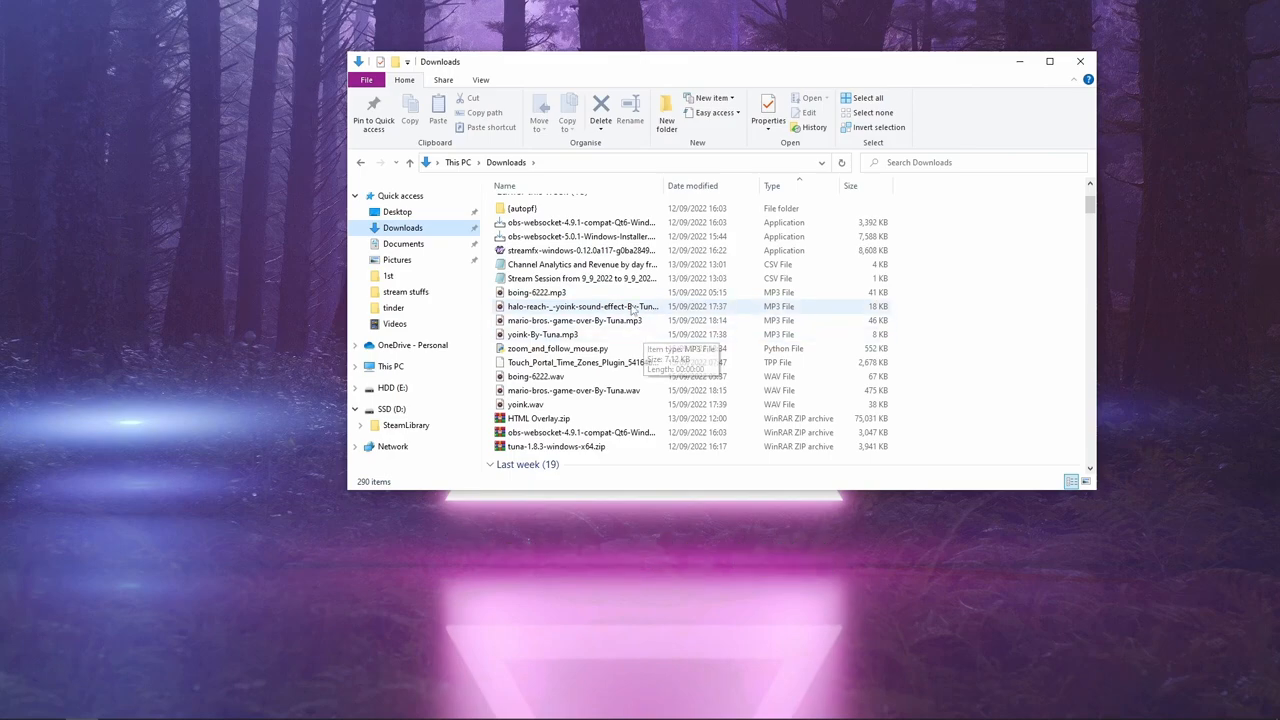
pyautogui.moveTo(650, 311)
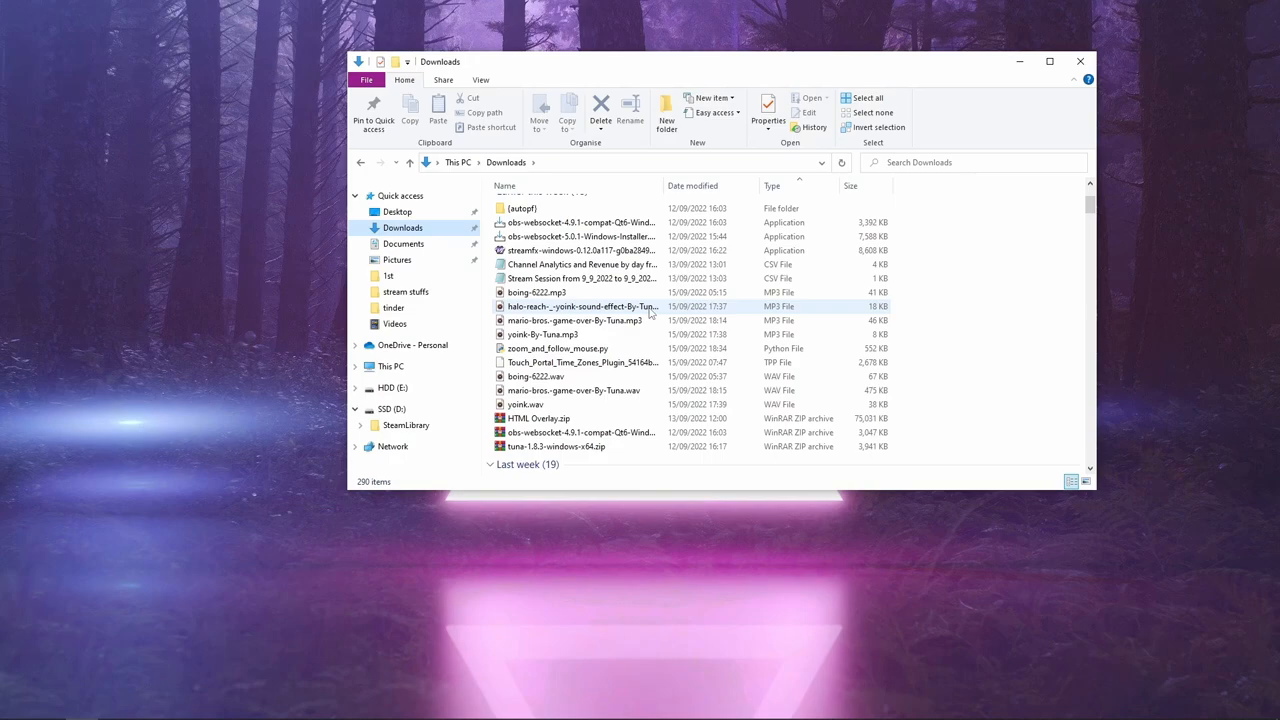
pyautogui.click(536, 376)
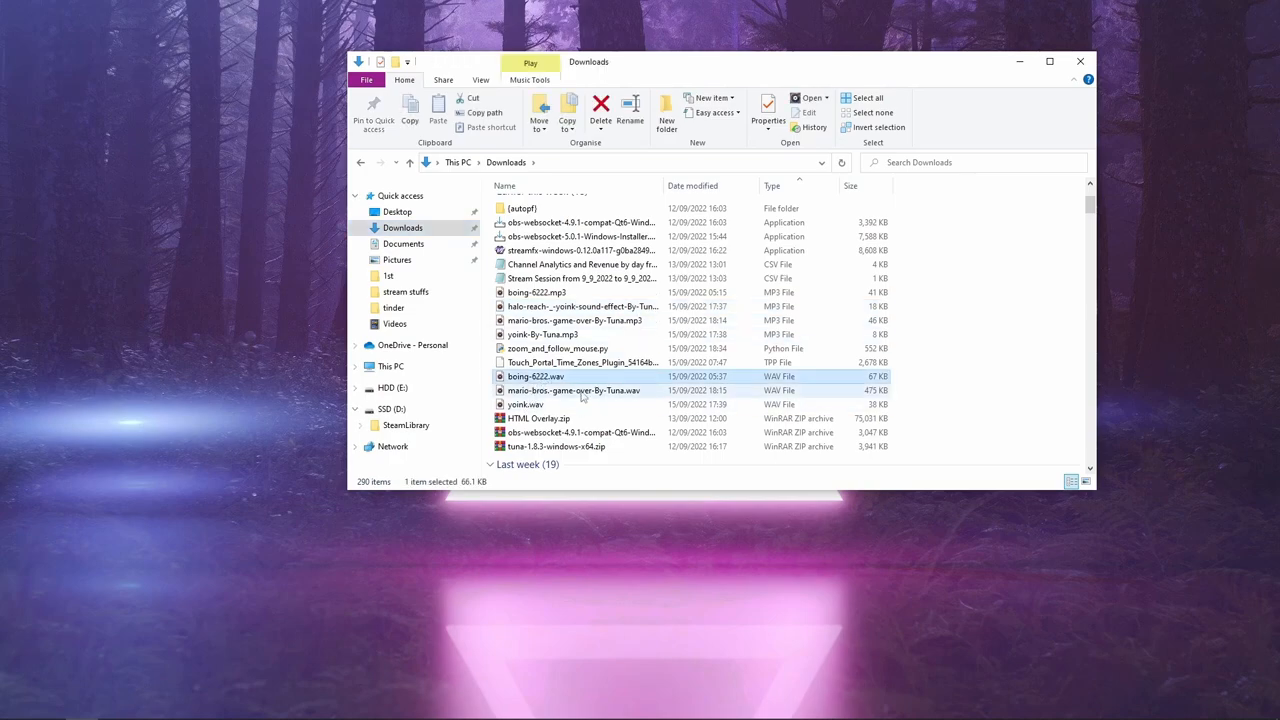
pyautogui.click(574, 390)
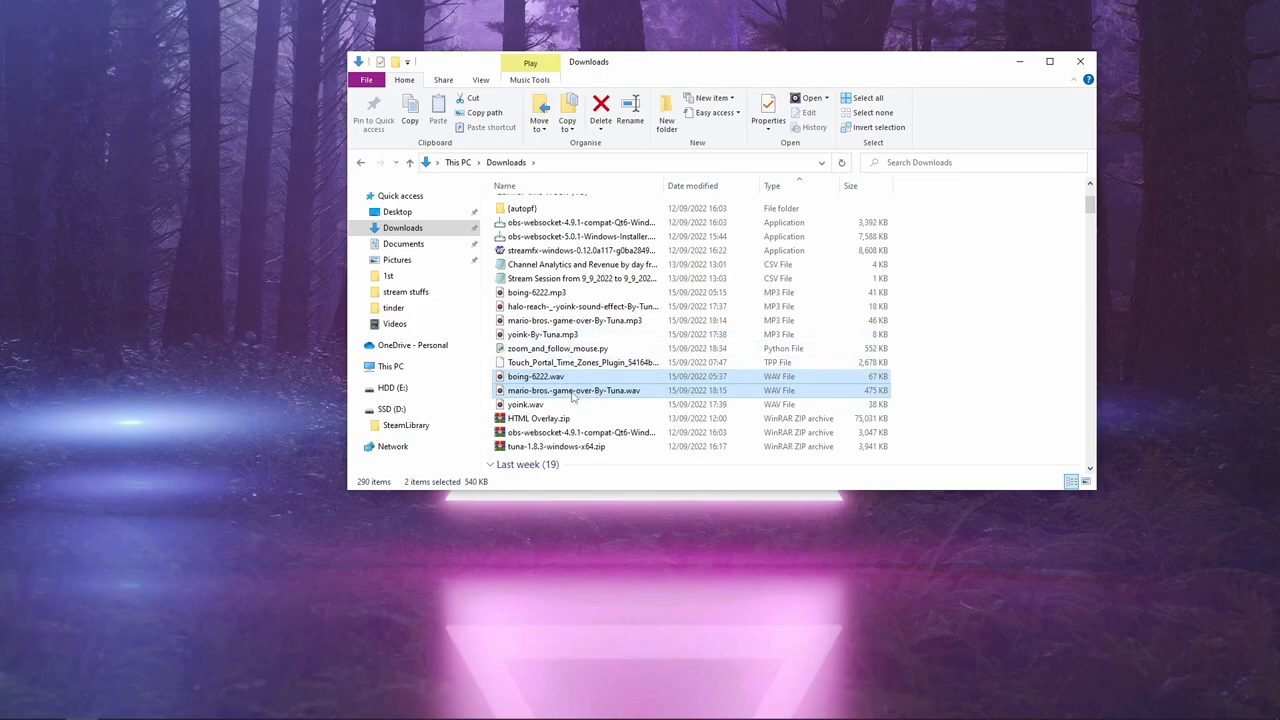
pyautogui.moveTo(573, 390)
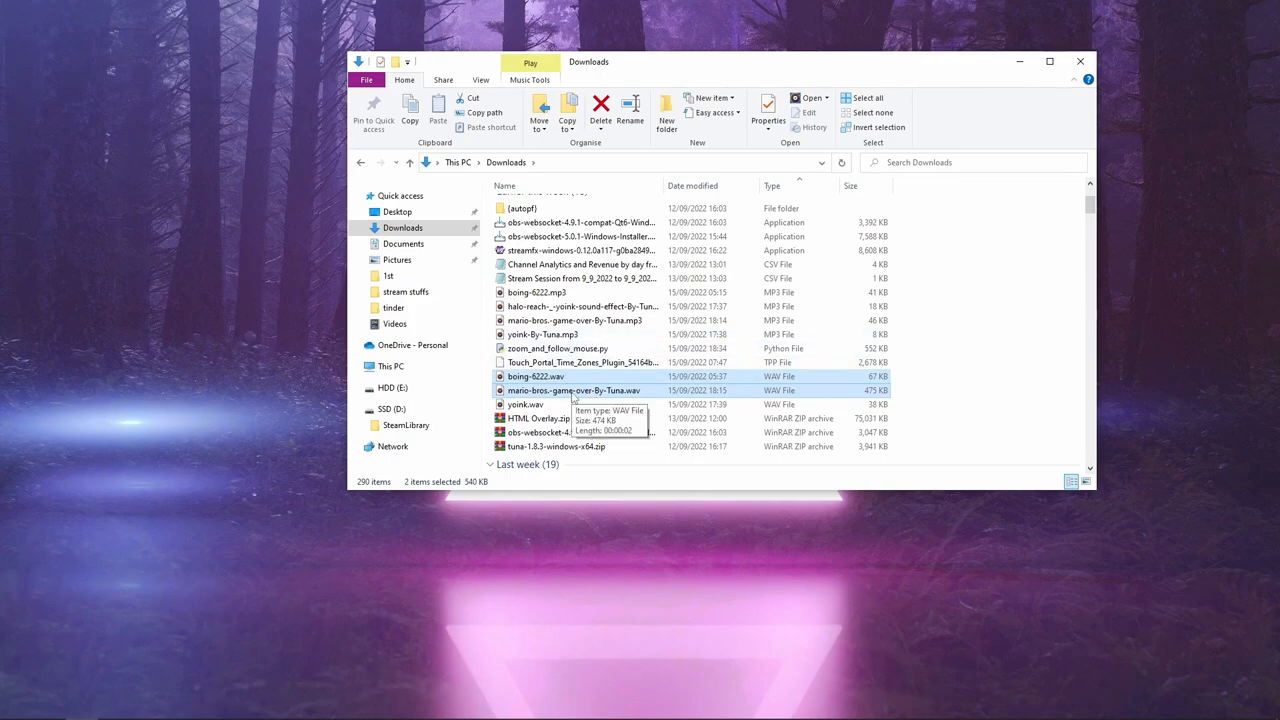
pyautogui.rightClick(575, 390)
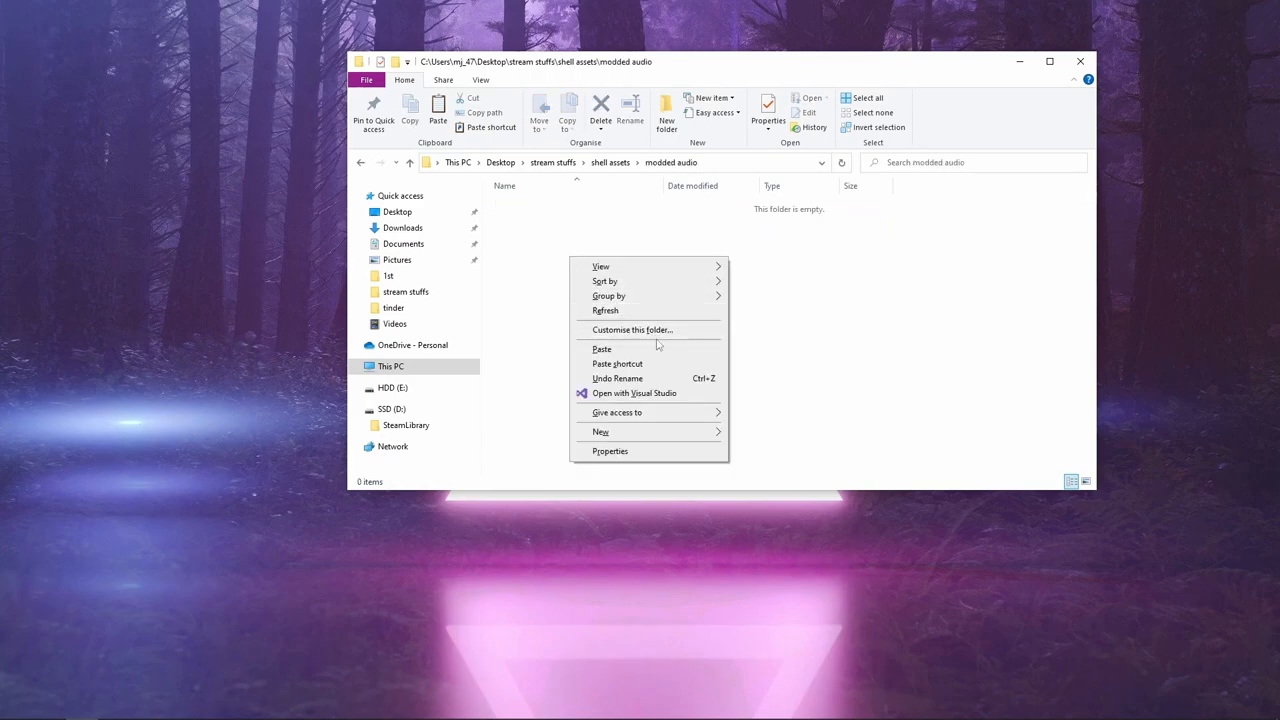
pyautogui.moveTo(617, 363)
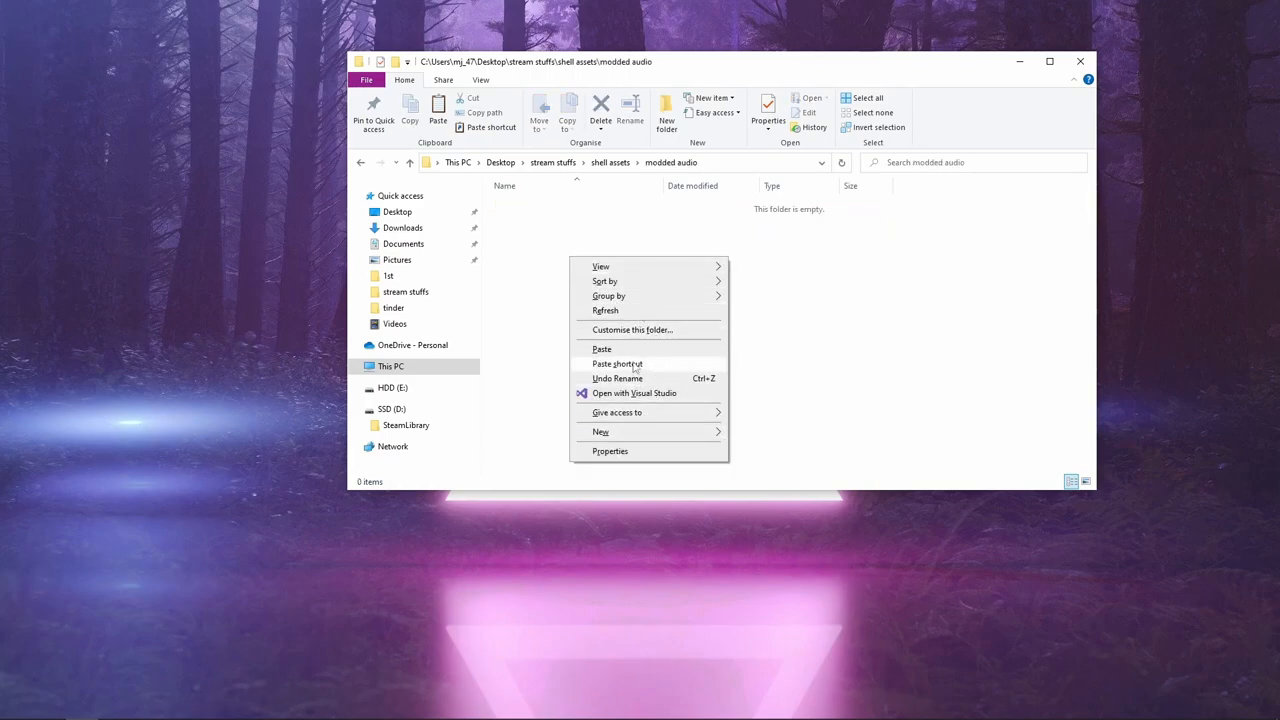
# - Paste both sounds into modded audio, then search AudioClip for 'bump' to find bumper.wav
pyautogui.click(601, 348)
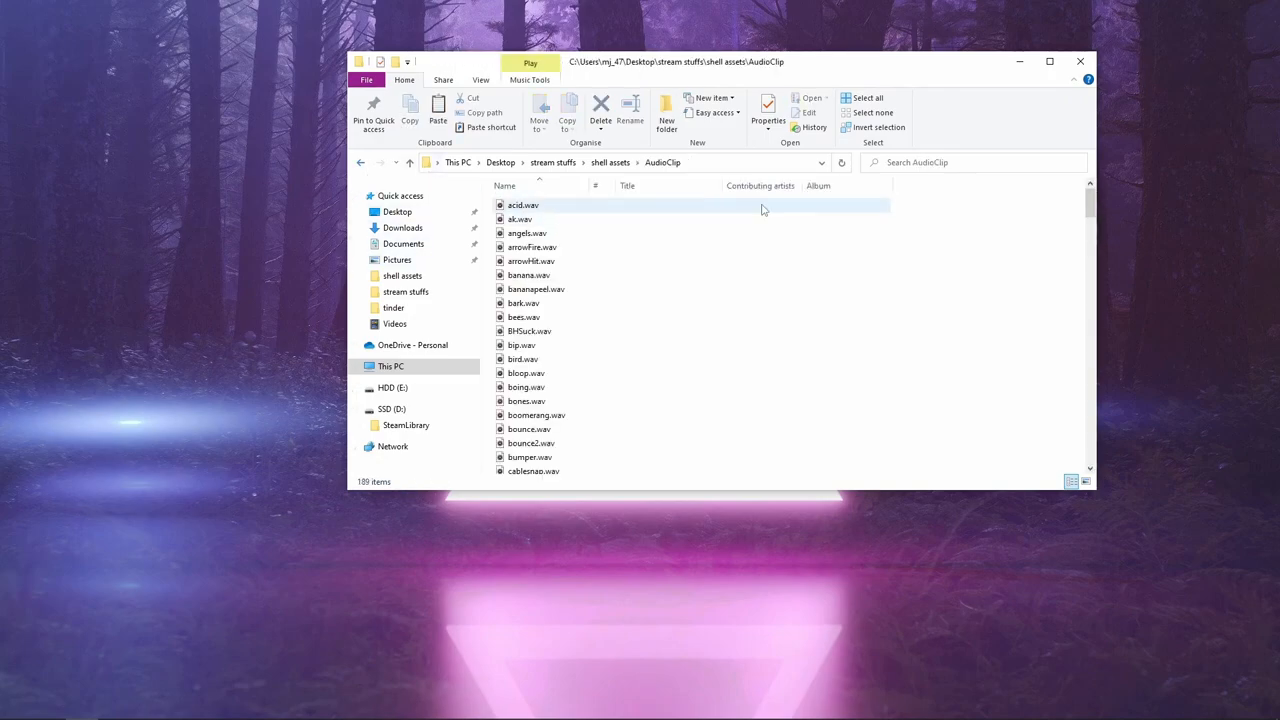
pyautogui.click(940, 162)
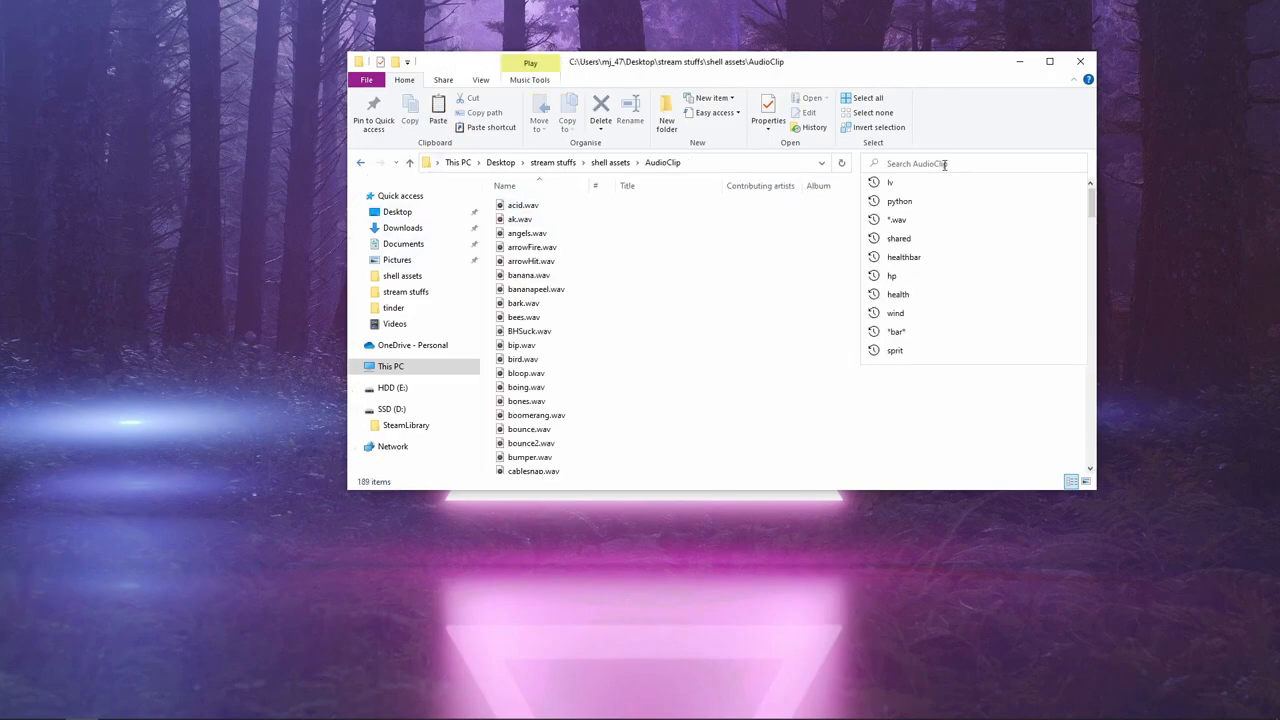
pyautogui.write('bumper')
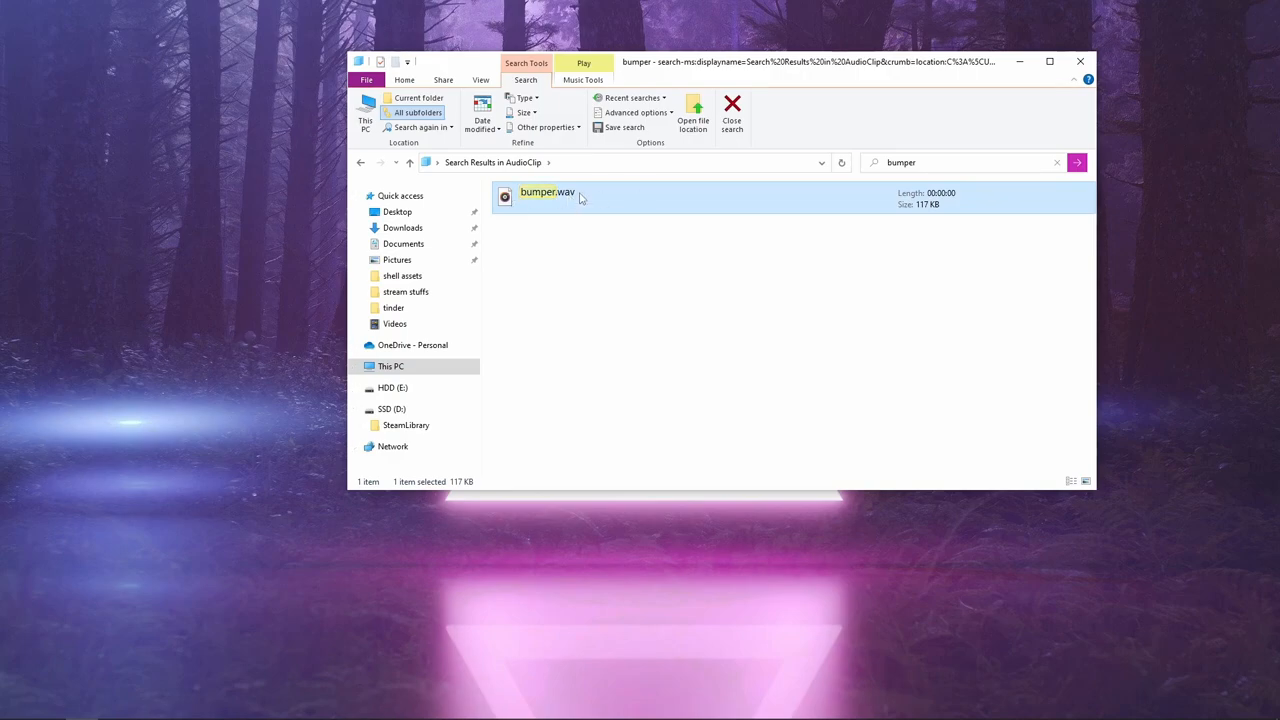
pyautogui.moveTo(543, 196)
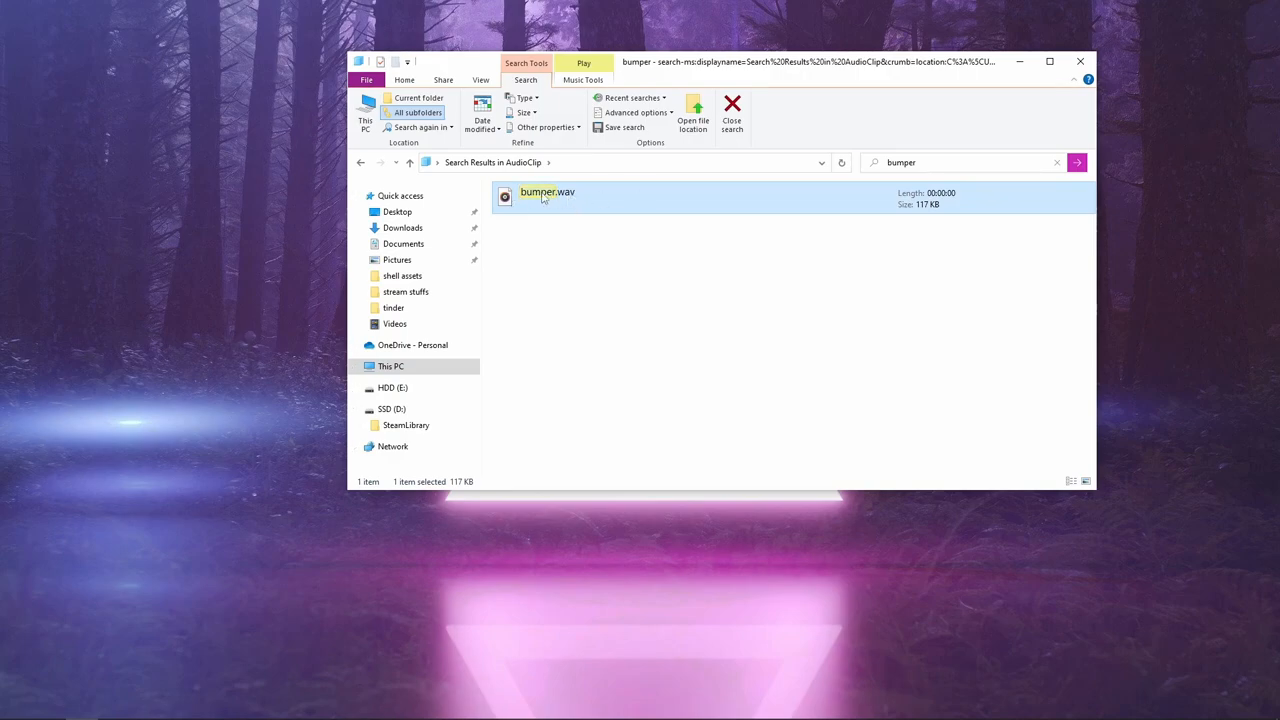
# - Preview the original bumper.wav, then rename boing-6222.wav to bumper.wav
pyautogui.doubleClick(547, 192)
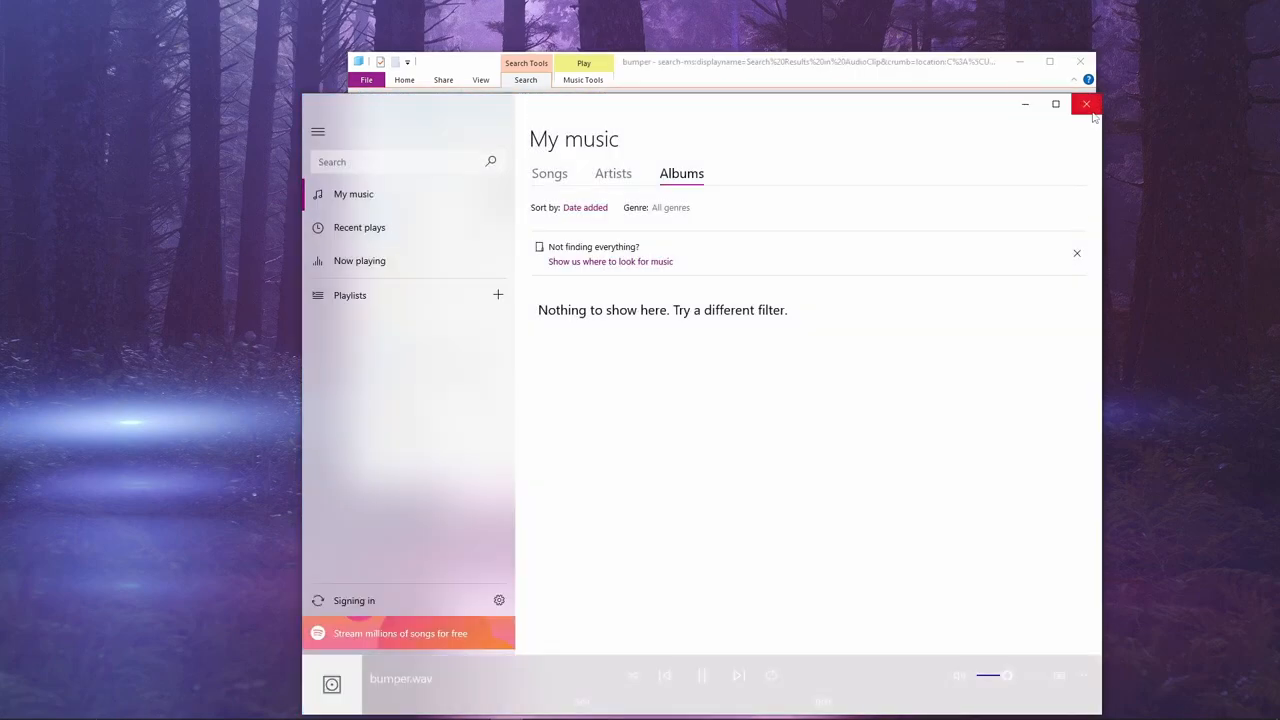
pyautogui.click(1086, 104)
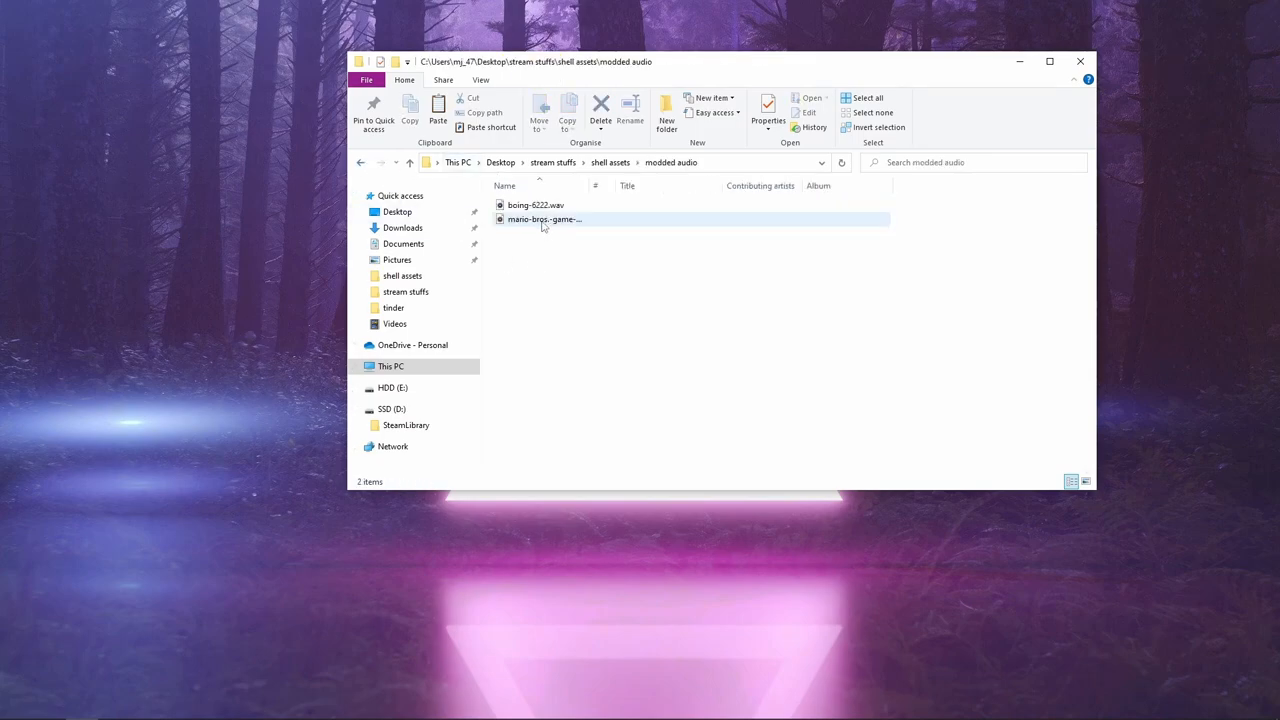
pyautogui.rightClick(530, 205)
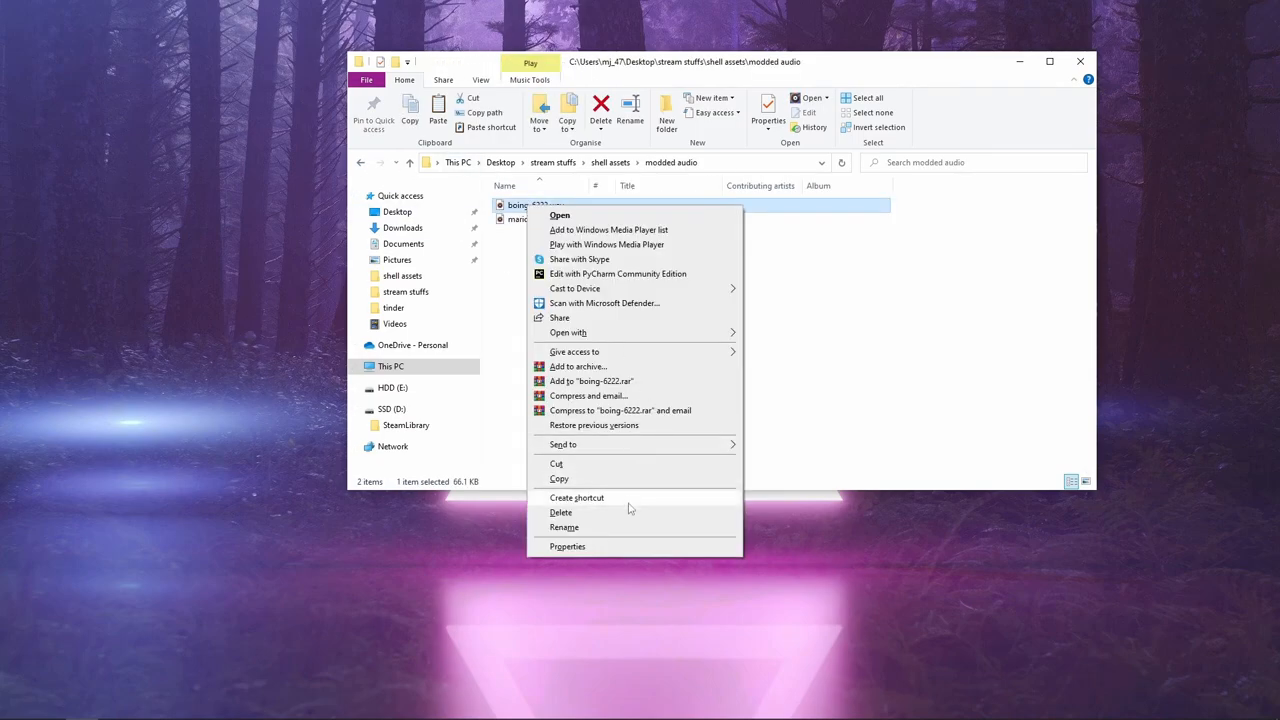
pyautogui.click(563, 527)
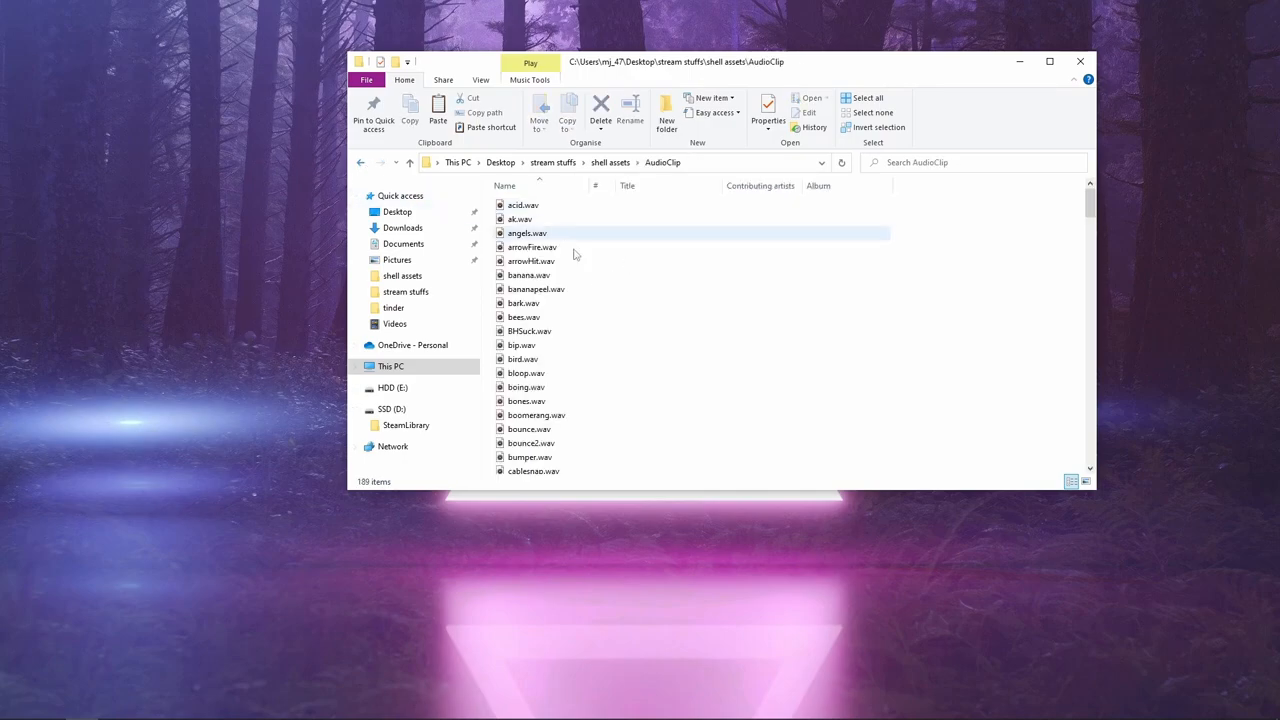
pyautogui.write('tankexp')
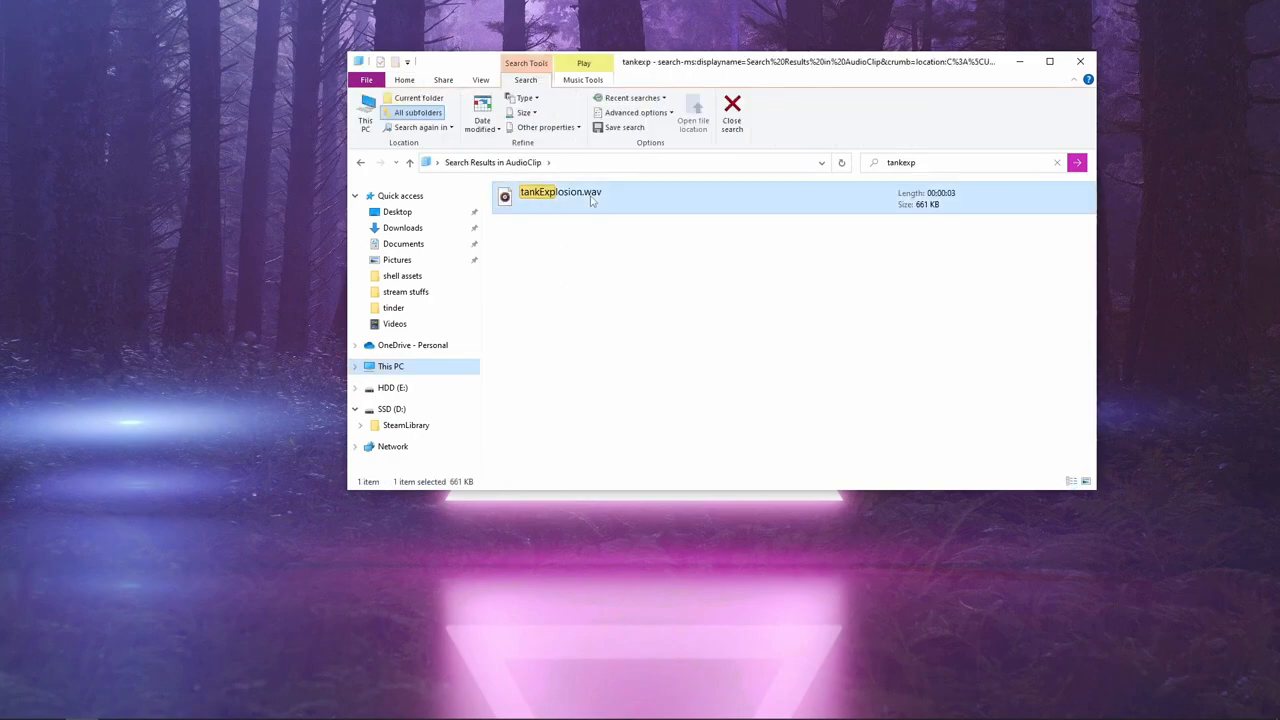
# - Locate the original tankExplosion.wav and rename the Mario game-over sound to tankExplosion.wav
pyautogui.rightClick(560, 197)
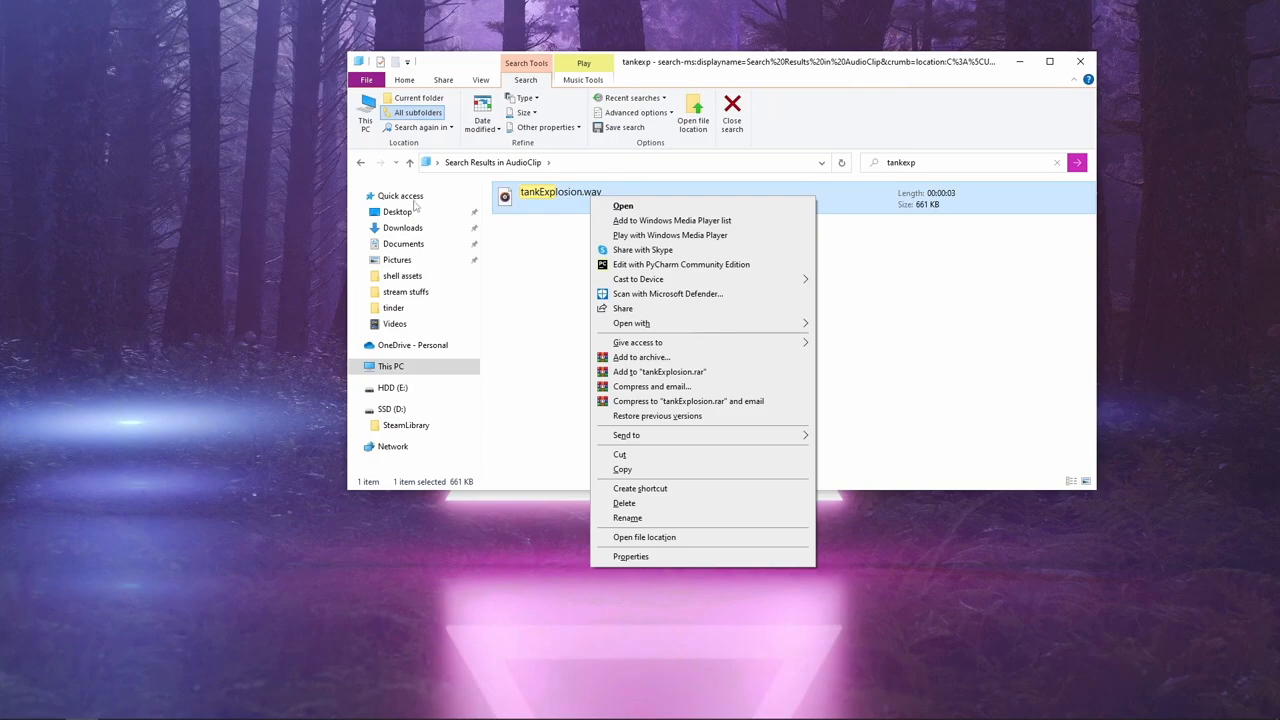
pyautogui.click(644, 537)
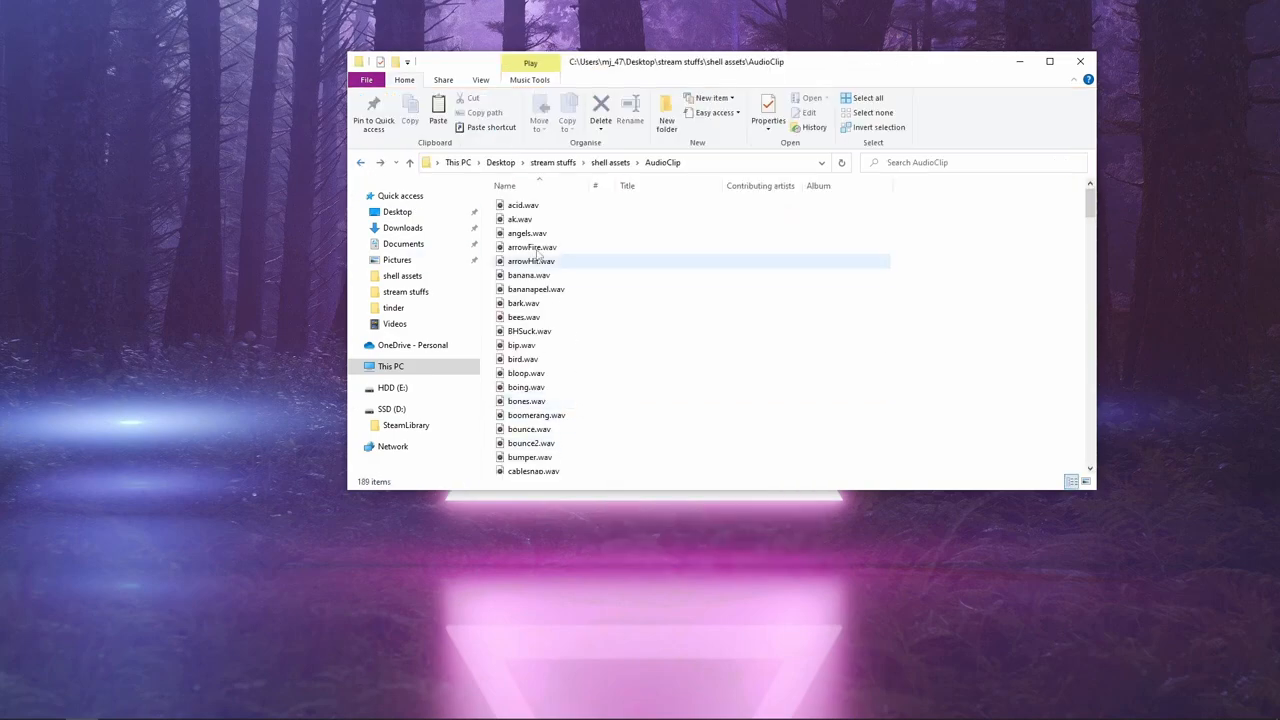
pyautogui.click(360, 162)
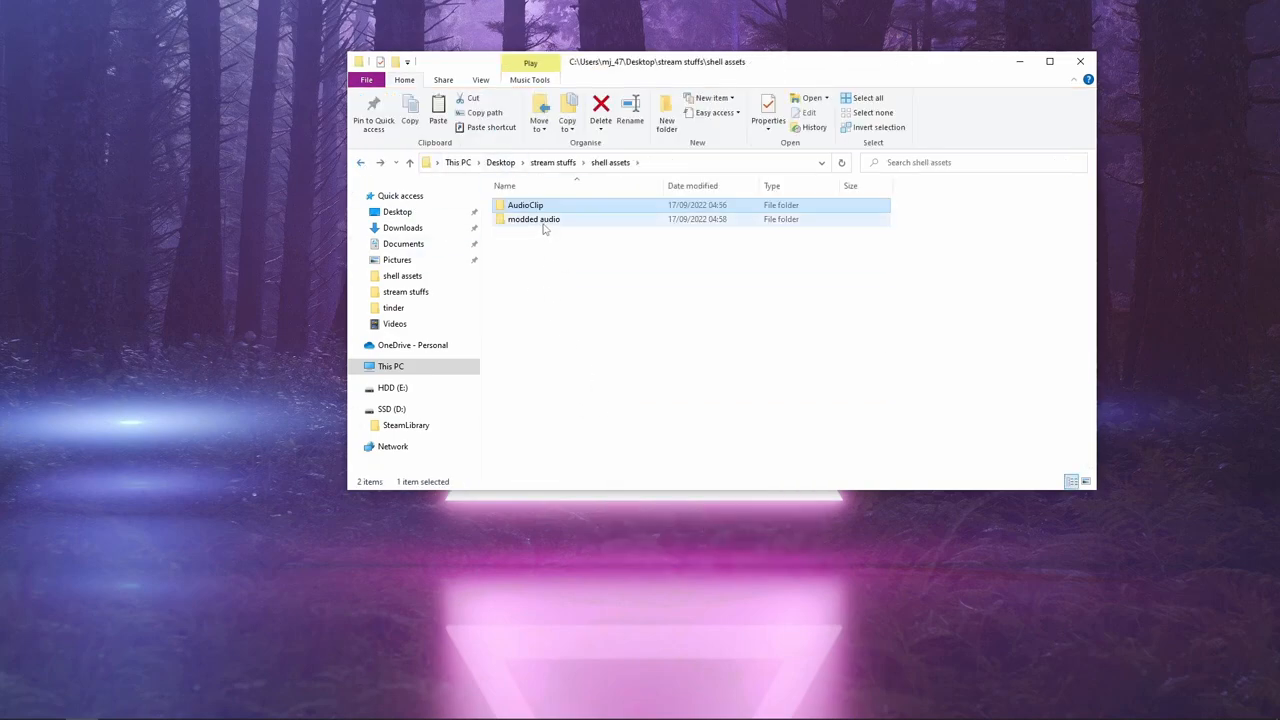
pyautogui.rightClick(545, 219)
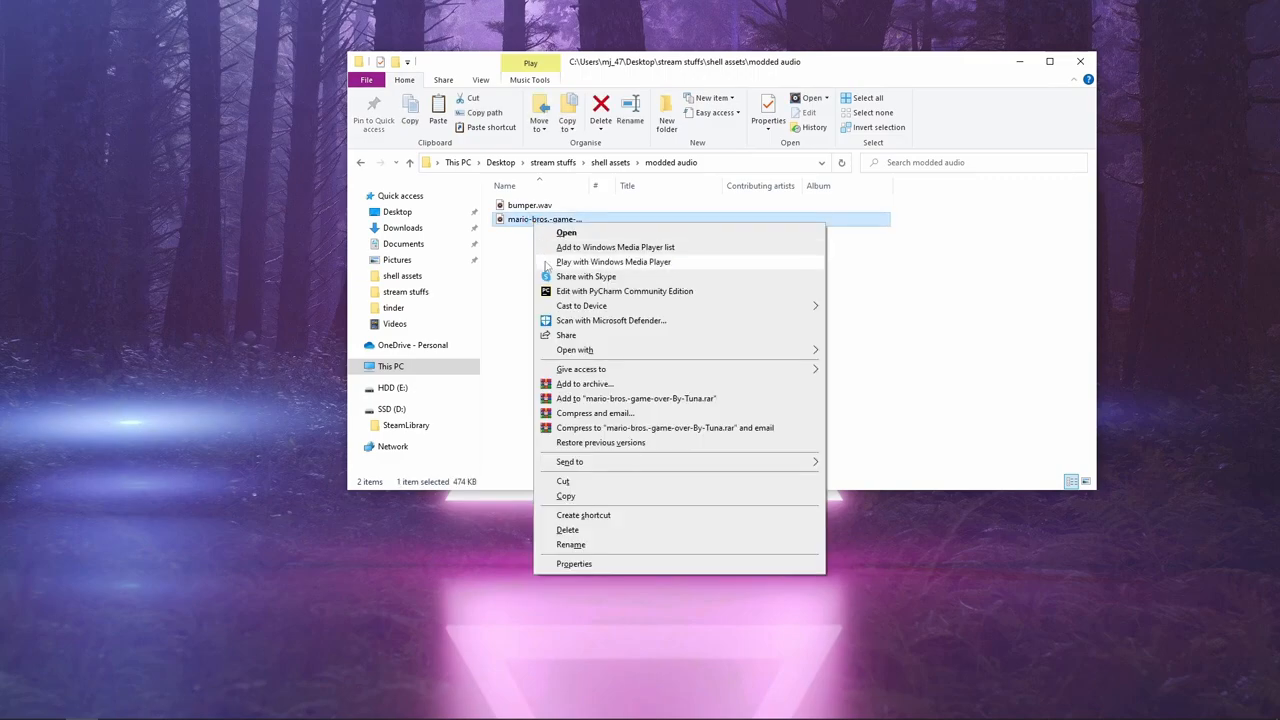
pyautogui.click(570, 544)
pyautogui.write('tankExplosion.wav')
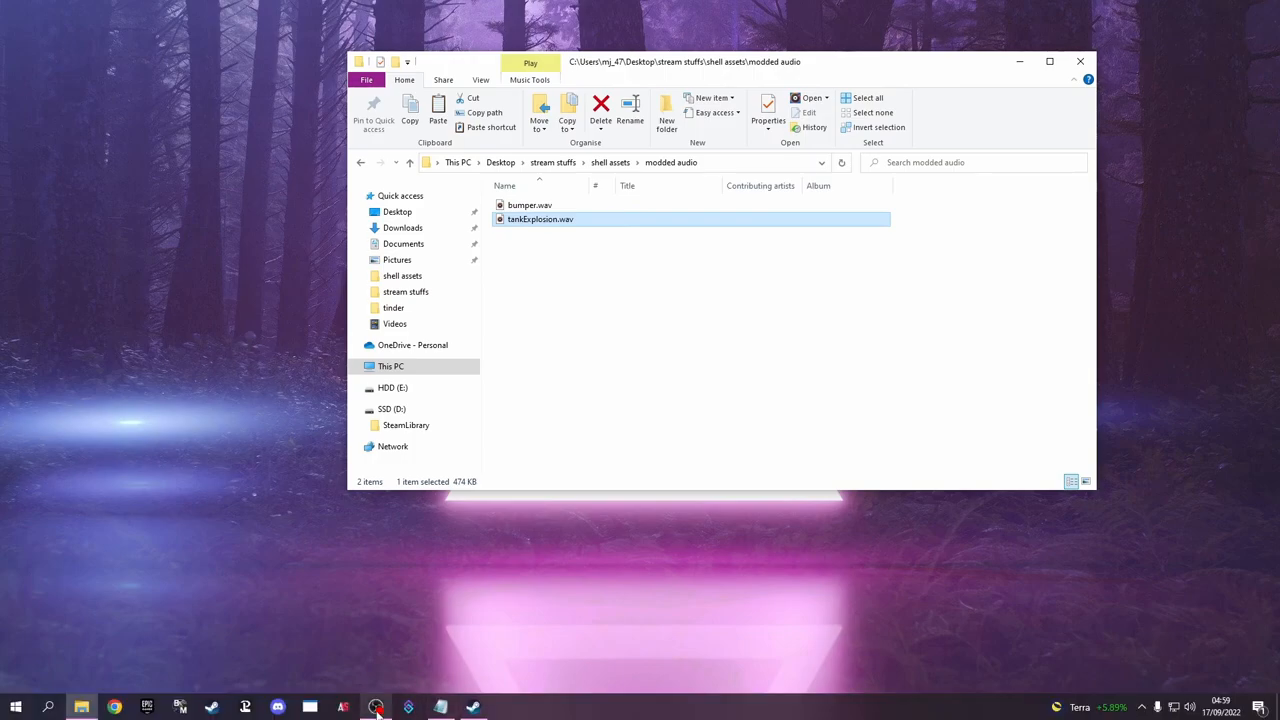
# - Launch Unity Hub and begin a new 2D project named My project
pyautogui.click(47, 707)
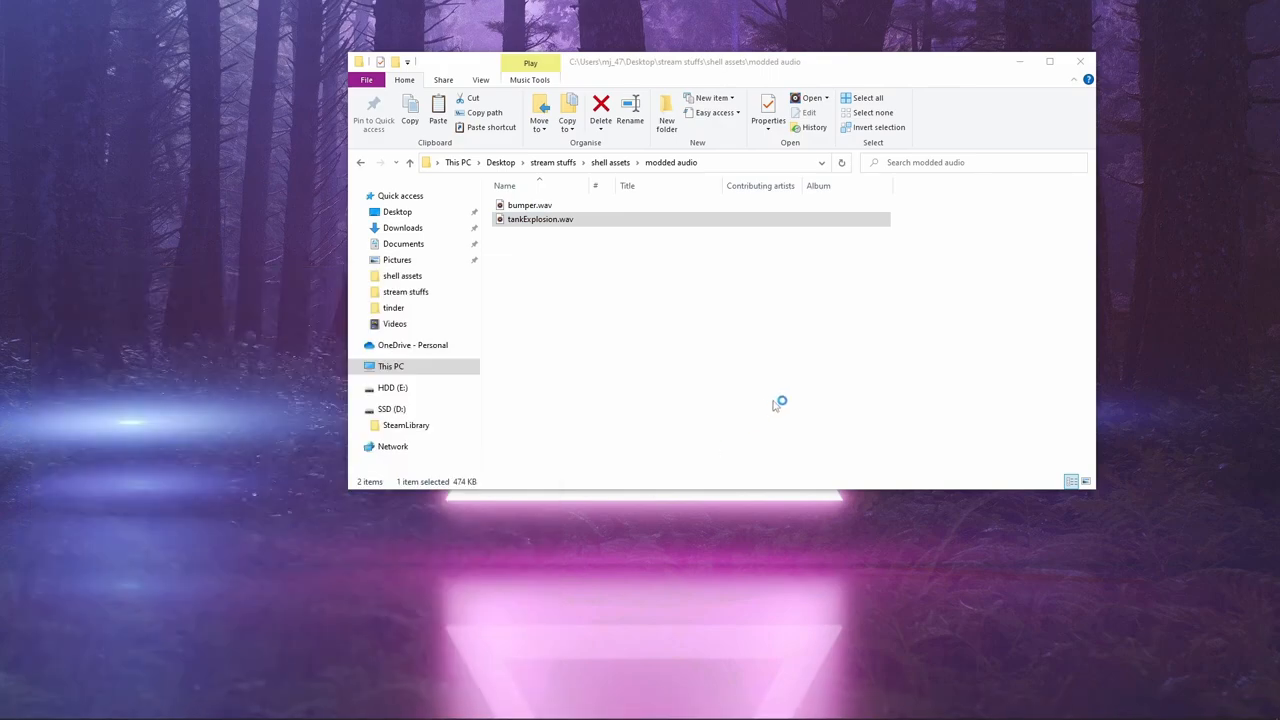
pyautogui.moveTo(958, 193)
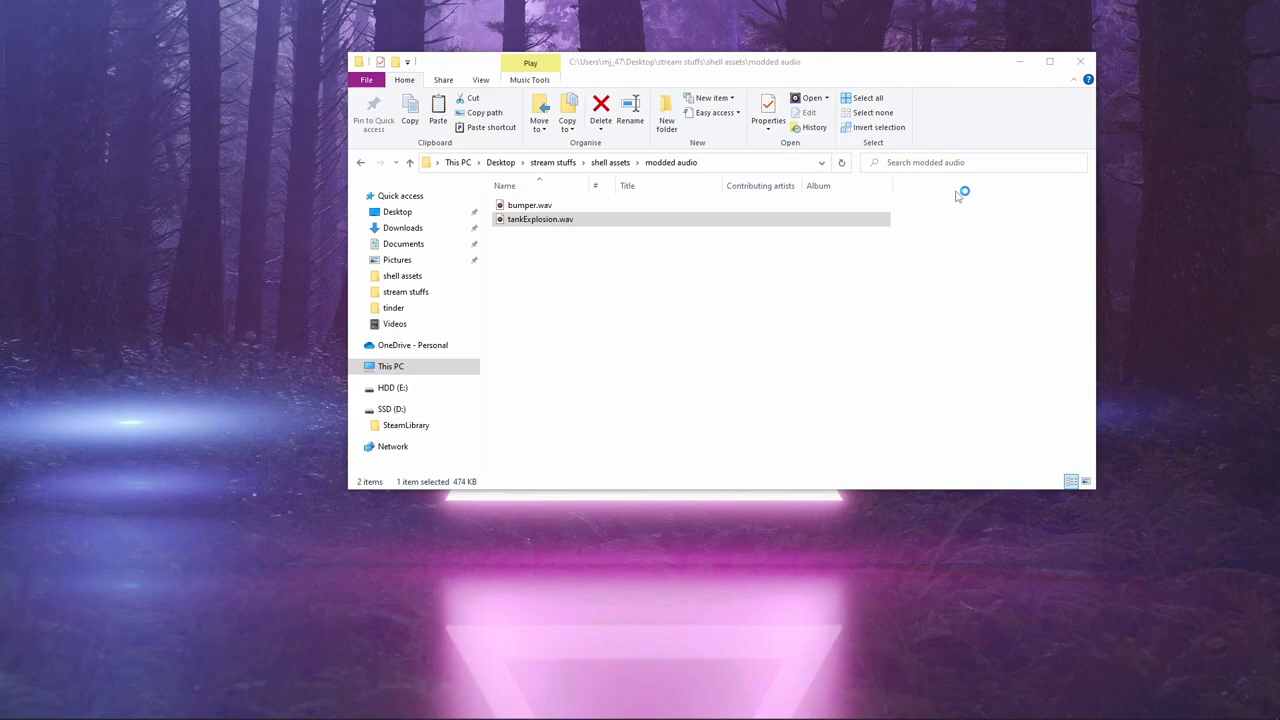
pyautogui.doubleClick(541, 219)
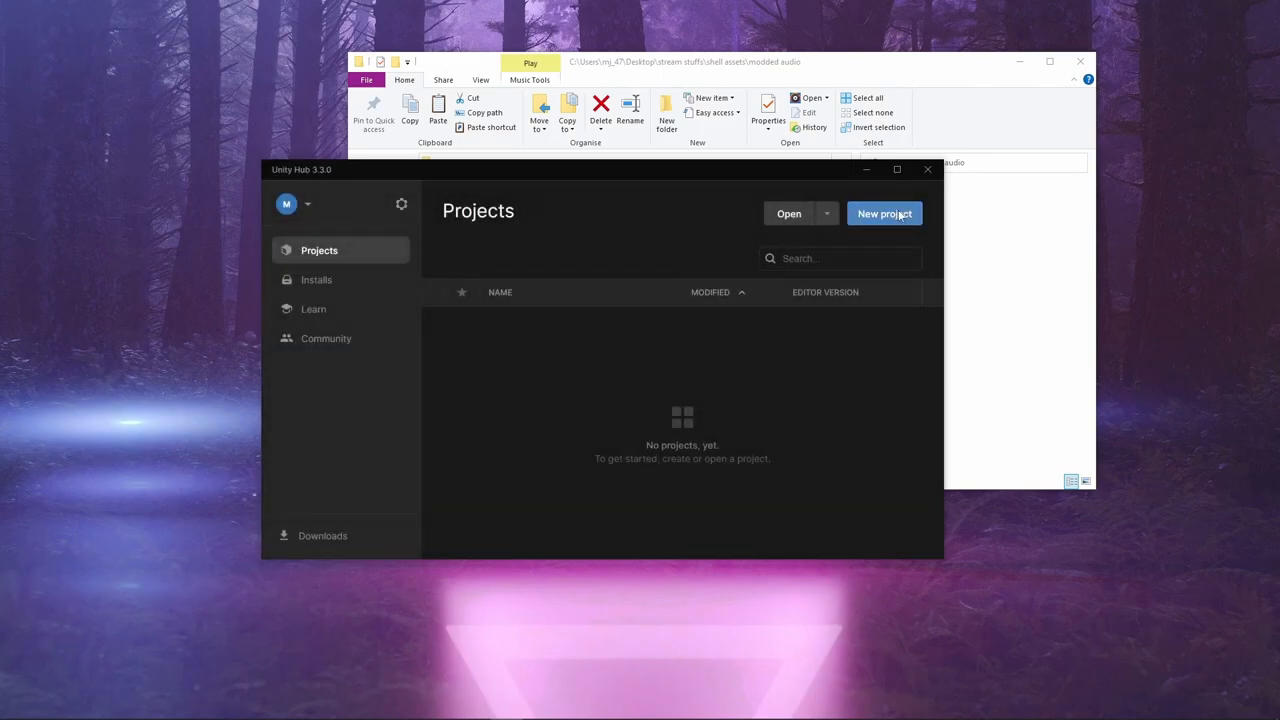
pyautogui.click(884, 213)
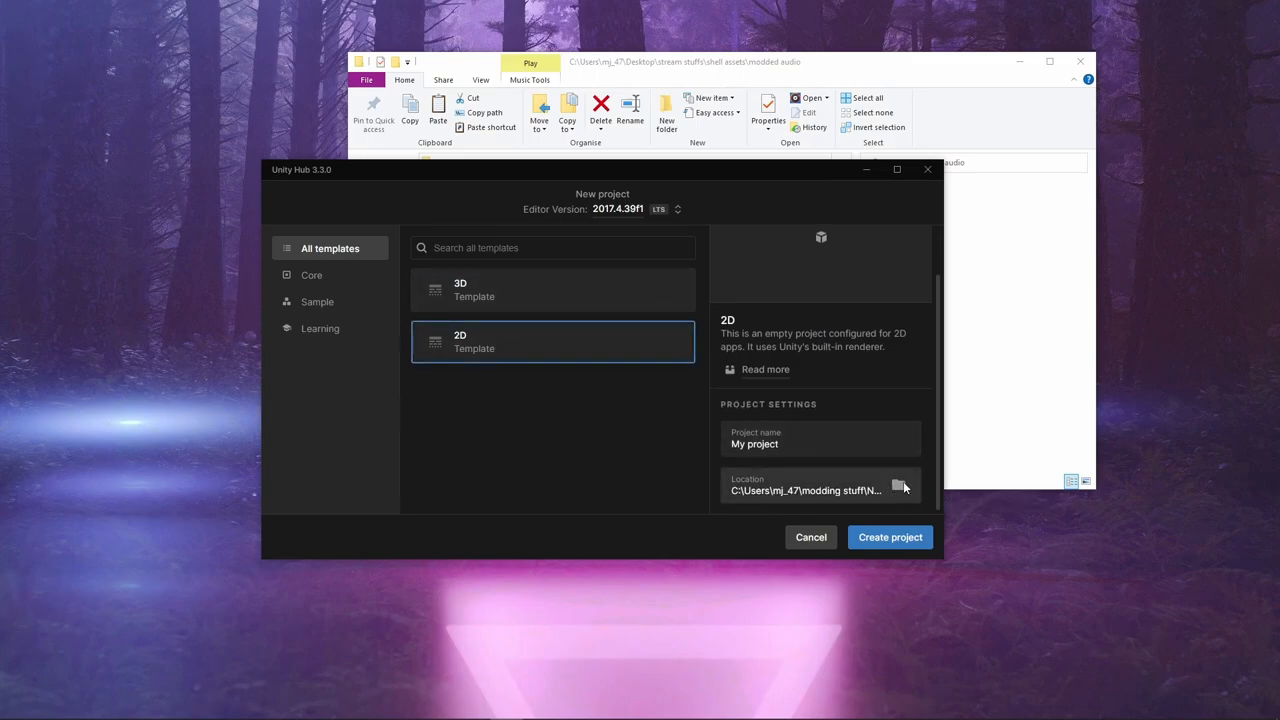
pyautogui.click(901, 486)
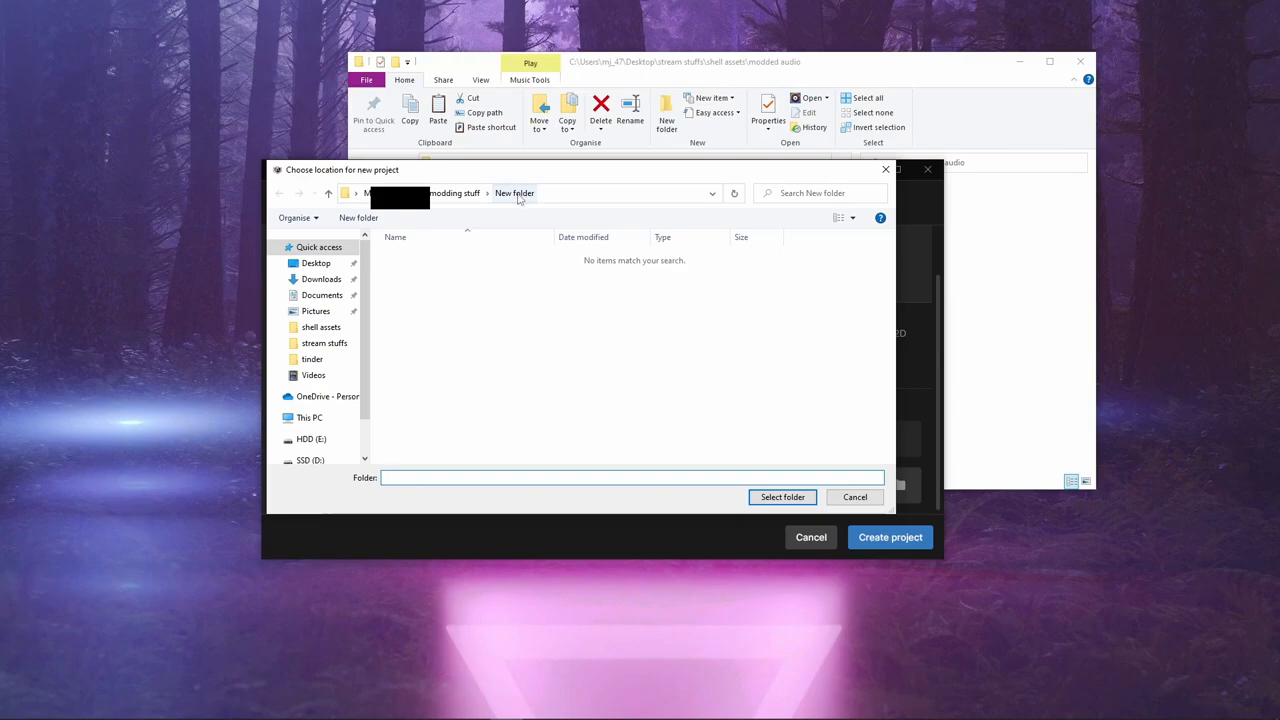
# - Create a 'unity shell' folder in shell assets, set it as the location, and create the project
pyautogui.scroll(-3)
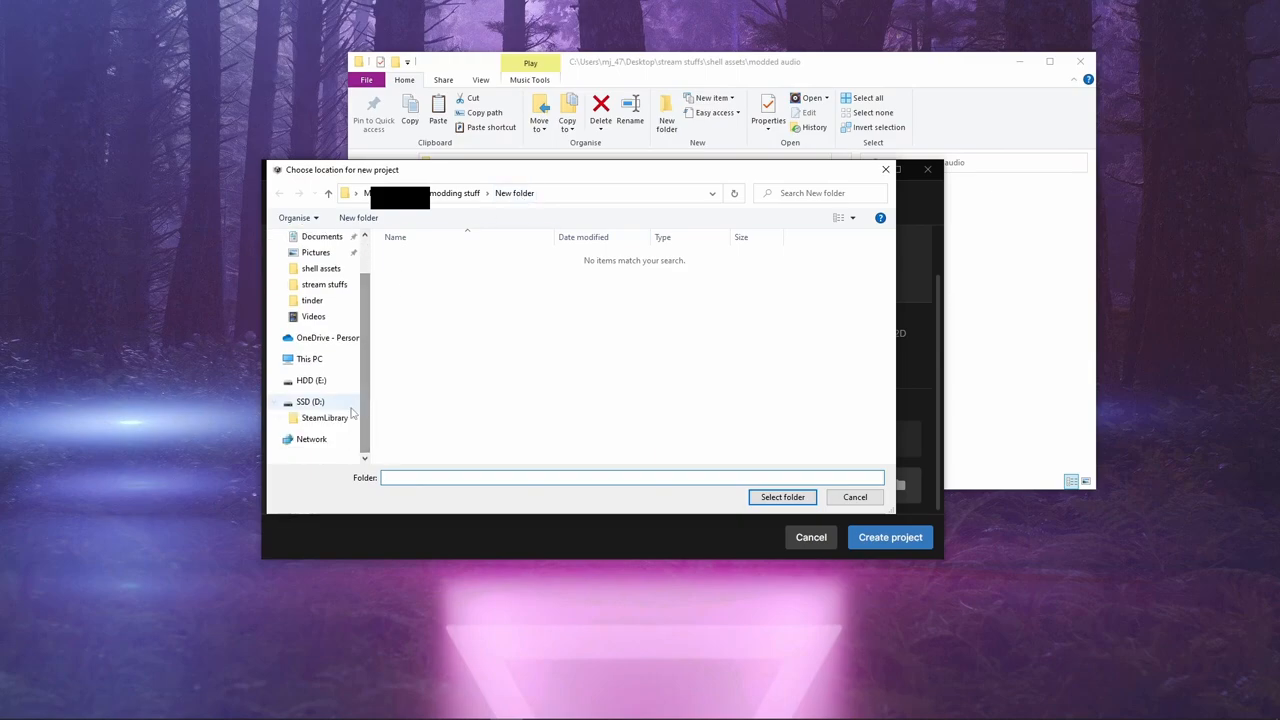
pyautogui.click(311, 300)
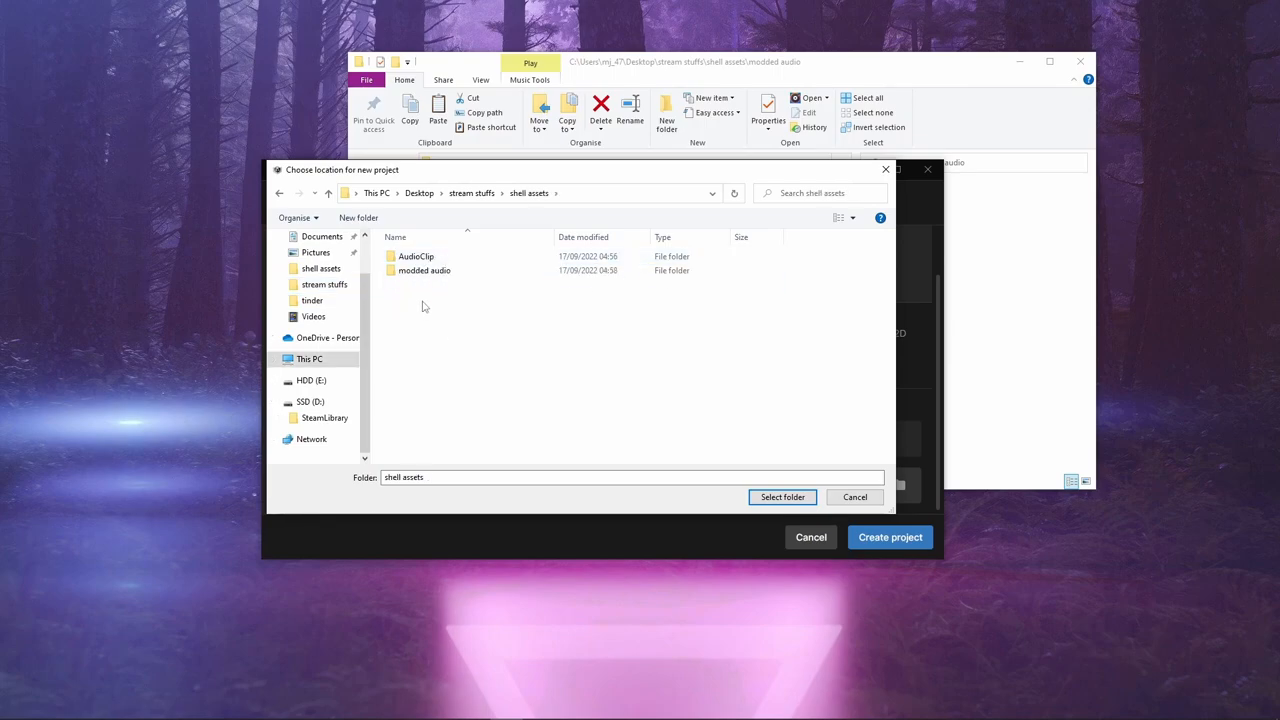
pyautogui.rightClick(420, 305)
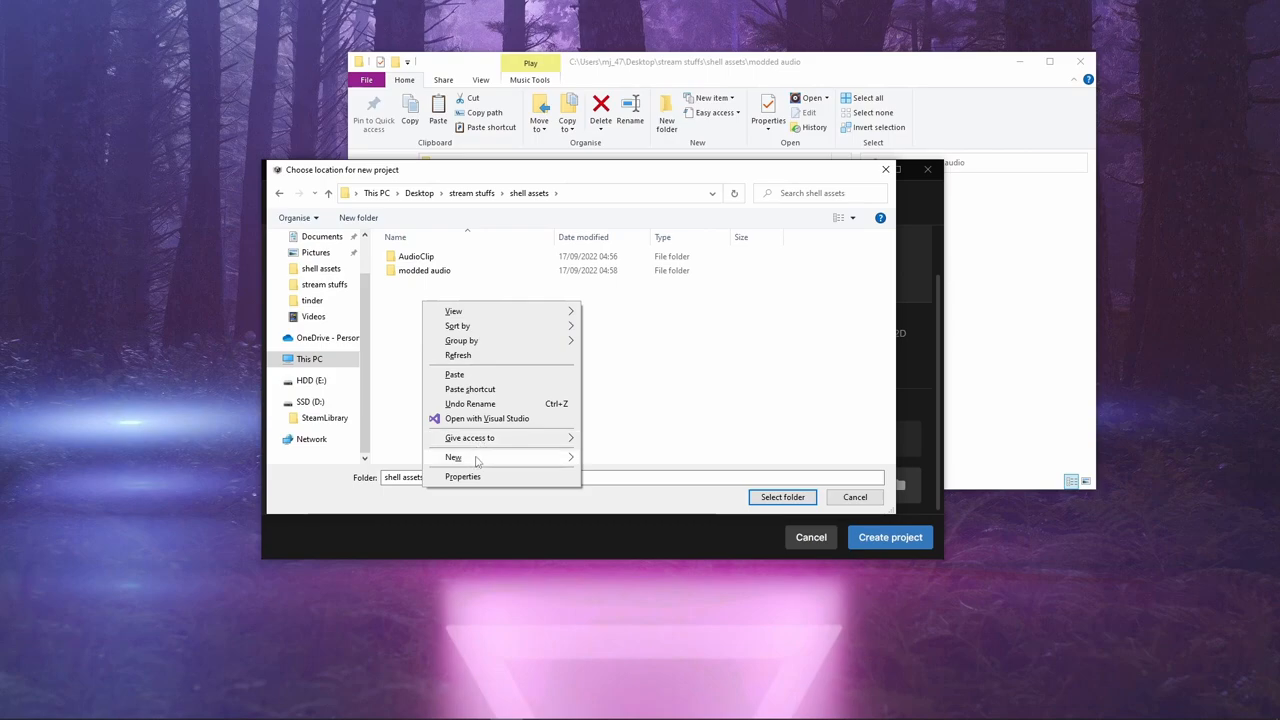
pyautogui.click(453, 457)
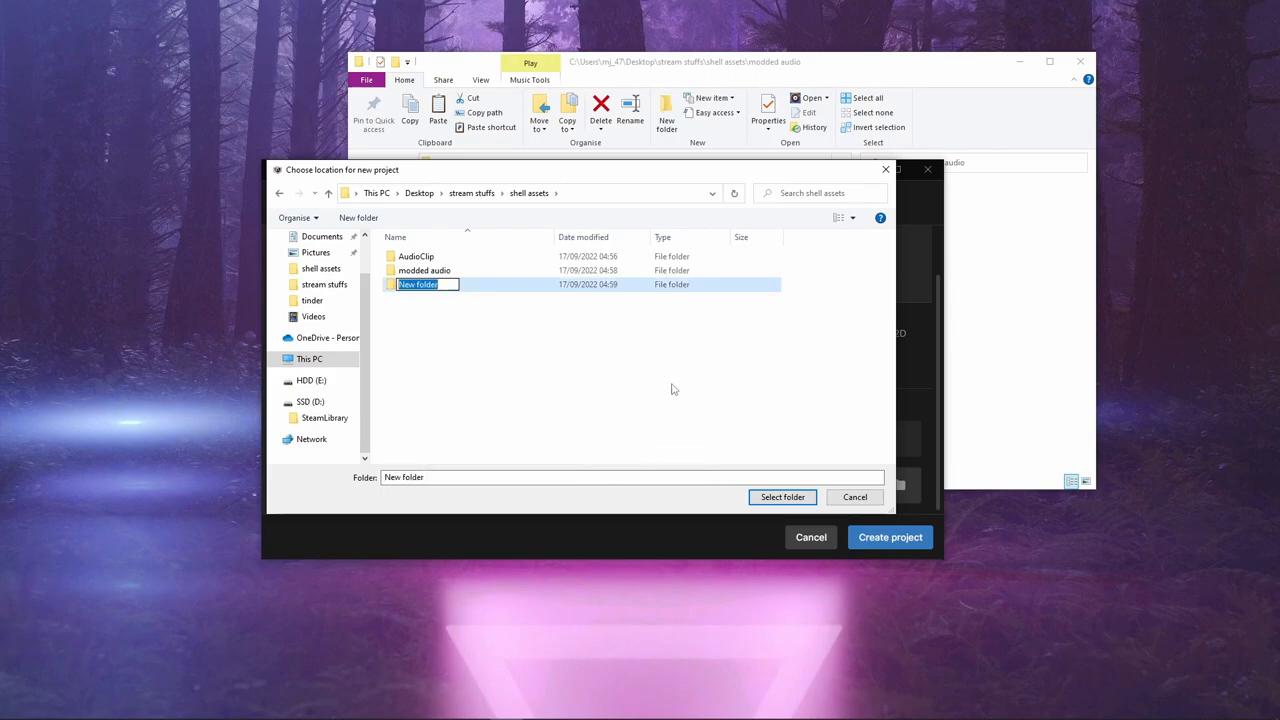
pyautogui.write('unity')
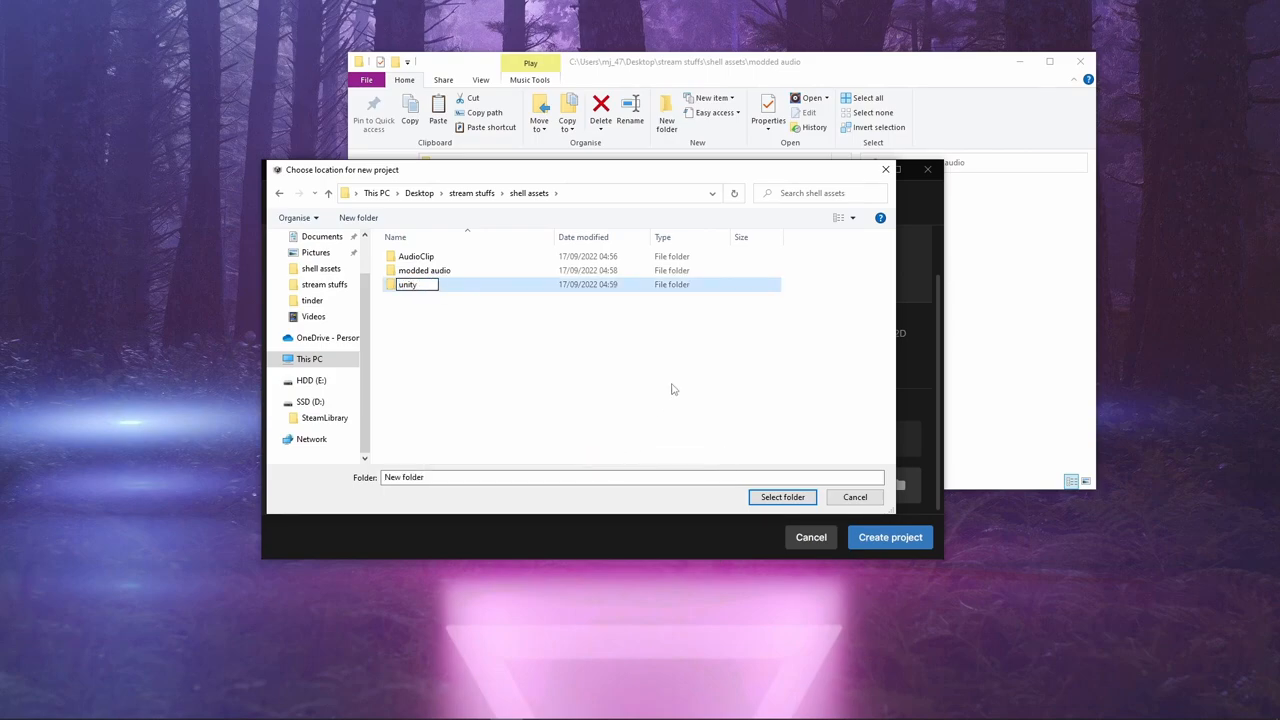
pyautogui.write('shell')
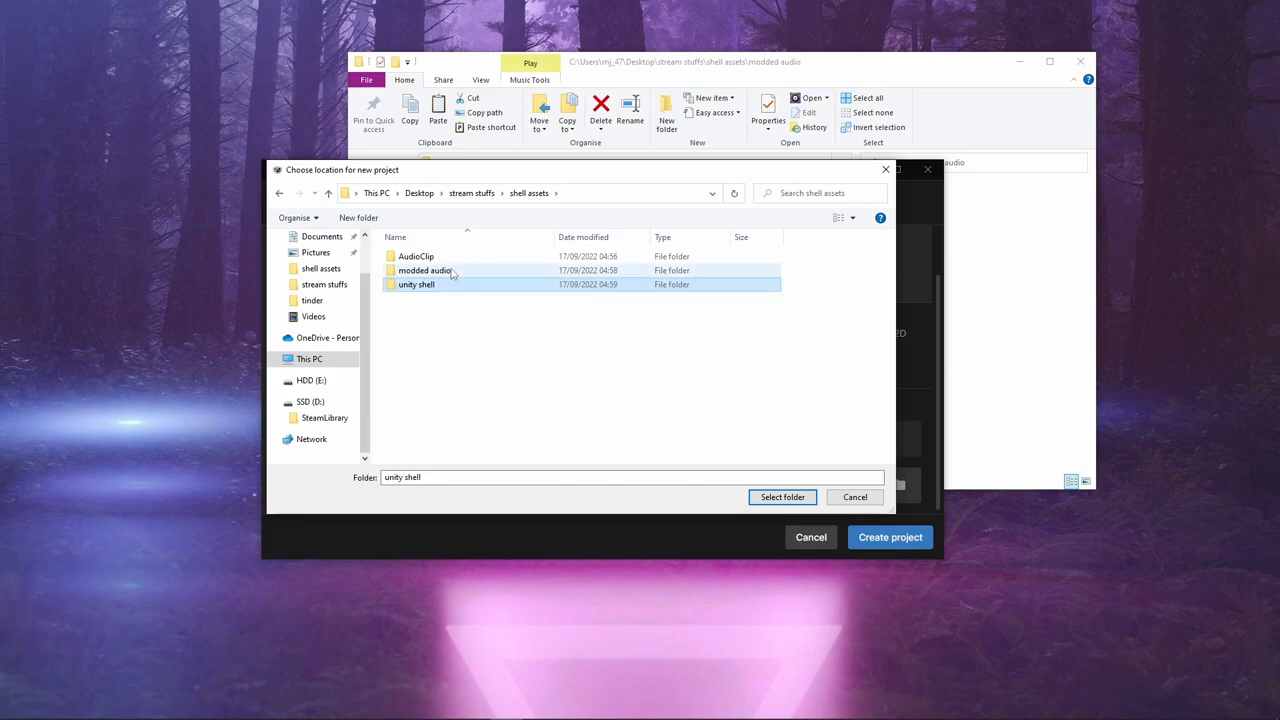
pyautogui.click(782, 497)
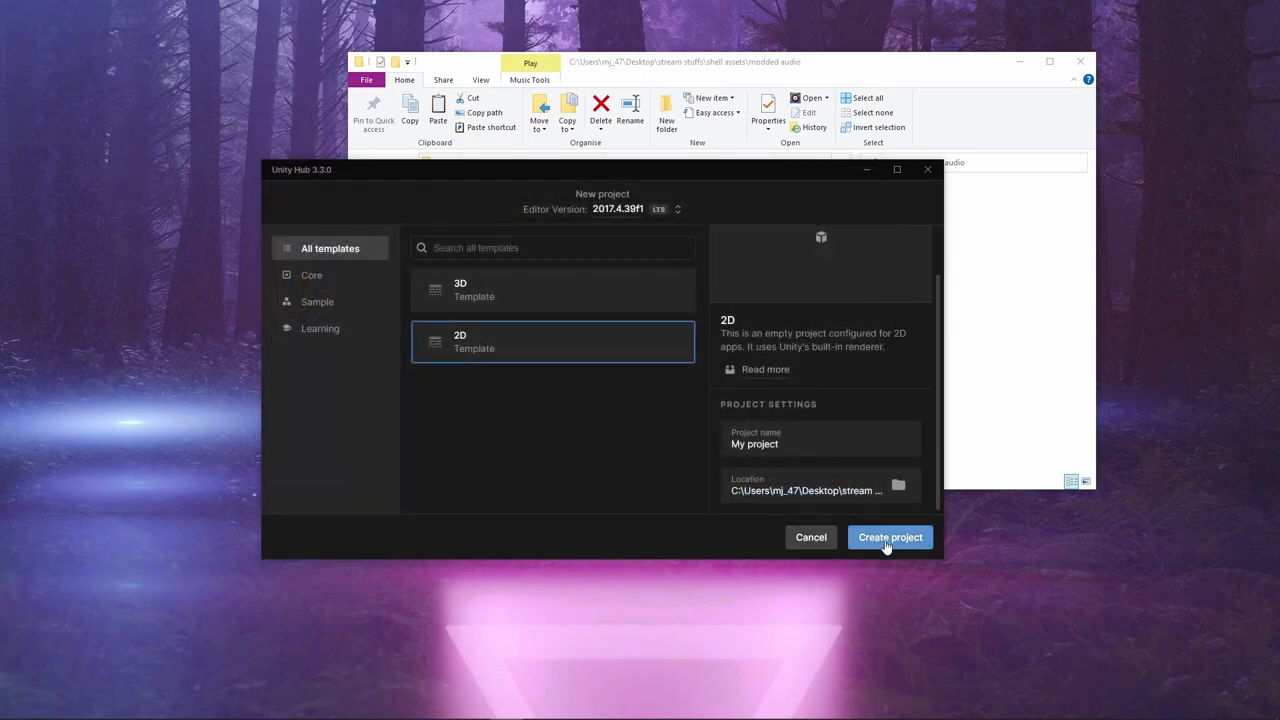
pyautogui.click(889, 537)
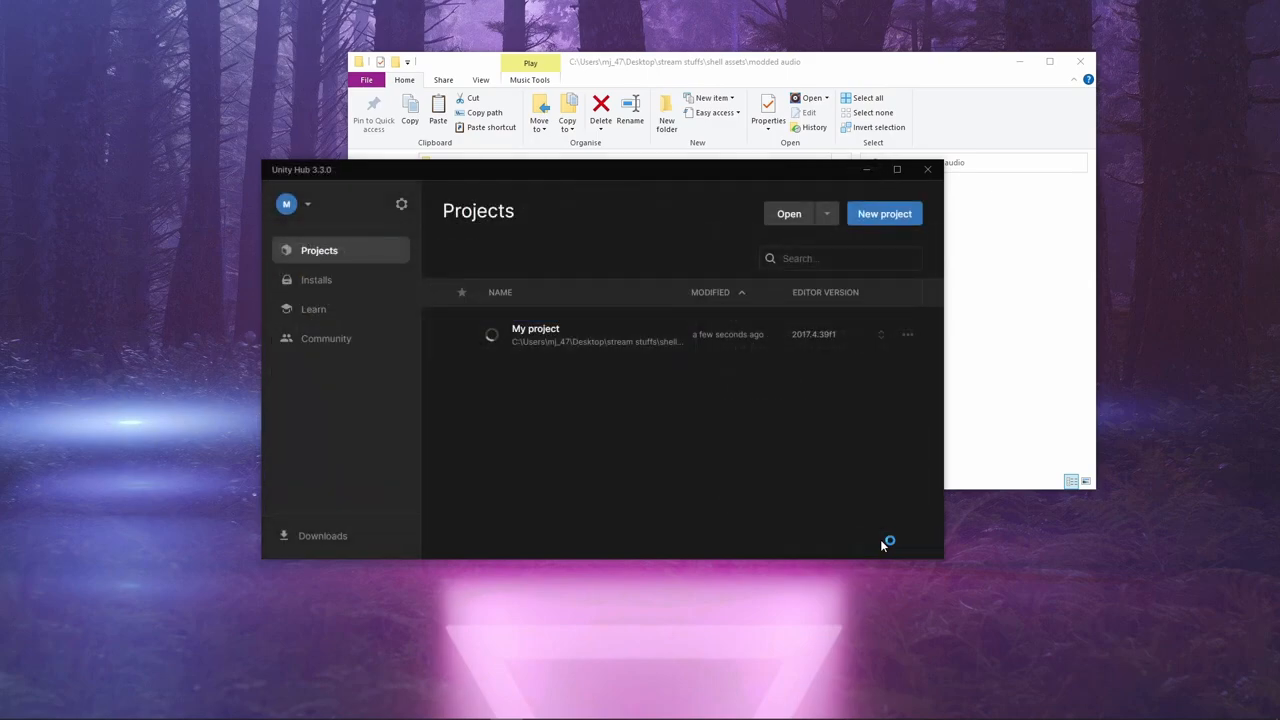
# - Open My project, import bumper.wav and tankExplosion.wav from modded audio, and add both to the Hierarchy
pyautogui.doubleClick(535, 334)
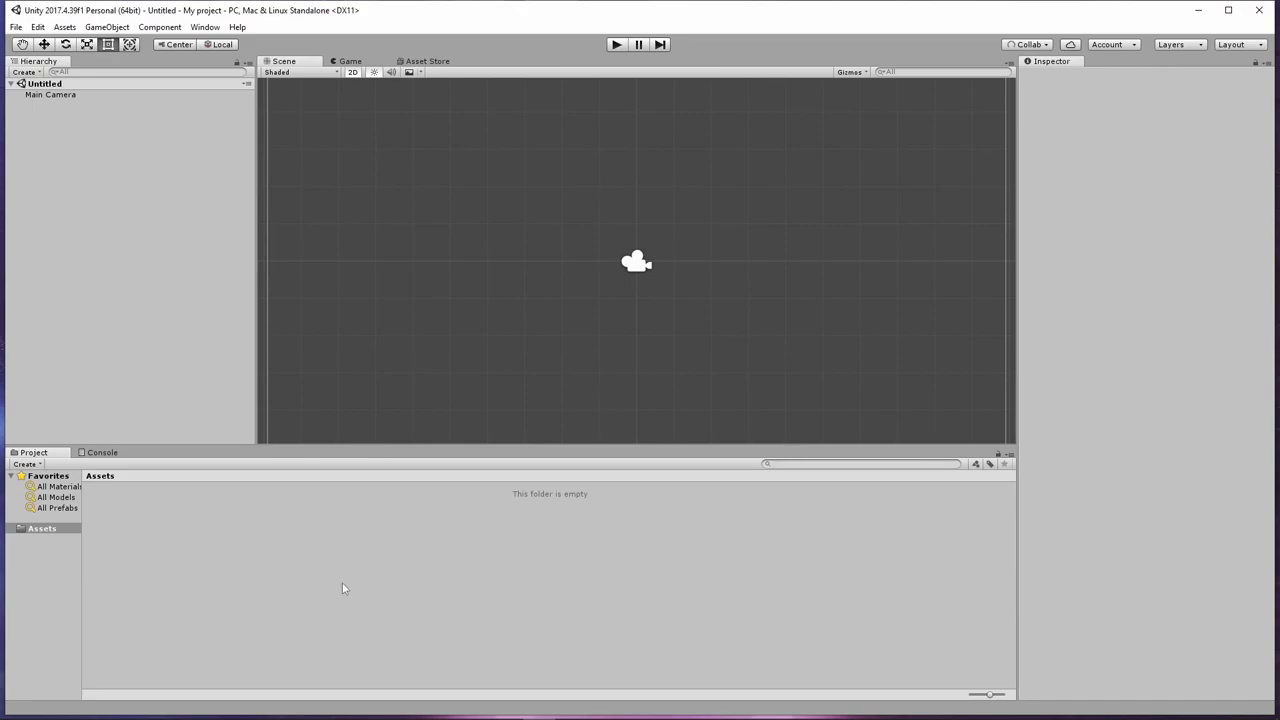
pyautogui.moveTo(700, 404)
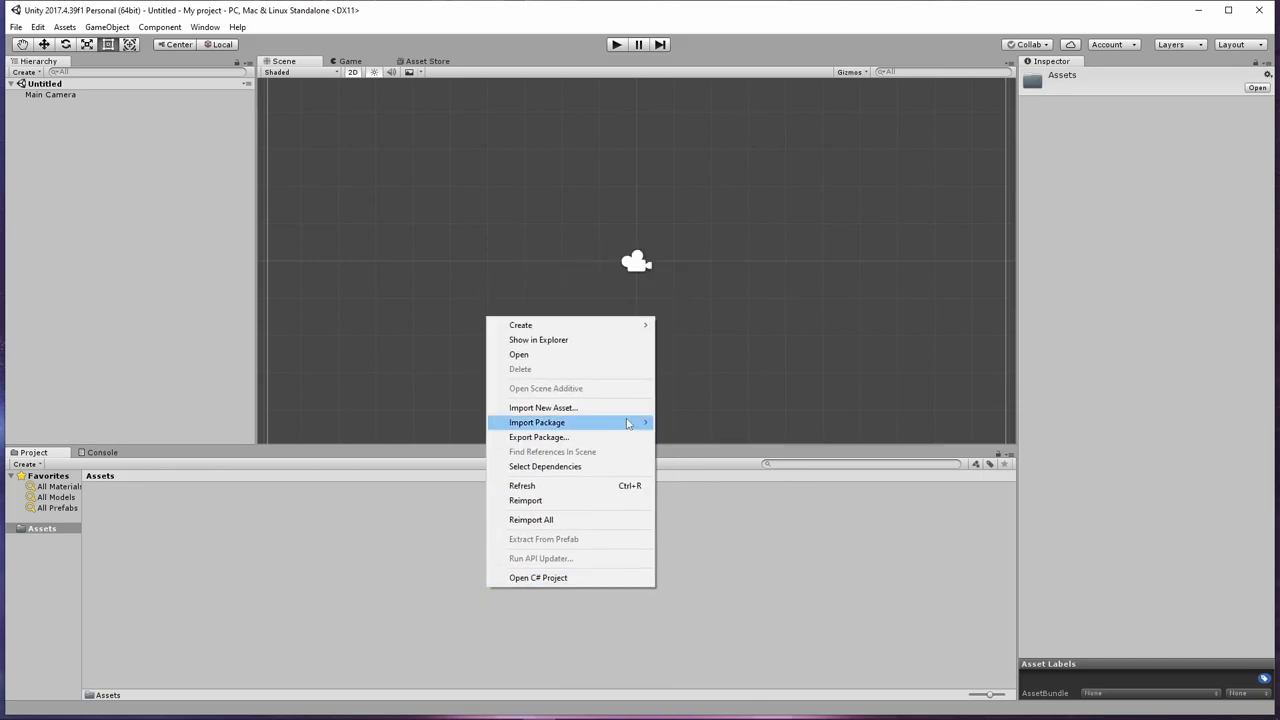
pyautogui.click(543, 407)
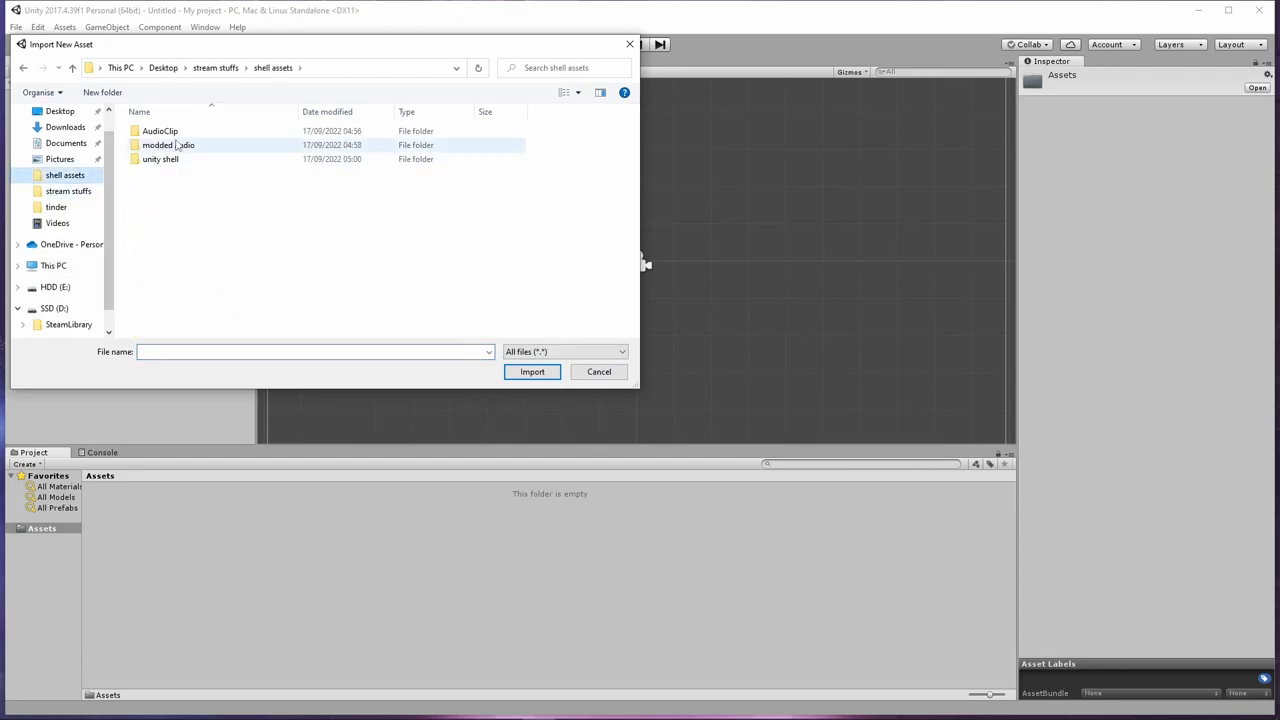
pyautogui.doubleClick(168, 145)
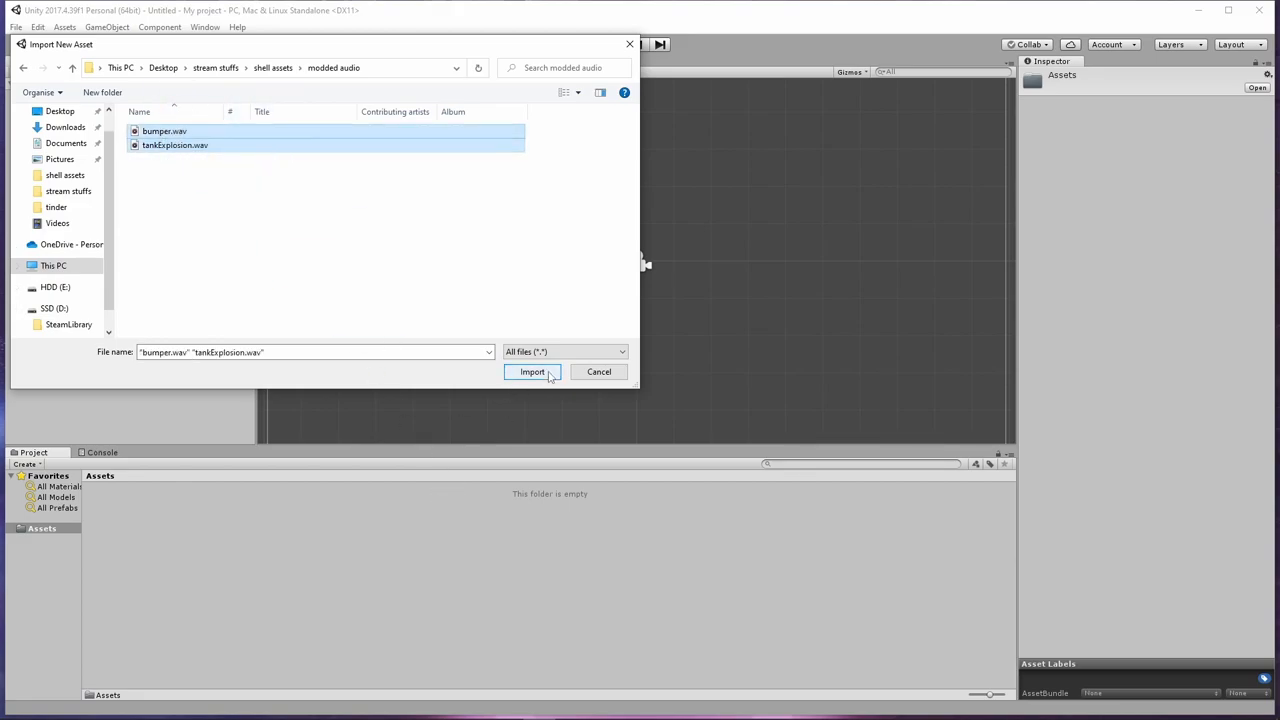
pyautogui.click(531, 371)
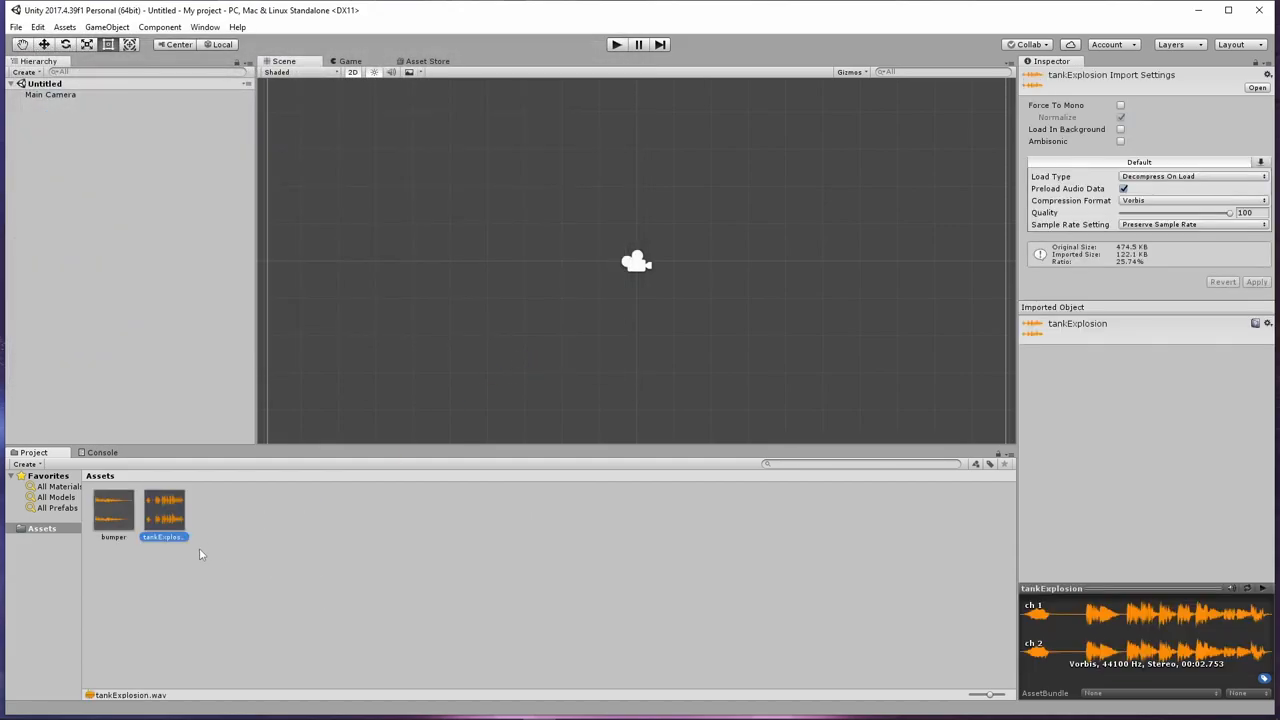
pyautogui.click(113, 510)
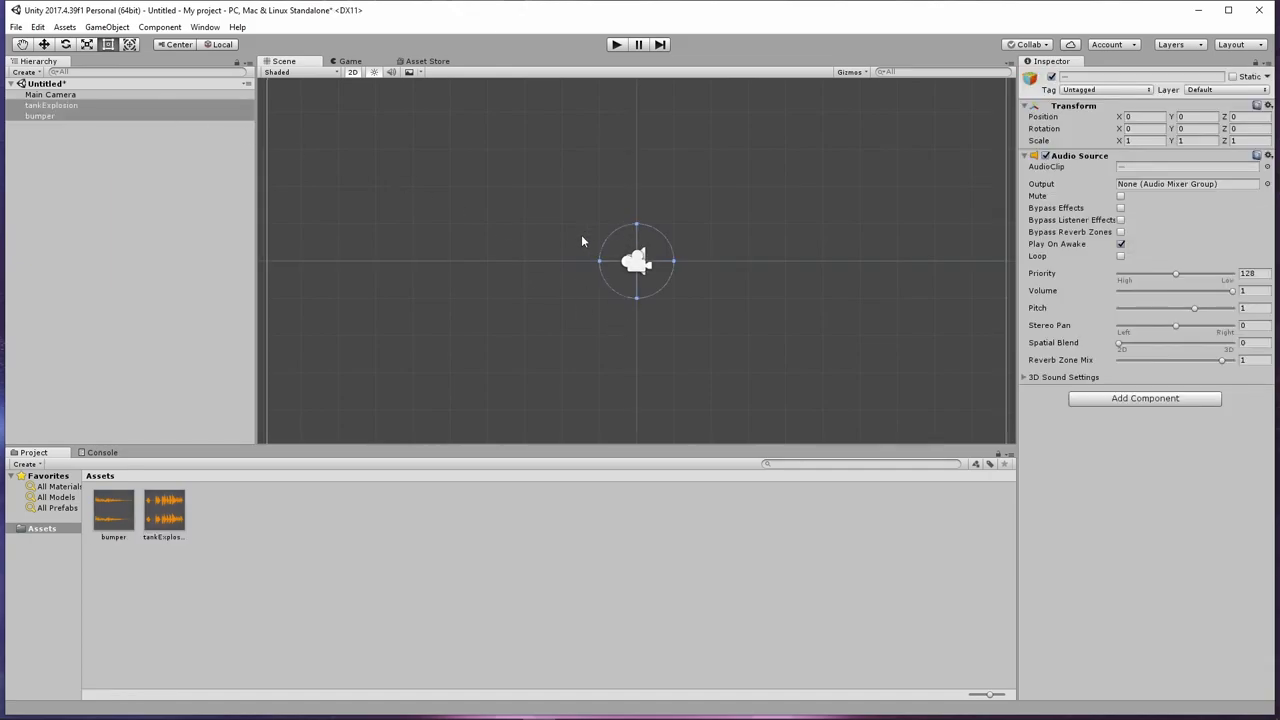
# - Build a Windows standalone player saved as 'shell' inside My project
pyautogui.click(16, 27)
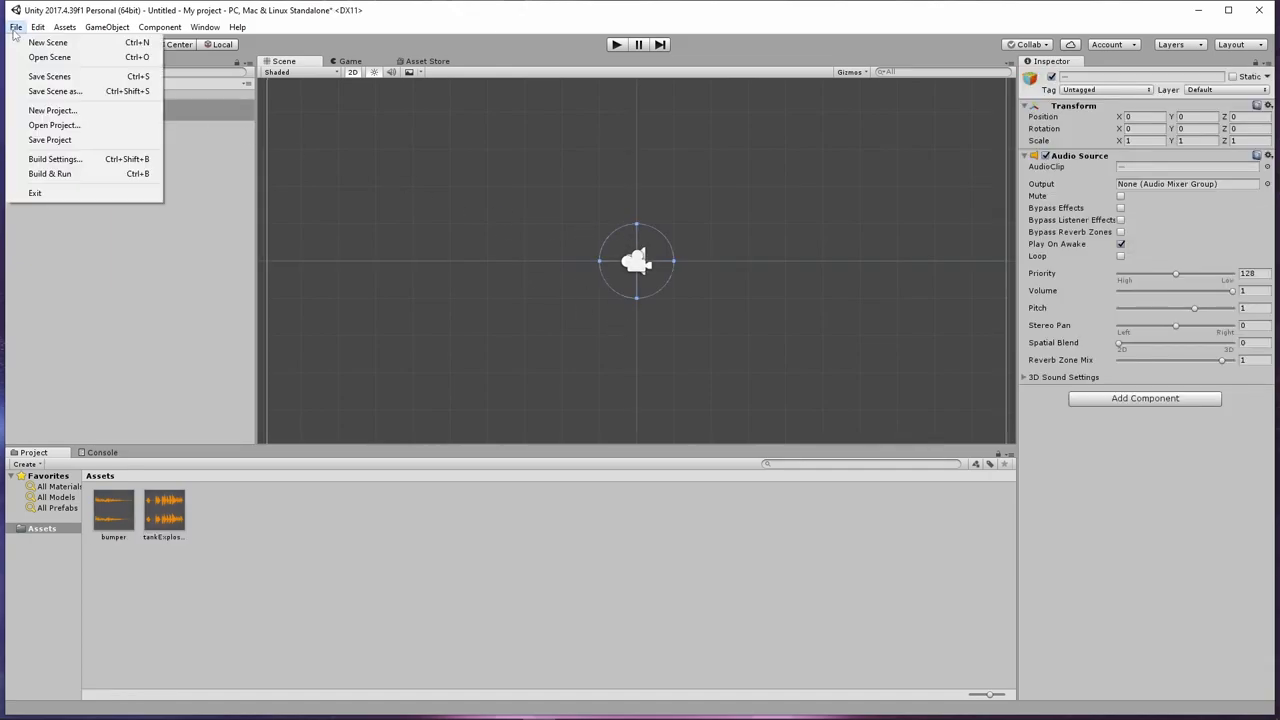
pyautogui.moveTo(50, 173)
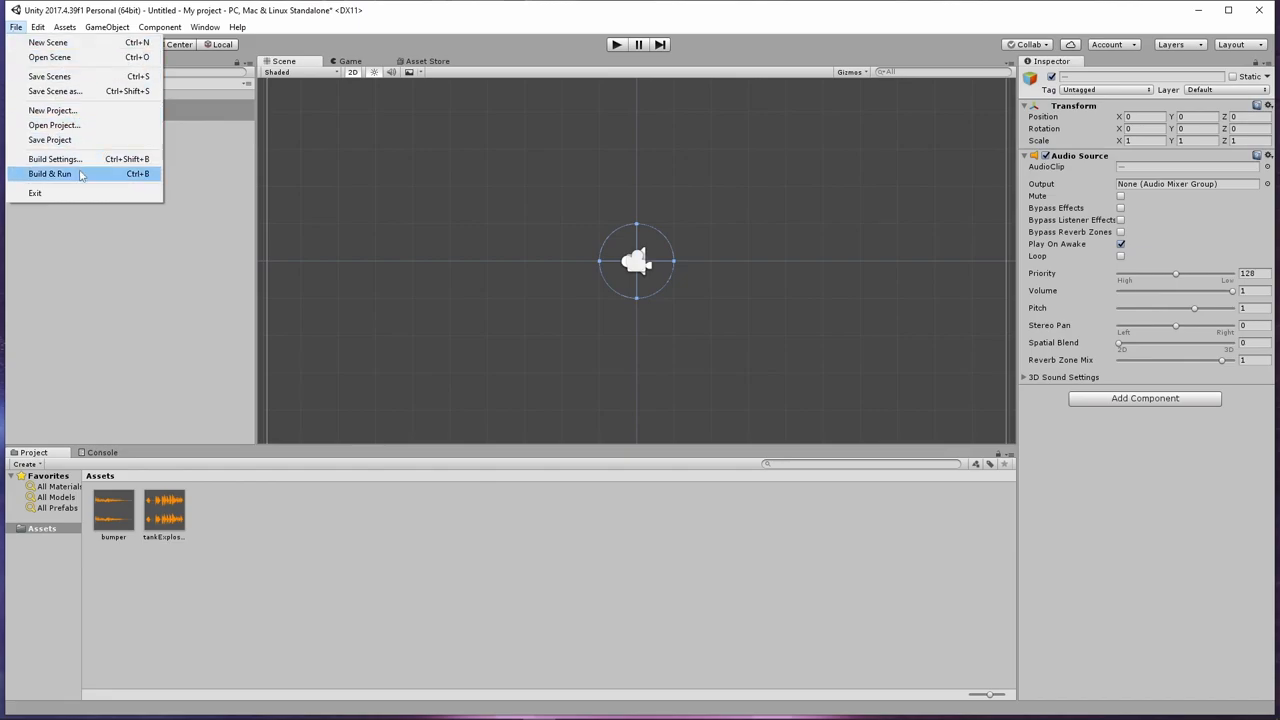
pyautogui.click(54, 159)
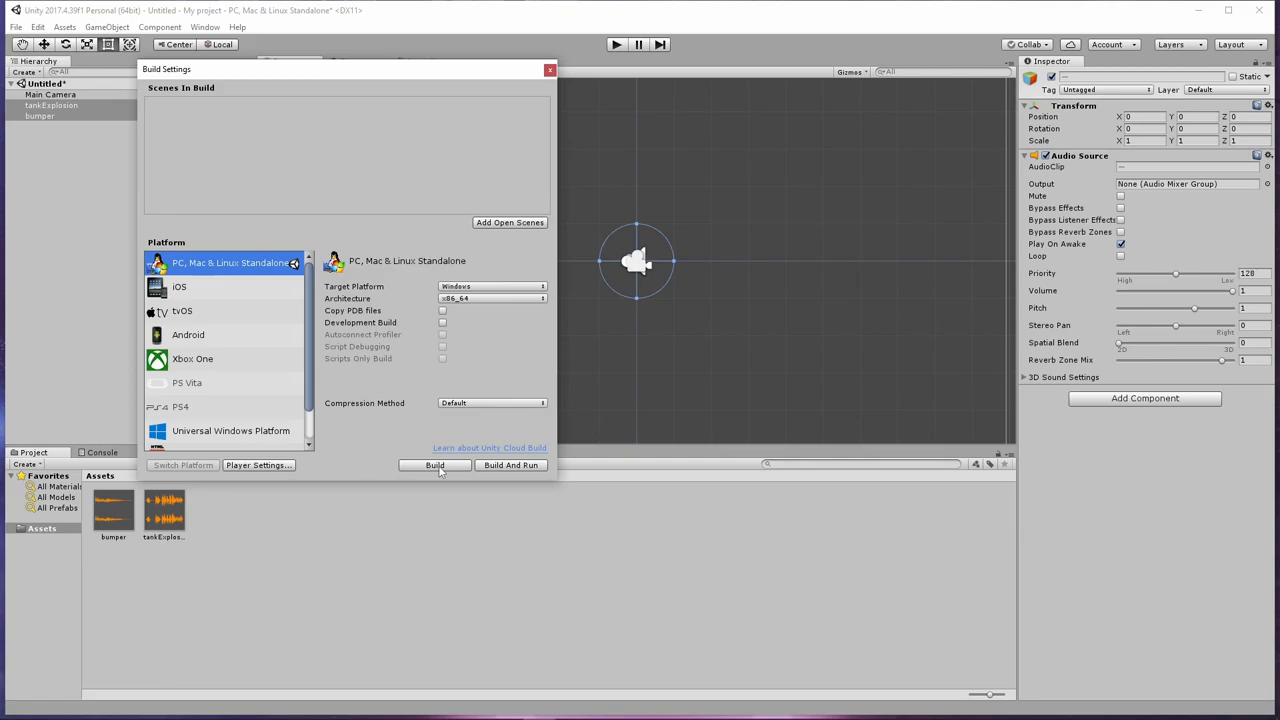
pyautogui.click(434, 465)
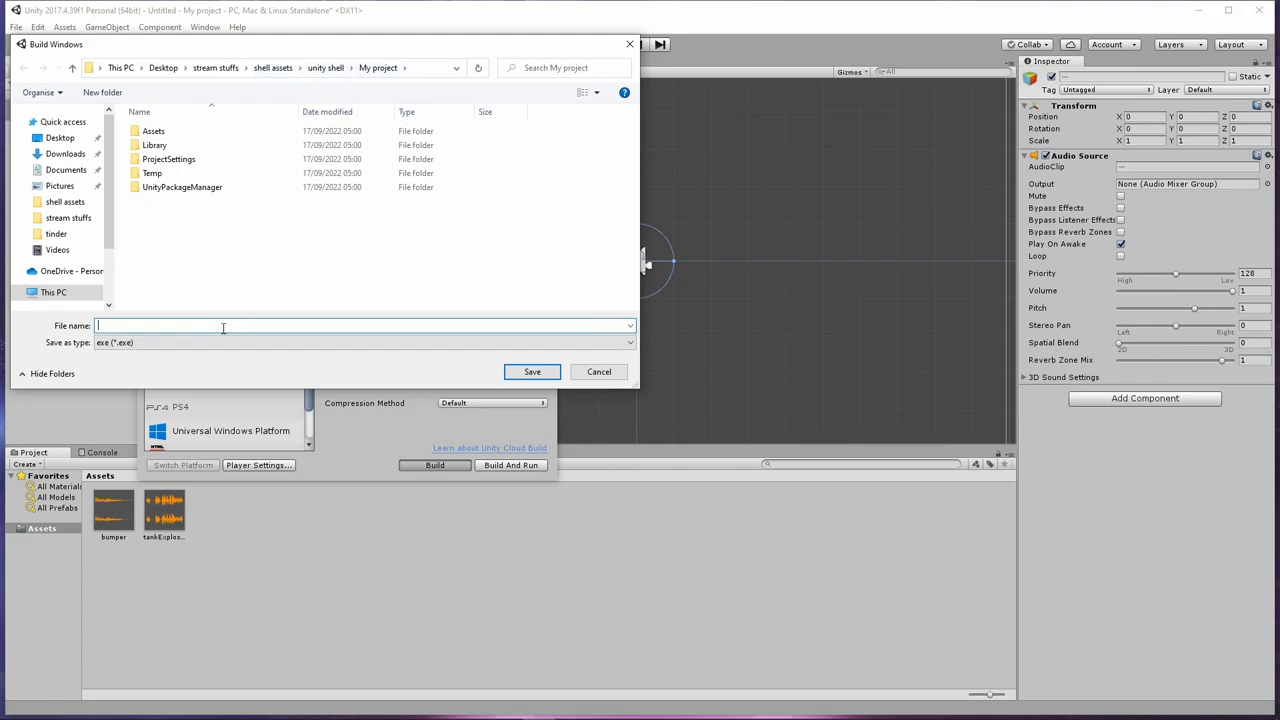
pyautogui.write('shell')
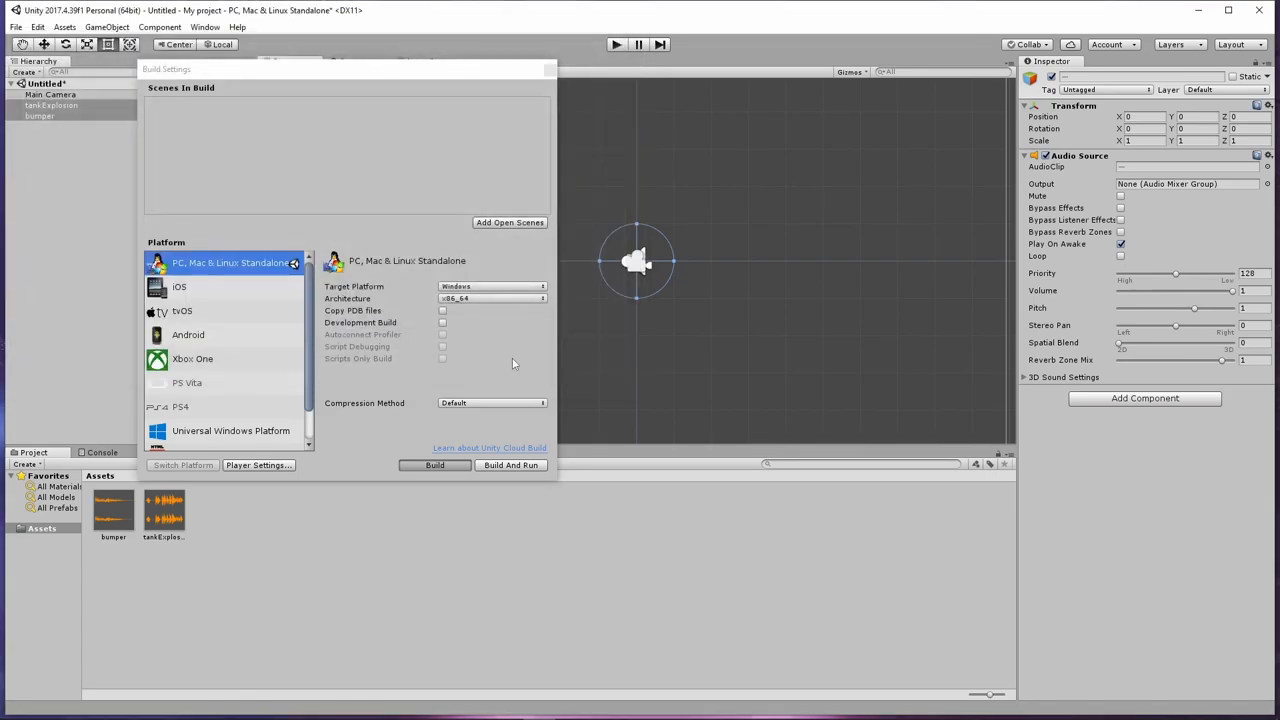
pyautogui.click(434, 465)
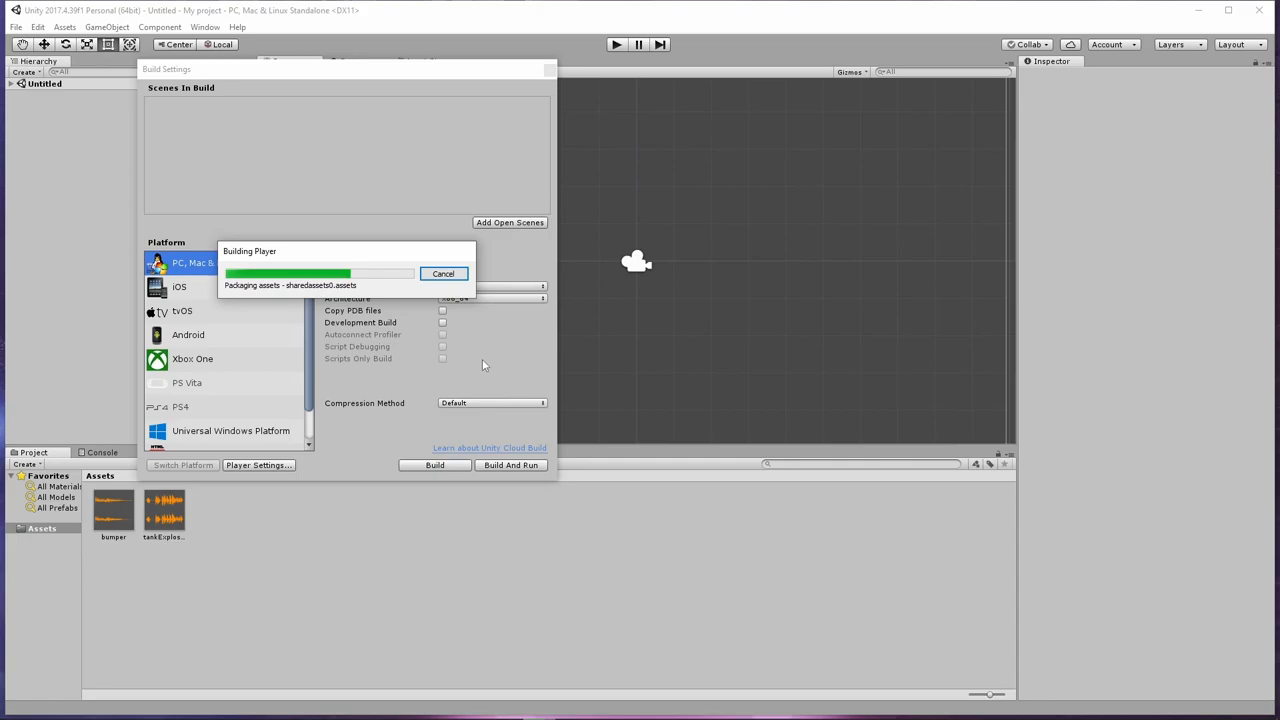
pyautogui.moveTo(500, 365)
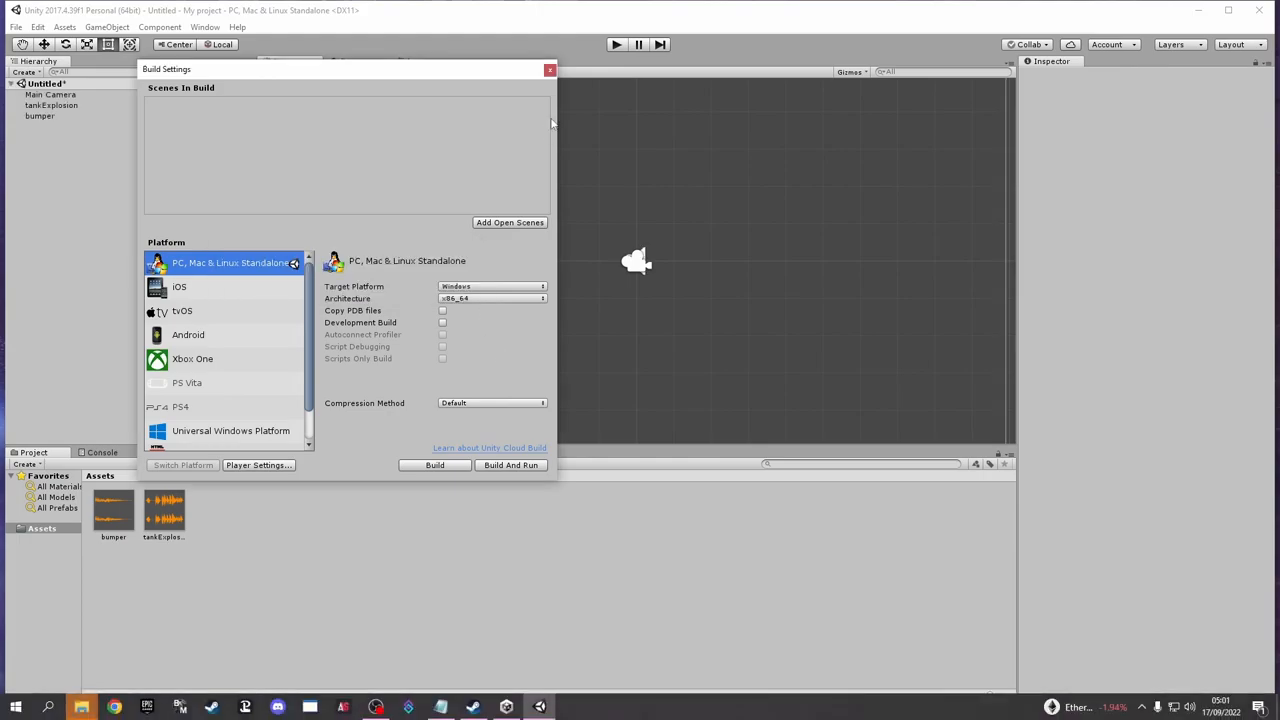
pyautogui.moveTo(551, 72)
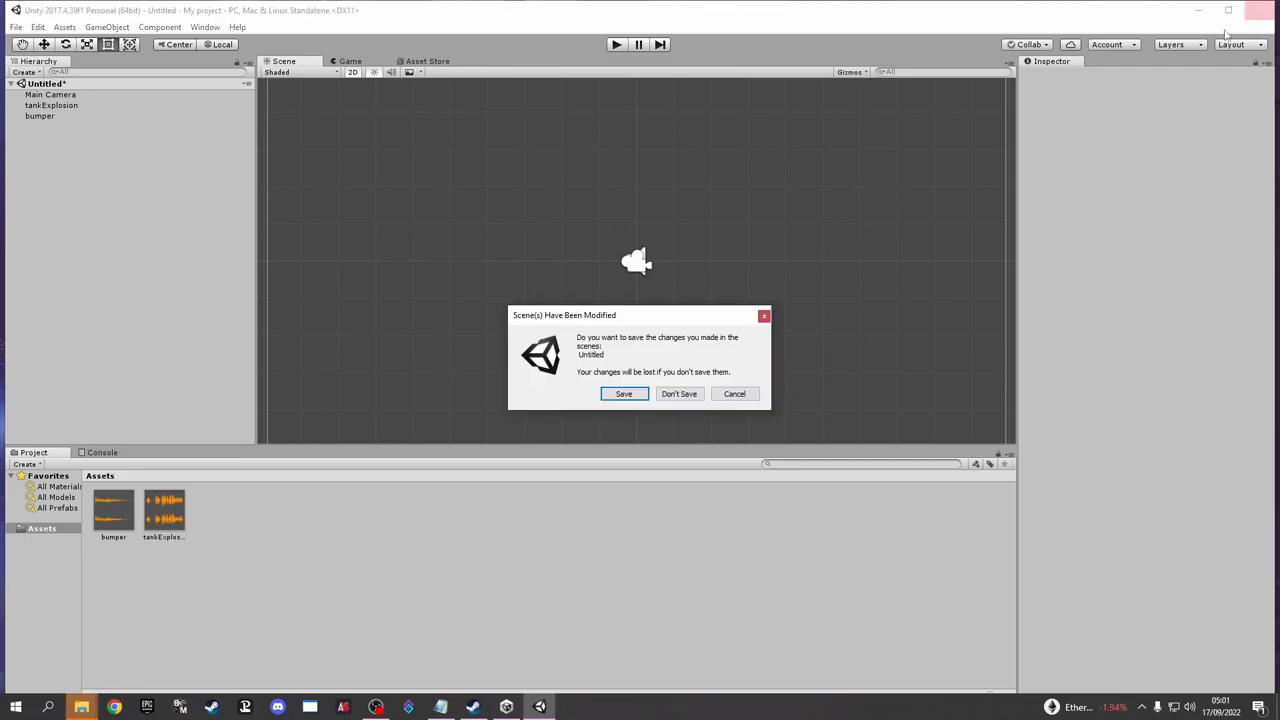
# - Close the editor, open shell_Data, and select sharedassets0.resource
pyautogui.click(679, 393)
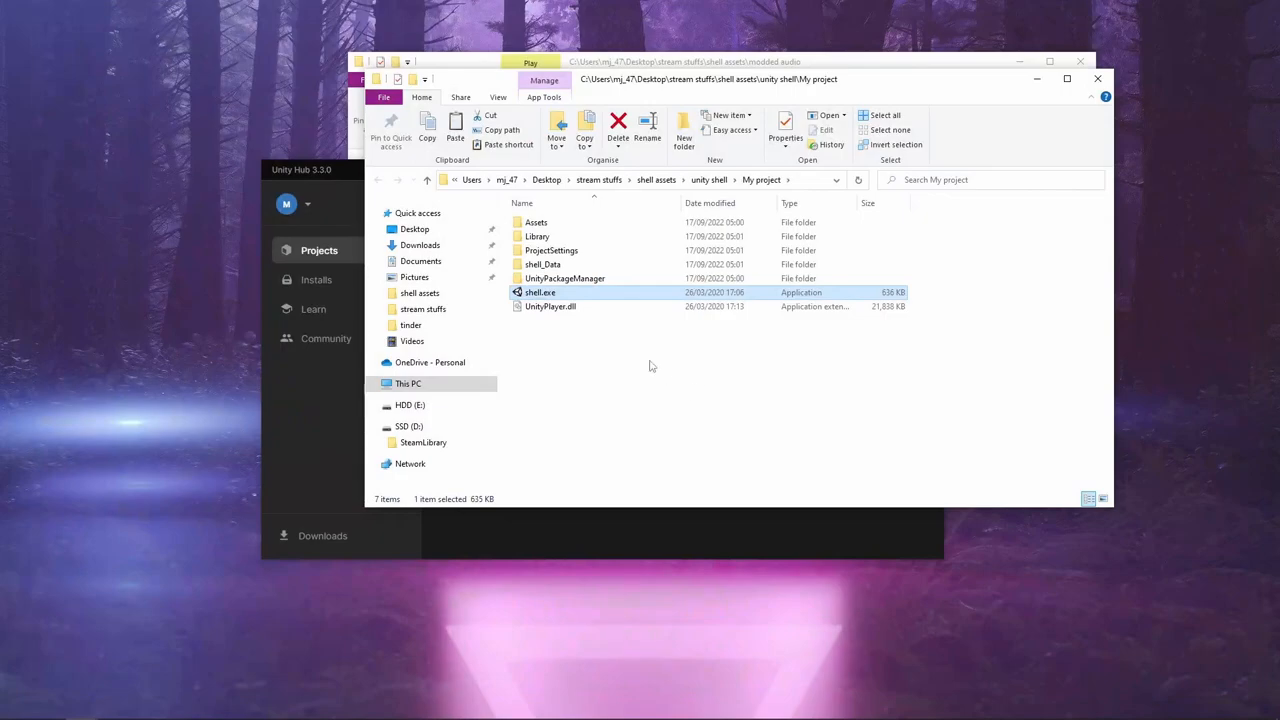
pyautogui.doubleClick(542, 264)
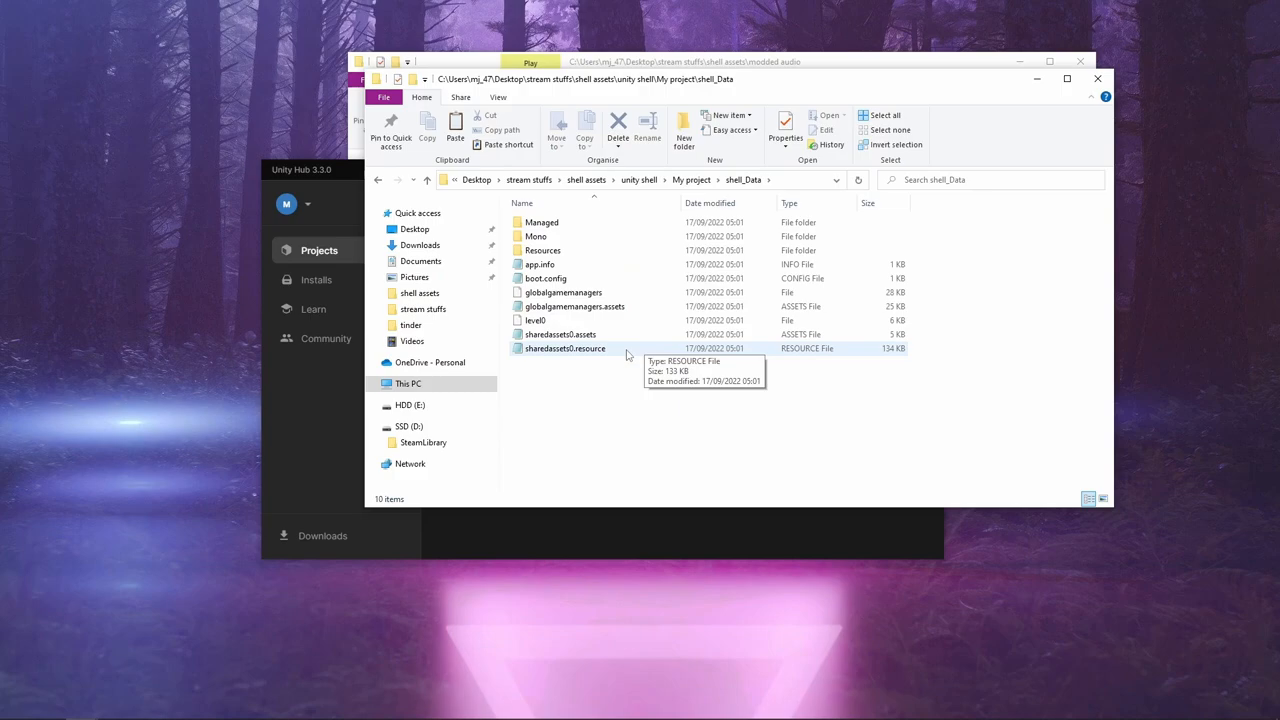
pyautogui.click(565, 348)
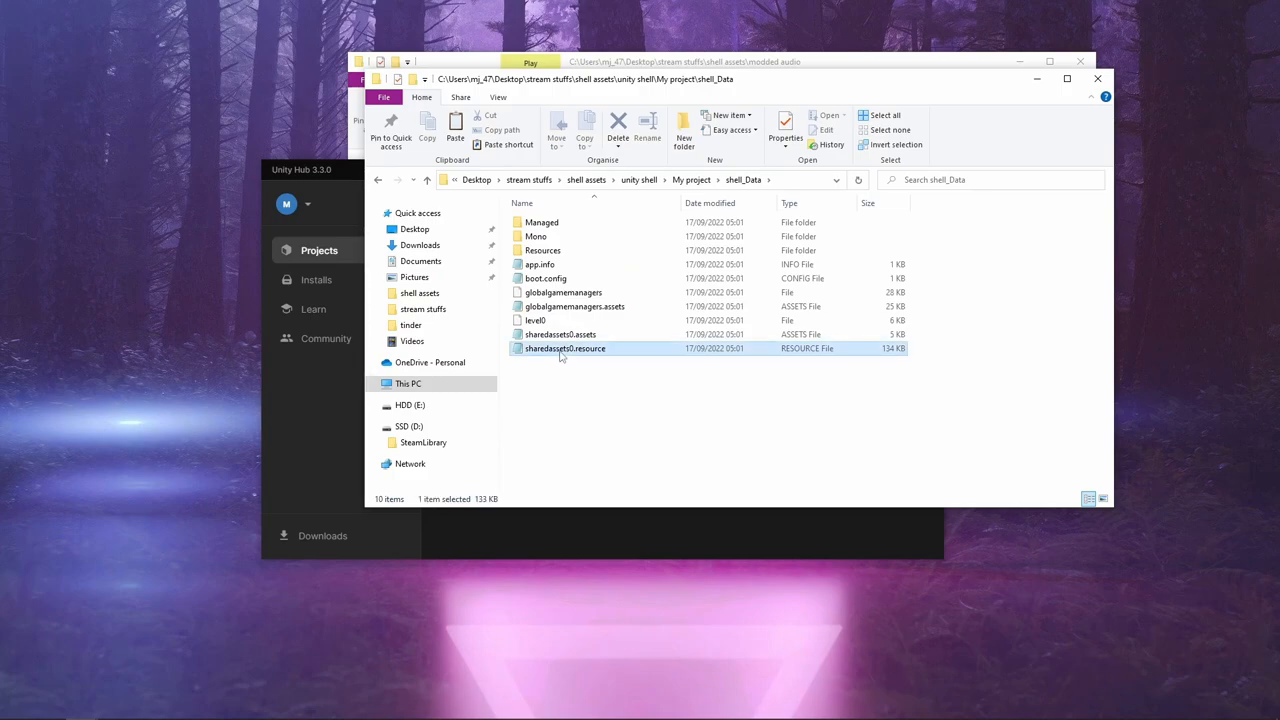
# - Rename sharedassets0.resource to moddedaudio.resource and select sharedassets0.assets
pyautogui.rightClick(565, 348)
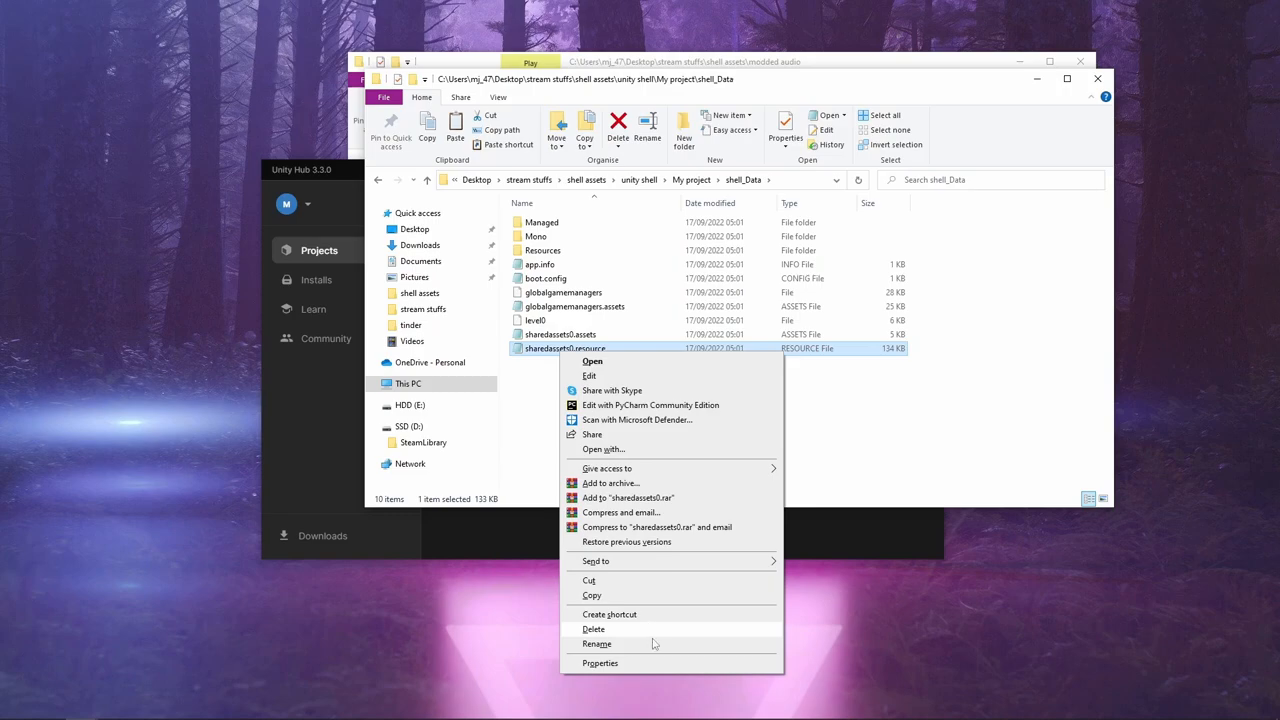
pyautogui.click(596, 643)
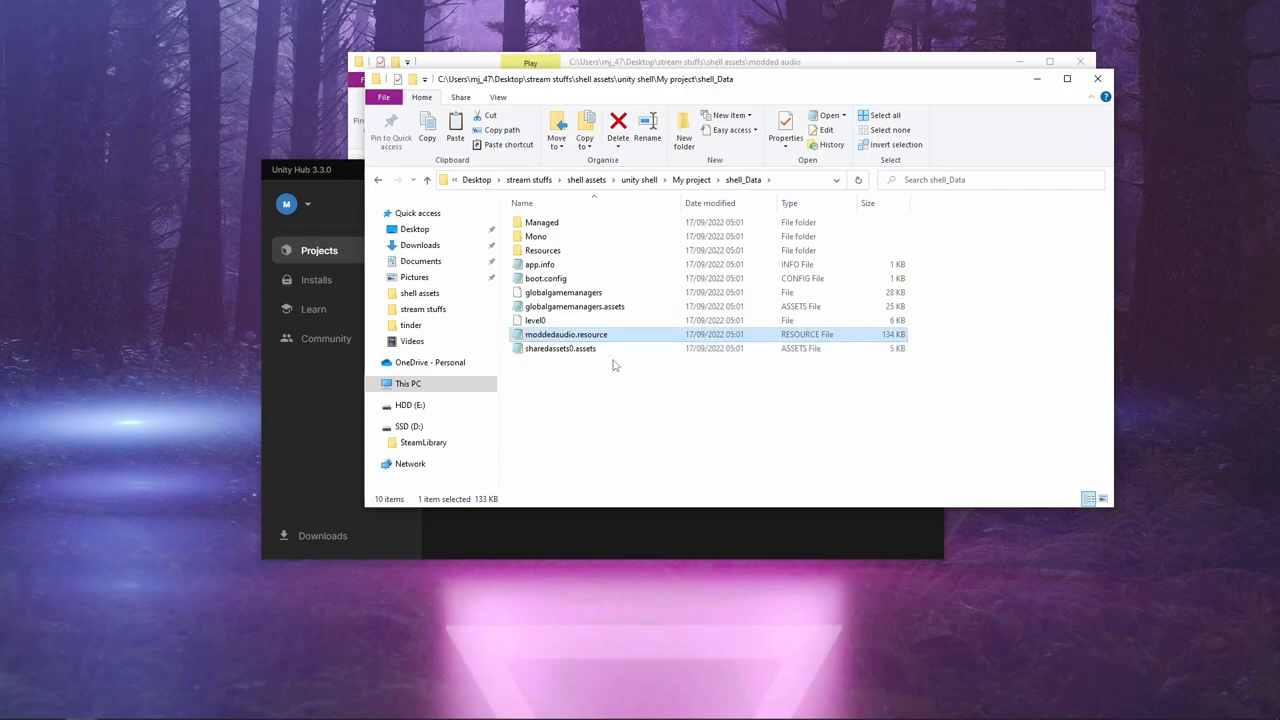
pyautogui.click(560, 348)
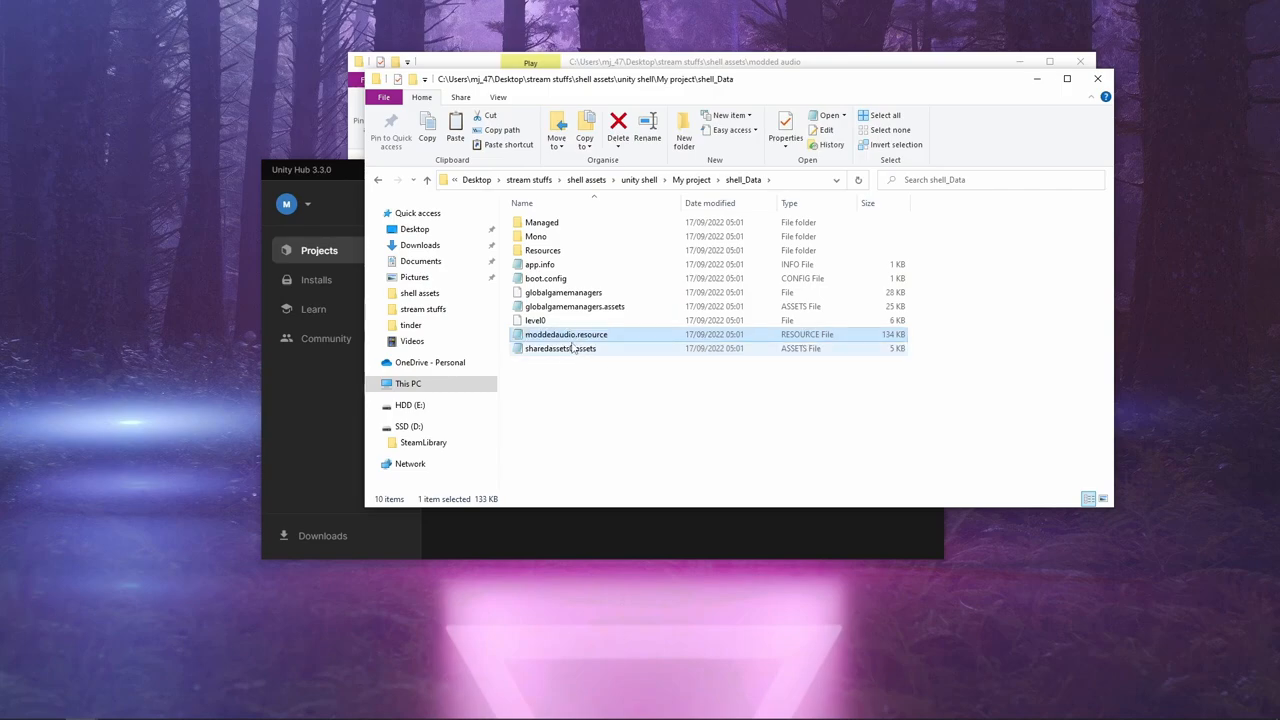
pyautogui.click(560, 348)
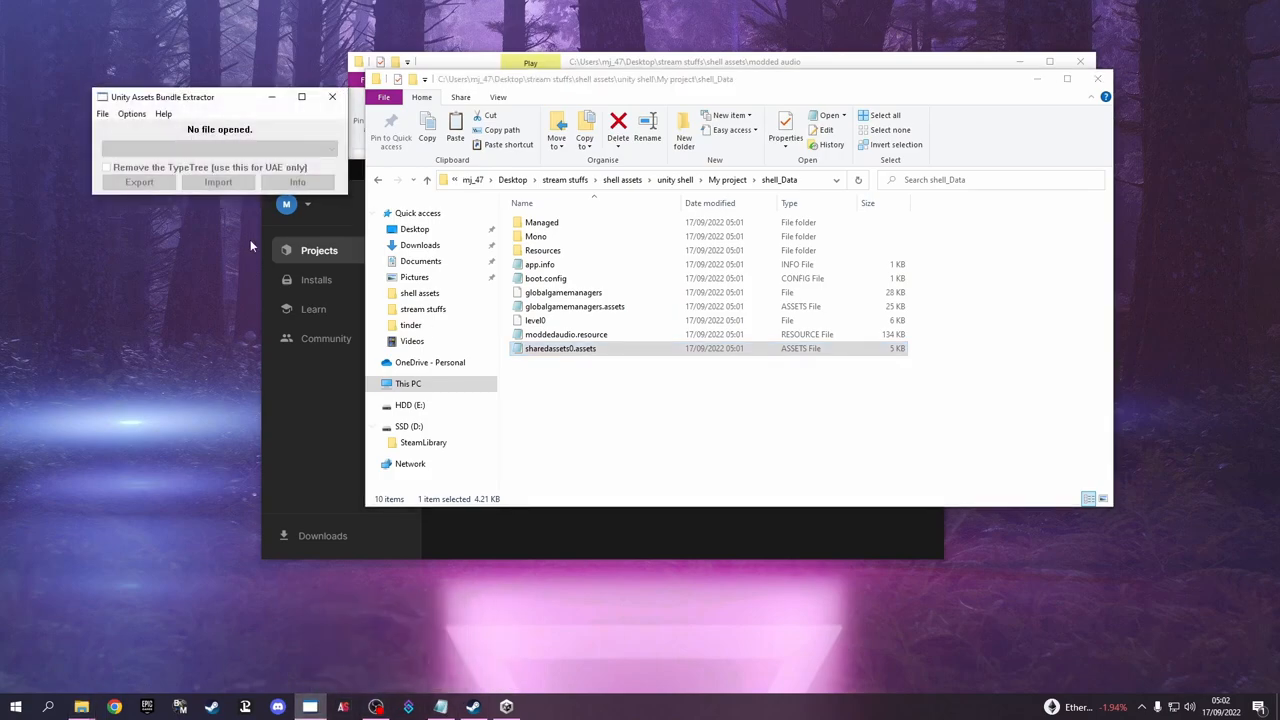
# - Copy the shell_Data path and open its sharedassets0.assets in UABE
pyautogui.click(163, 113)
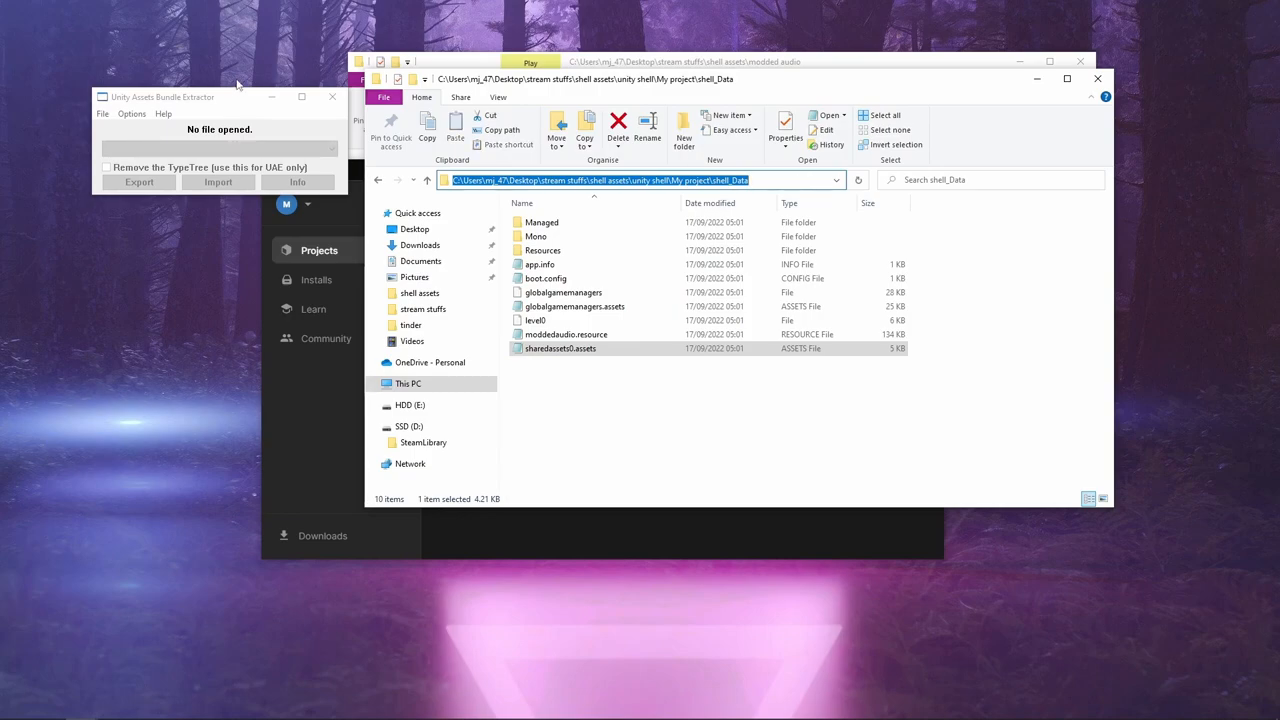
pyautogui.click(131, 113)
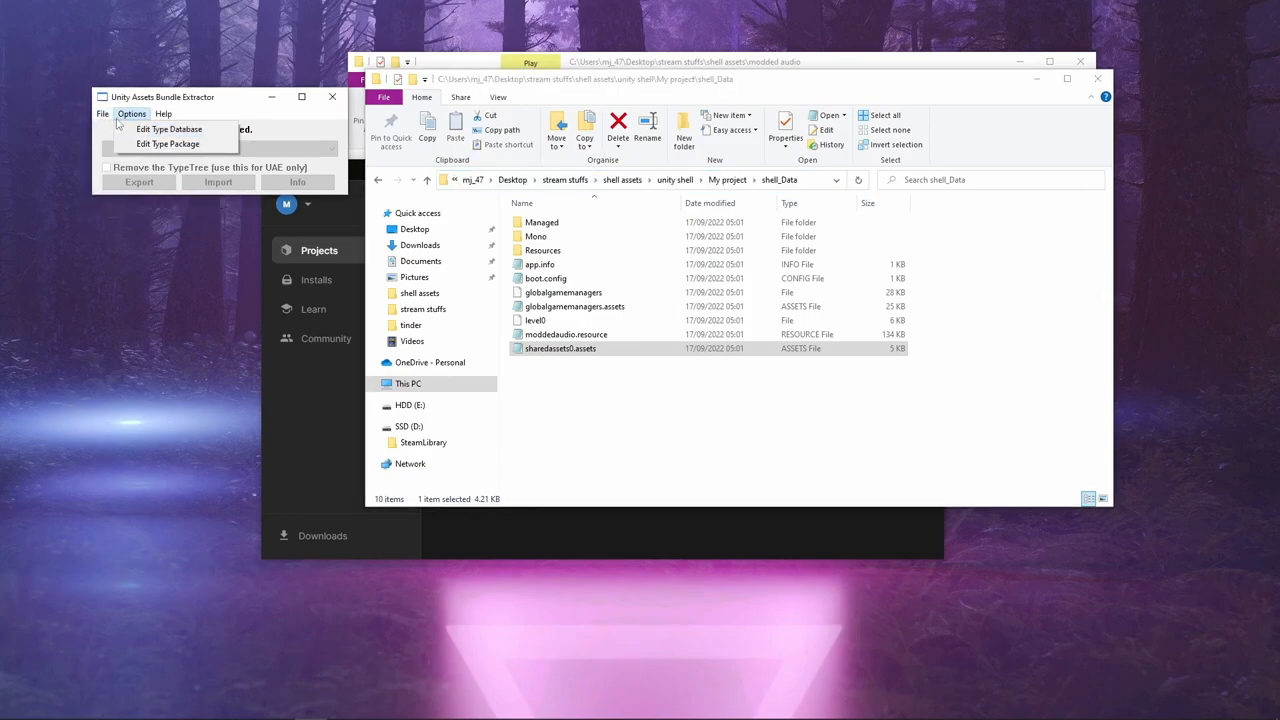
pyautogui.click(169, 129)
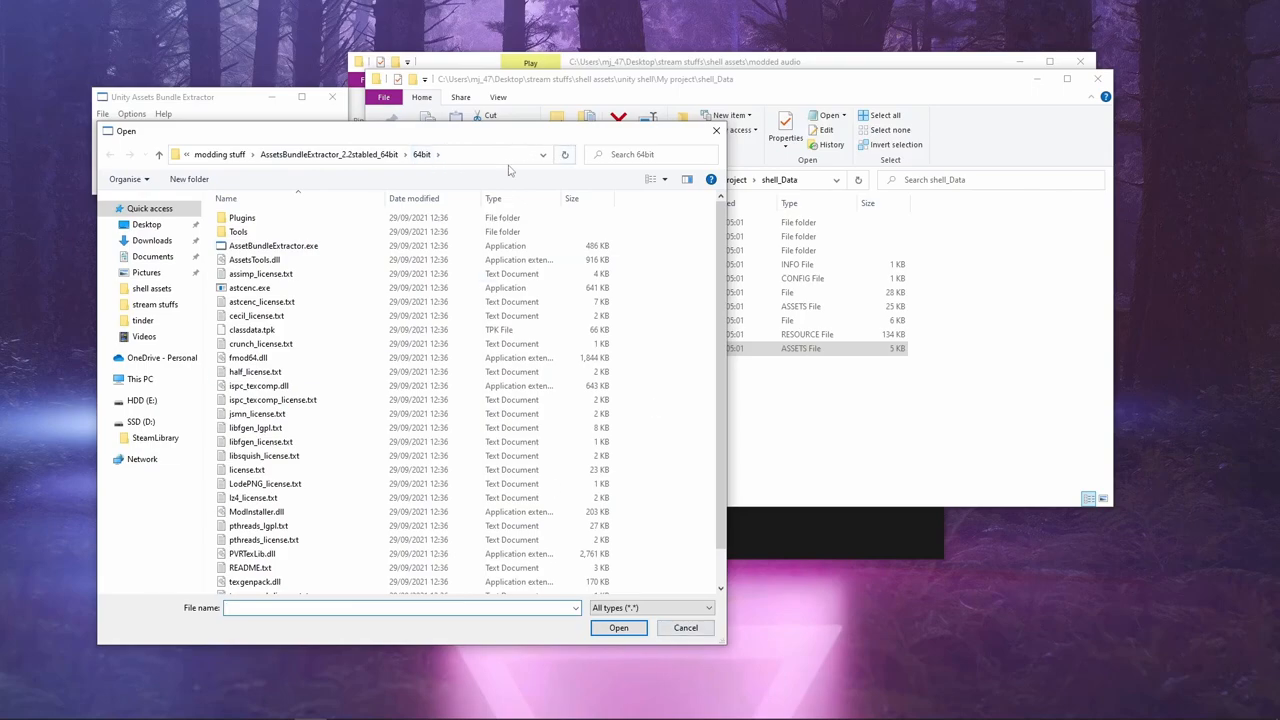
pyautogui.click(450, 154)
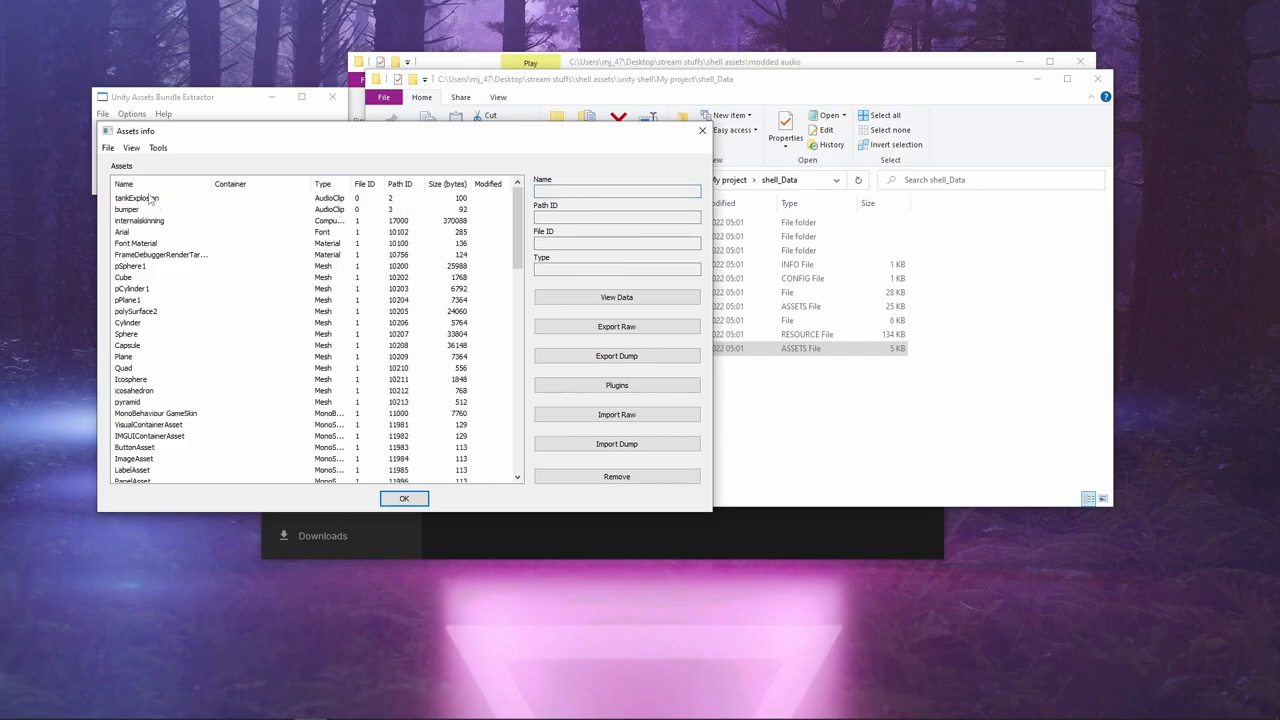
# - Export the tankExplosion AudioClip dump into a new dump folder in shell assets
pyautogui.click(137, 197)
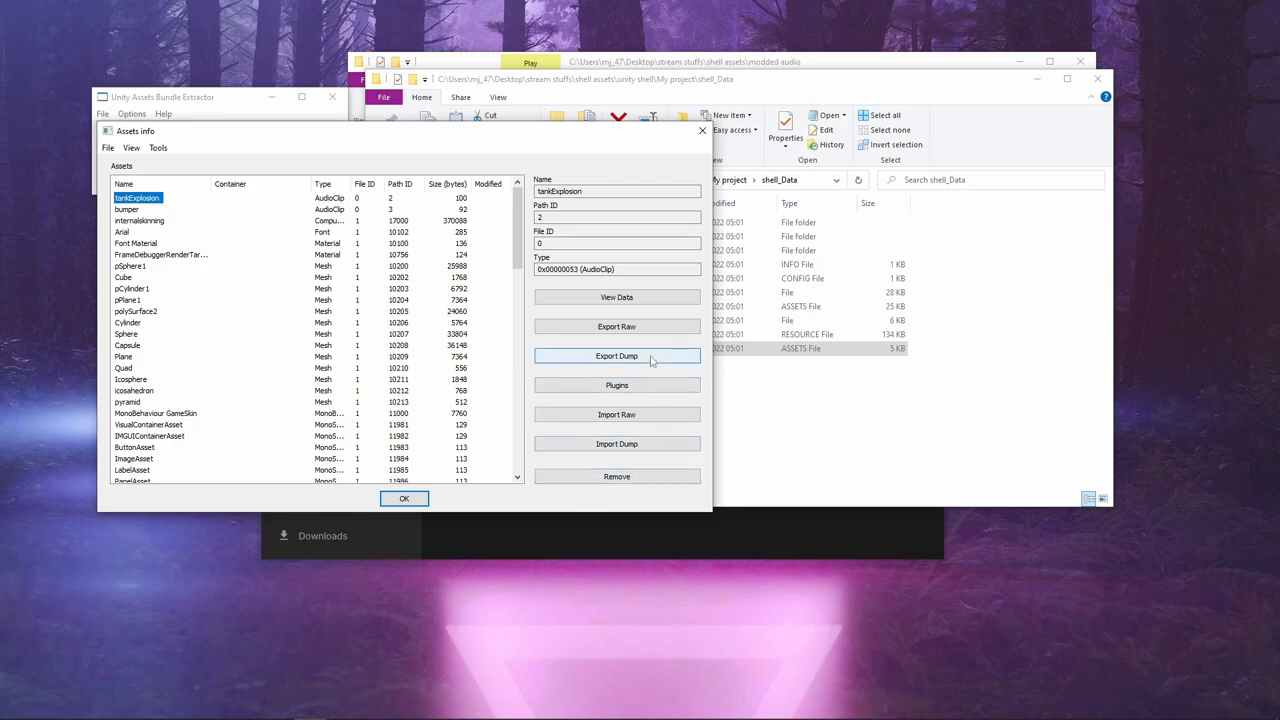
pyautogui.click(616, 356)
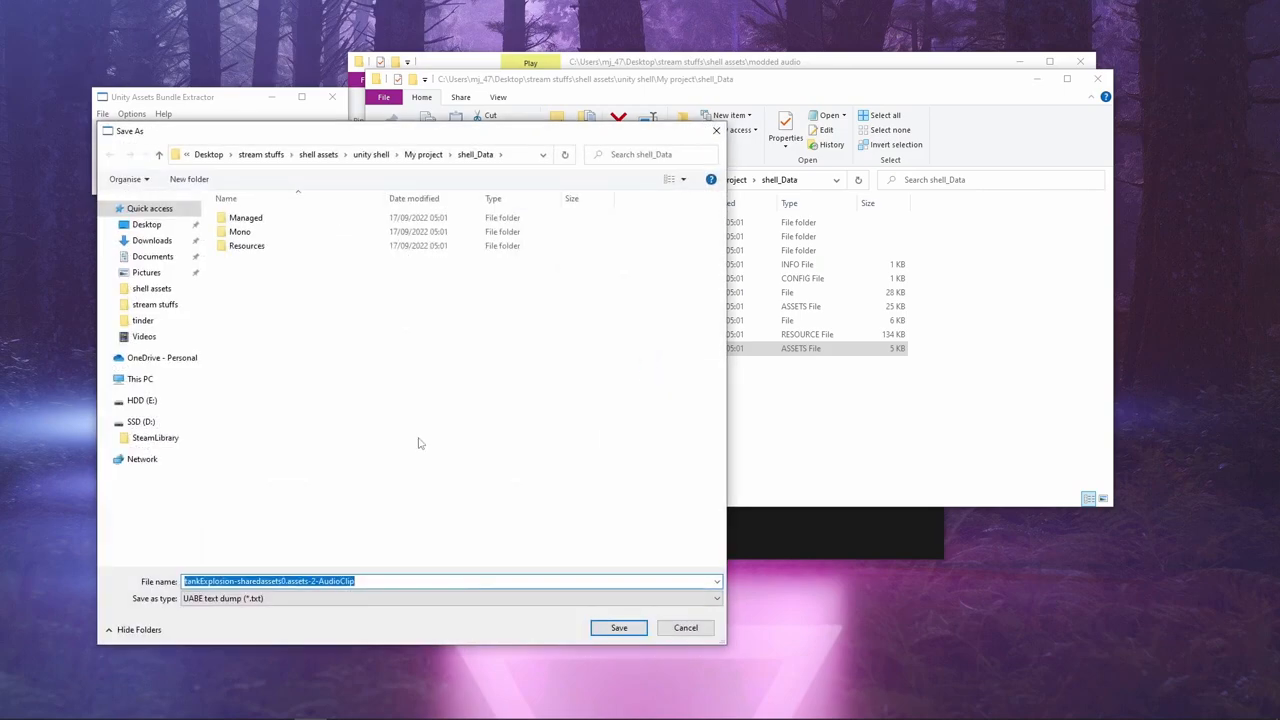
pyautogui.moveTo(238, 261)
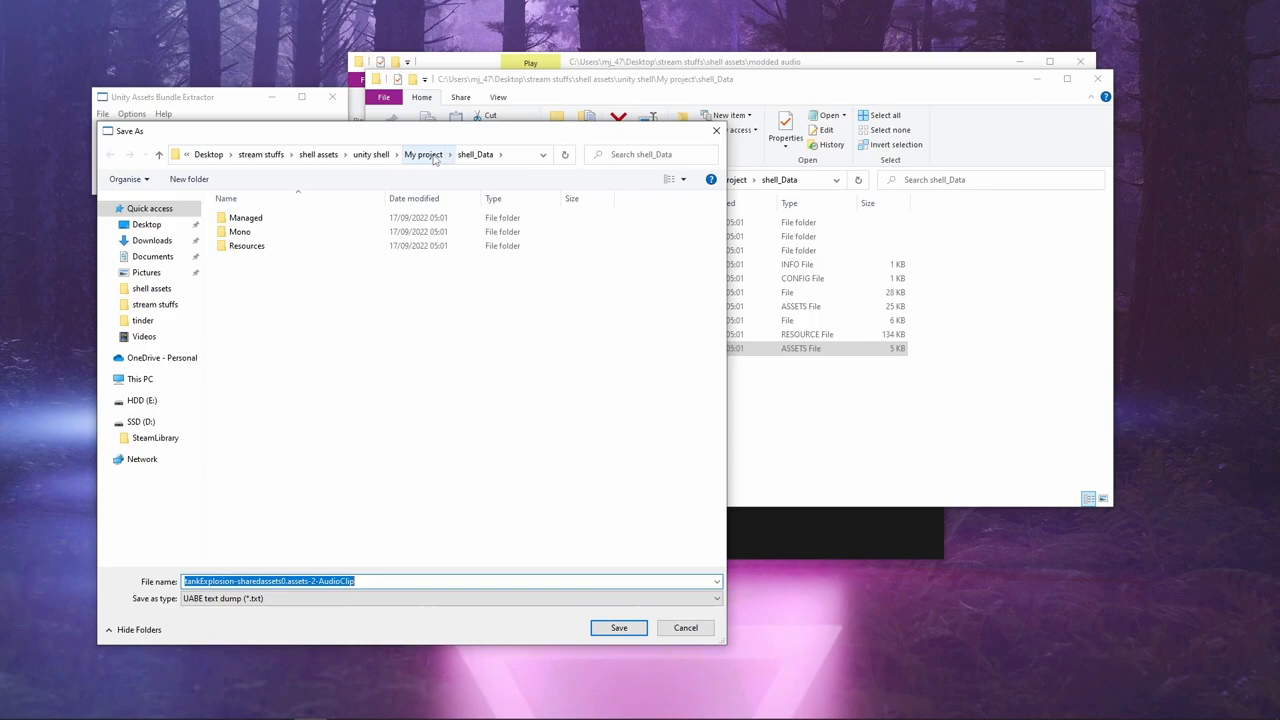
pyautogui.click(383, 154)
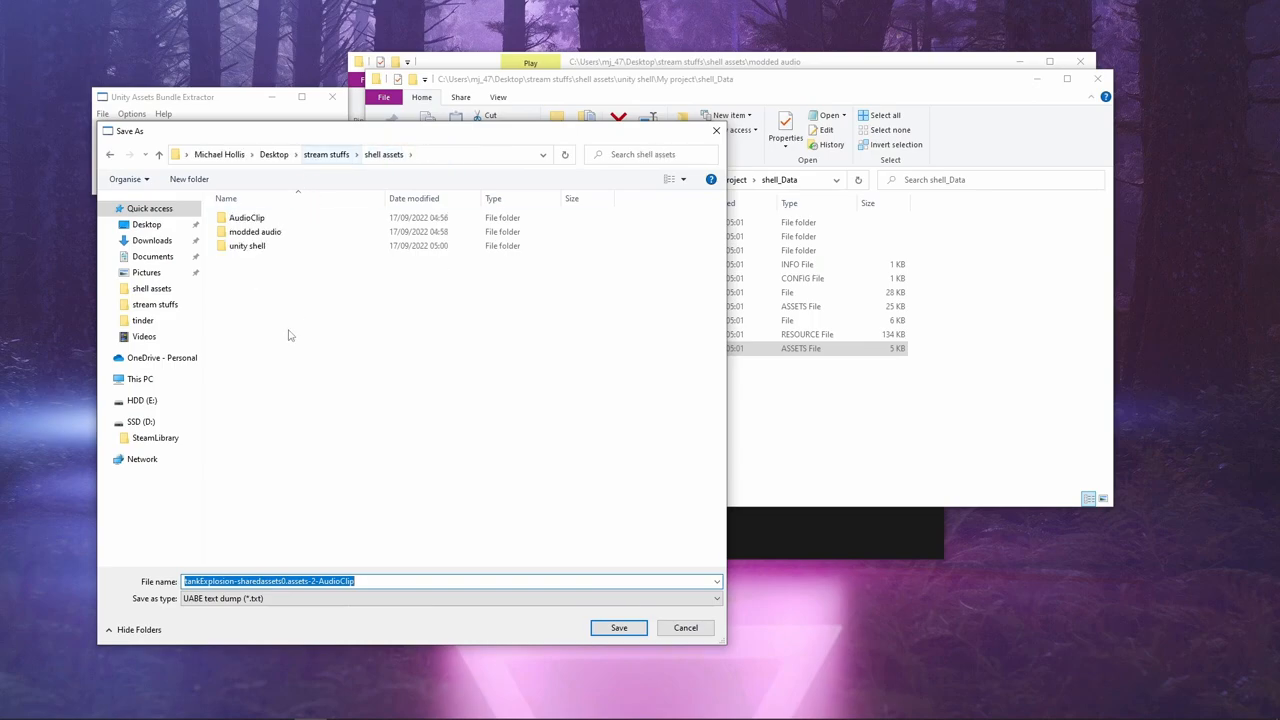
pyautogui.rightClick(290, 335)
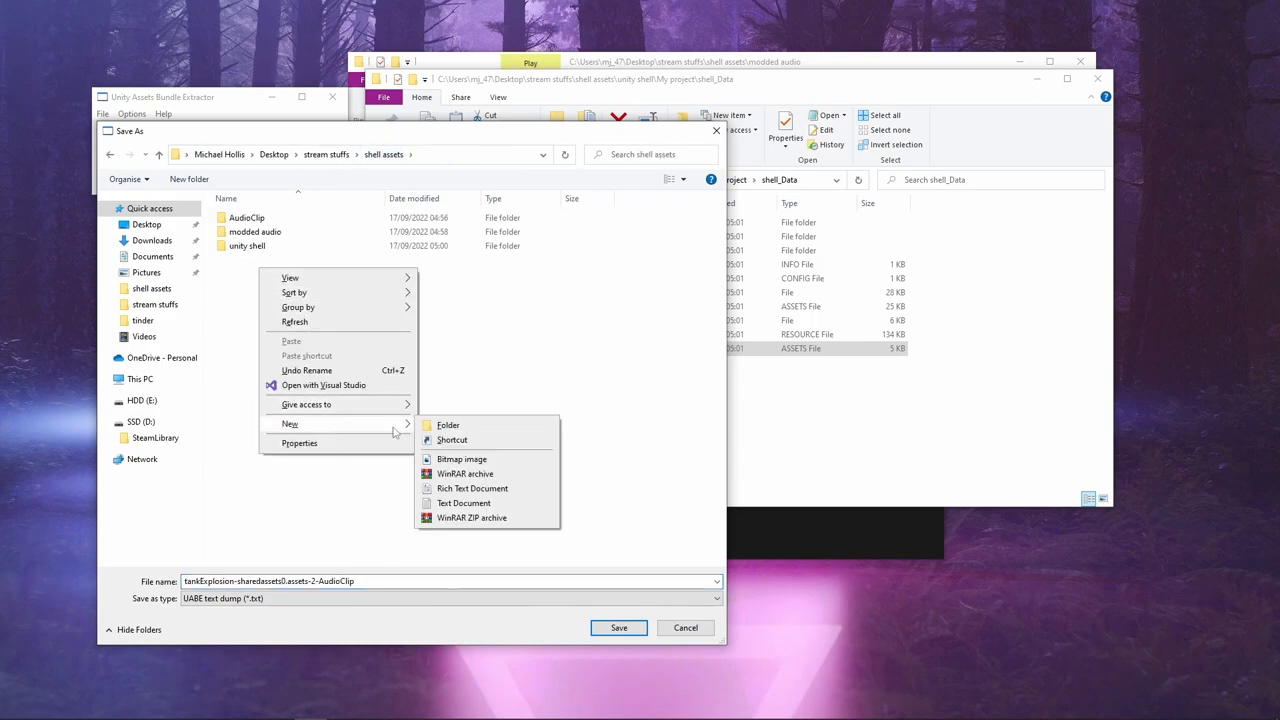
pyautogui.click(448, 424)
pyautogui.write('dump')
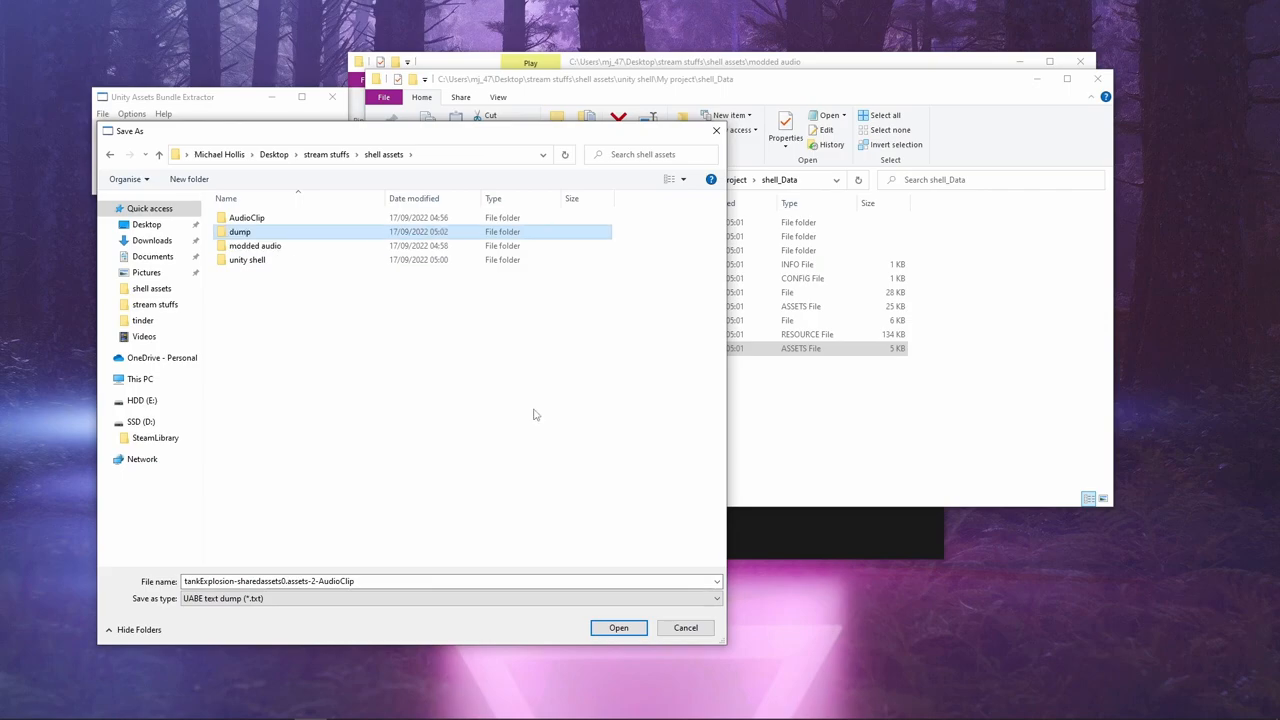
pyautogui.moveTo(558, 638)
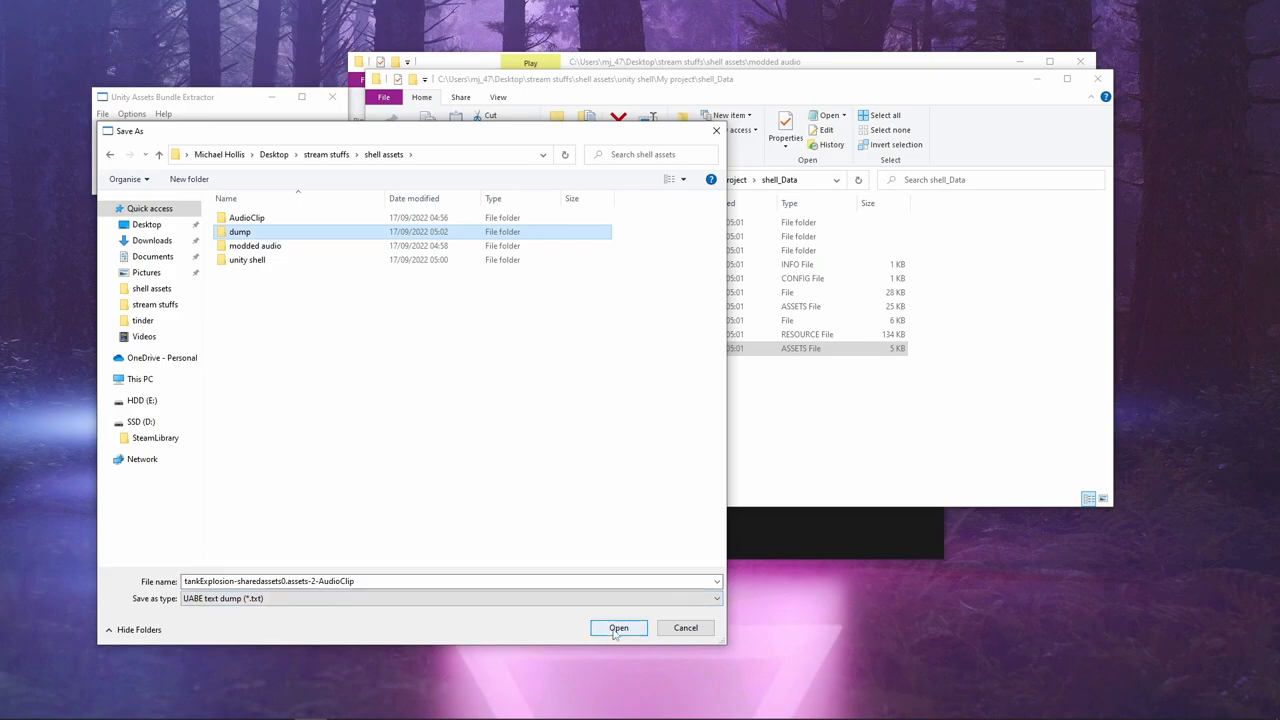
pyautogui.doubleClick(240, 231)
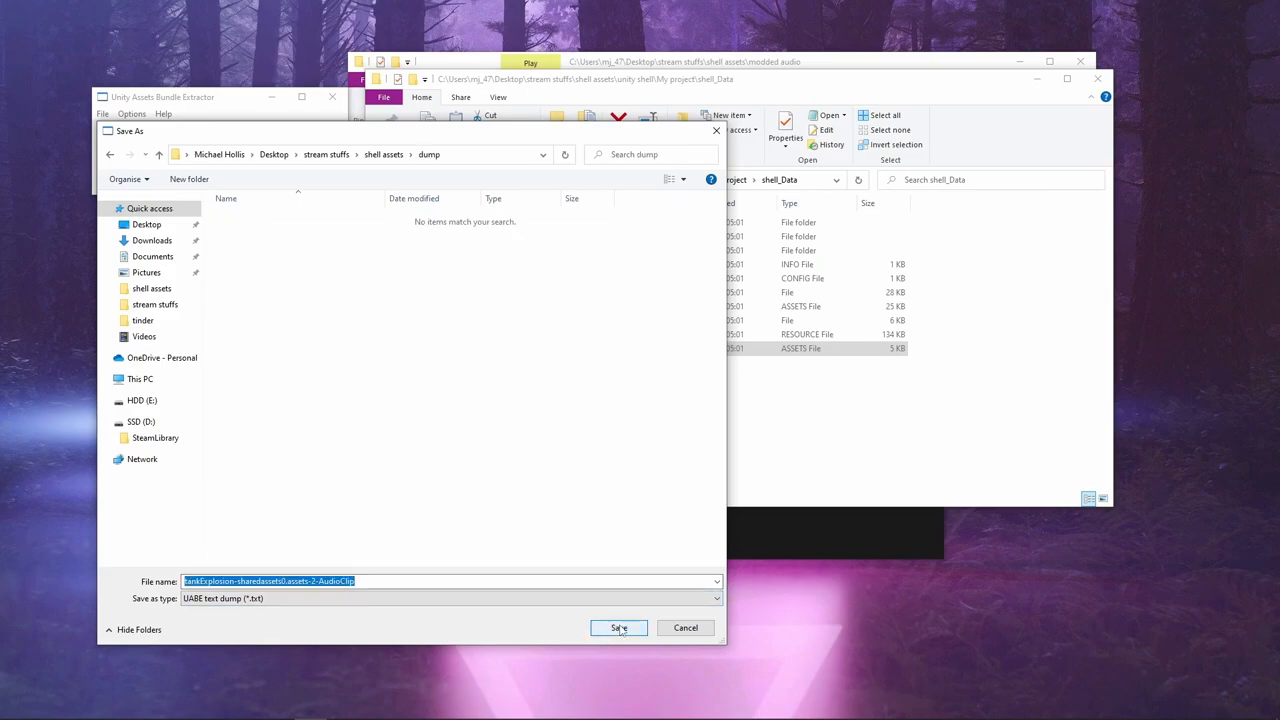
pyautogui.click(618, 627)
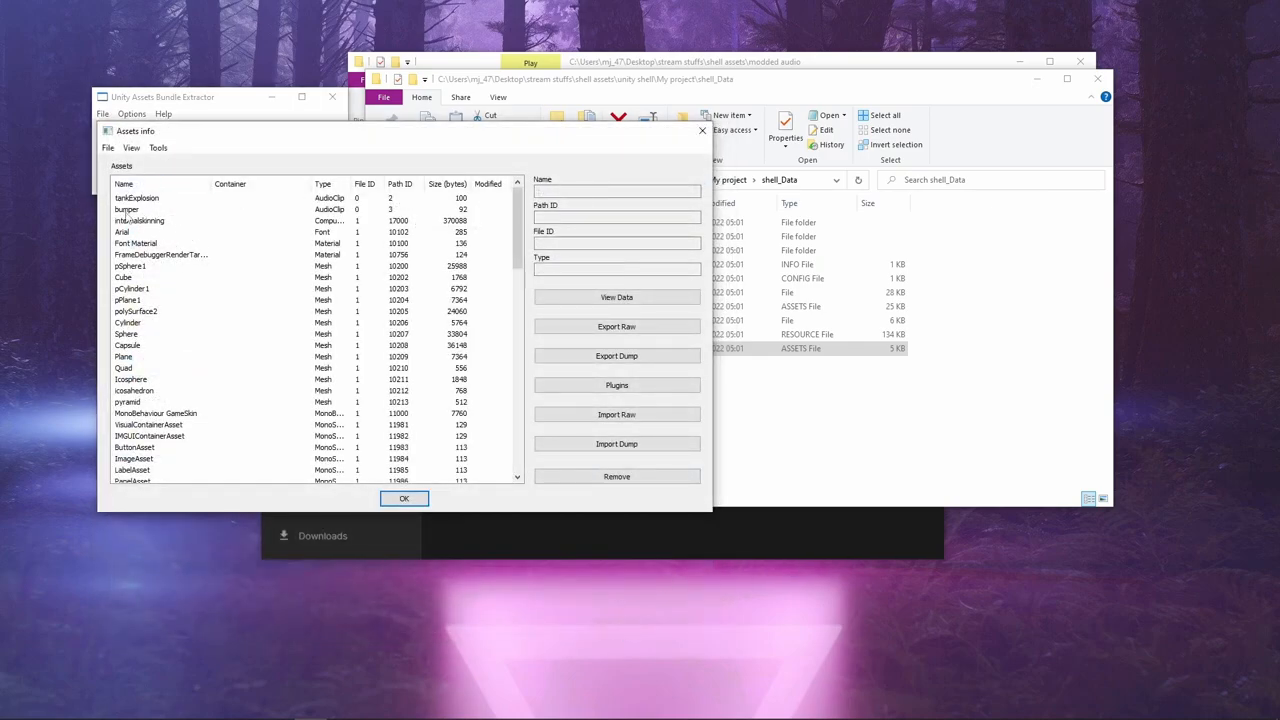
# - Export the bumper AudioClip dump to the same folder and close Assets info
pyautogui.click(126, 209)
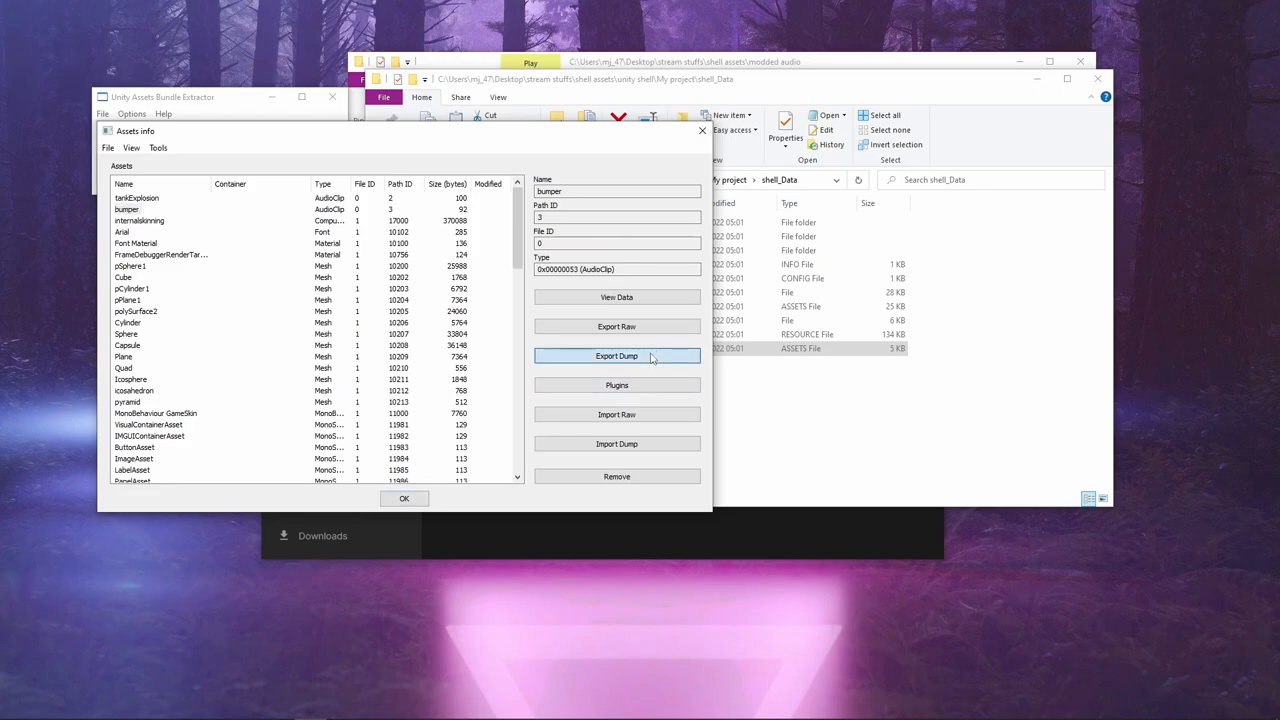
pyautogui.click(616, 356)
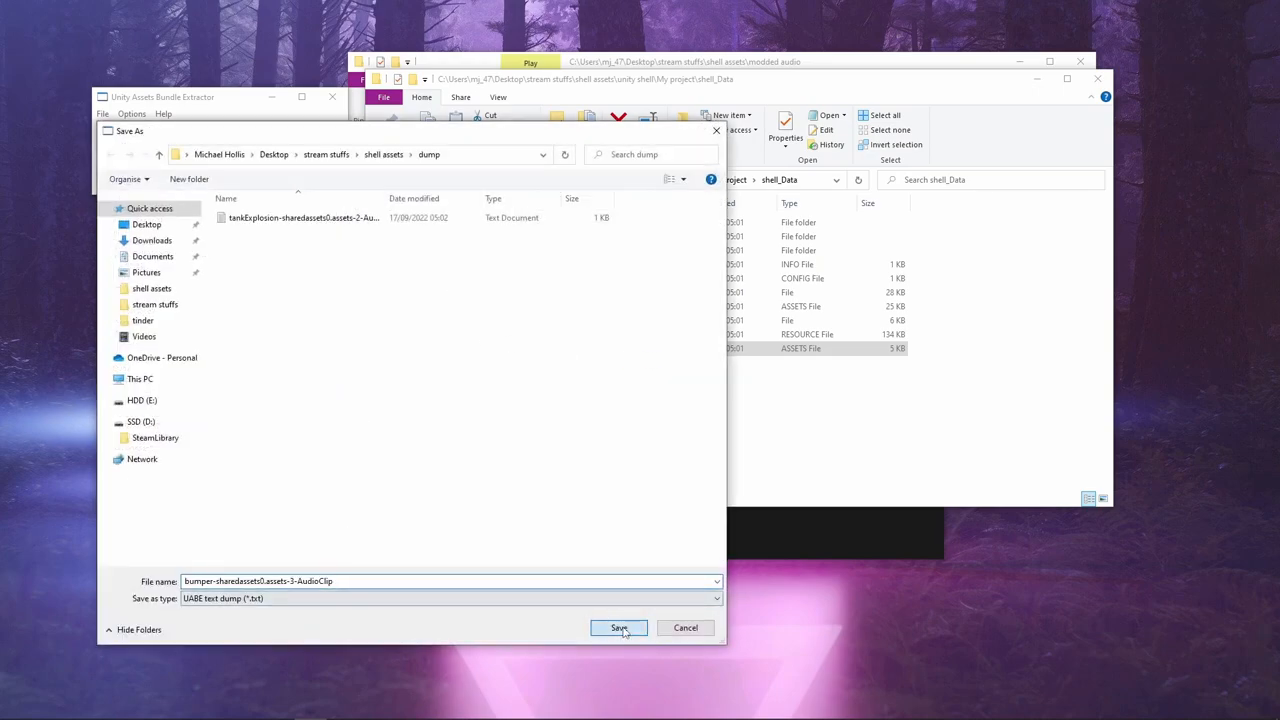
pyautogui.click(618, 628)
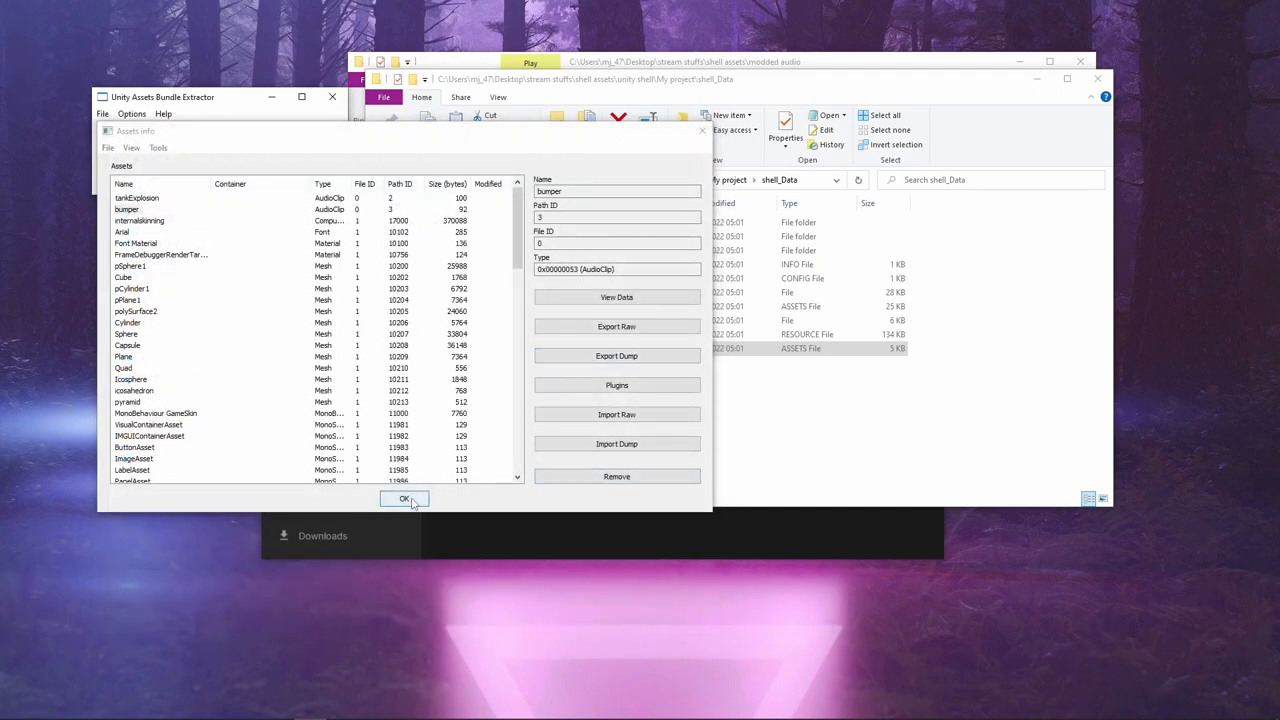
pyautogui.click(404, 499)
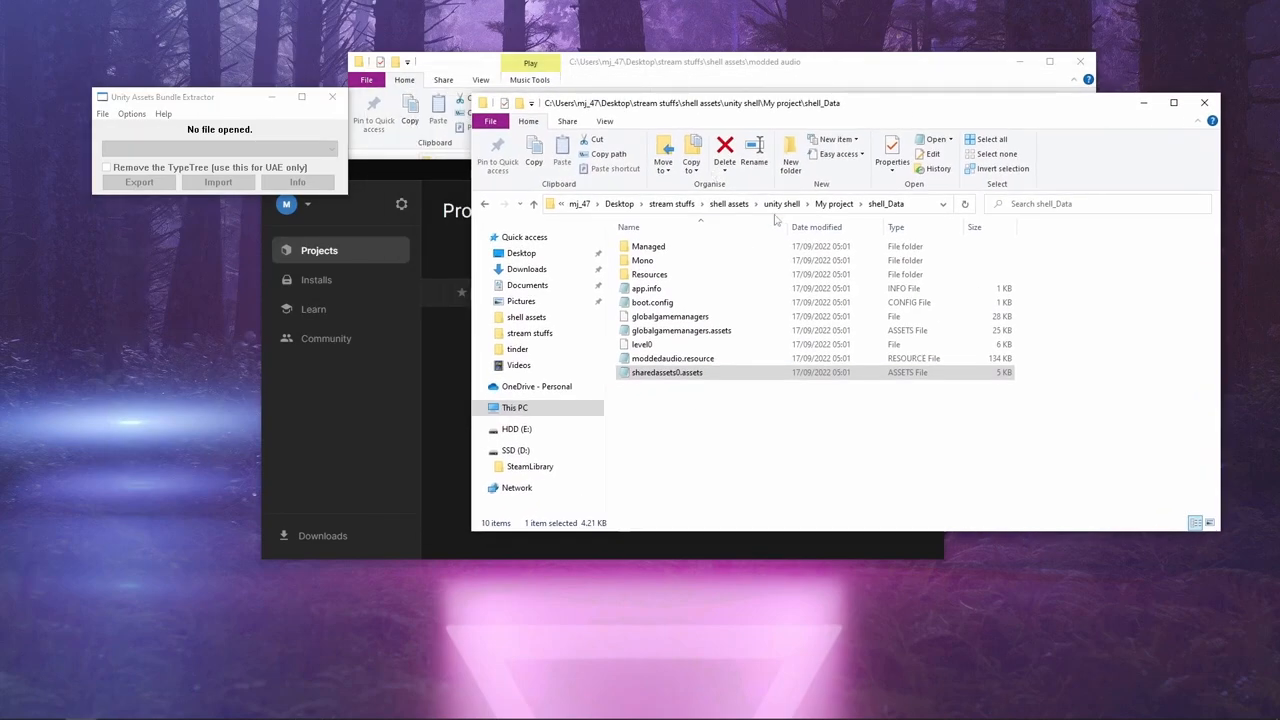
# - Open the bumper dump in Notepad and replace sharedassets0 with moddedshell in m_Source
pyautogui.click(729, 203)
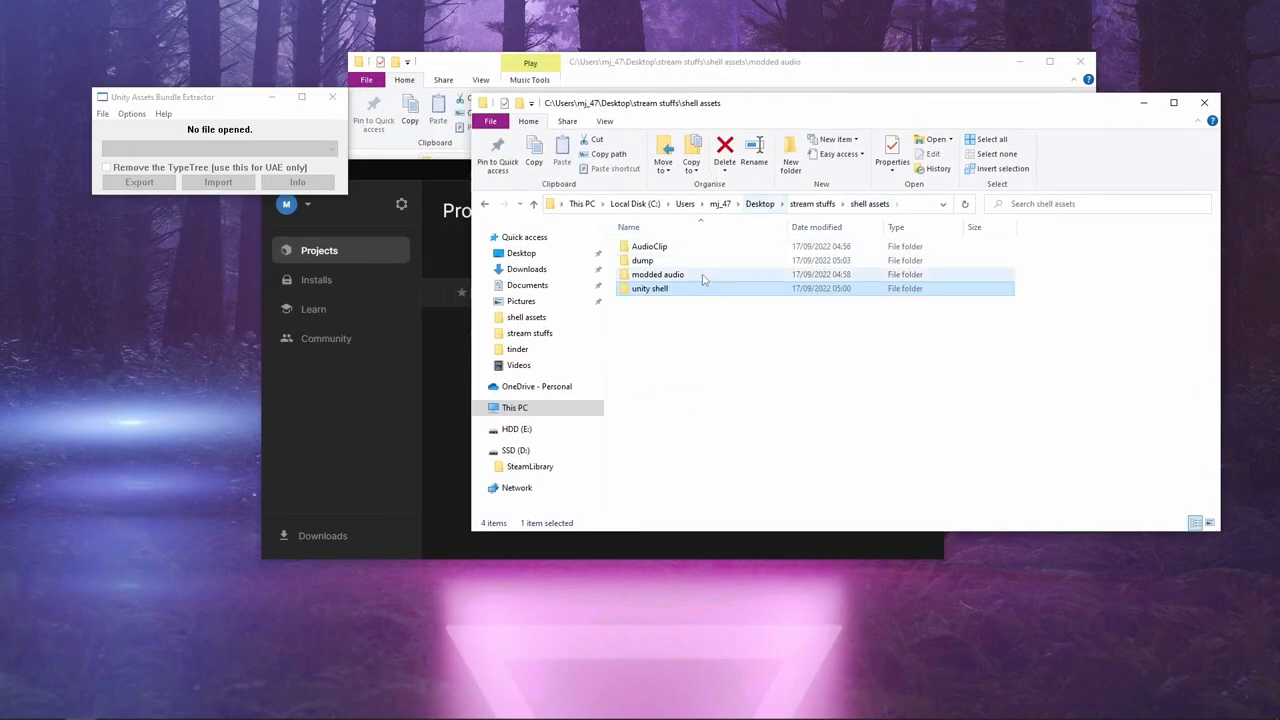
pyautogui.doubleClick(642, 260)
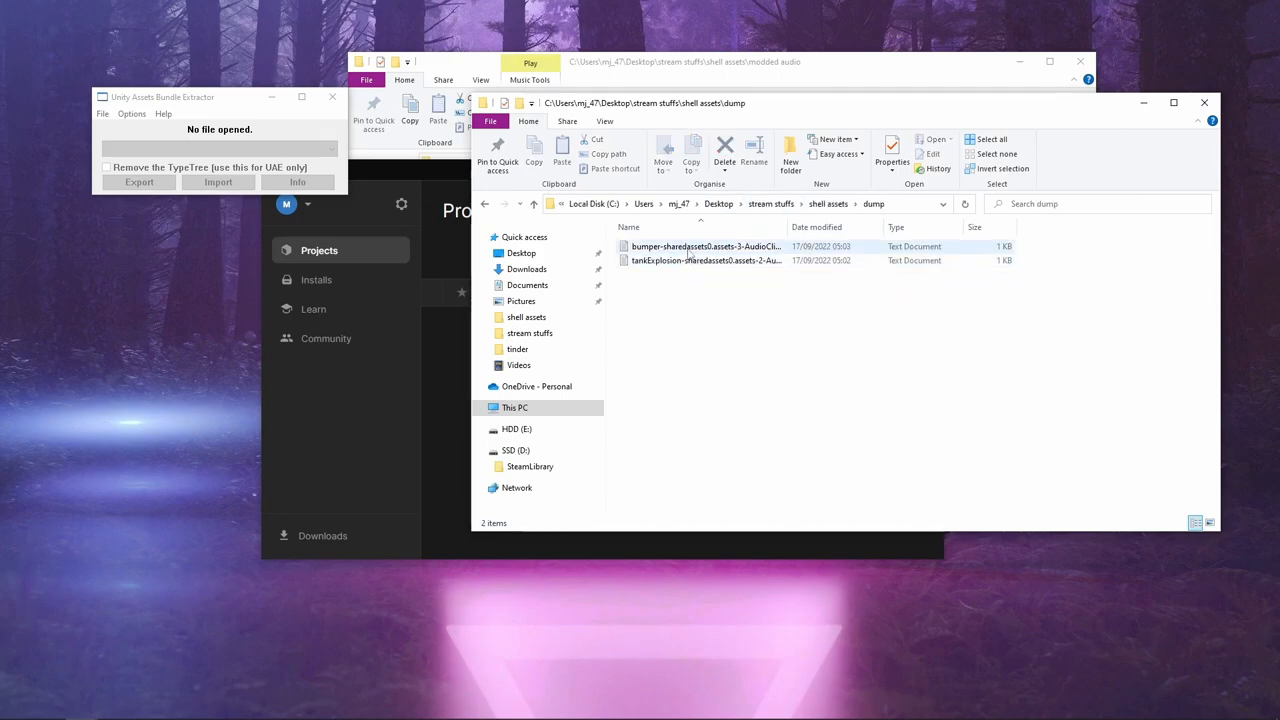
pyautogui.rightClick(705, 246)
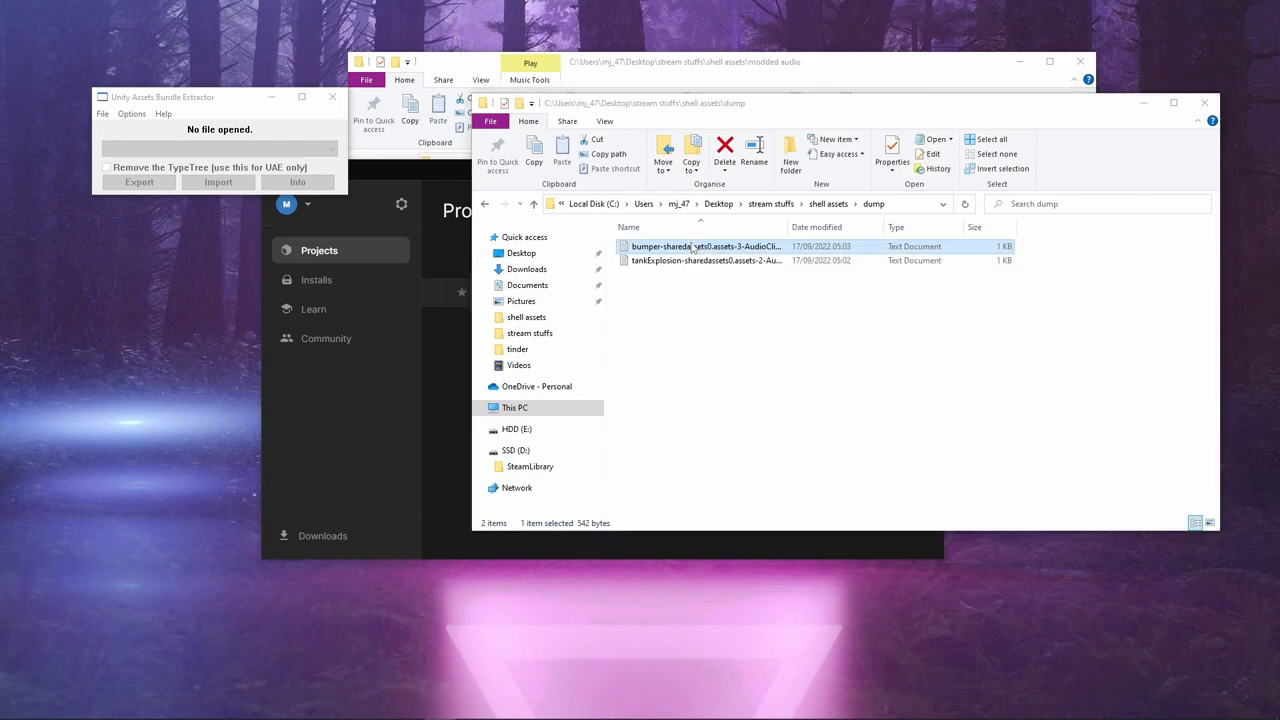
pyautogui.doubleClick(705, 246)
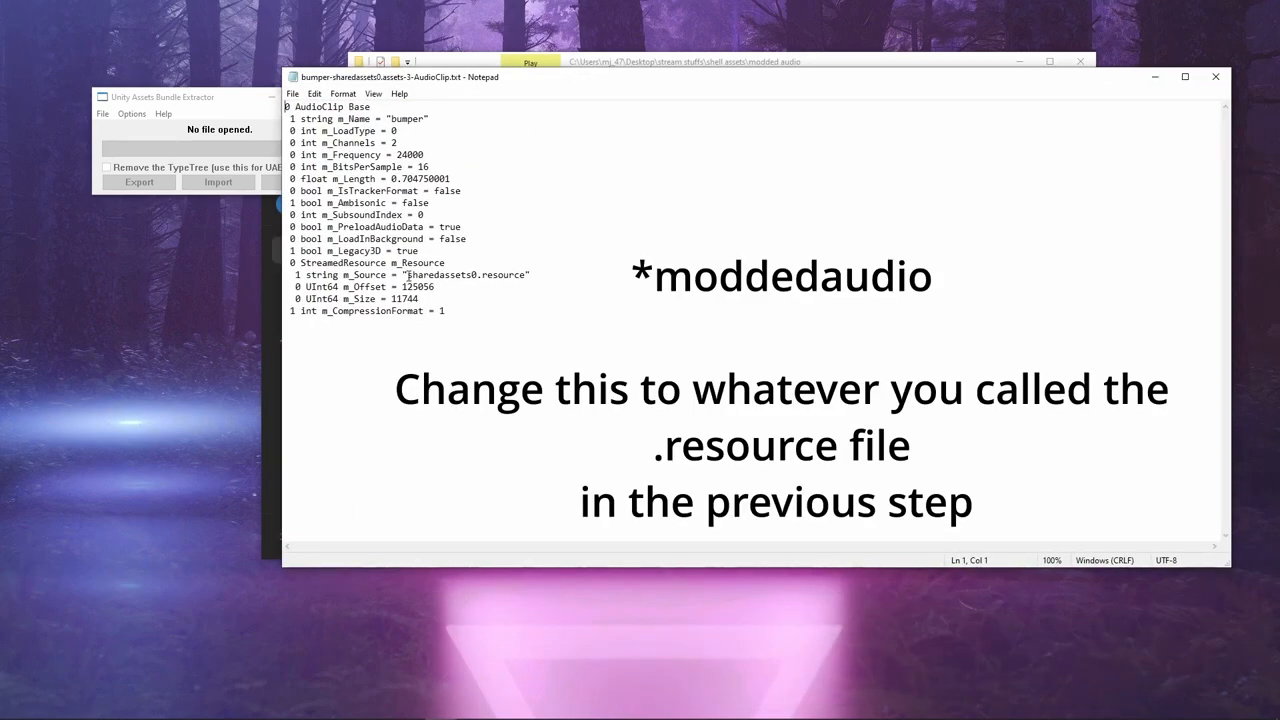
pyautogui.doubleClick(440, 274)
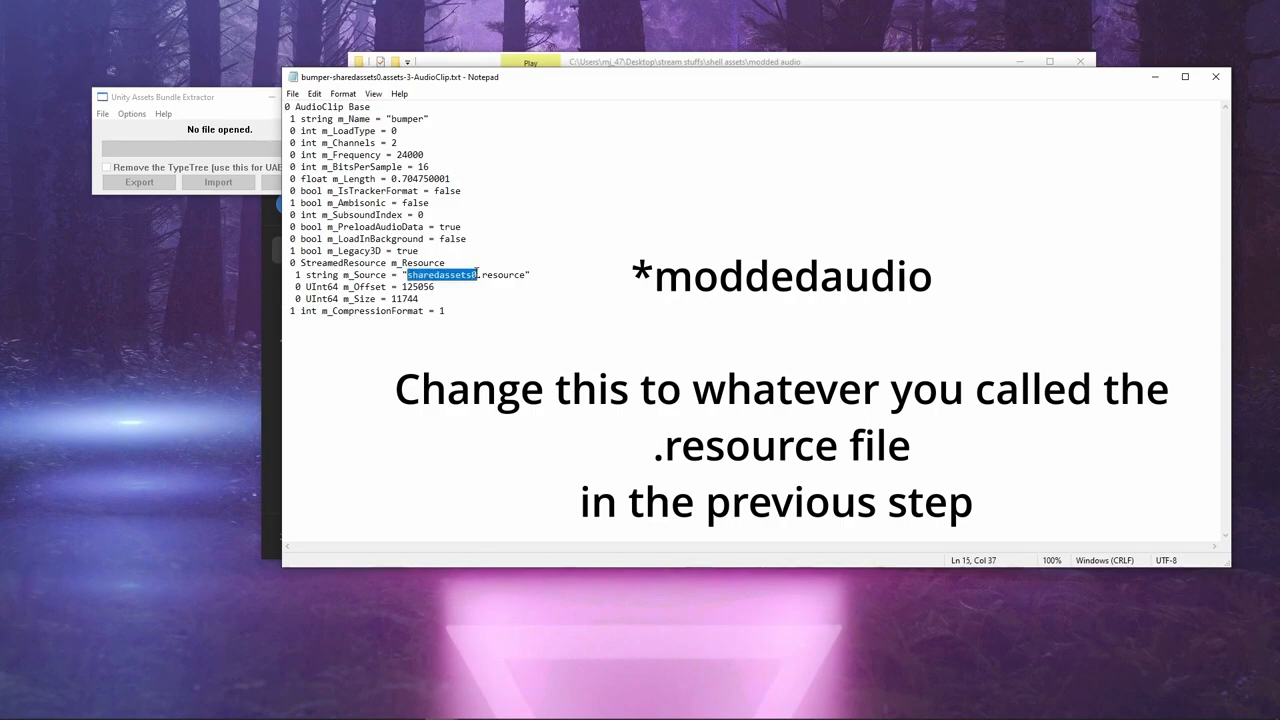
pyautogui.write('moddedsh')
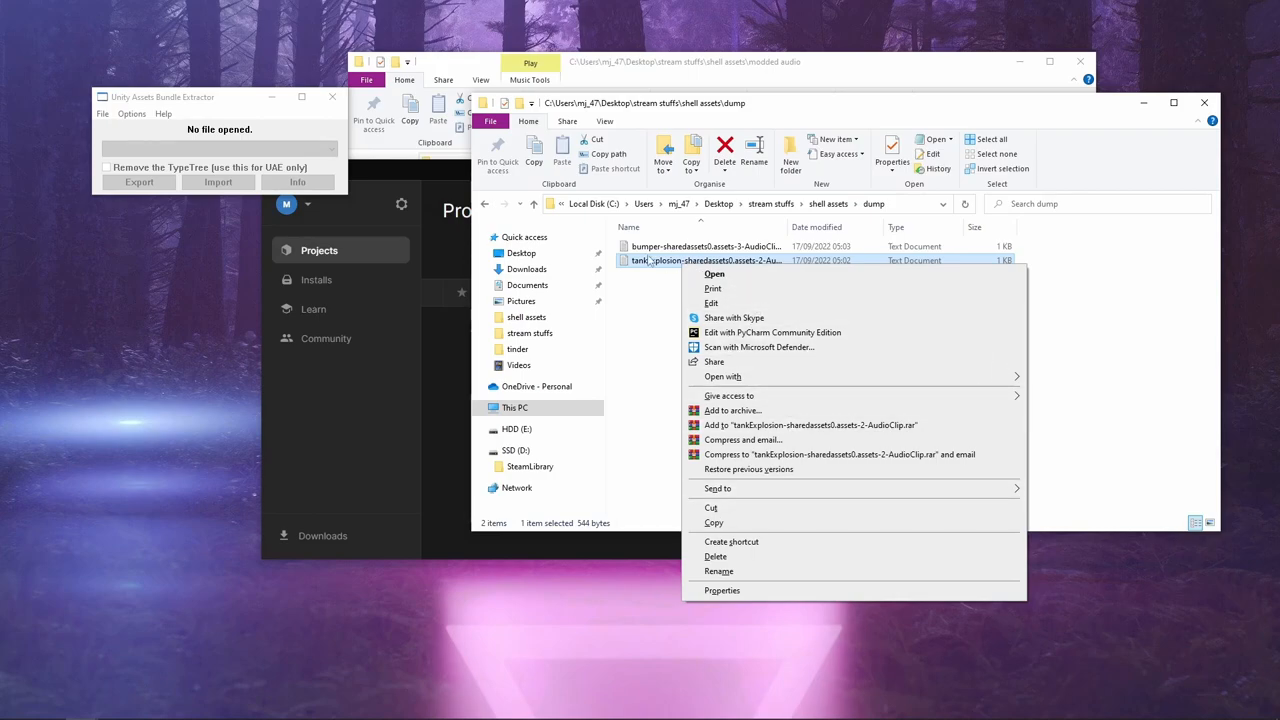
# - Change the tankExplosion dump's source to moddedshell and save it
pyautogui.click(714, 273)
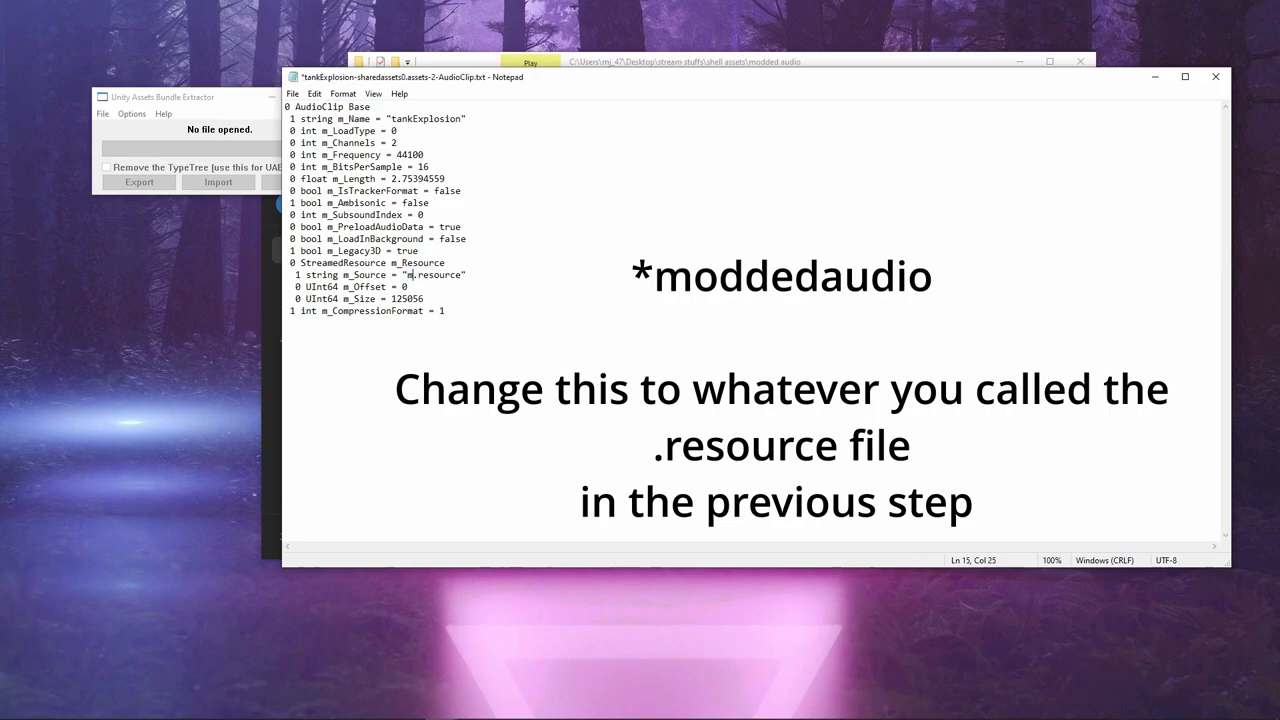
pyautogui.write('moddedshell')
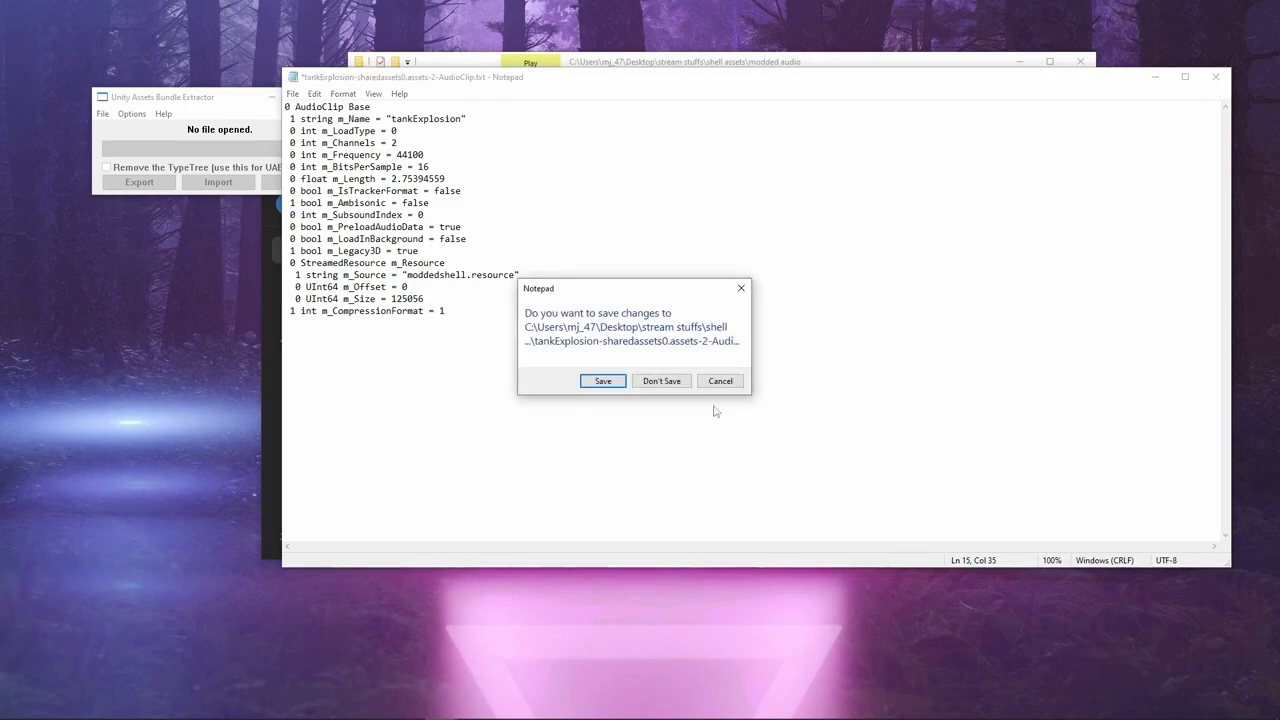
pyautogui.click(661, 381)
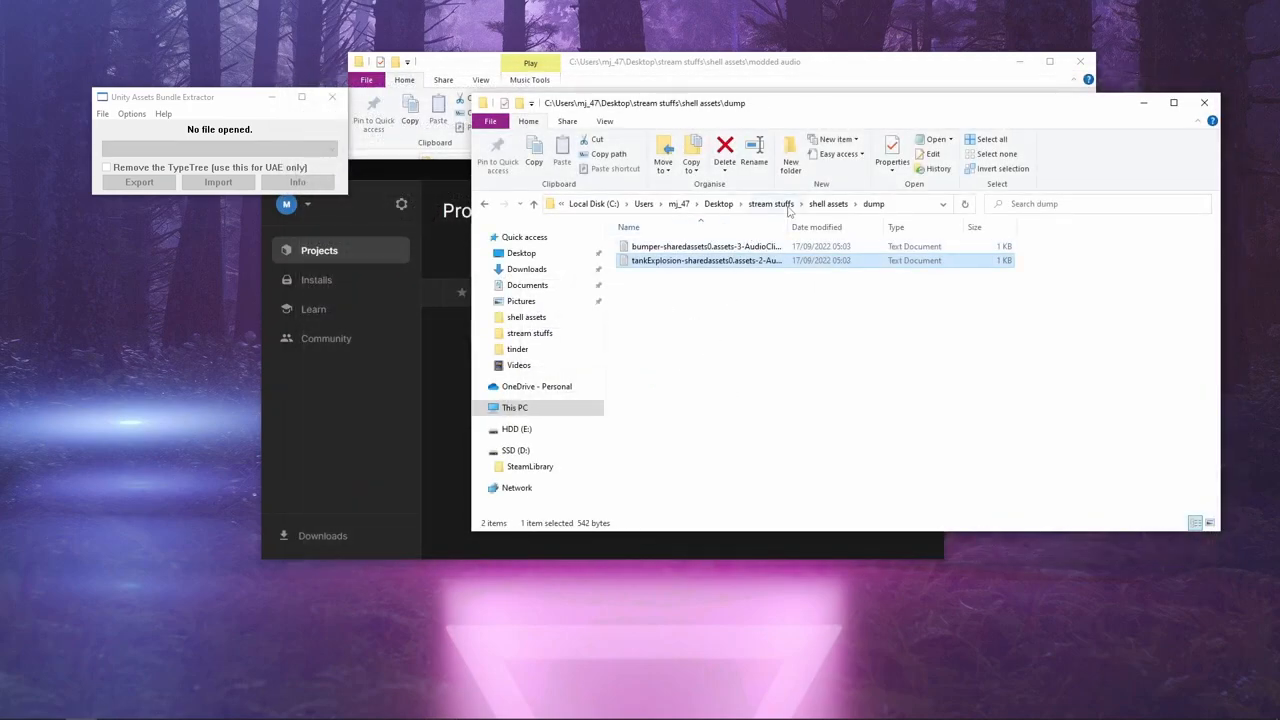
# - Check the resource file name in unity shell's shell_Data folder
pyautogui.click(828, 203)
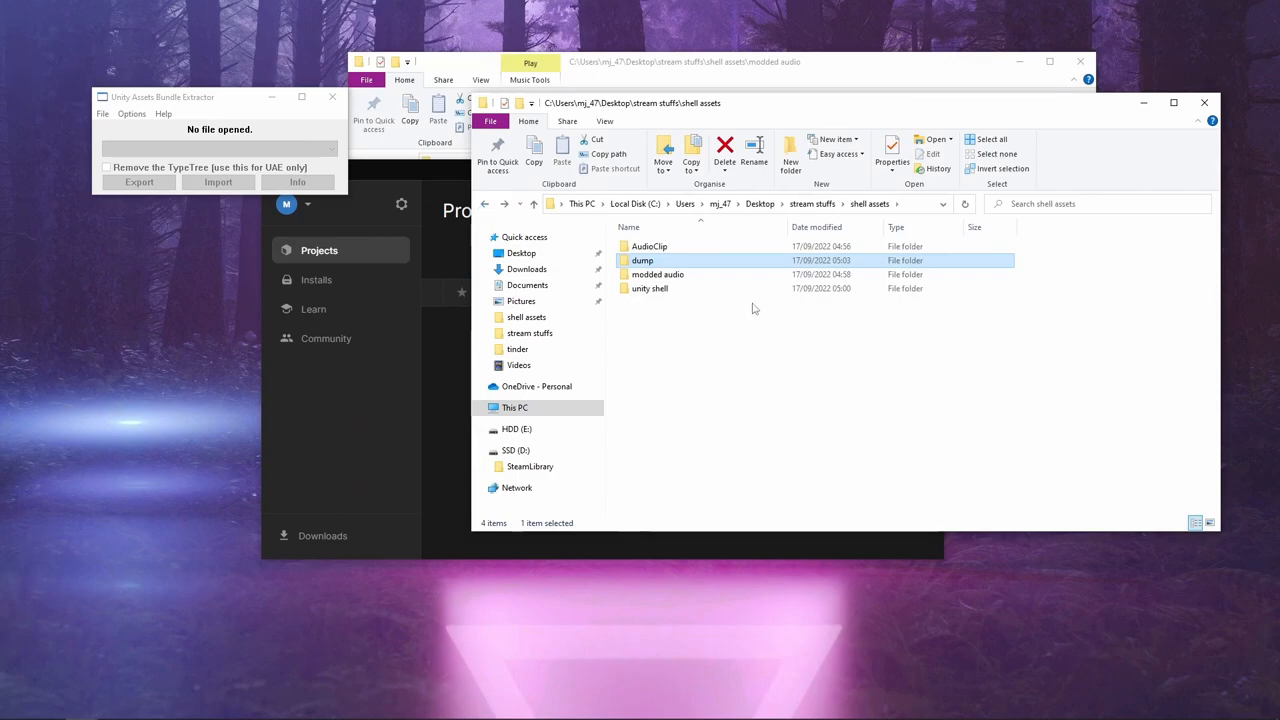
pyautogui.doubleClick(650, 288)
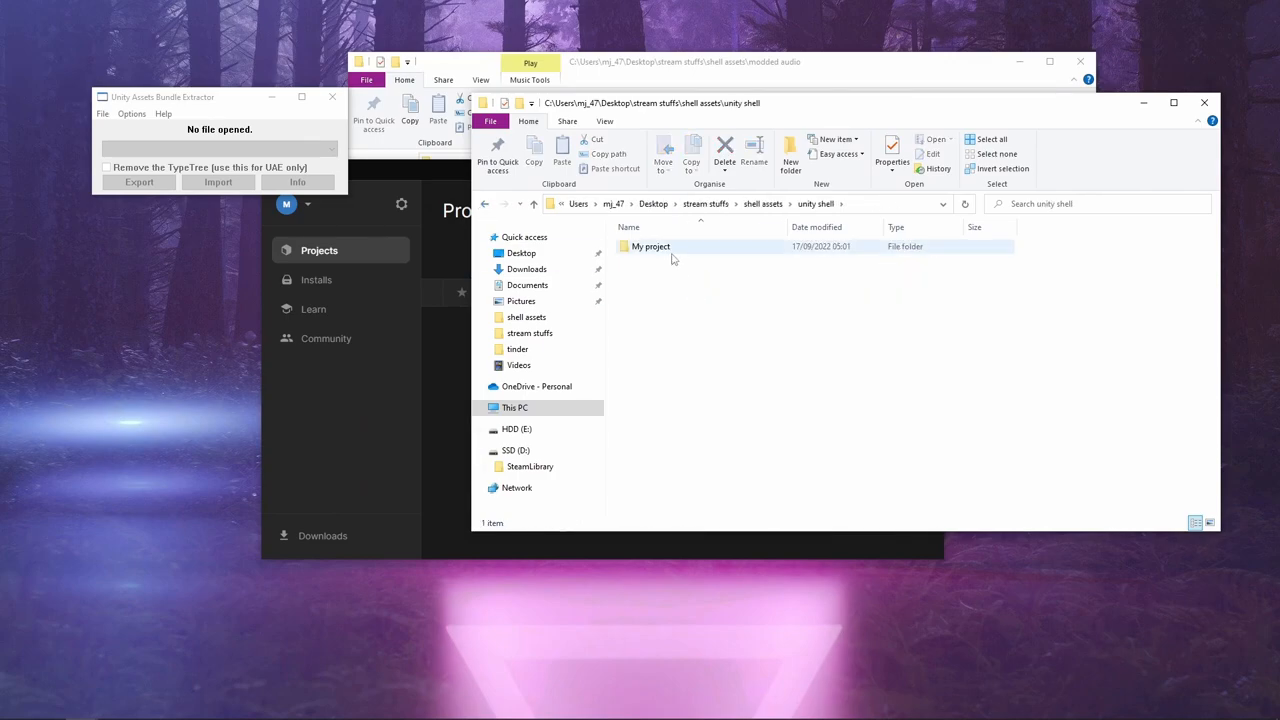
pyautogui.doubleClick(650, 246)
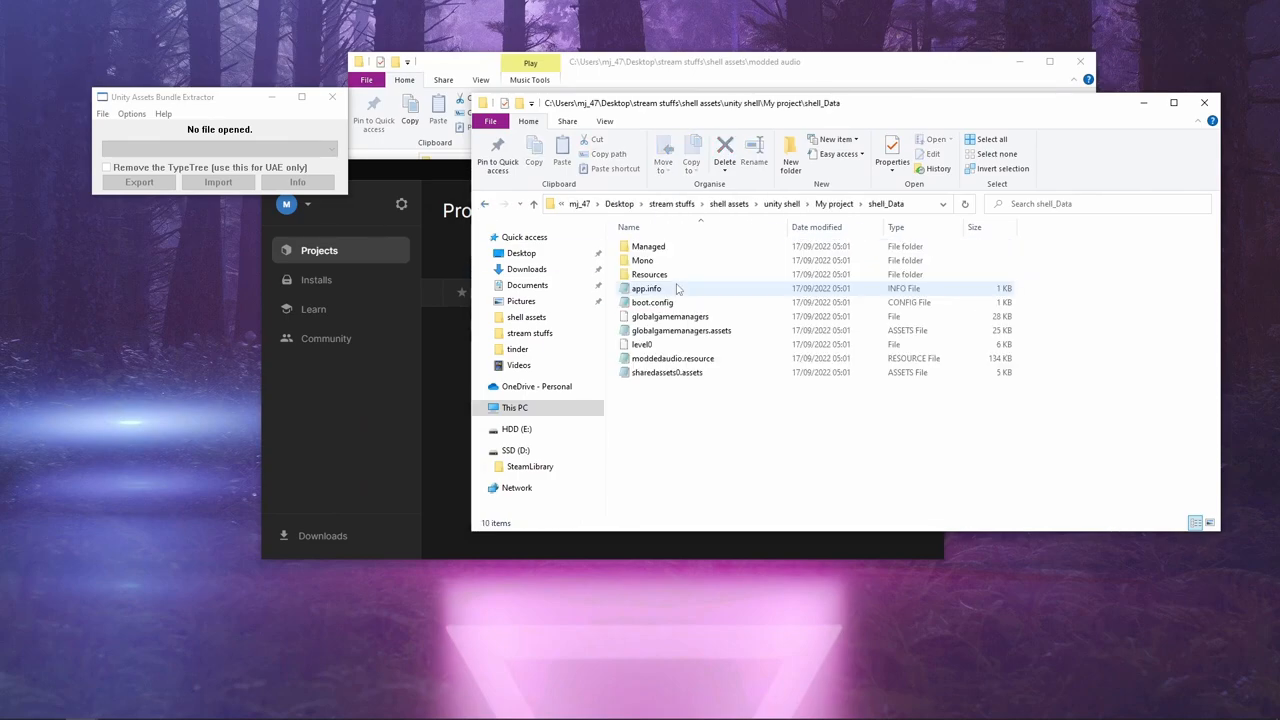
pyautogui.click(672, 358)
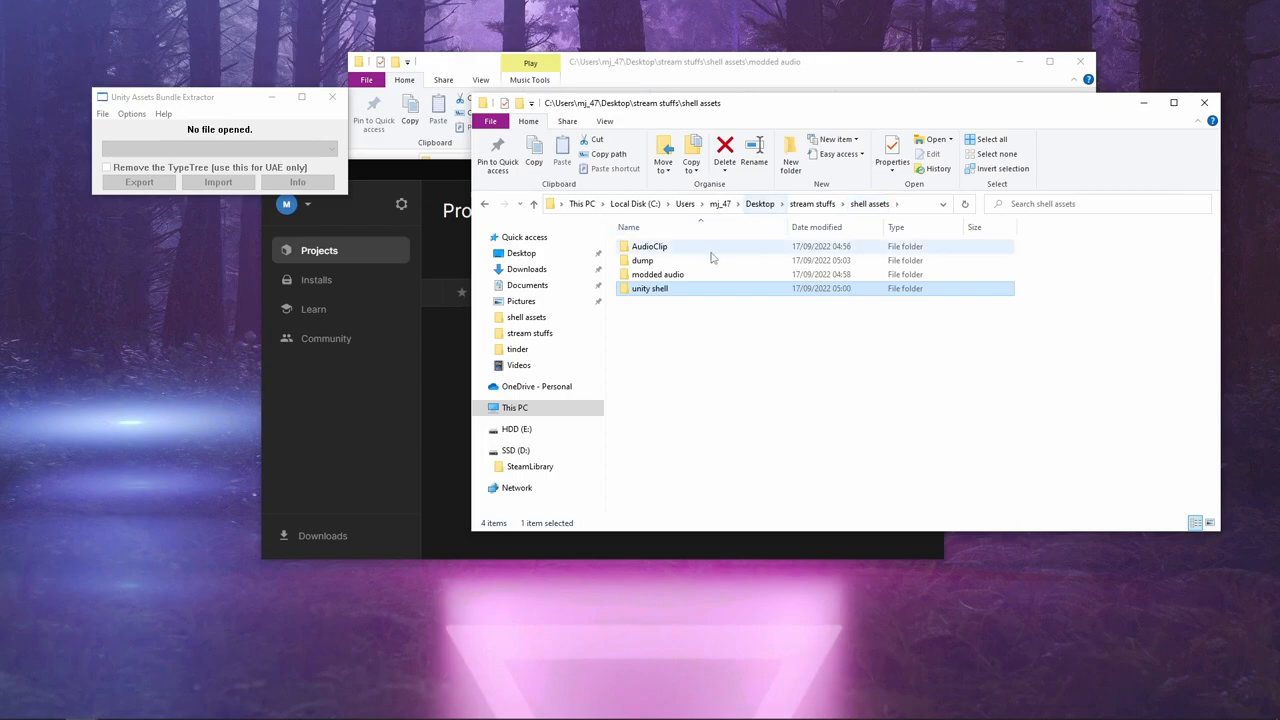
# - Reopen the tankExplosion and bumper dumps and change 'shell' to 'audio' in the resource name
pyautogui.doubleClick(657, 274)
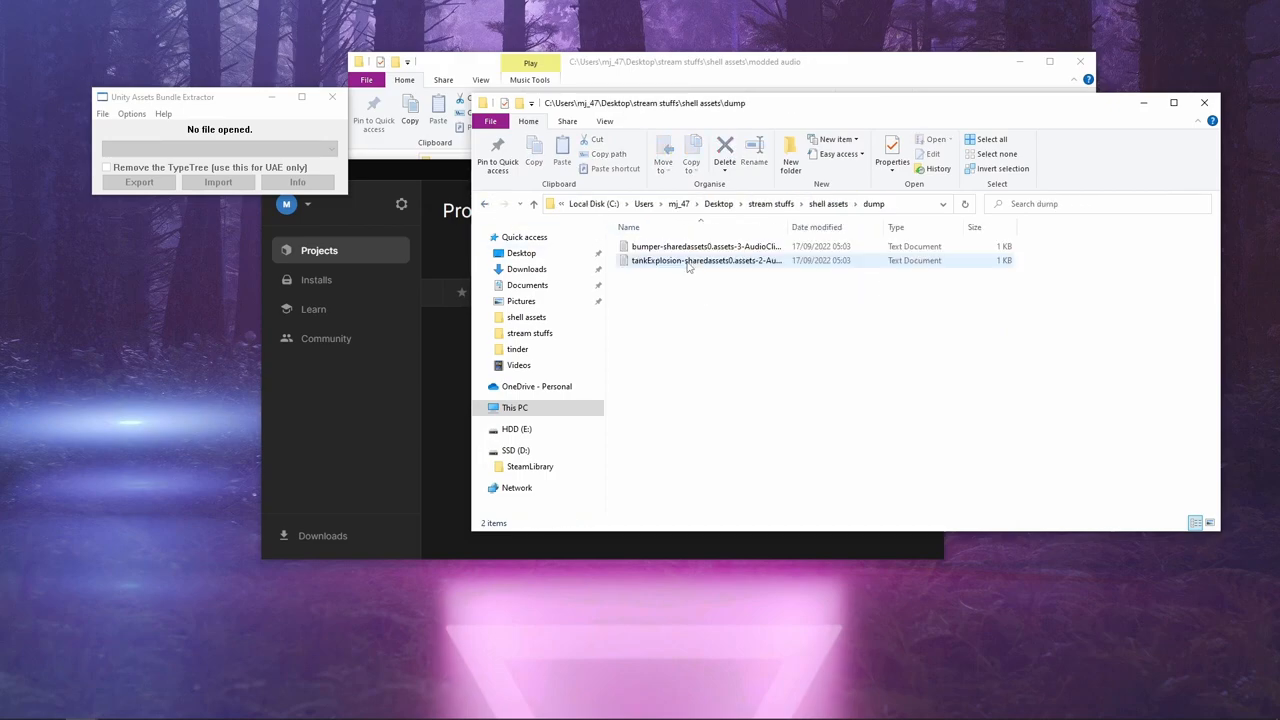
pyautogui.doubleClick(705, 260)
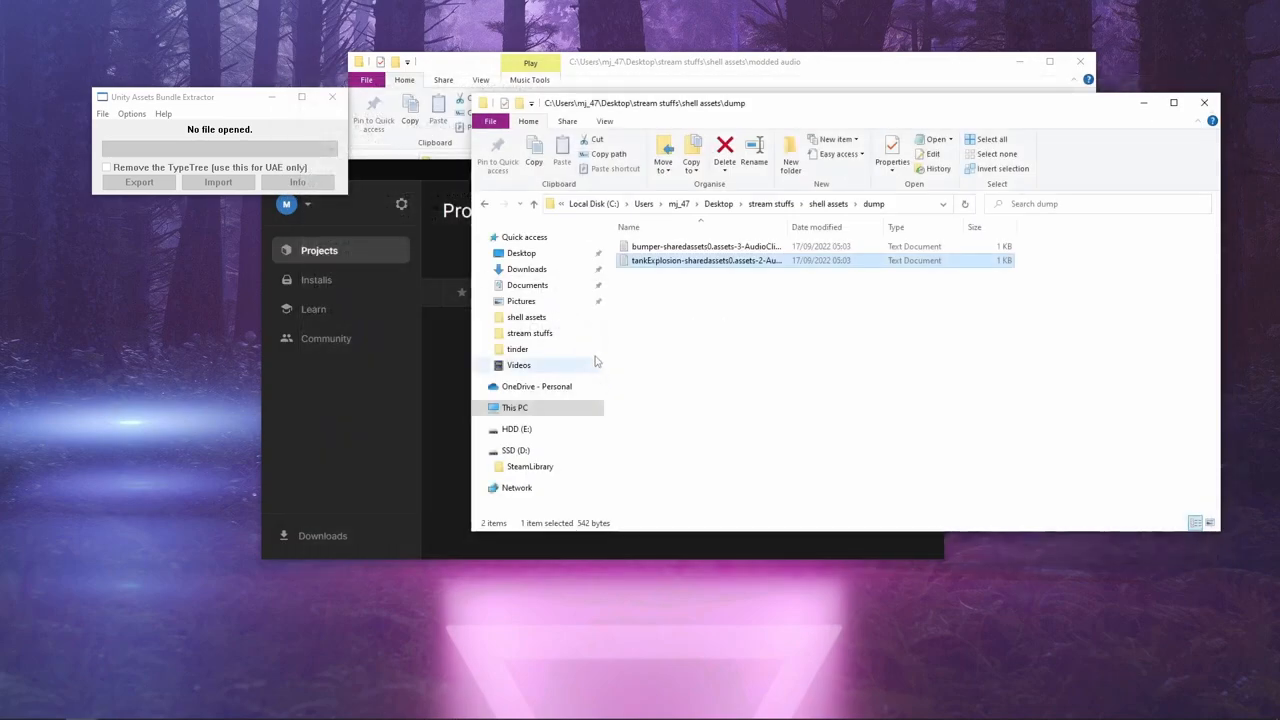
pyautogui.doubleClick(706, 246)
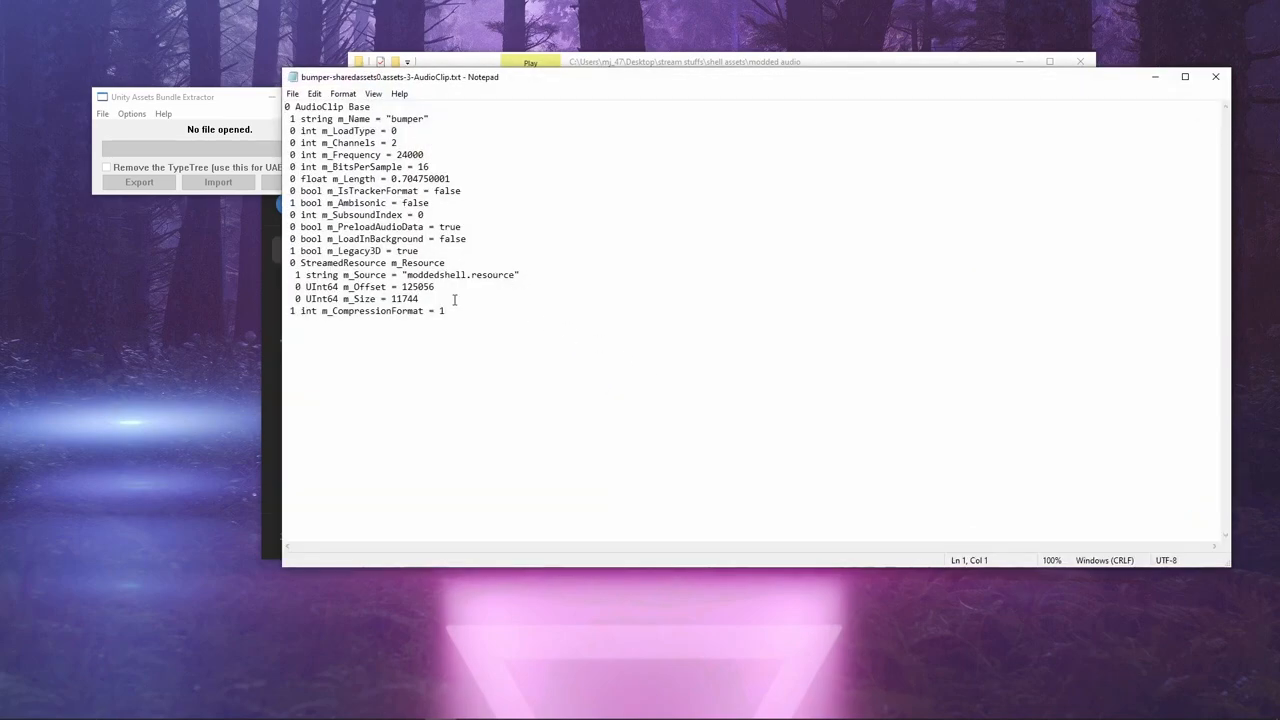
pyautogui.doubleClick(450, 275)
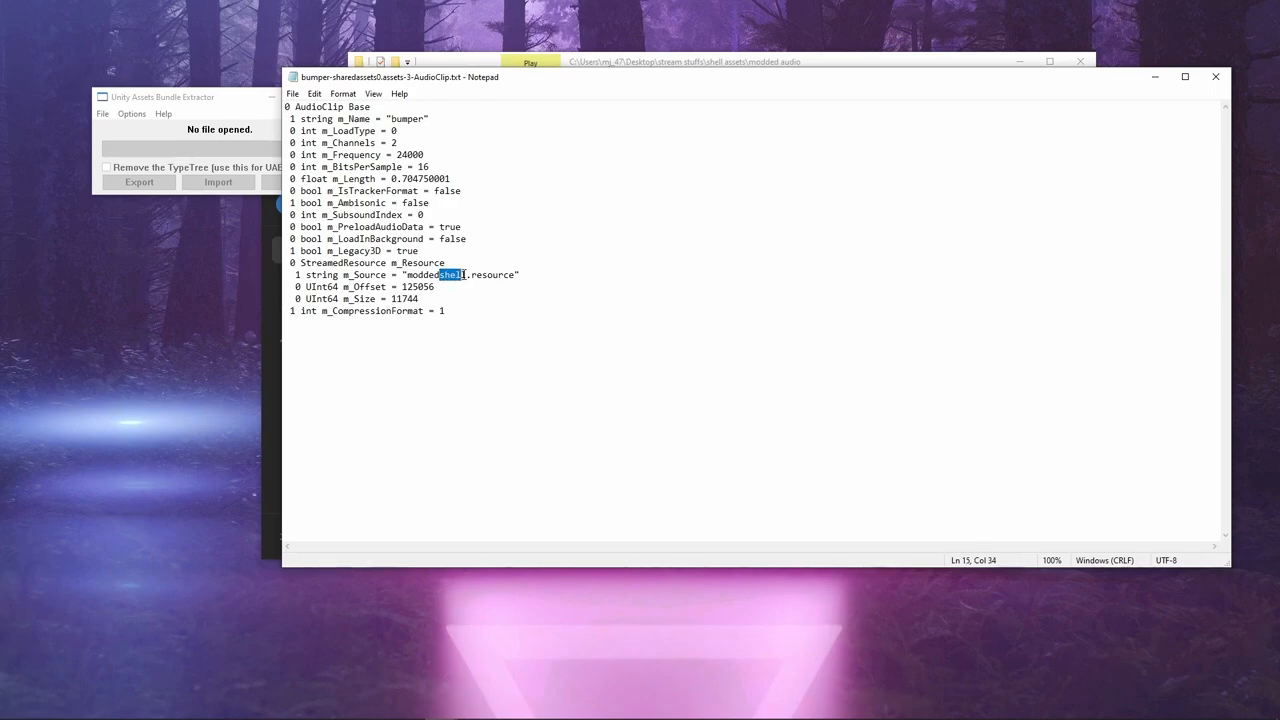
pyautogui.write('audio')
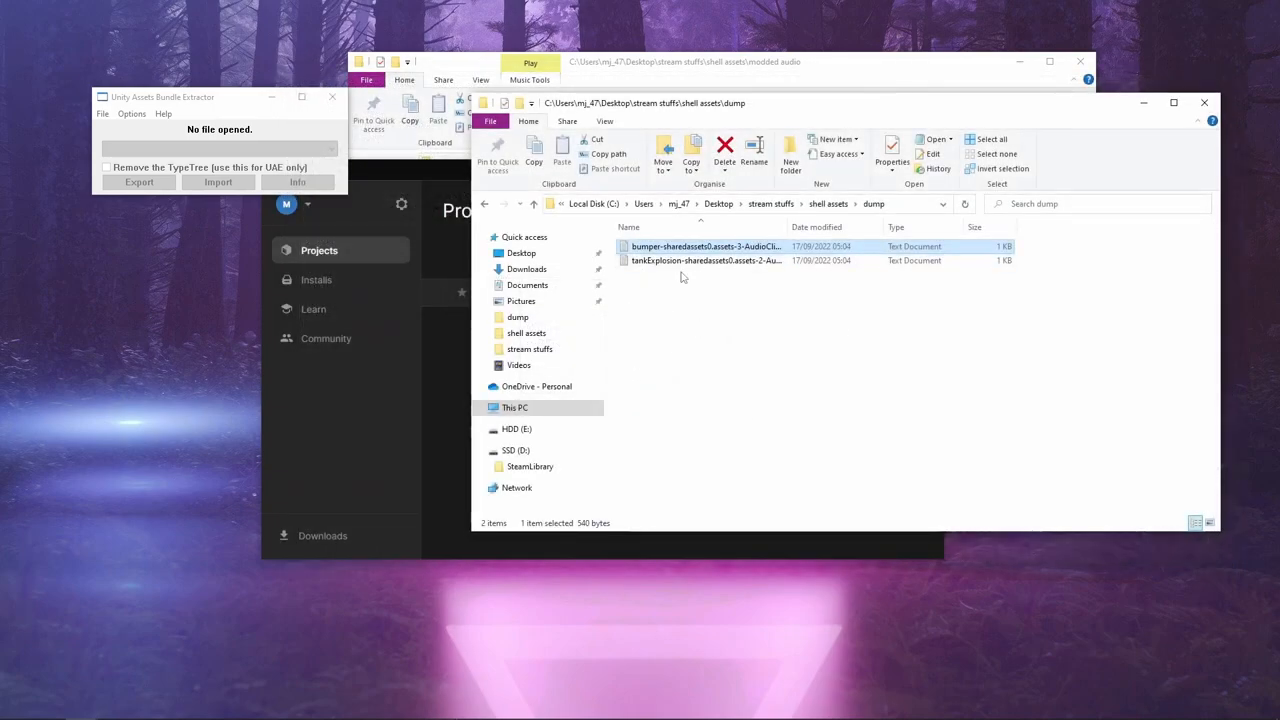
# - Open sharedassets0.assets from SteamLibrary/steamapps/common/ShellShock Live/ShellShockLive_Data
pyautogui.click(101, 113)
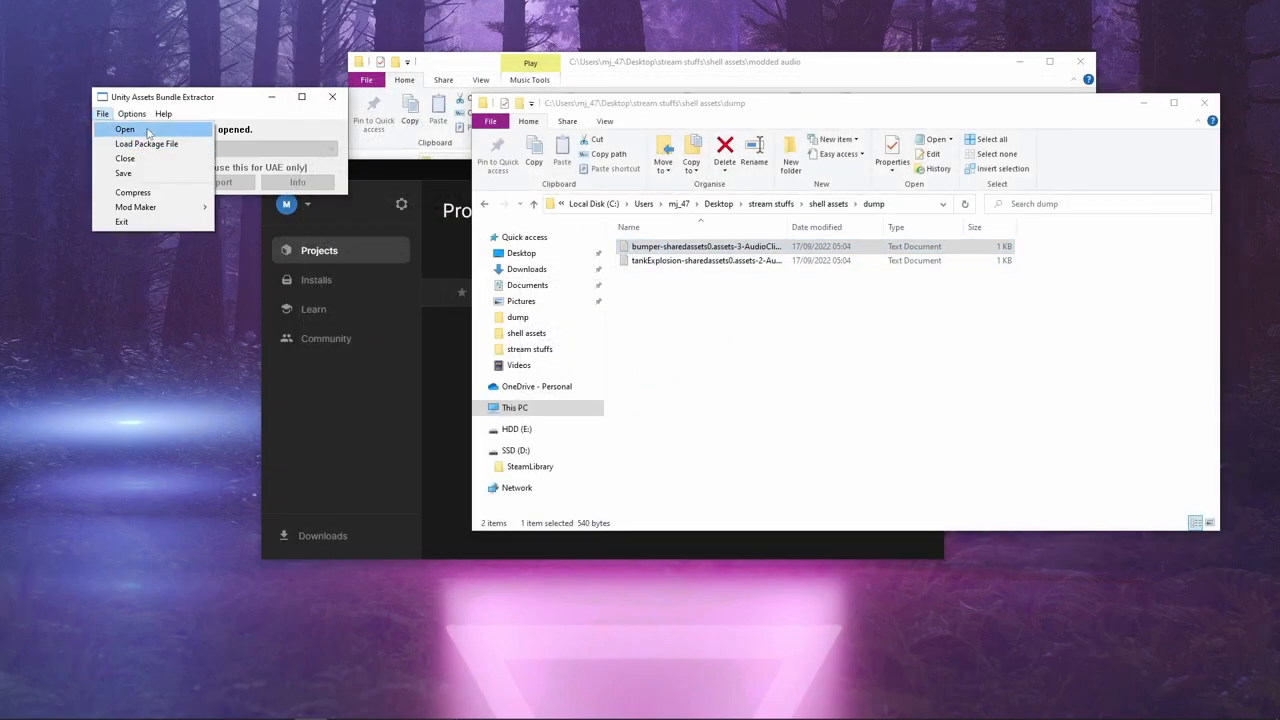
pyautogui.click(124, 129)
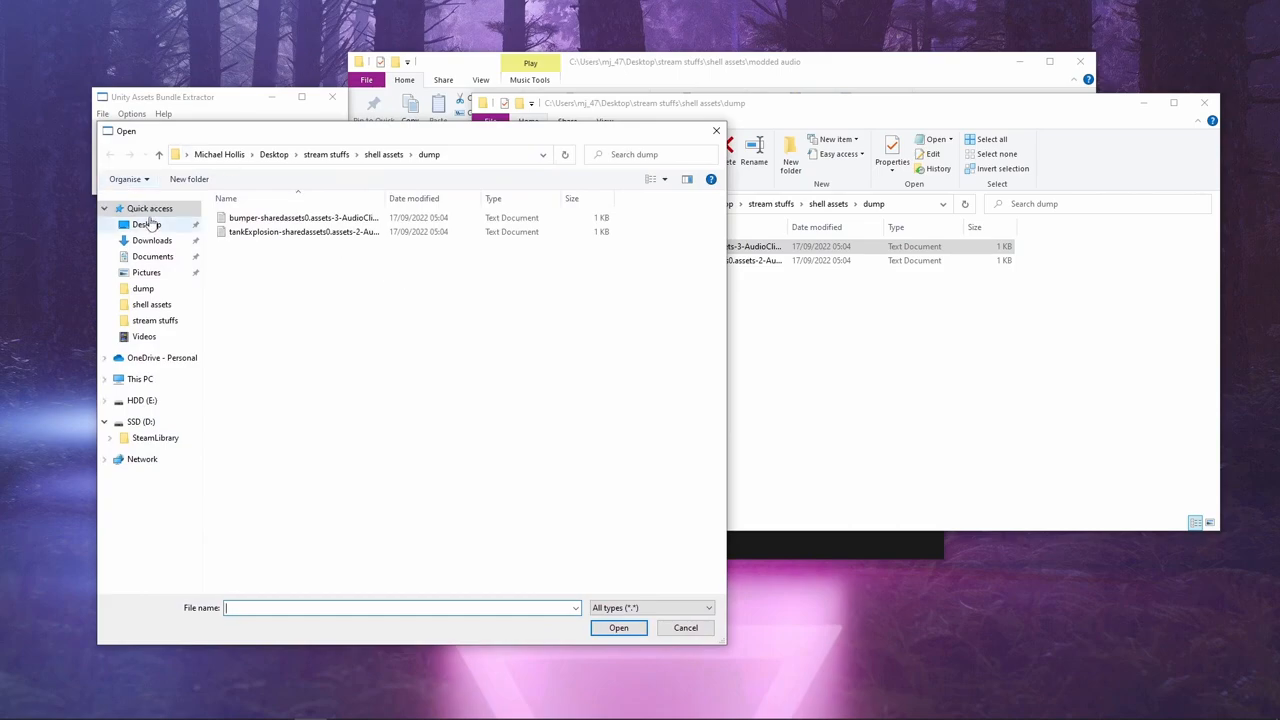
pyautogui.click(155, 437)
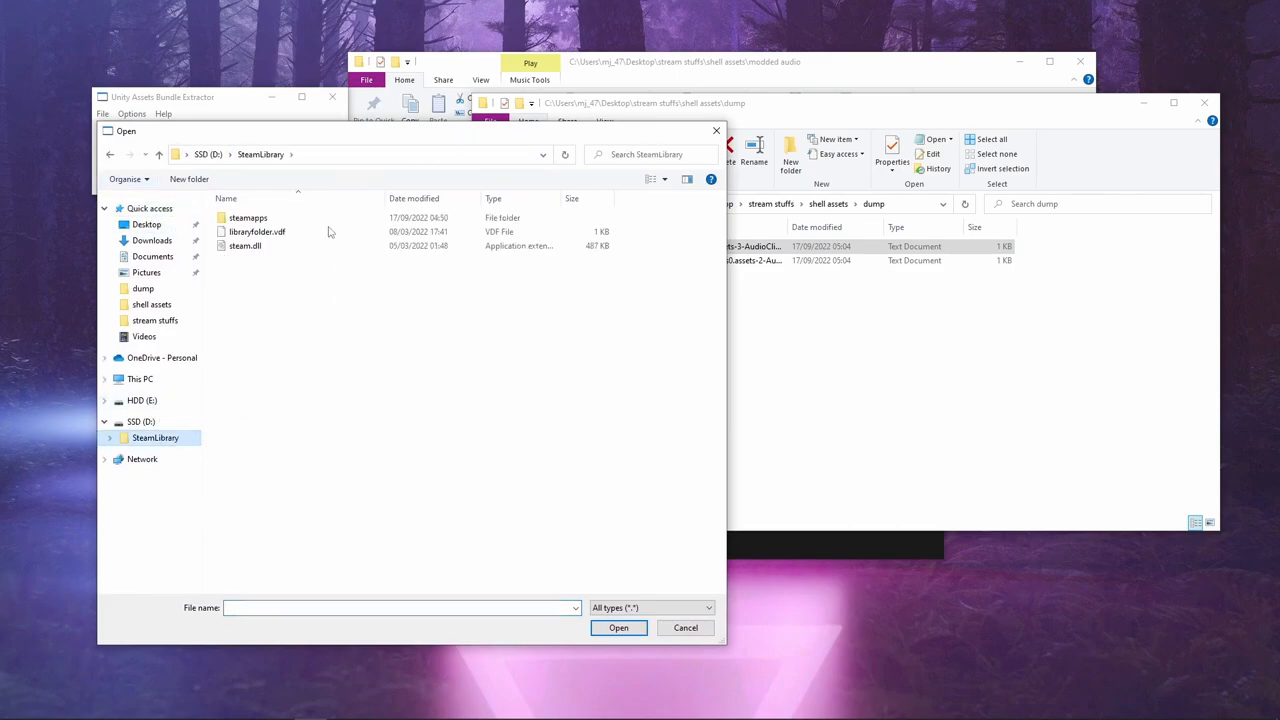
pyautogui.doubleClick(247, 217)
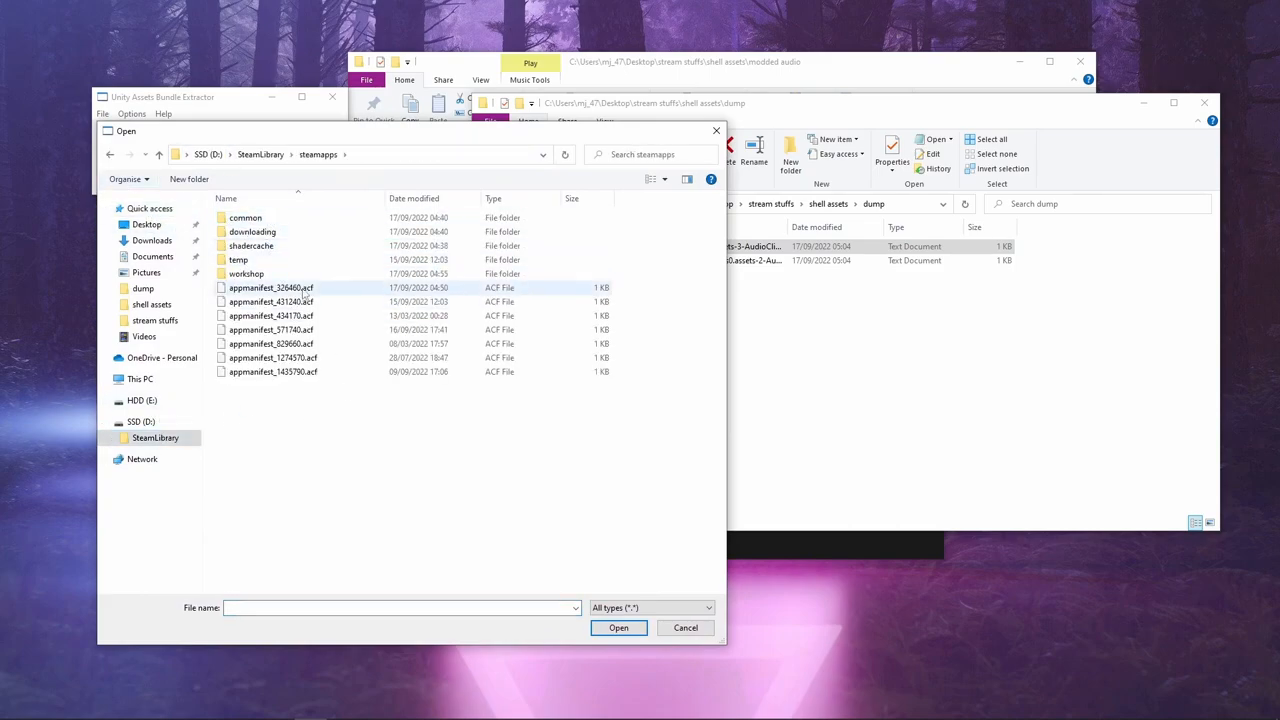
pyautogui.doubleClick(245, 217)
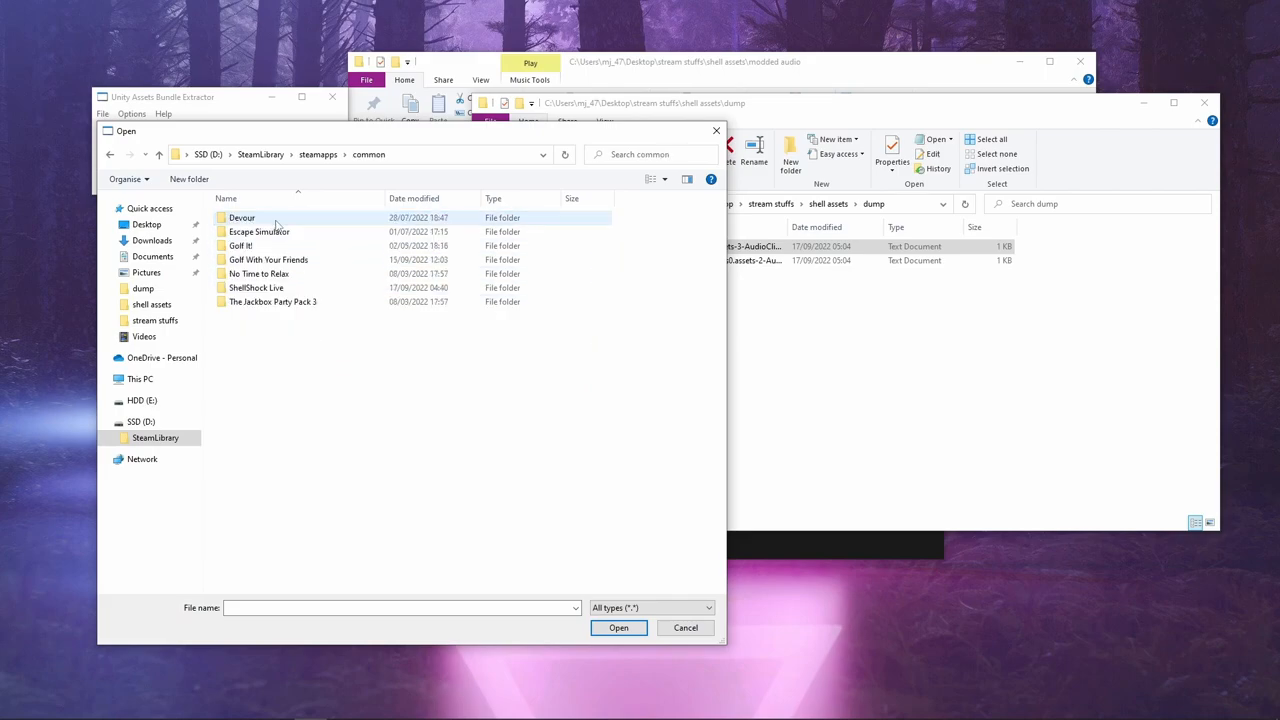
pyautogui.doubleClick(256, 288)
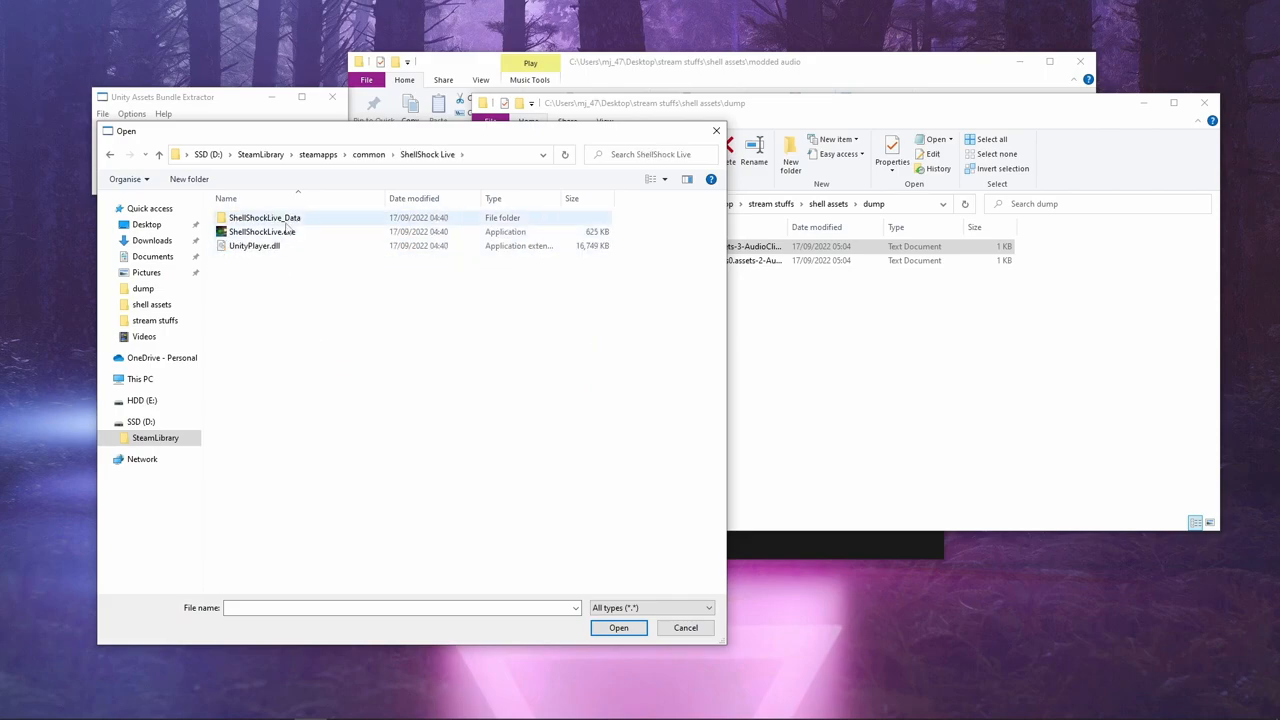
pyautogui.doubleClick(265, 217)
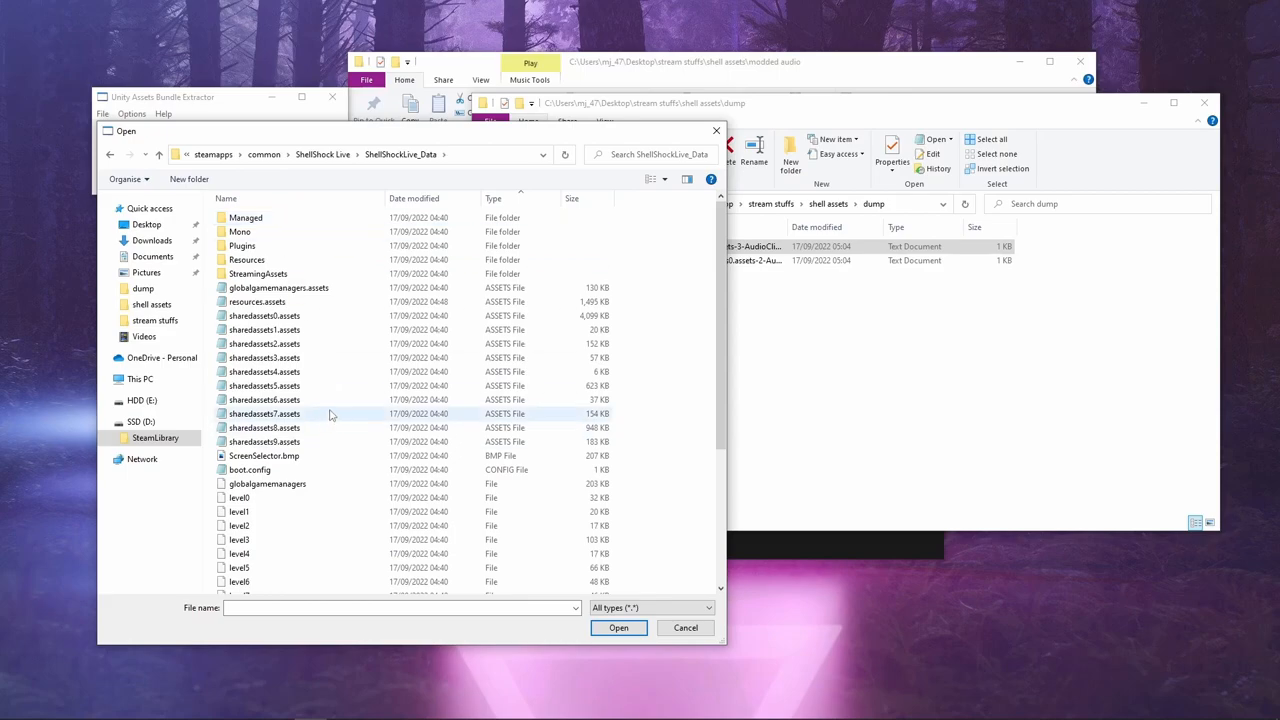
pyautogui.scroll(-3)
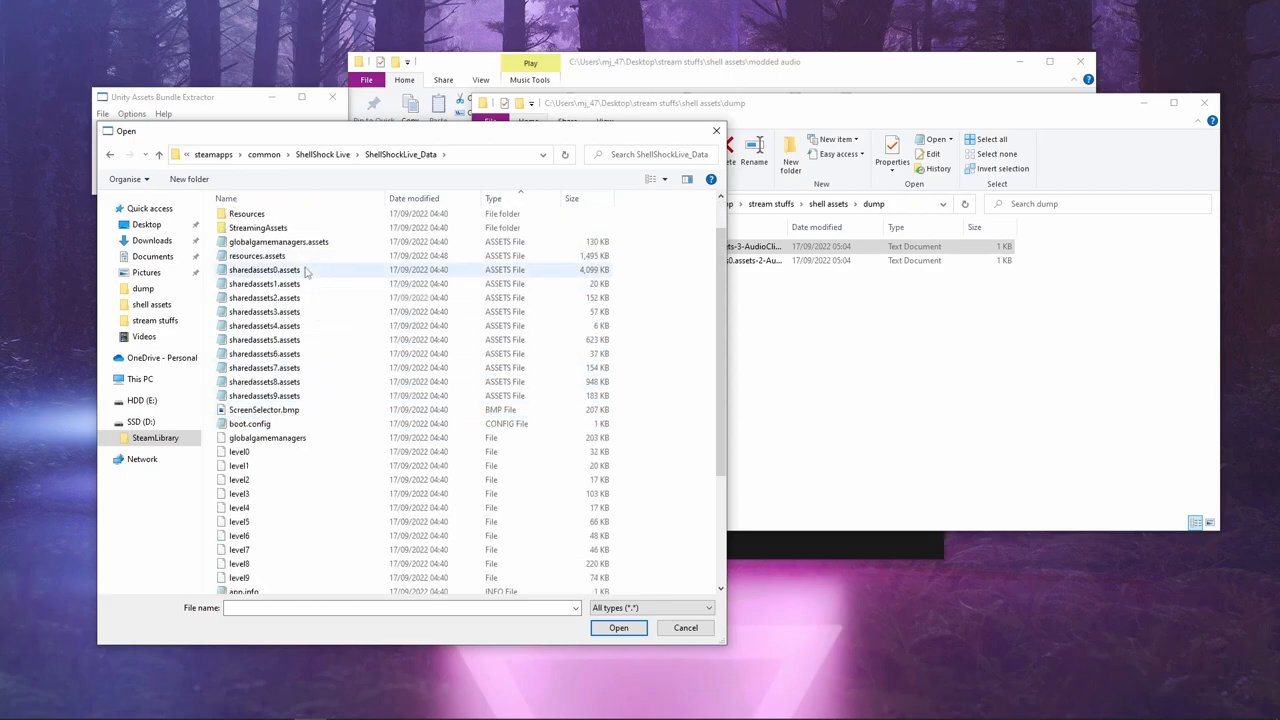
pyautogui.click(264, 270)
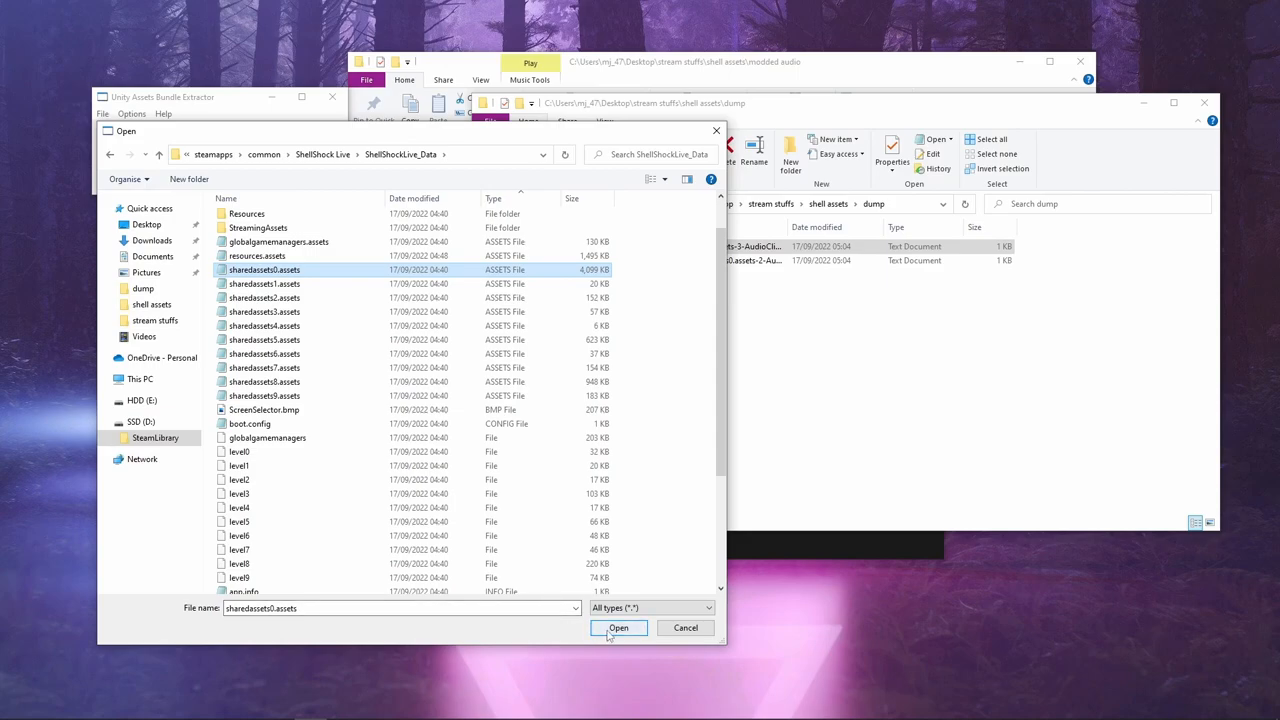
pyautogui.click(618, 628)
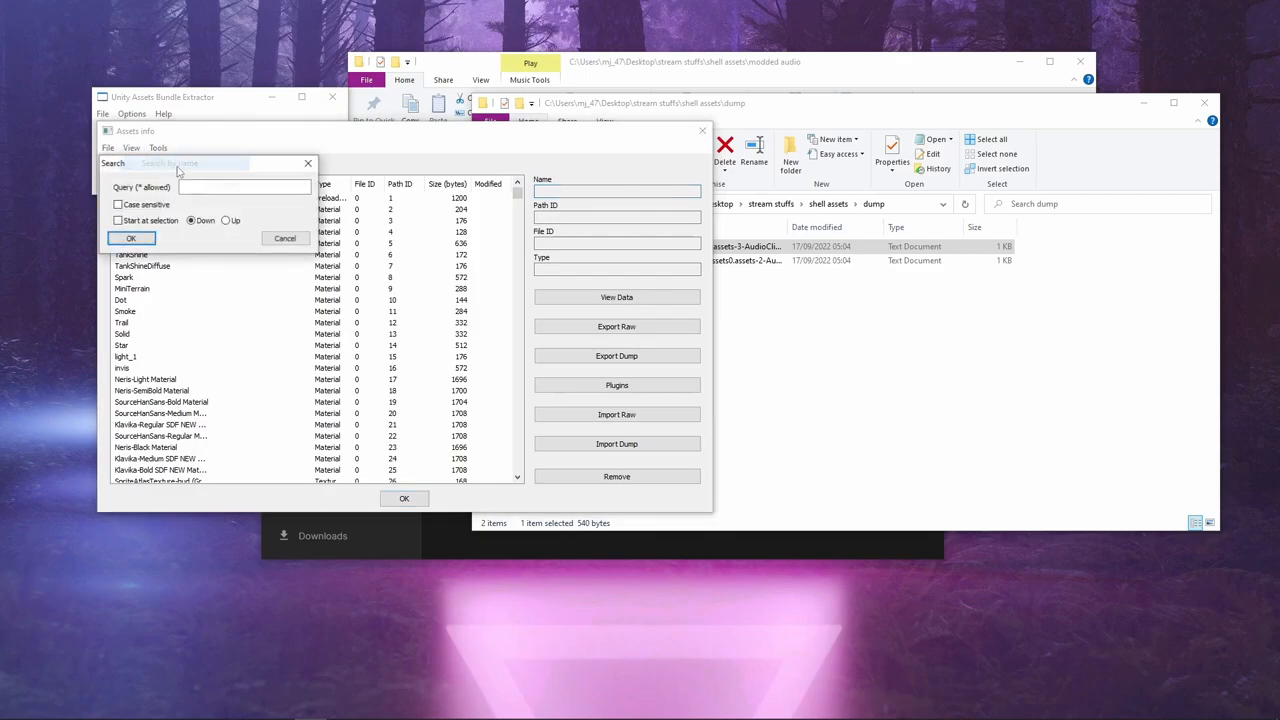
# - Import the edited bumper AudioClip dump from the dump folder
pyautogui.click(244, 187)
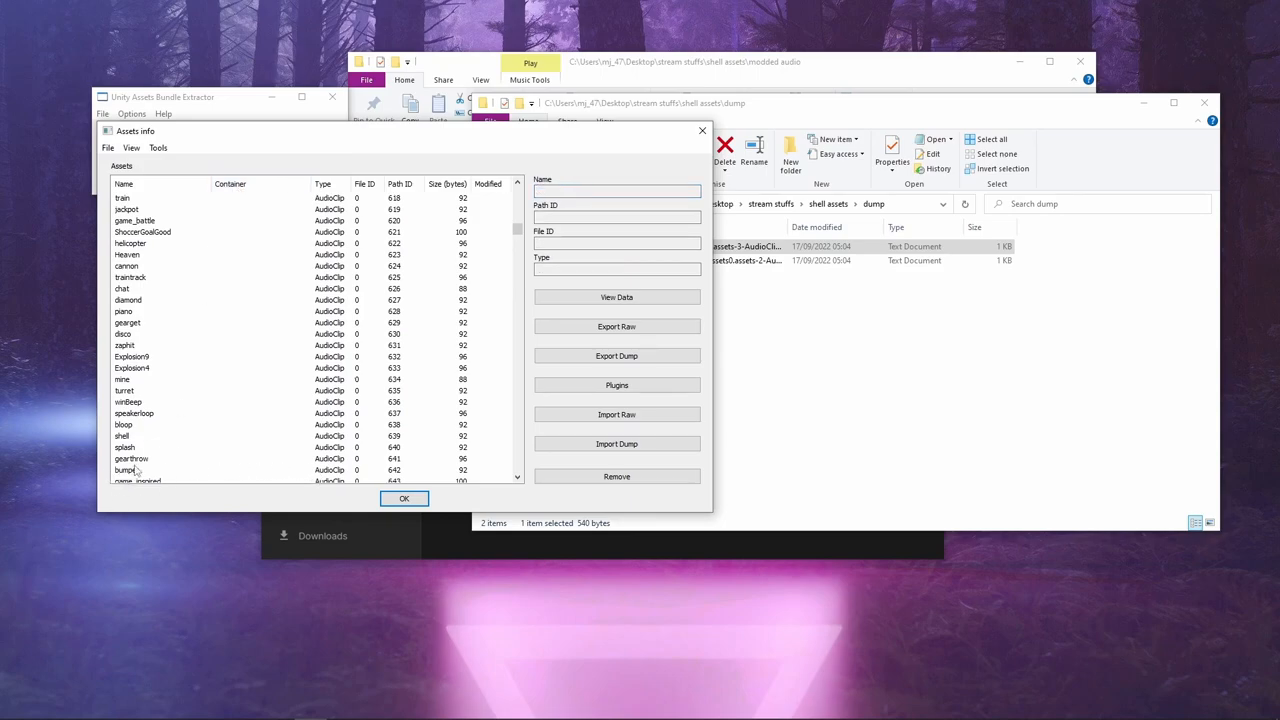
pyautogui.click(617, 443)
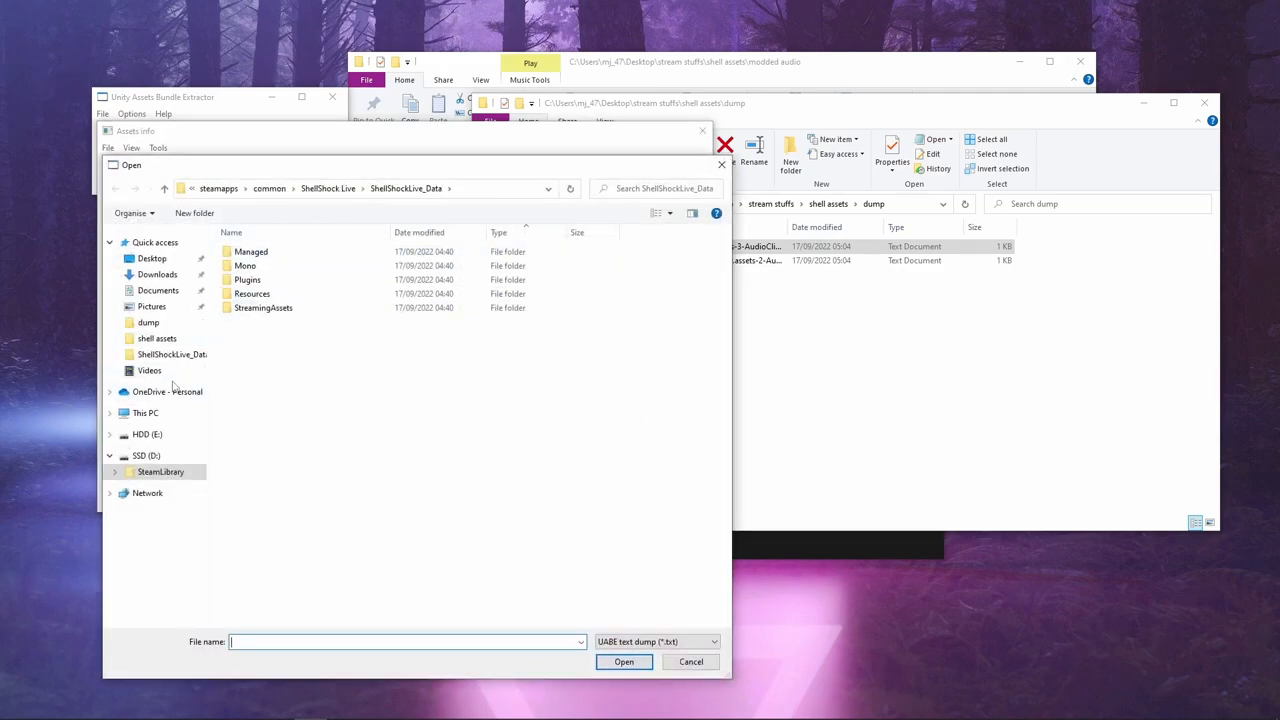
pyautogui.click(148, 322)
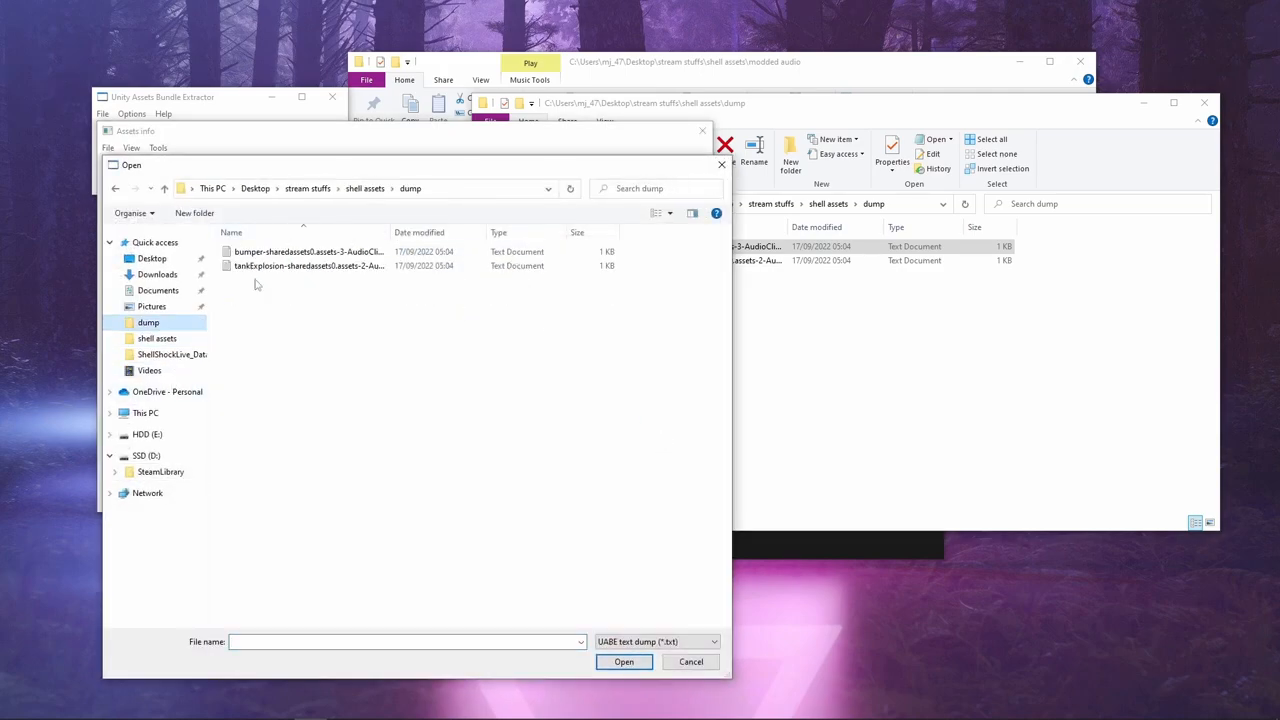
pyautogui.click(624, 661)
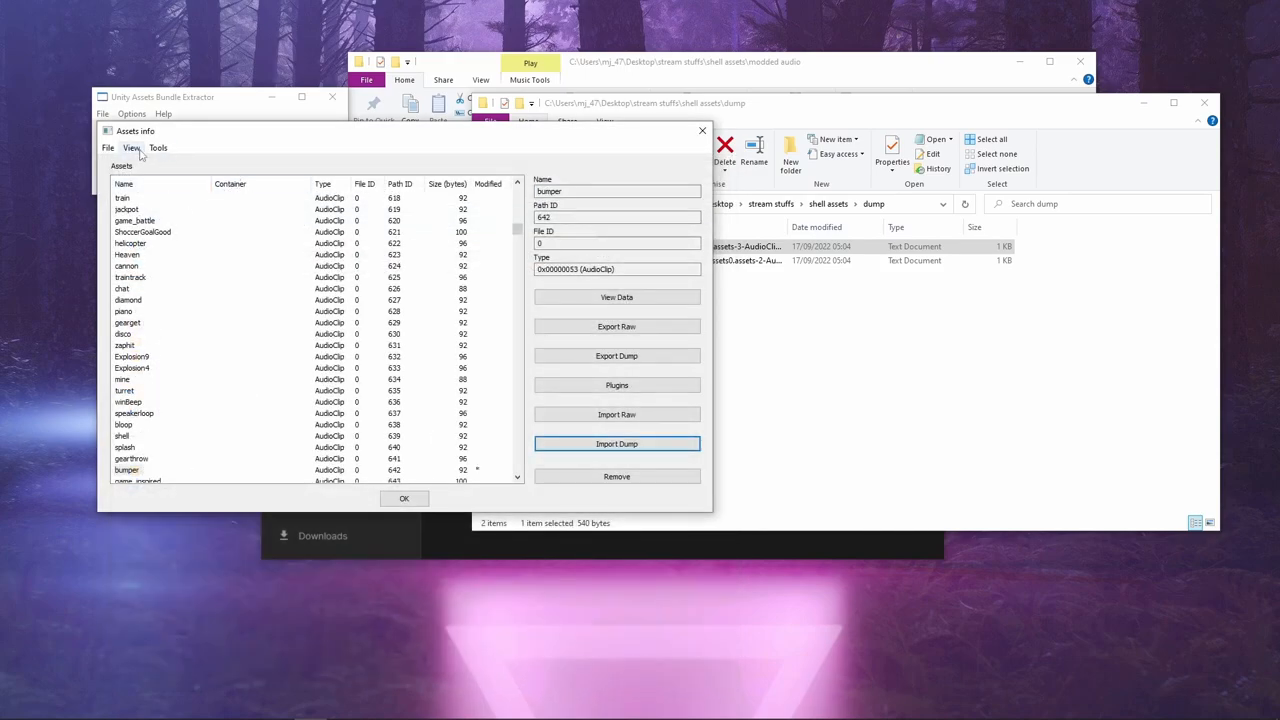
# - Find tankExplosion by searching 'tank' and import its edited dump
pyautogui.click(131, 147)
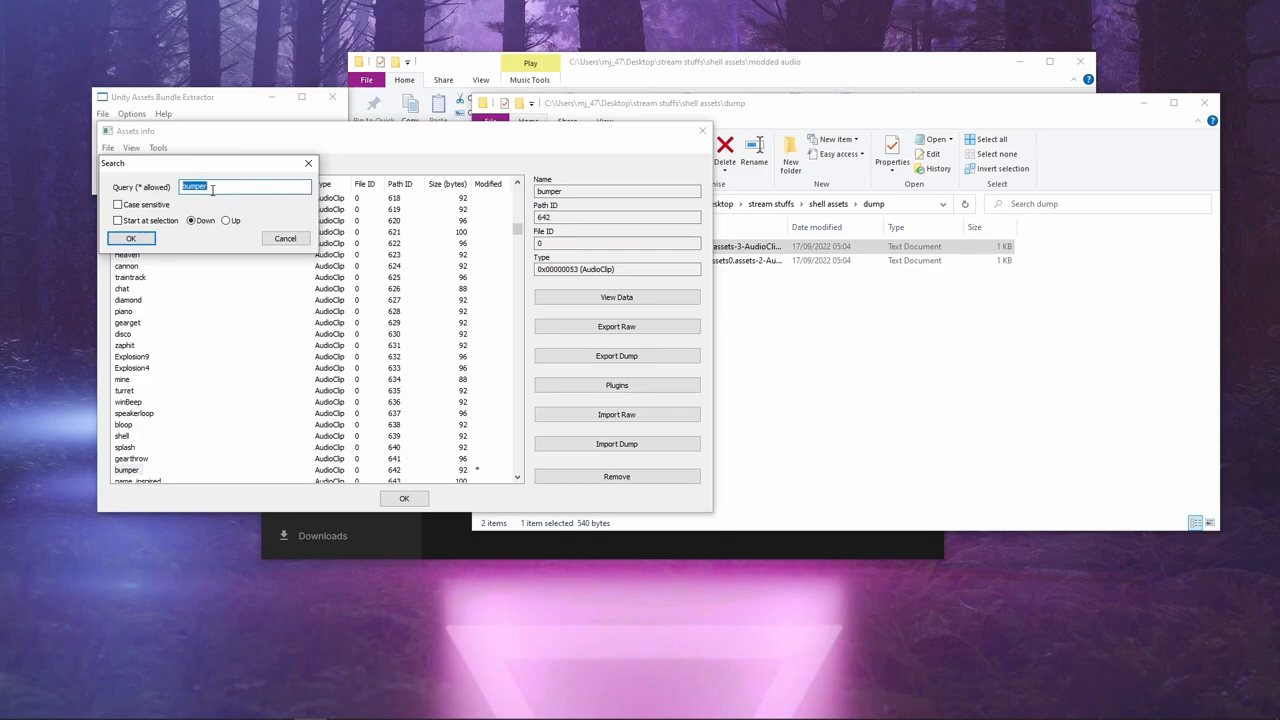
pyautogui.write('tank')
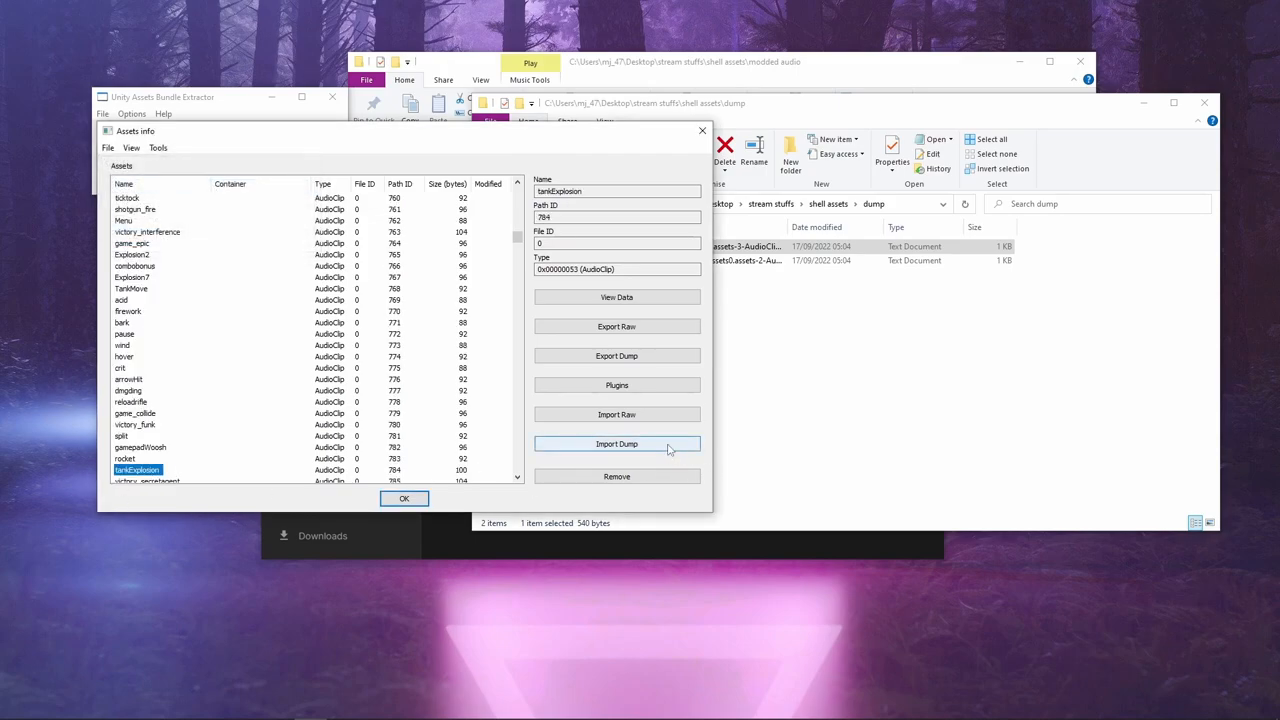
pyautogui.click(616, 443)
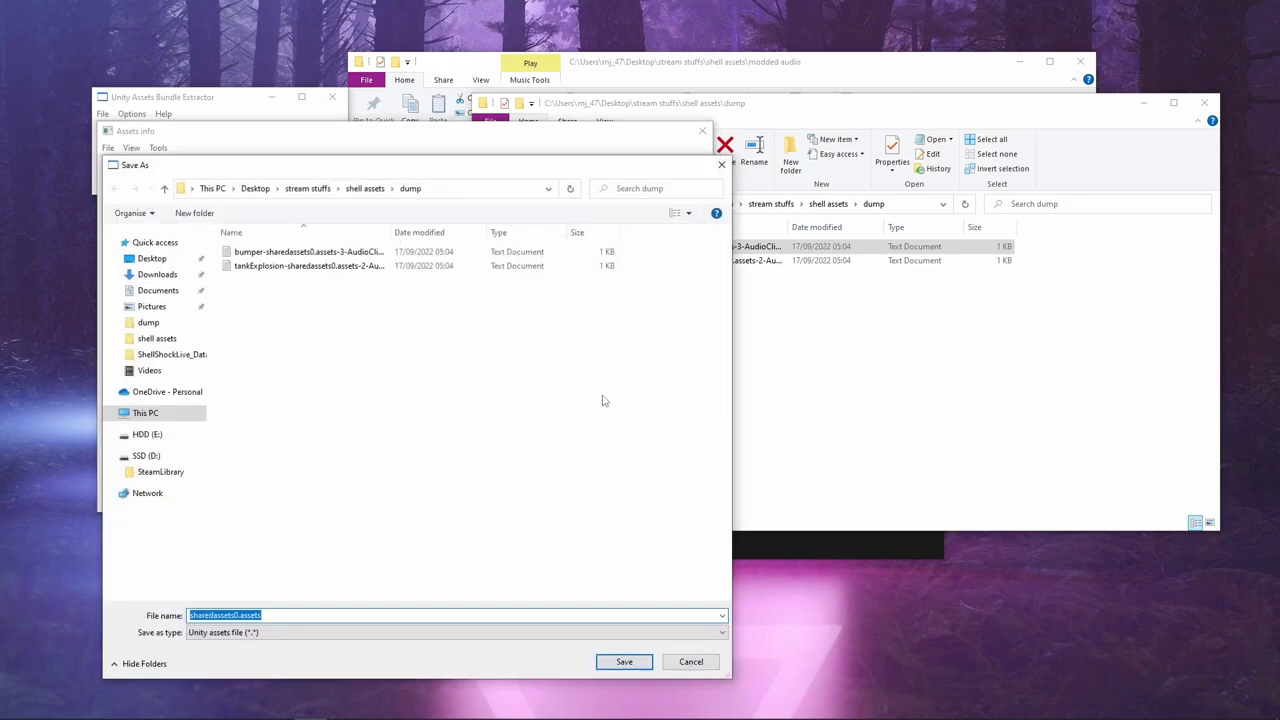
# - Save the patched sharedassets0.assets to dump, then copy it over the game's original
pyautogui.click(623, 661)
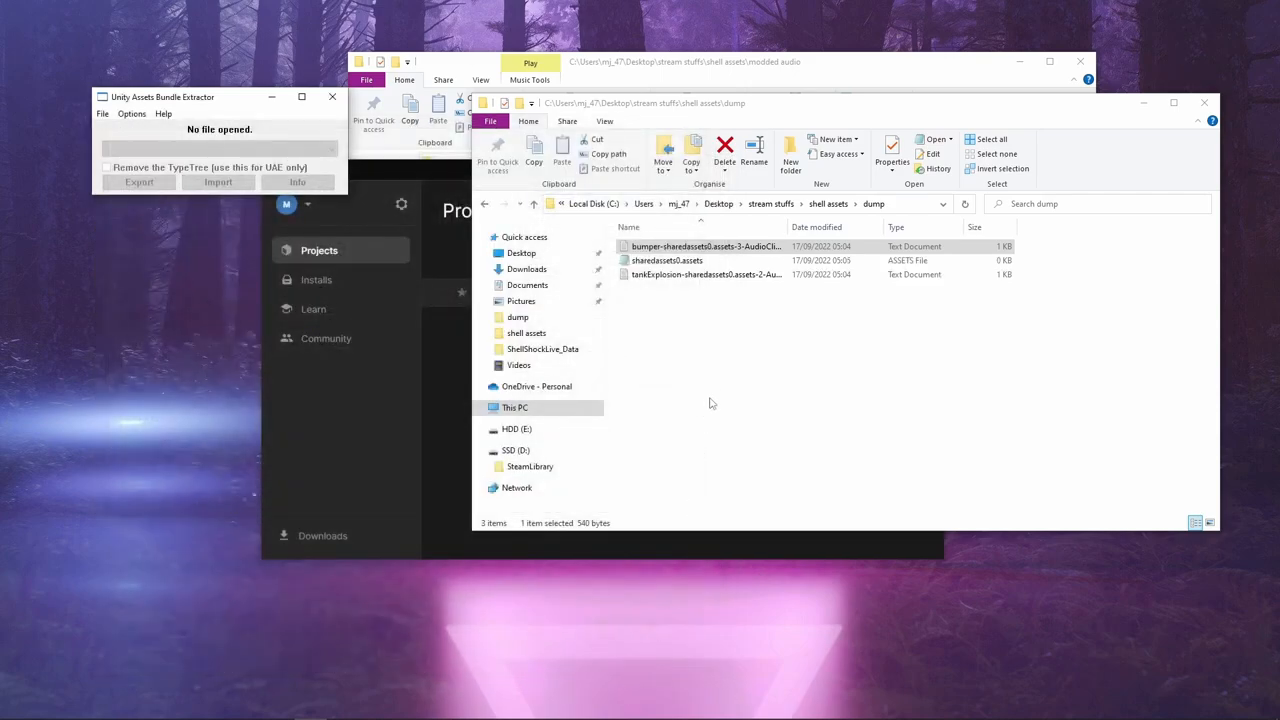
pyautogui.click(667, 260)
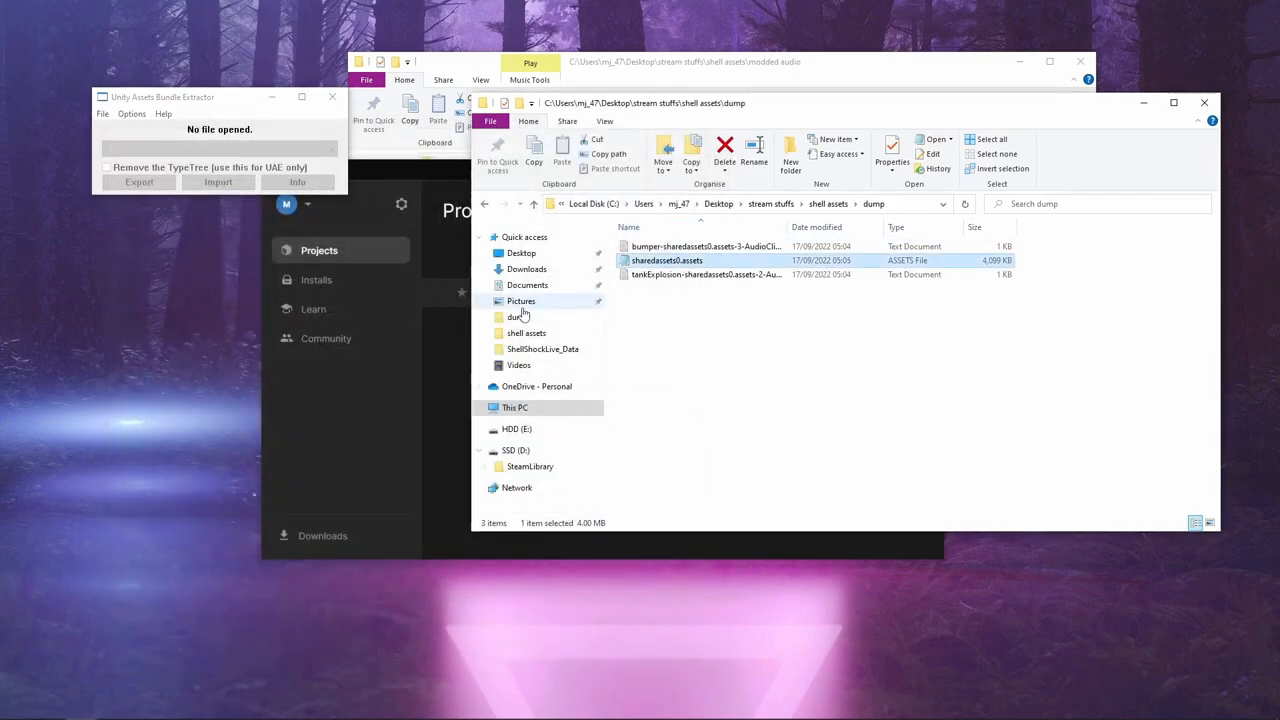
pyautogui.rightClick(530, 466)
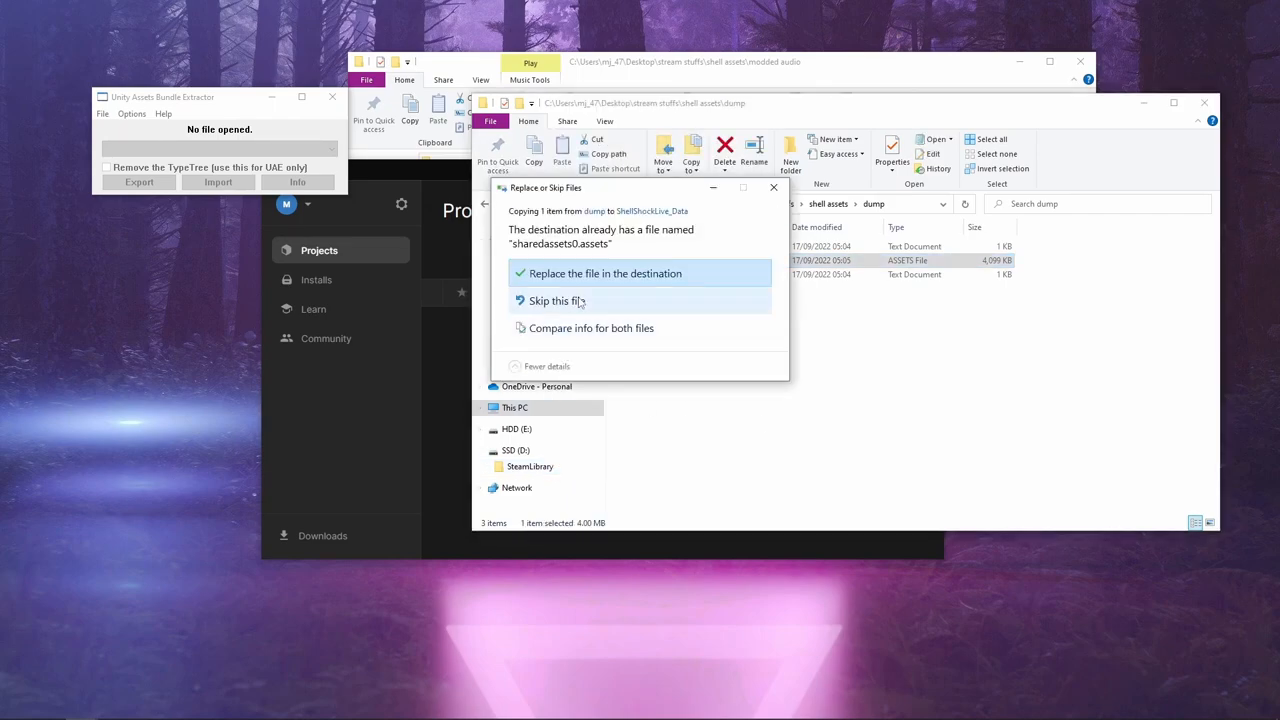
pyautogui.click(605, 273)
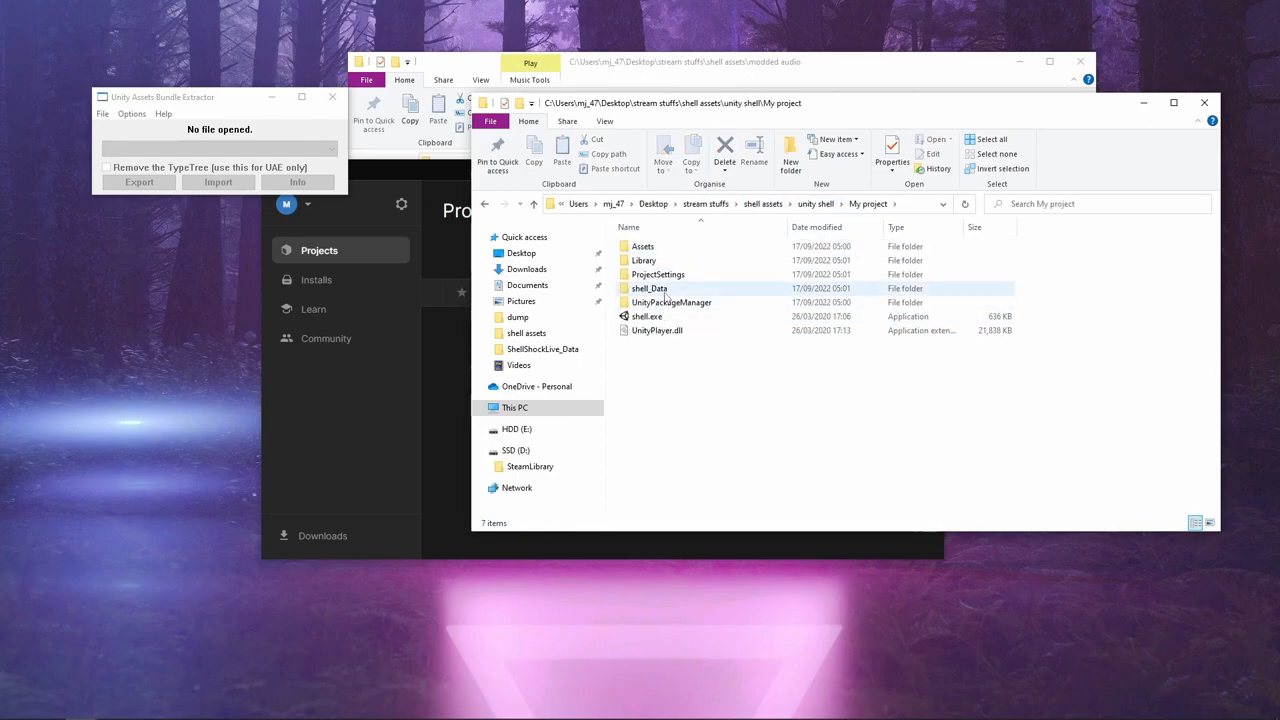
# - Copy moddedaudio.resource from shell_Data into ShellShockLive_Data by dragging
pyautogui.doubleClick(649, 288)
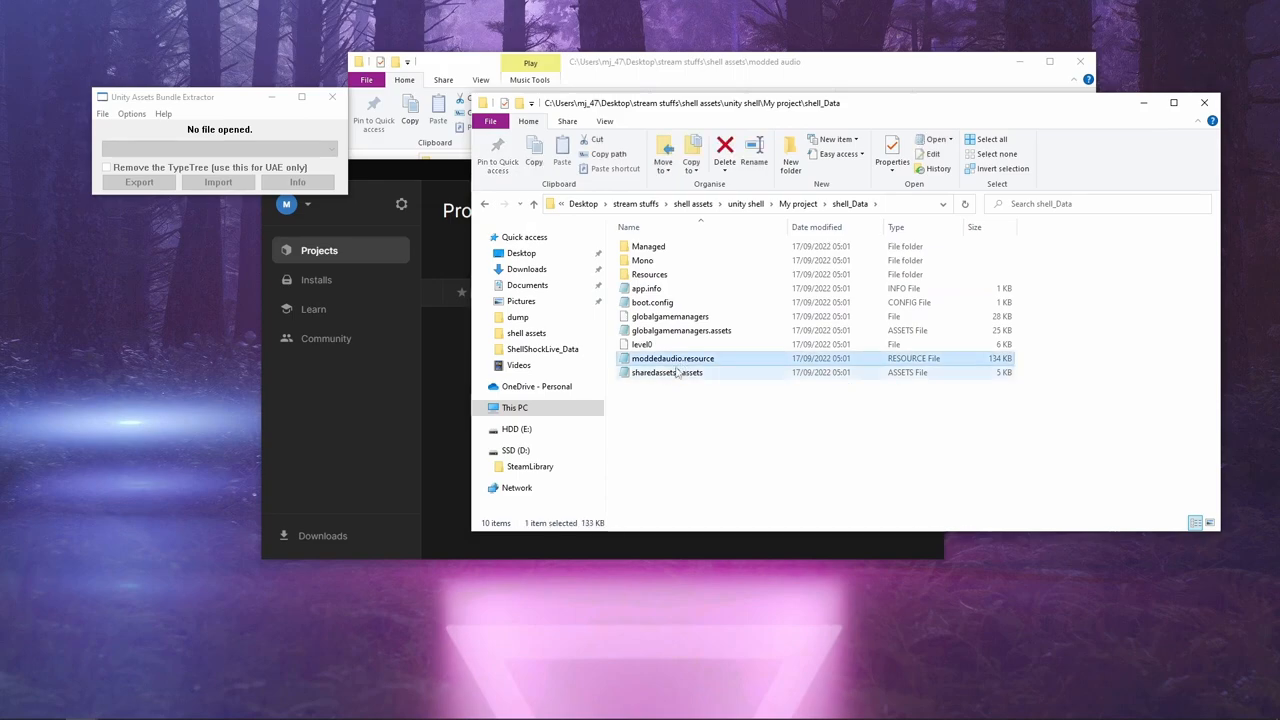
pyautogui.moveTo(672, 358)
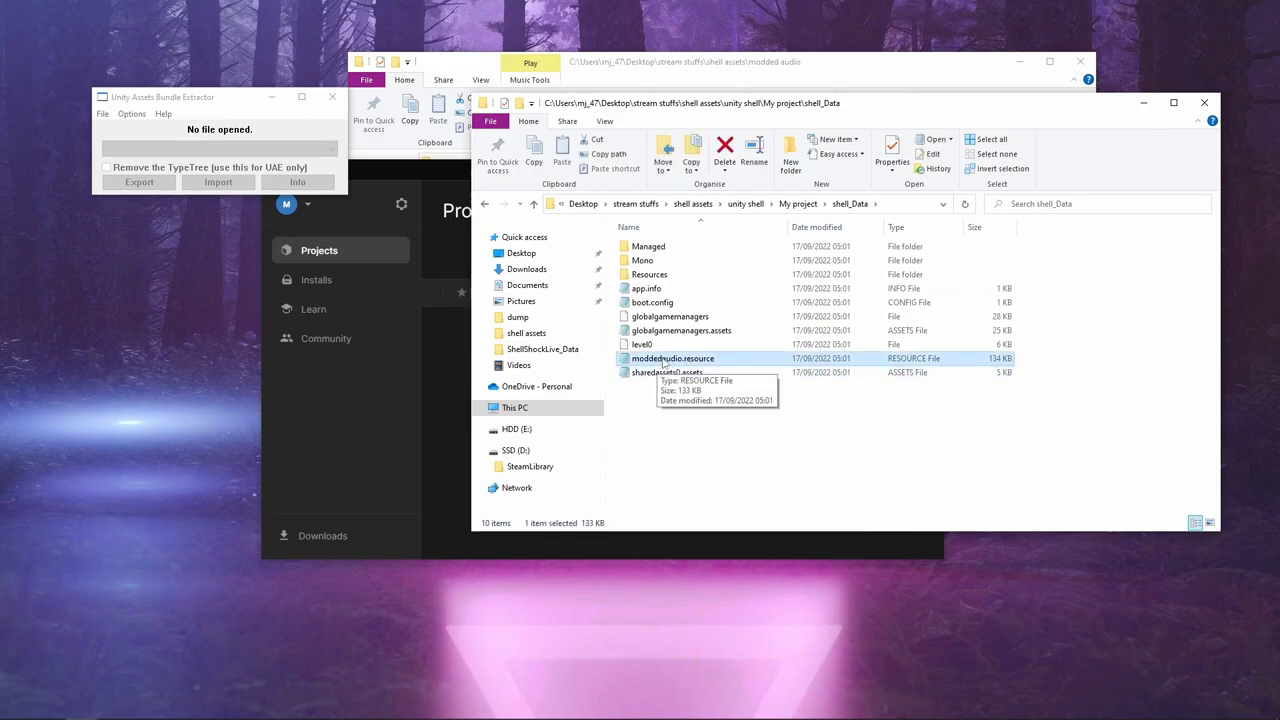
pyautogui.moveTo(672, 358); pyautogui.dragTo(542, 348)
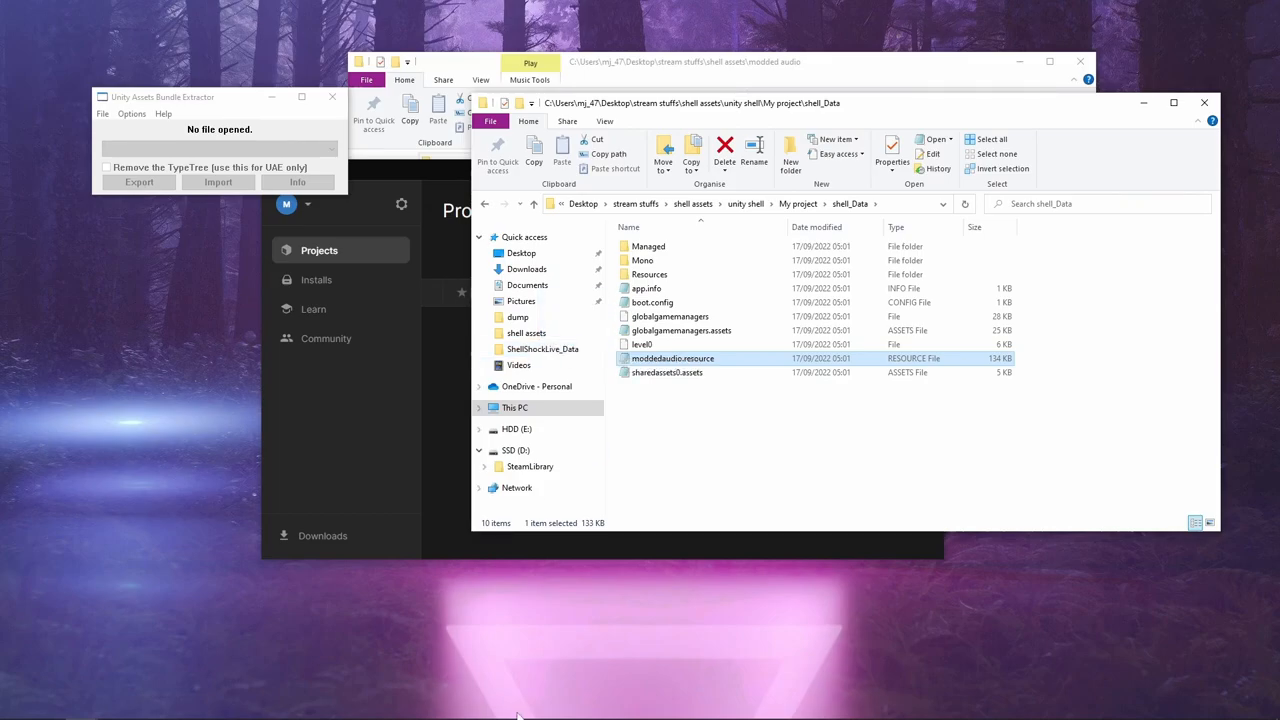
pyautogui.moveTo(472, 707)
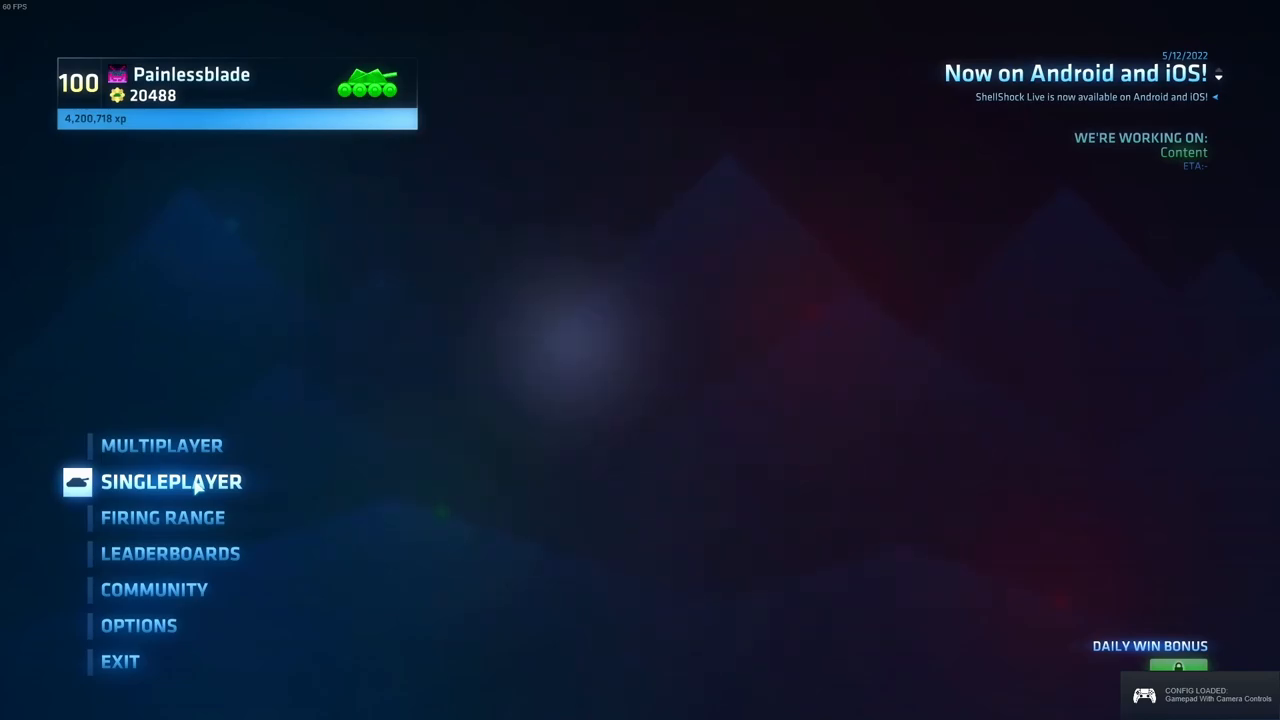
# - Start a Singleplayer Skirmish deathmatch against an AI opponent
pyautogui.click(171, 481)
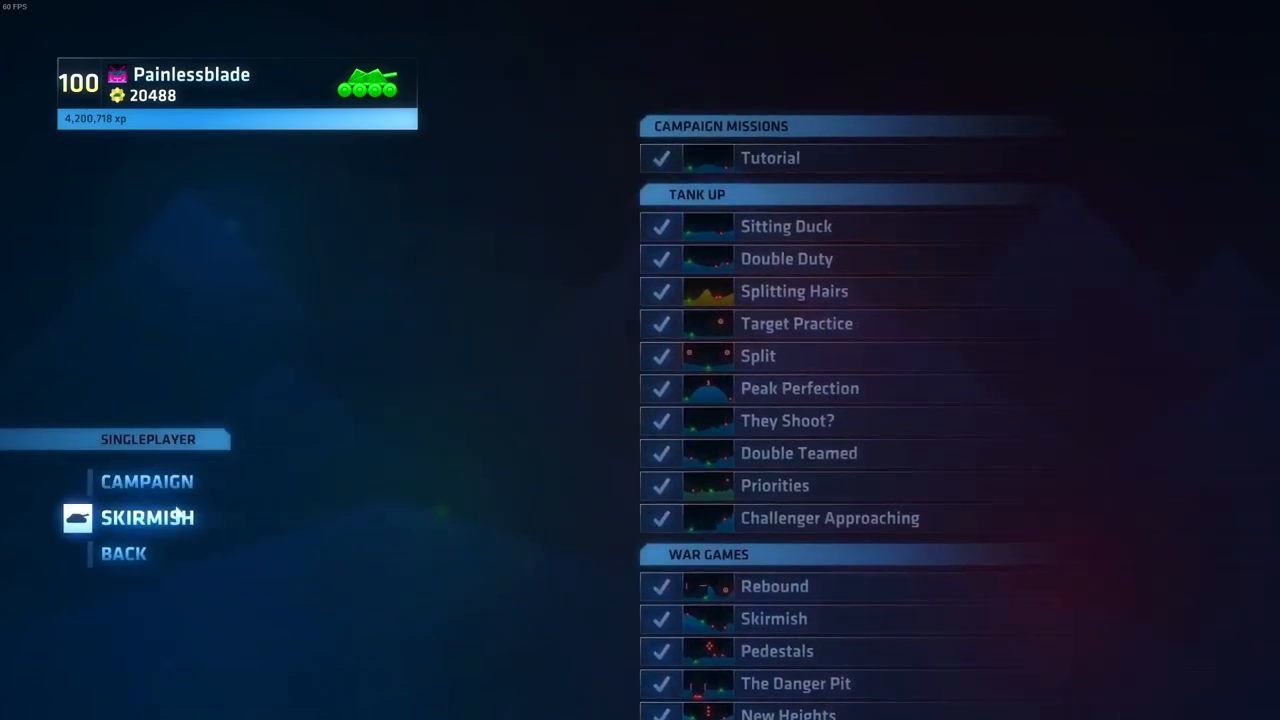
pyautogui.click(147, 517)
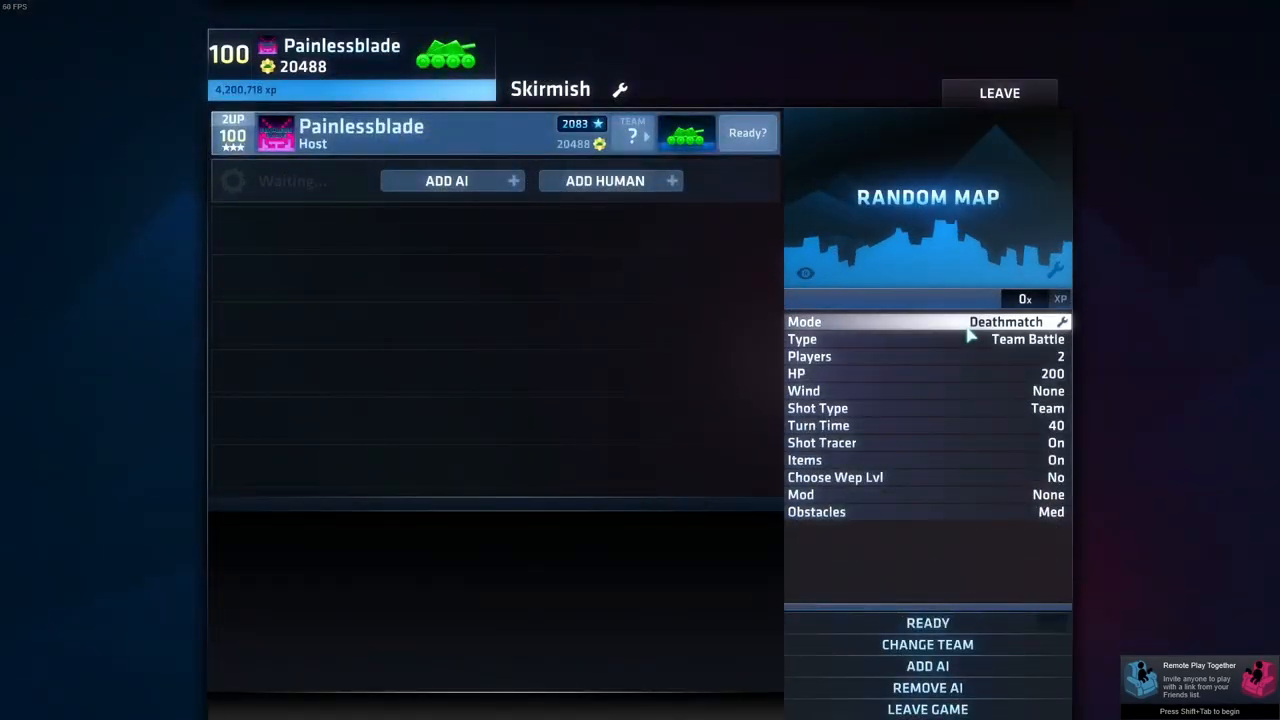
pyautogui.click(1050, 511)
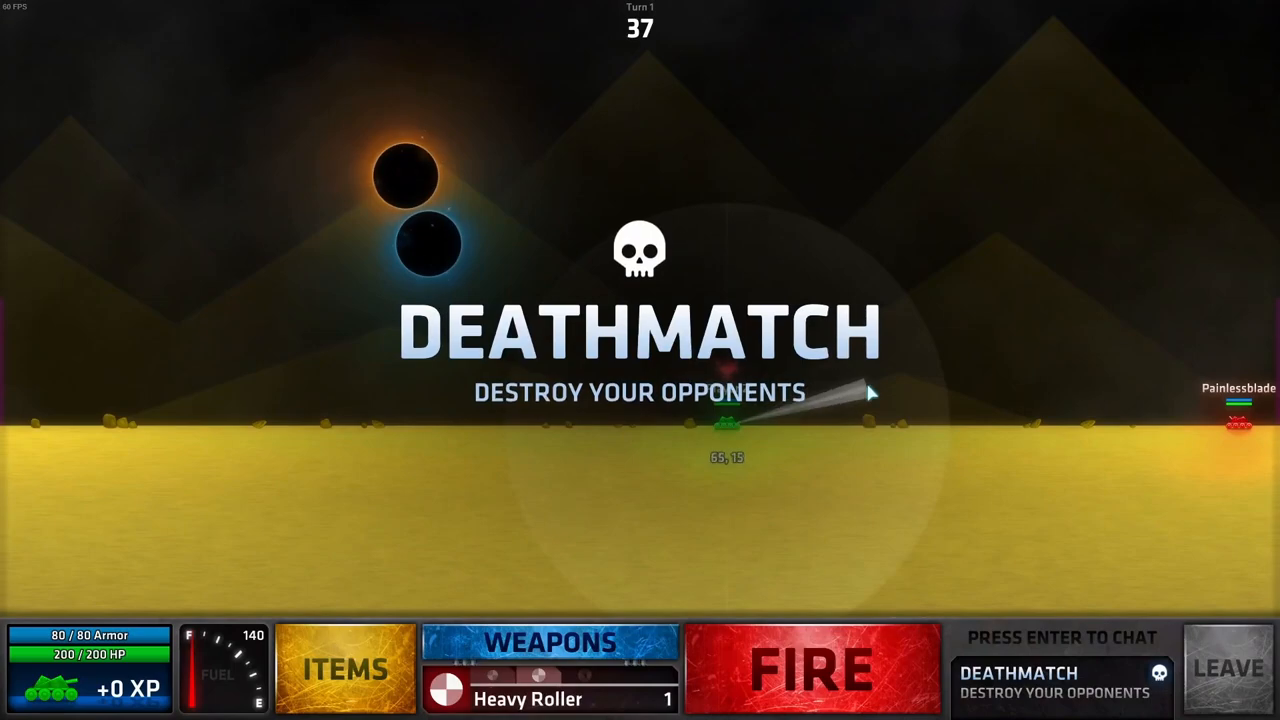
# - Aim and fire several shots across turns to hear the modded sounds
pyautogui.click(811, 668)
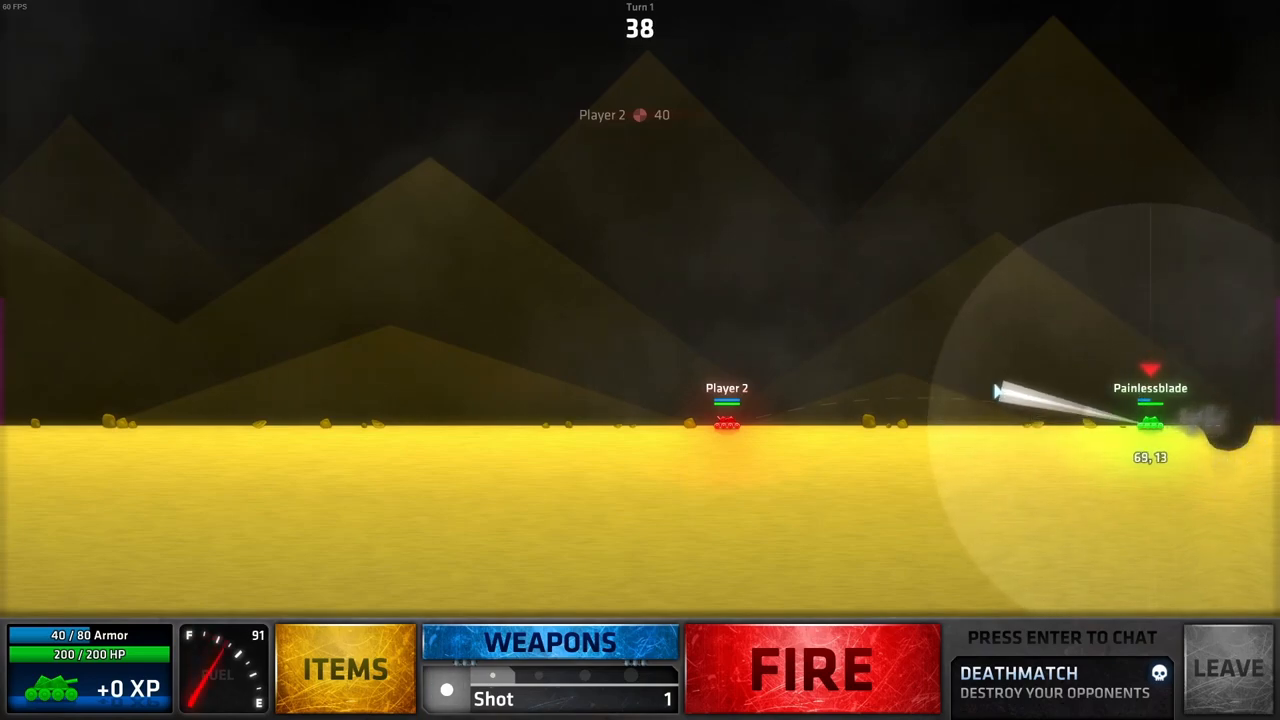
pyautogui.click(812, 668)
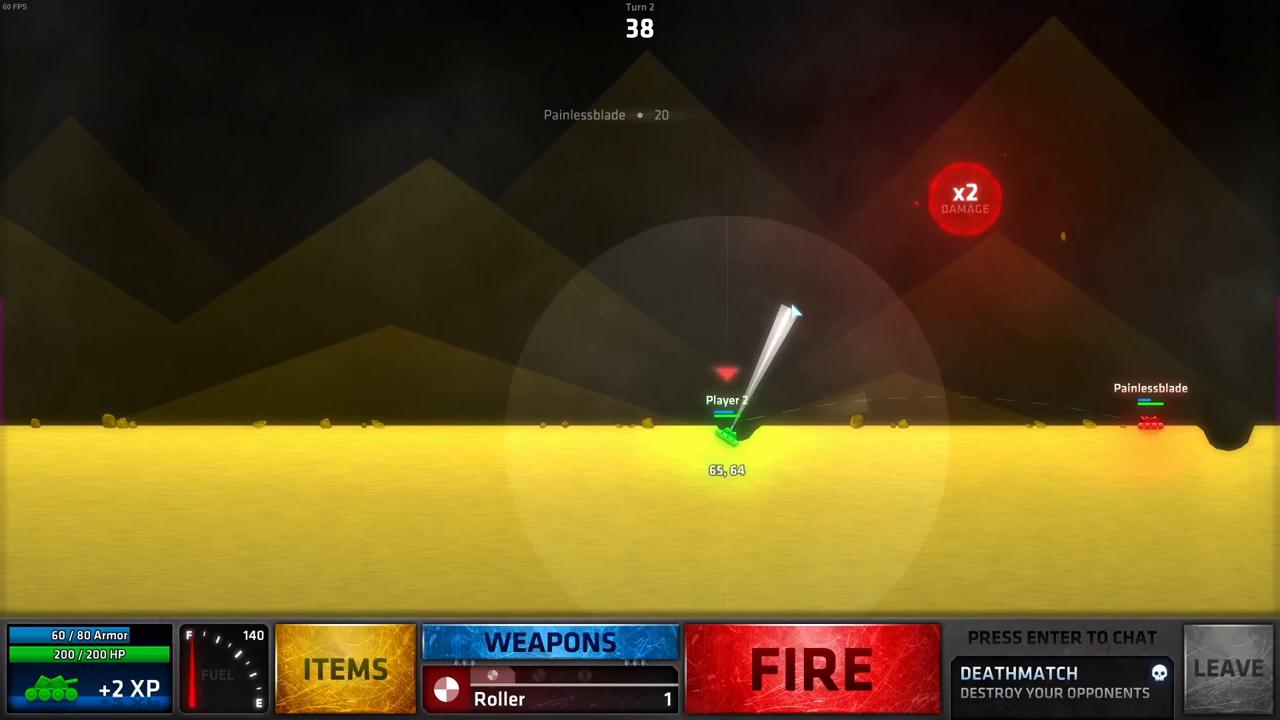
pyautogui.click(811, 668)
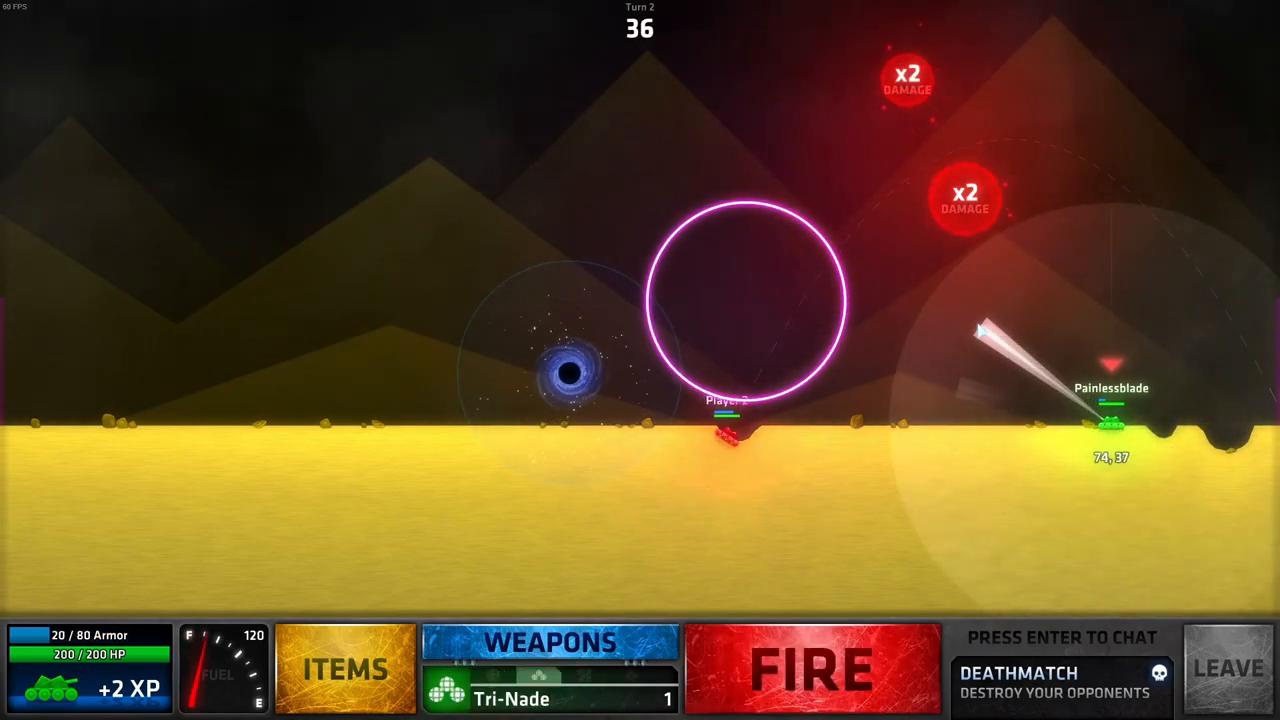
pyautogui.click(811, 668)
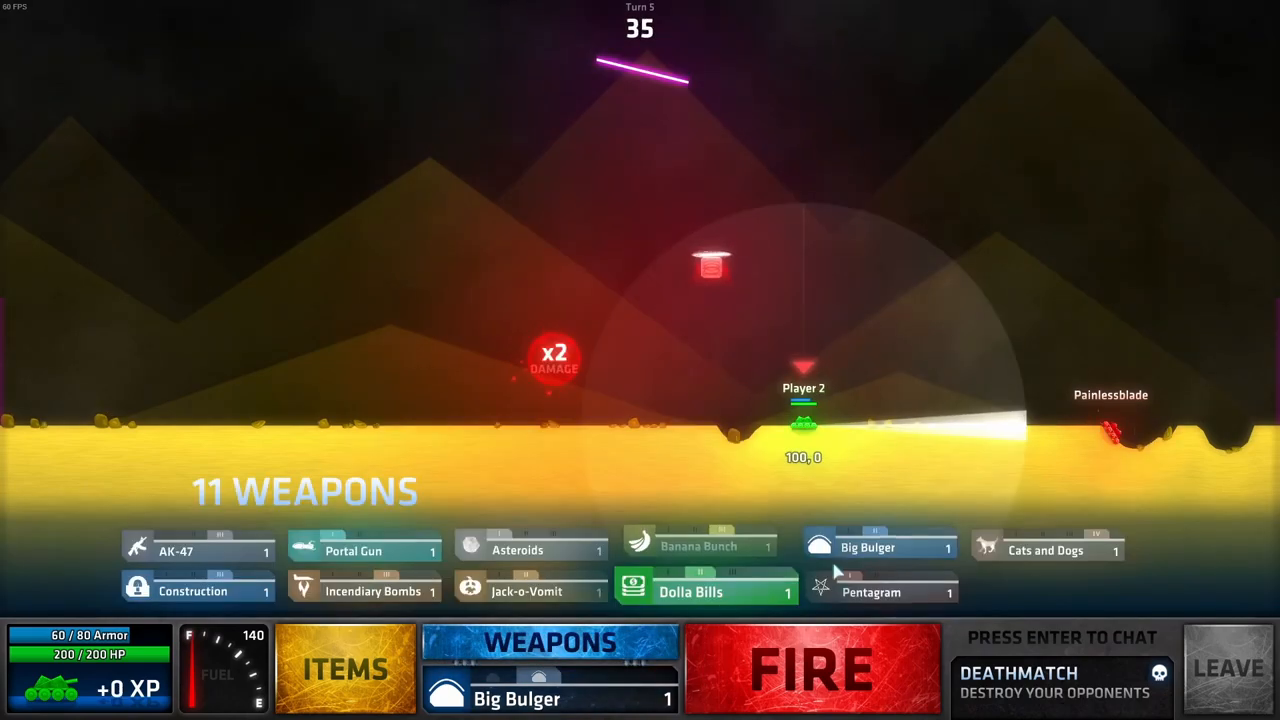
pyautogui.click(812, 668)
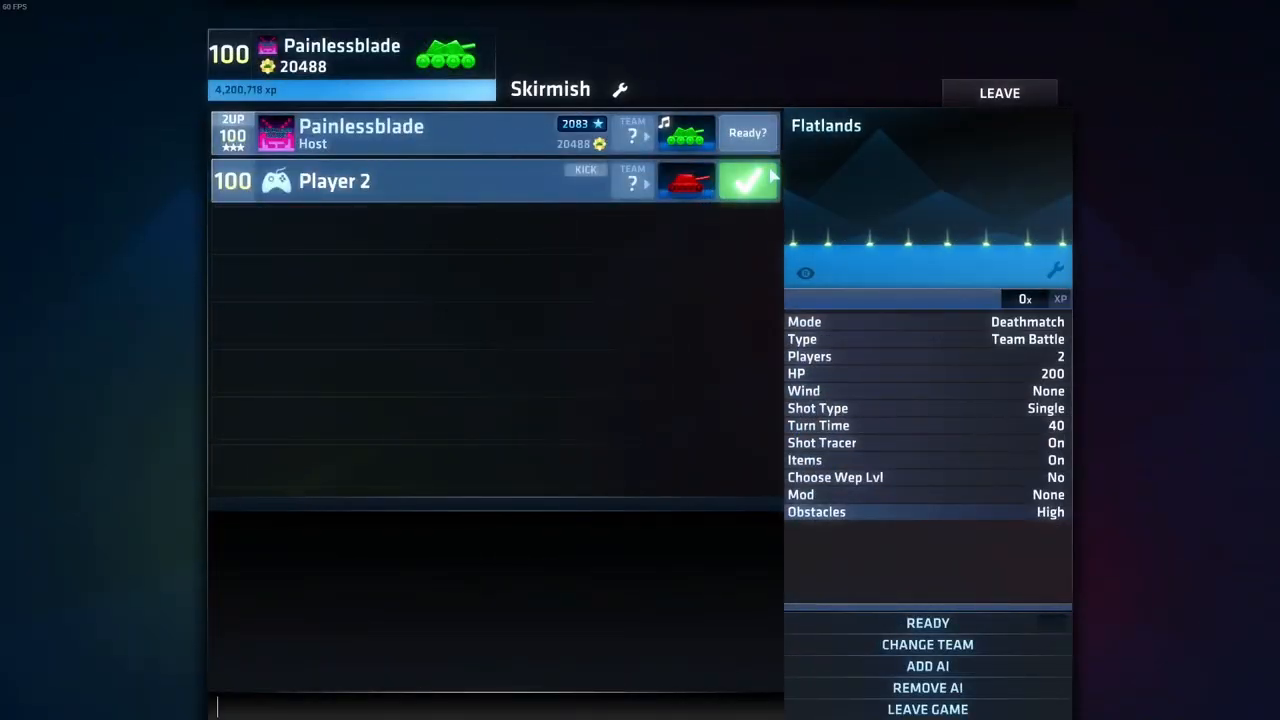
pyautogui.click(748, 132)
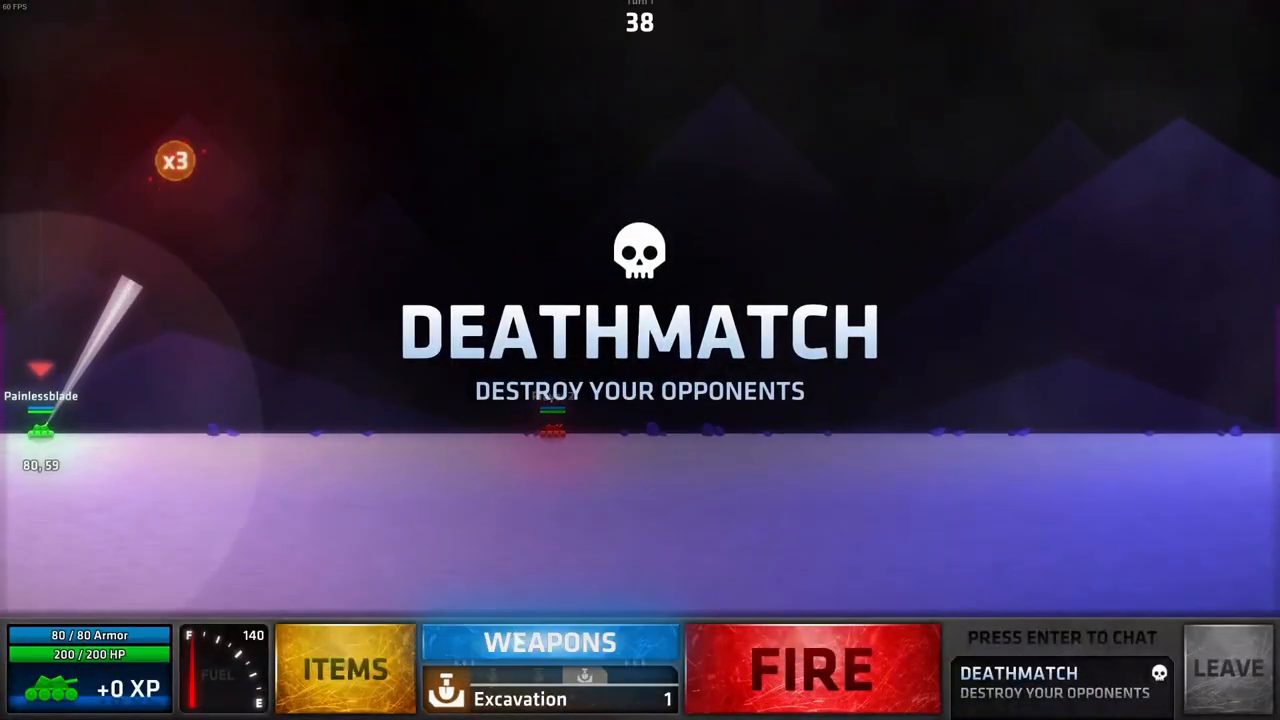
pyautogui.click(549, 642)
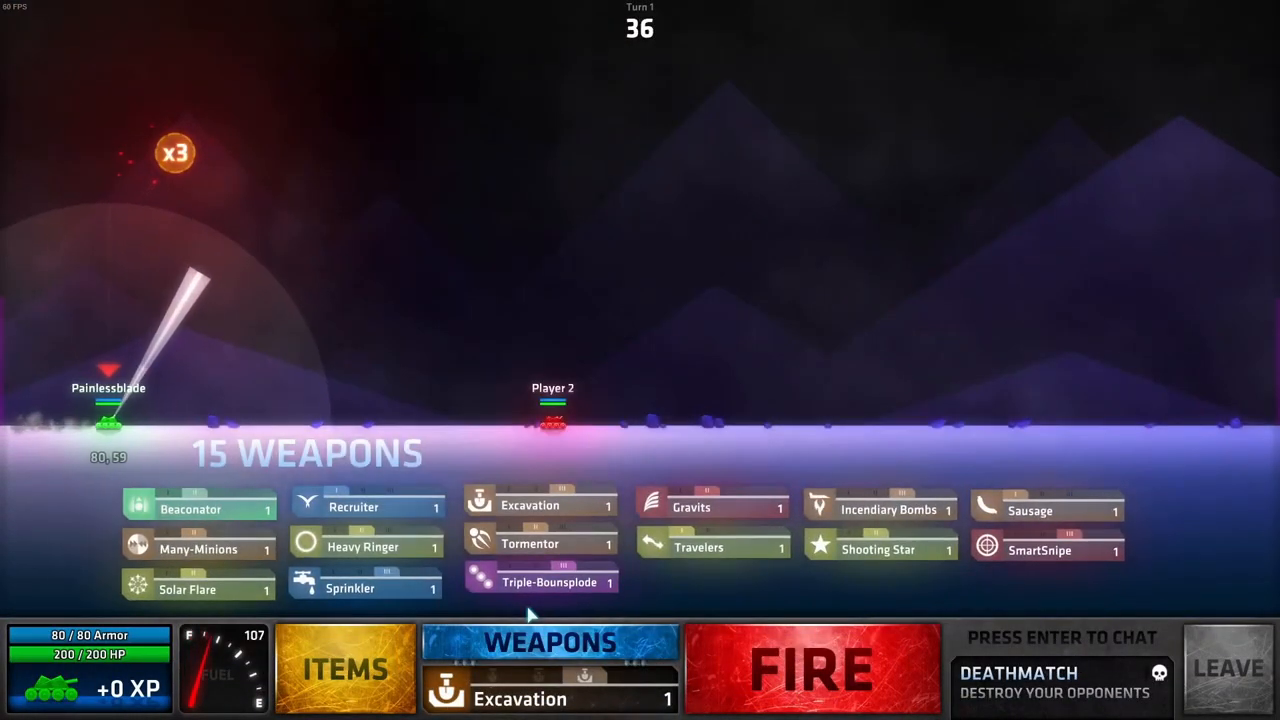
pyautogui.click(1040, 553)
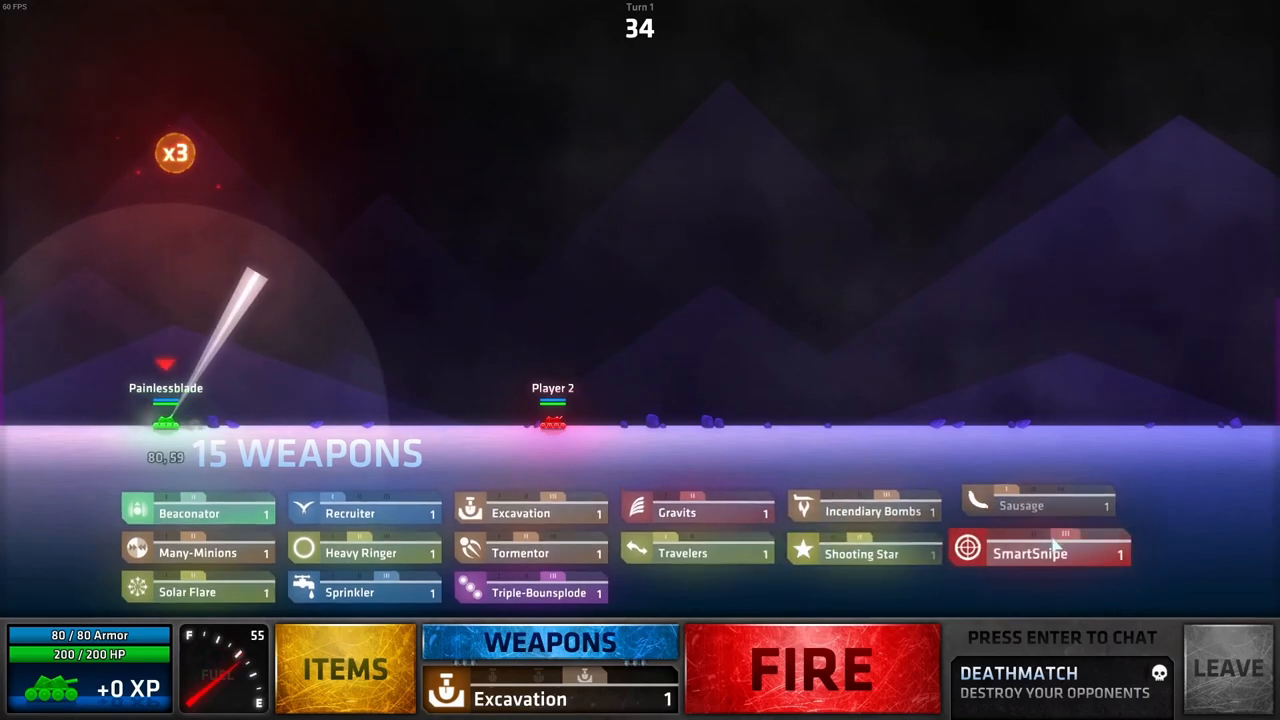
pyautogui.click(1040, 548)
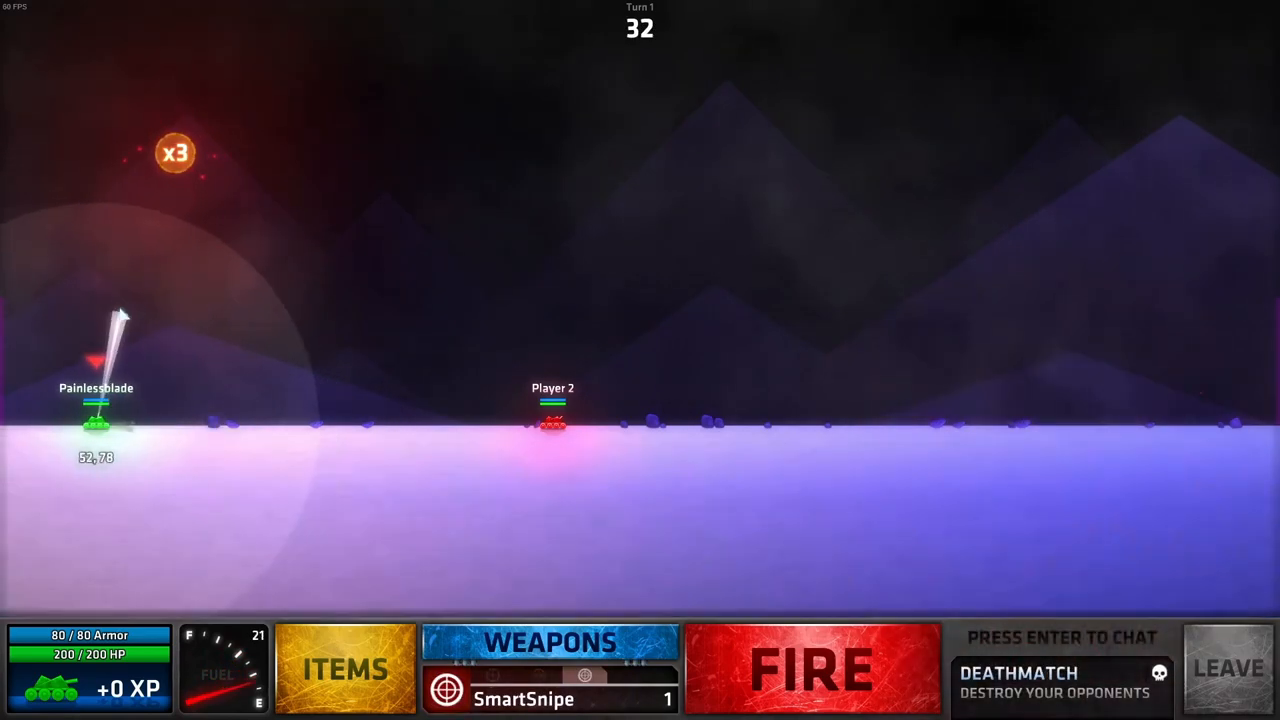
pyautogui.click(812, 668)
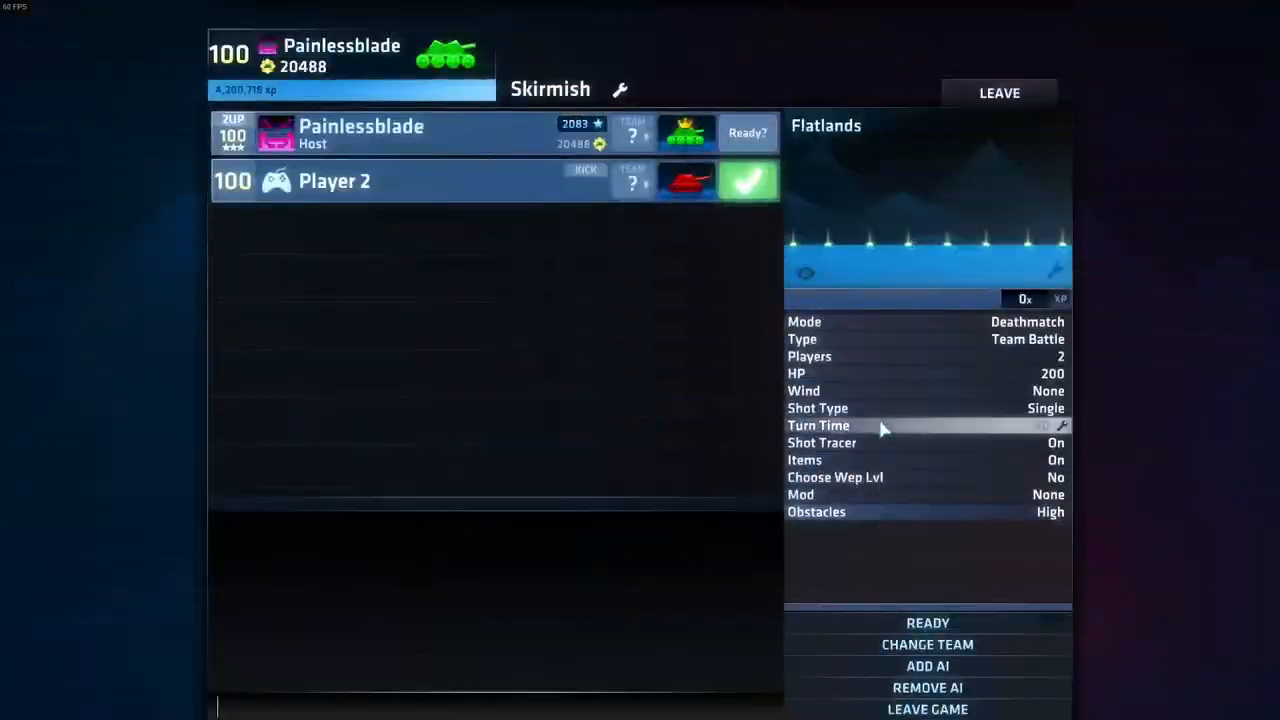
pyautogui.click(999, 92)
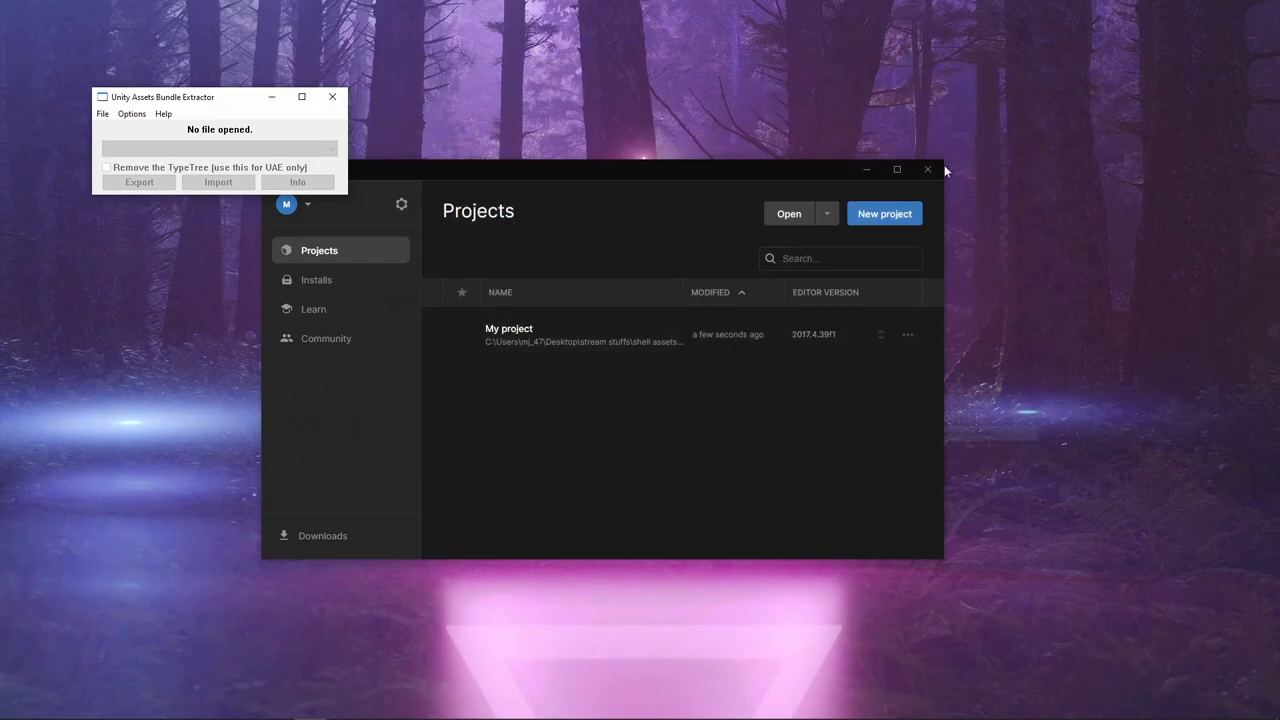
# - Close the Unity Hub window
pyautogui.click(926, 169)
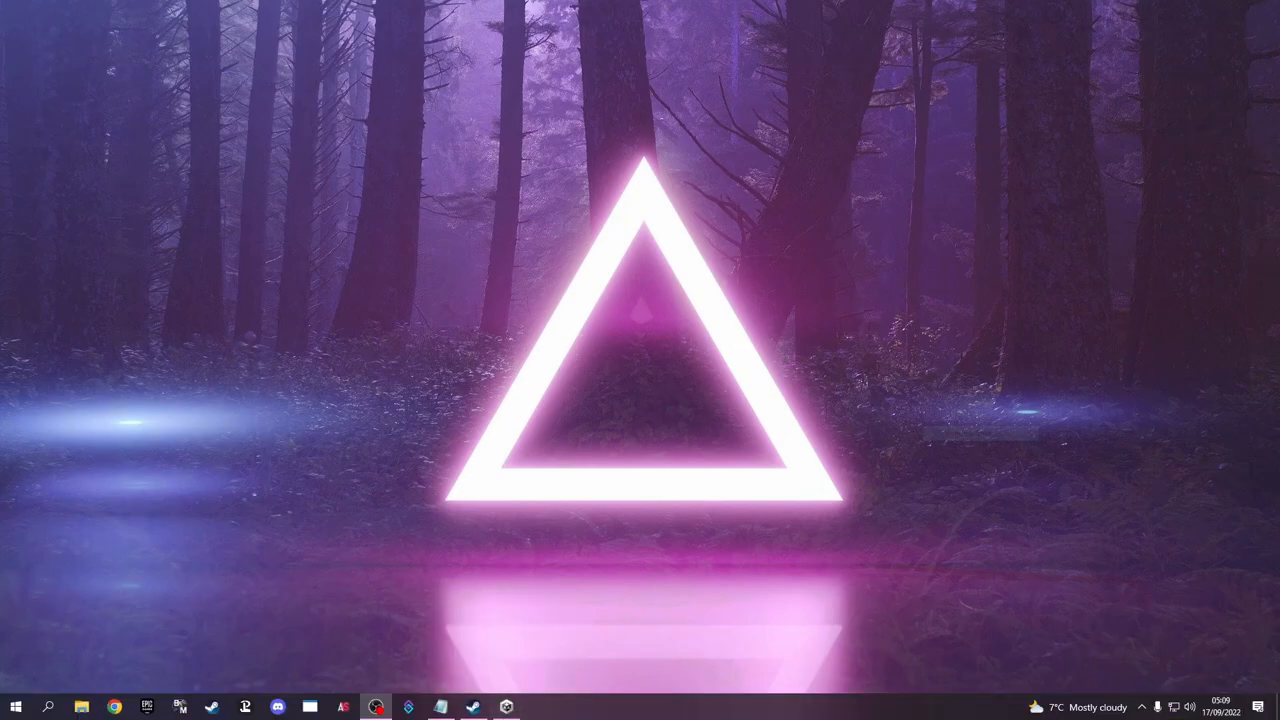